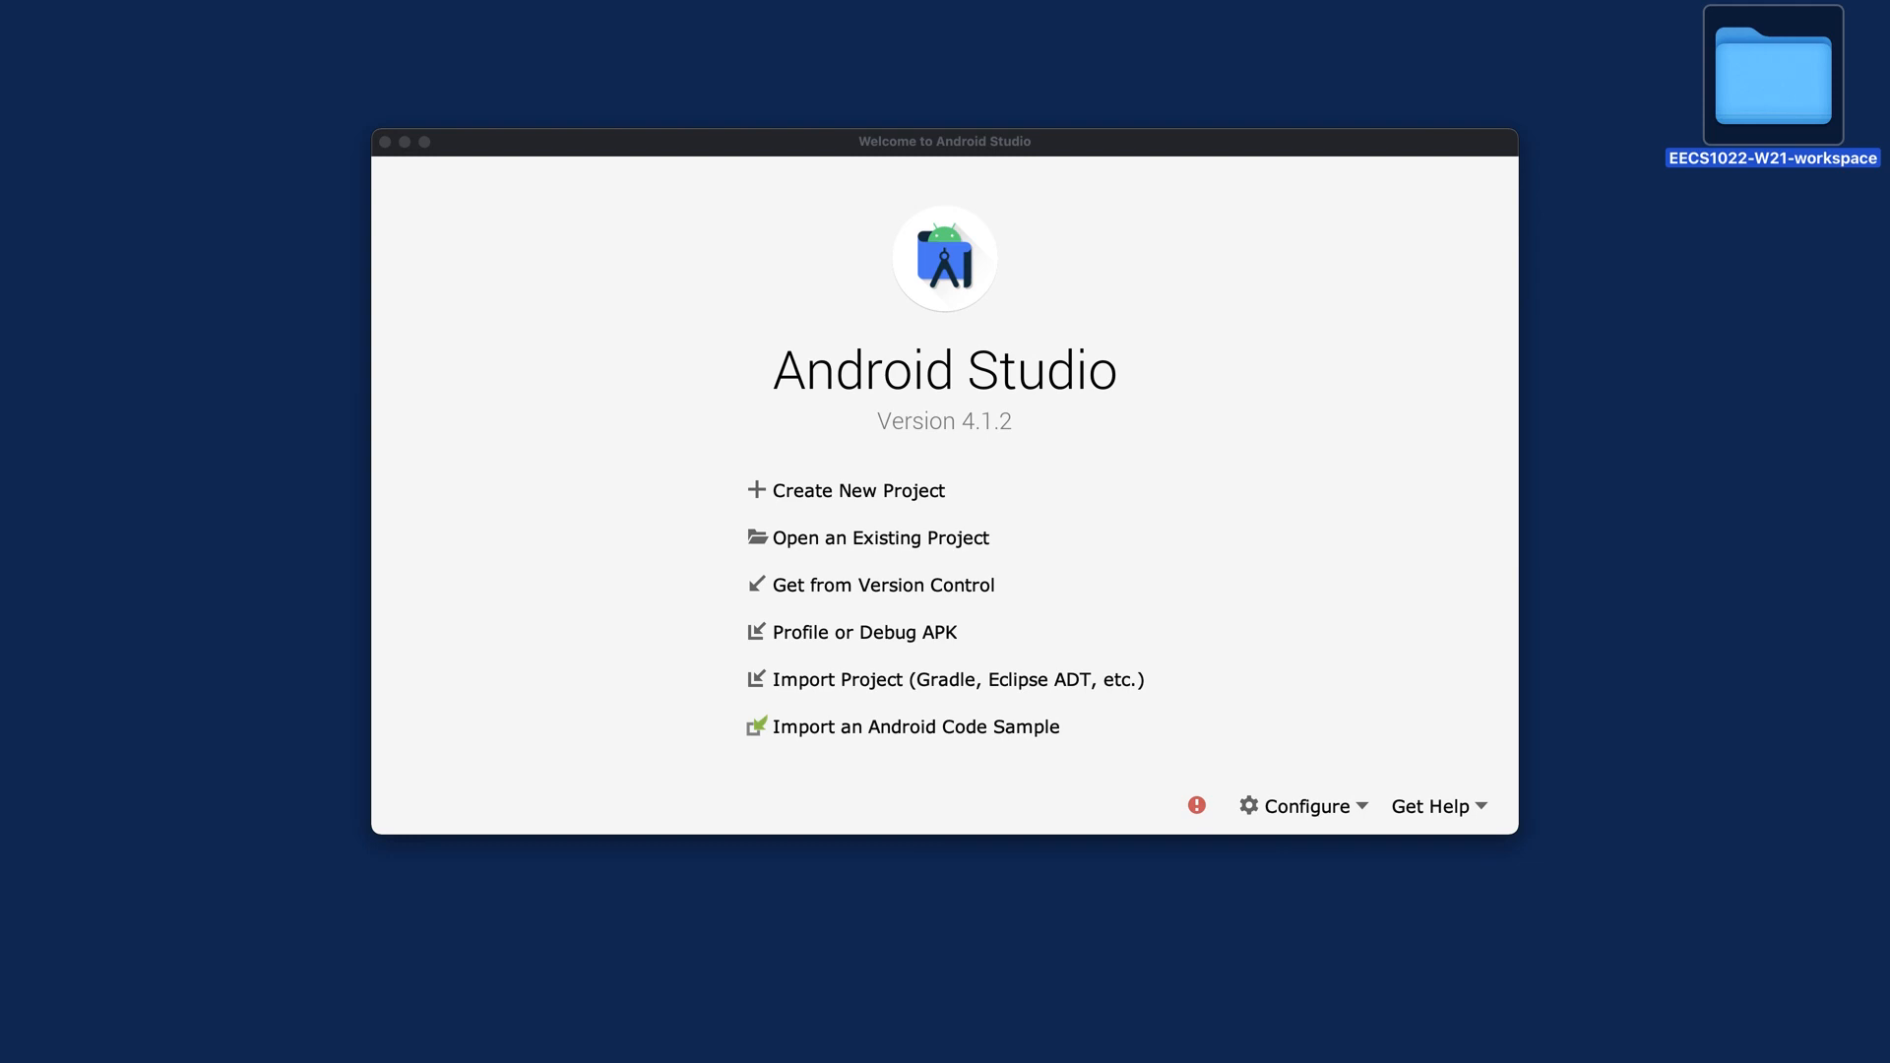
mouse_move(995, 388)
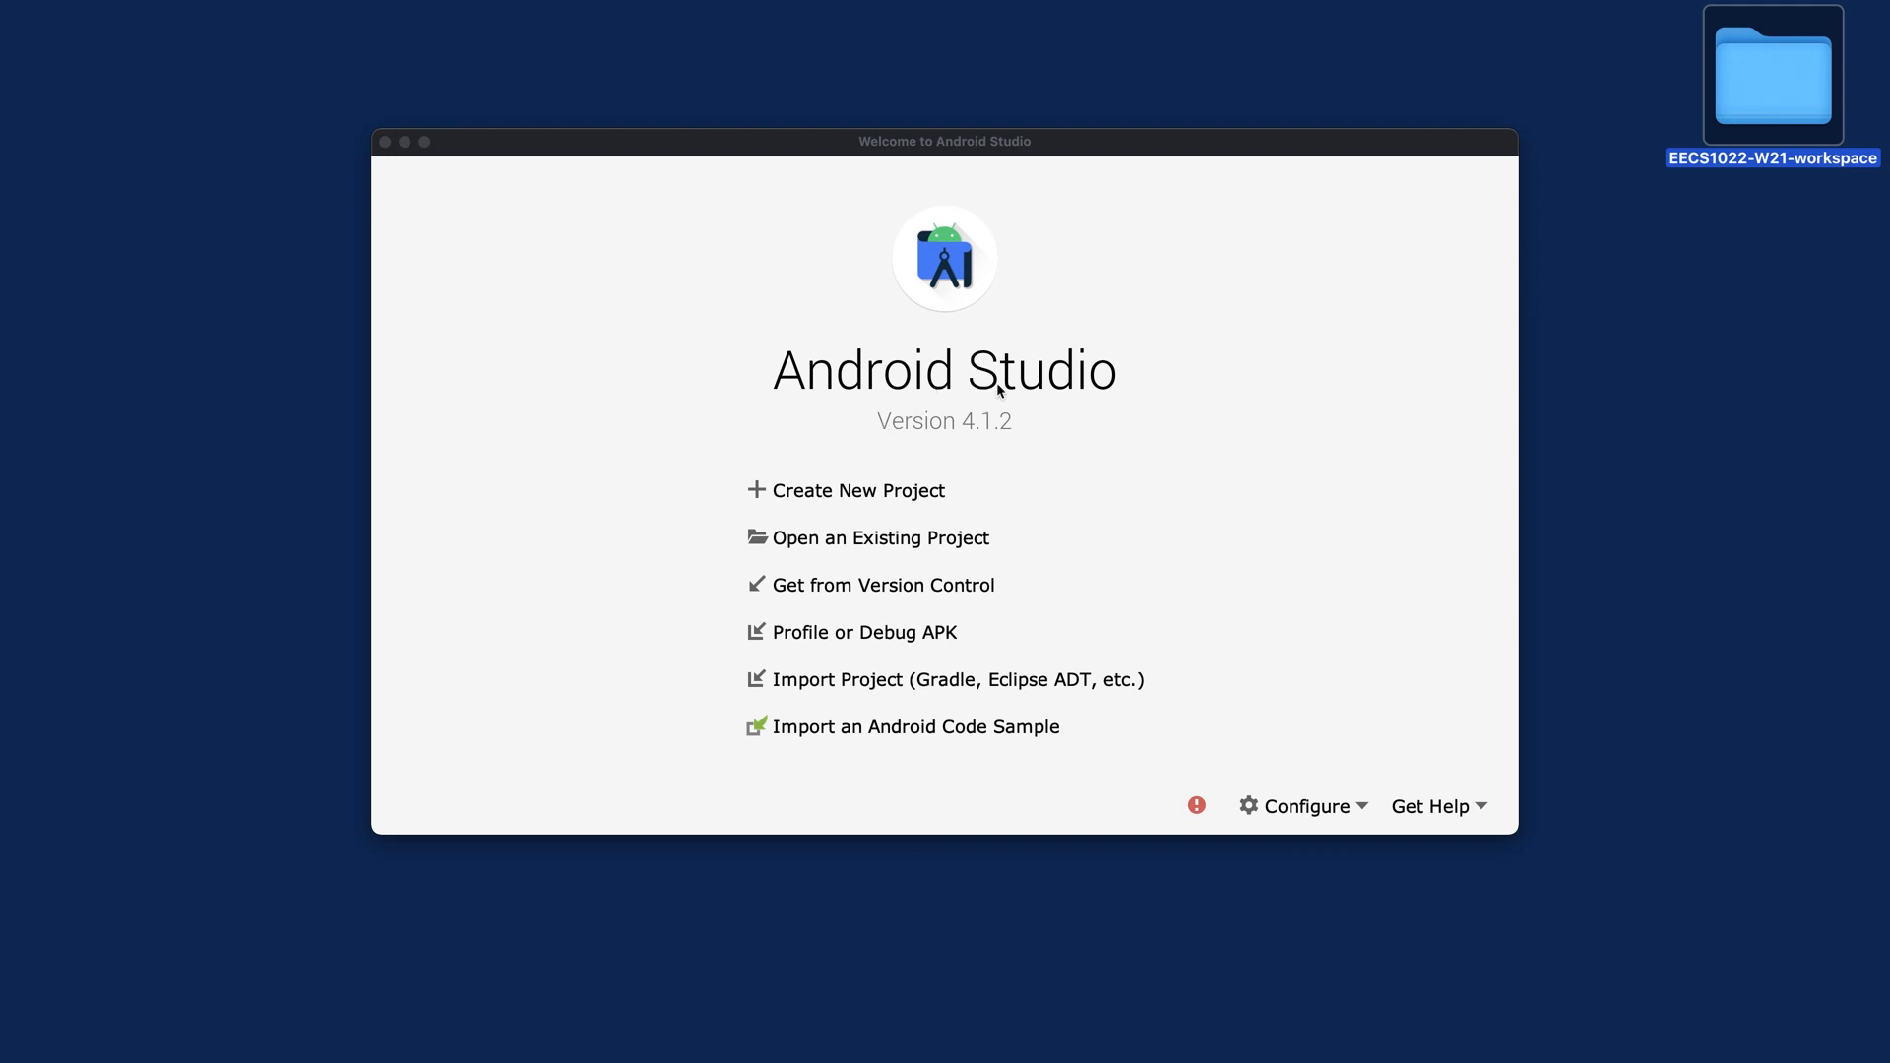
mouse_move(1019, 393)
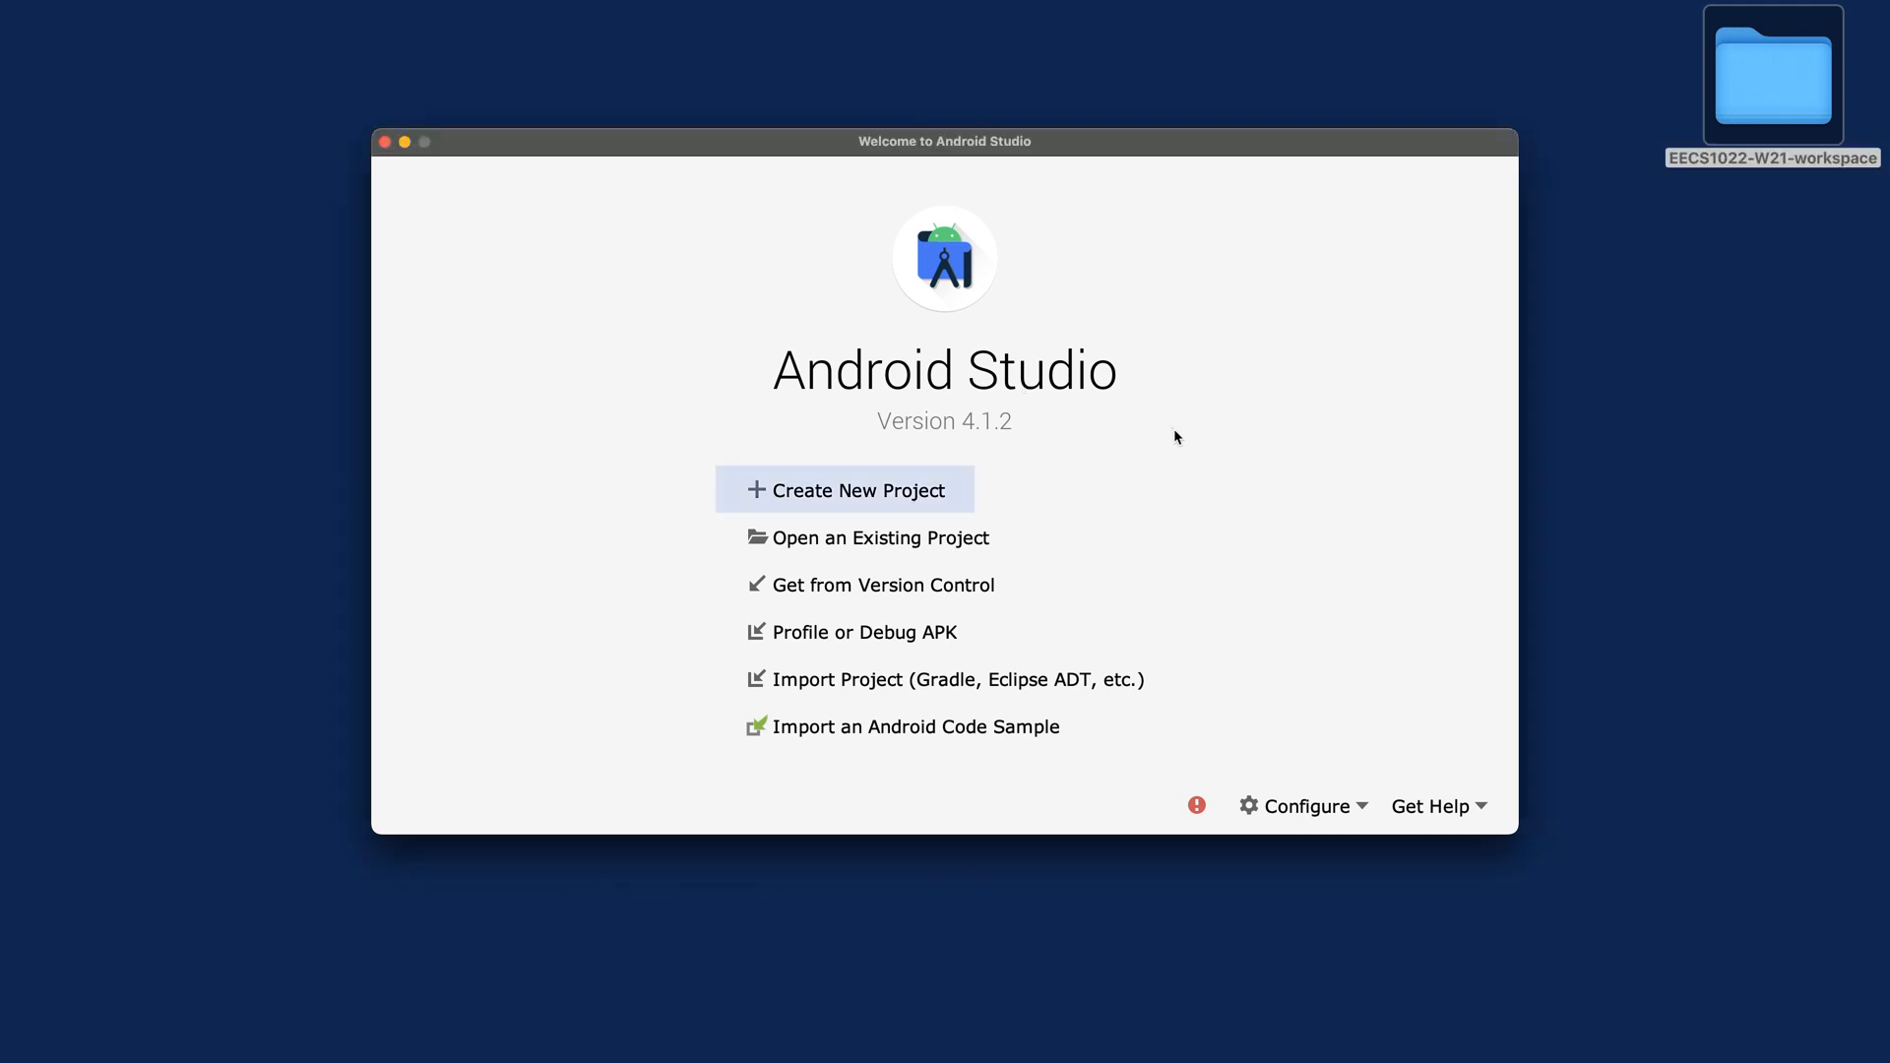
mouse_move(1575, 339)
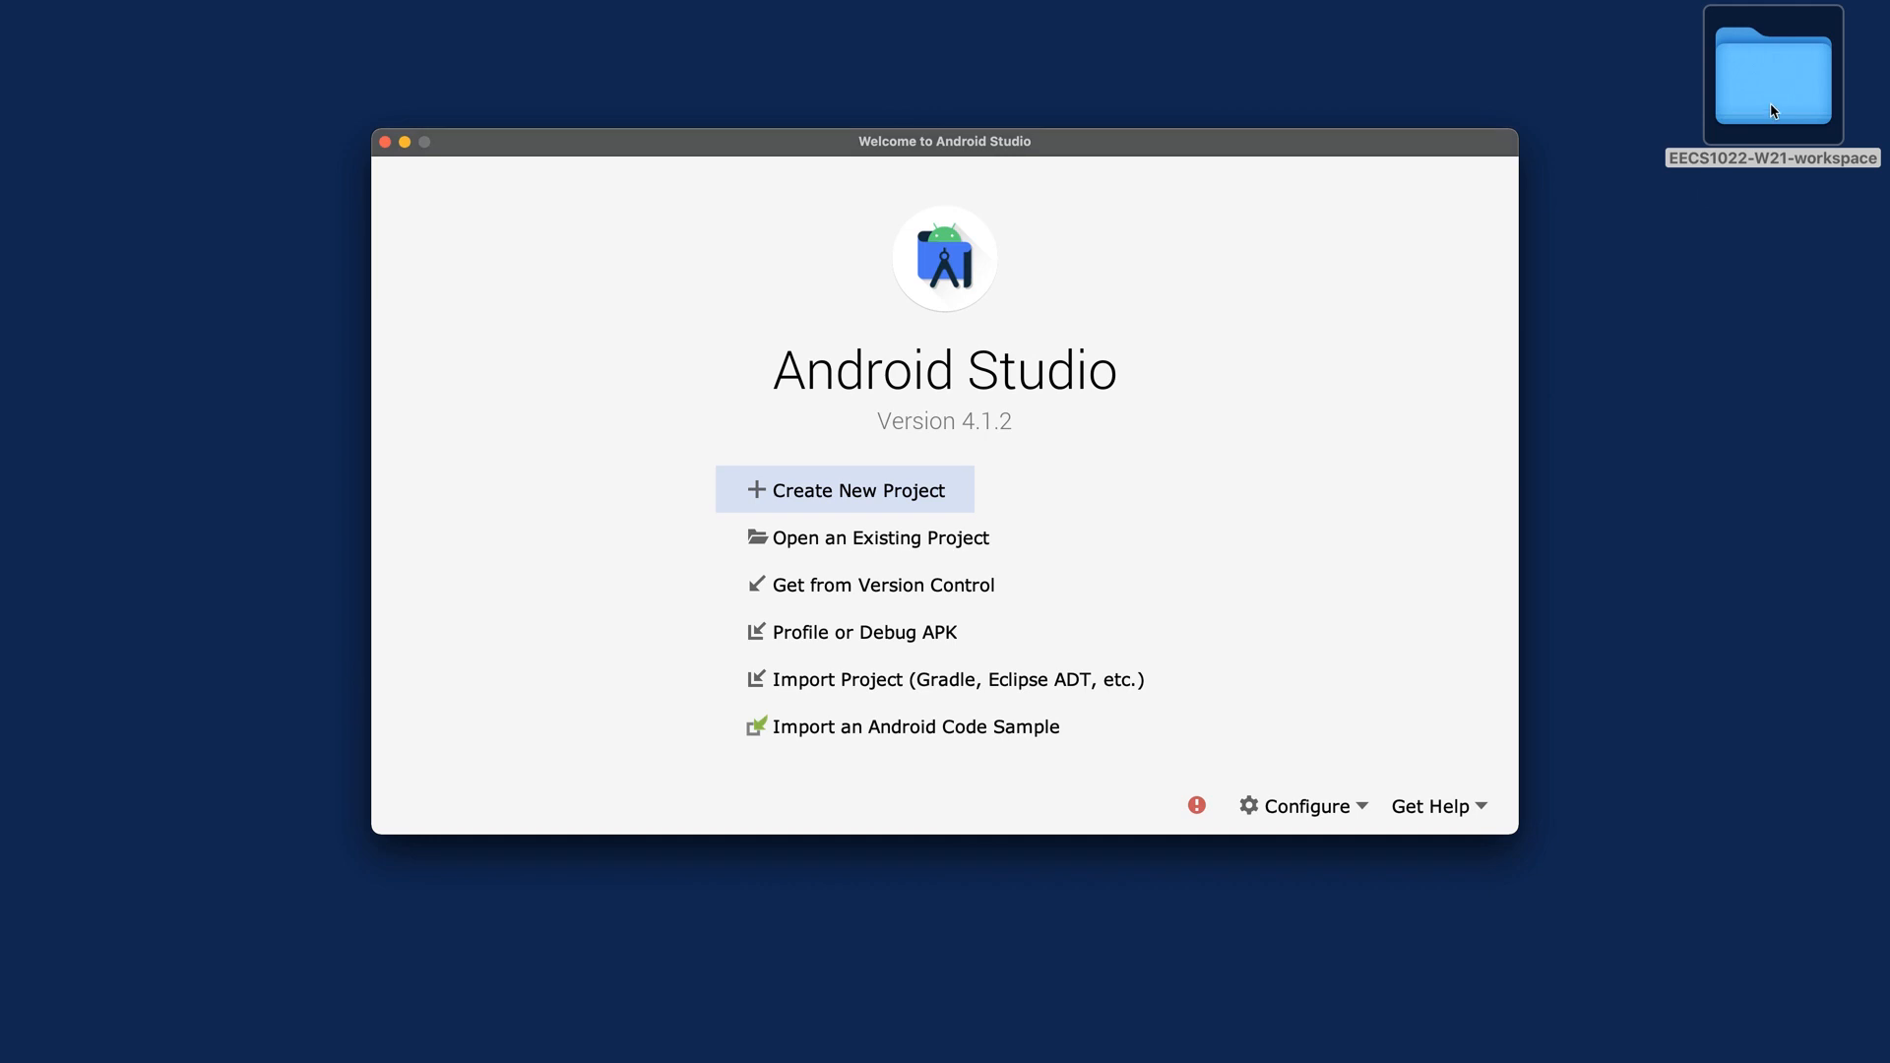
Open the EECS1022-W21-workspace folder and look over its week folders
double_click(1772, 66)
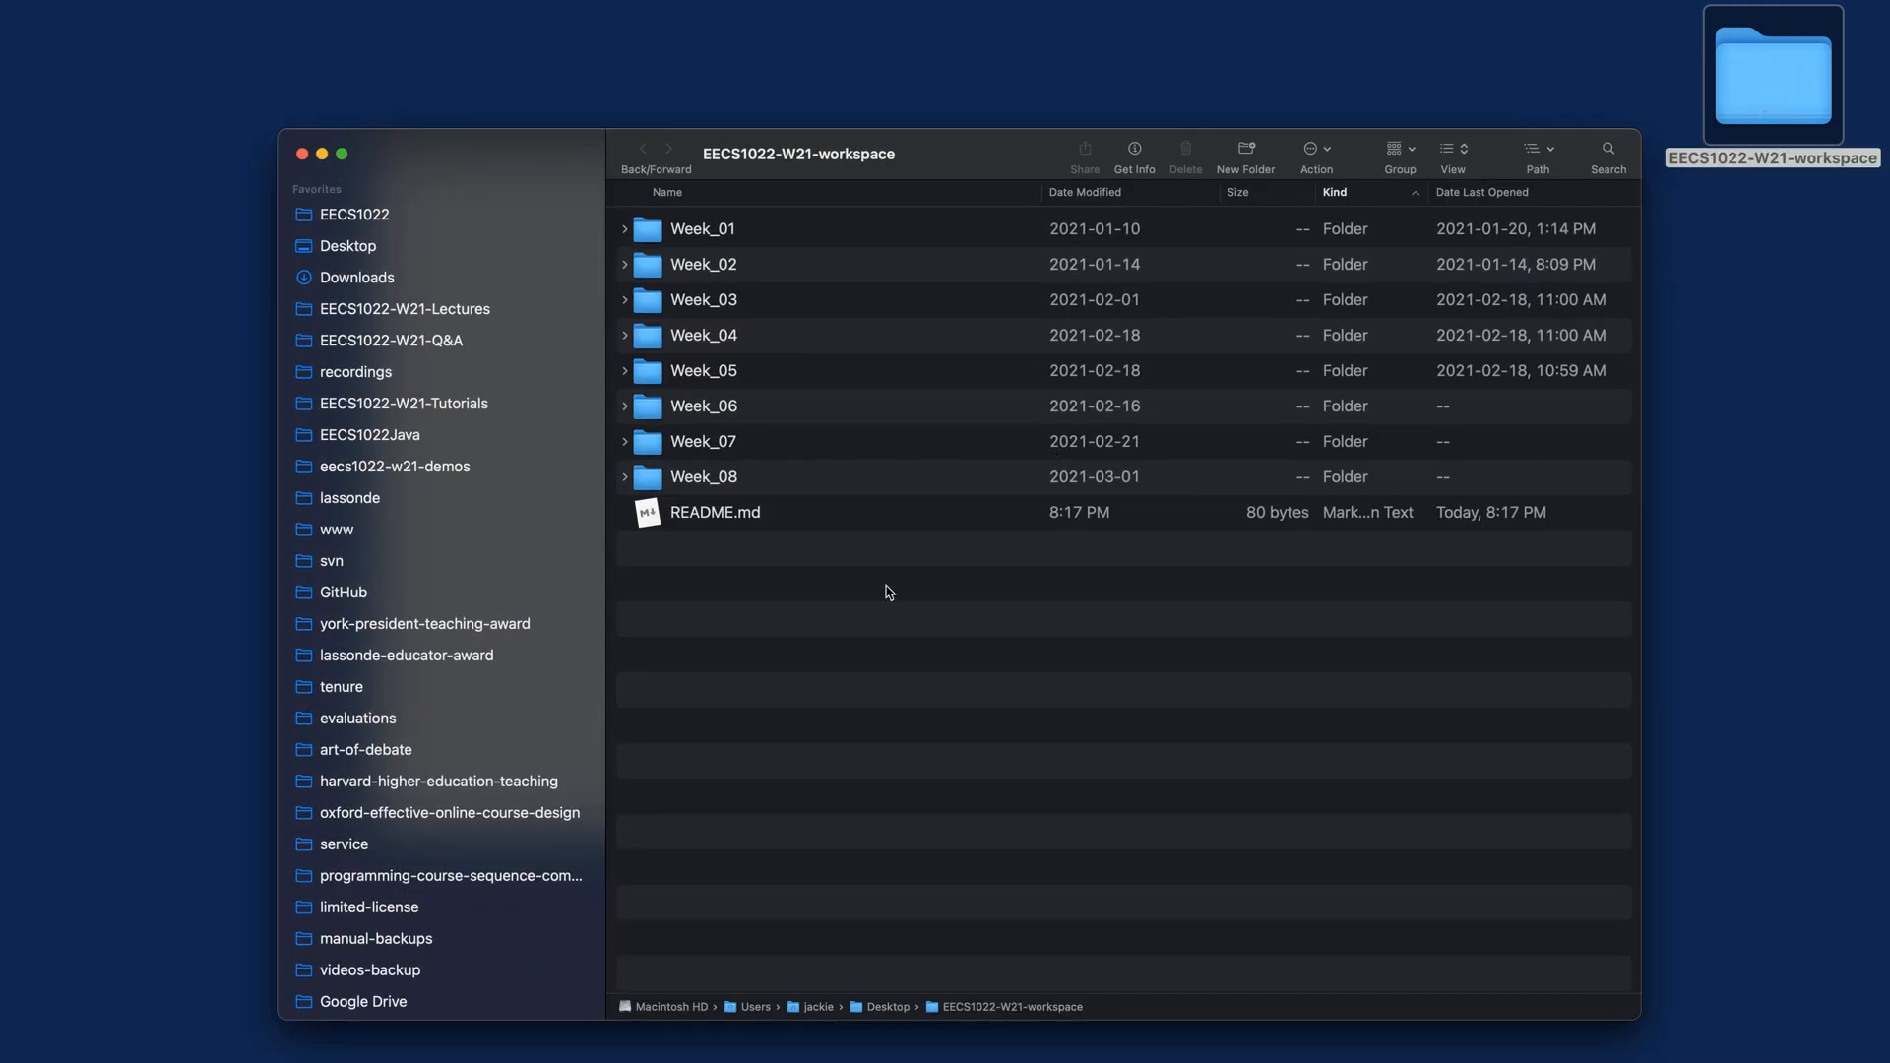
mouse_move(902, 431)
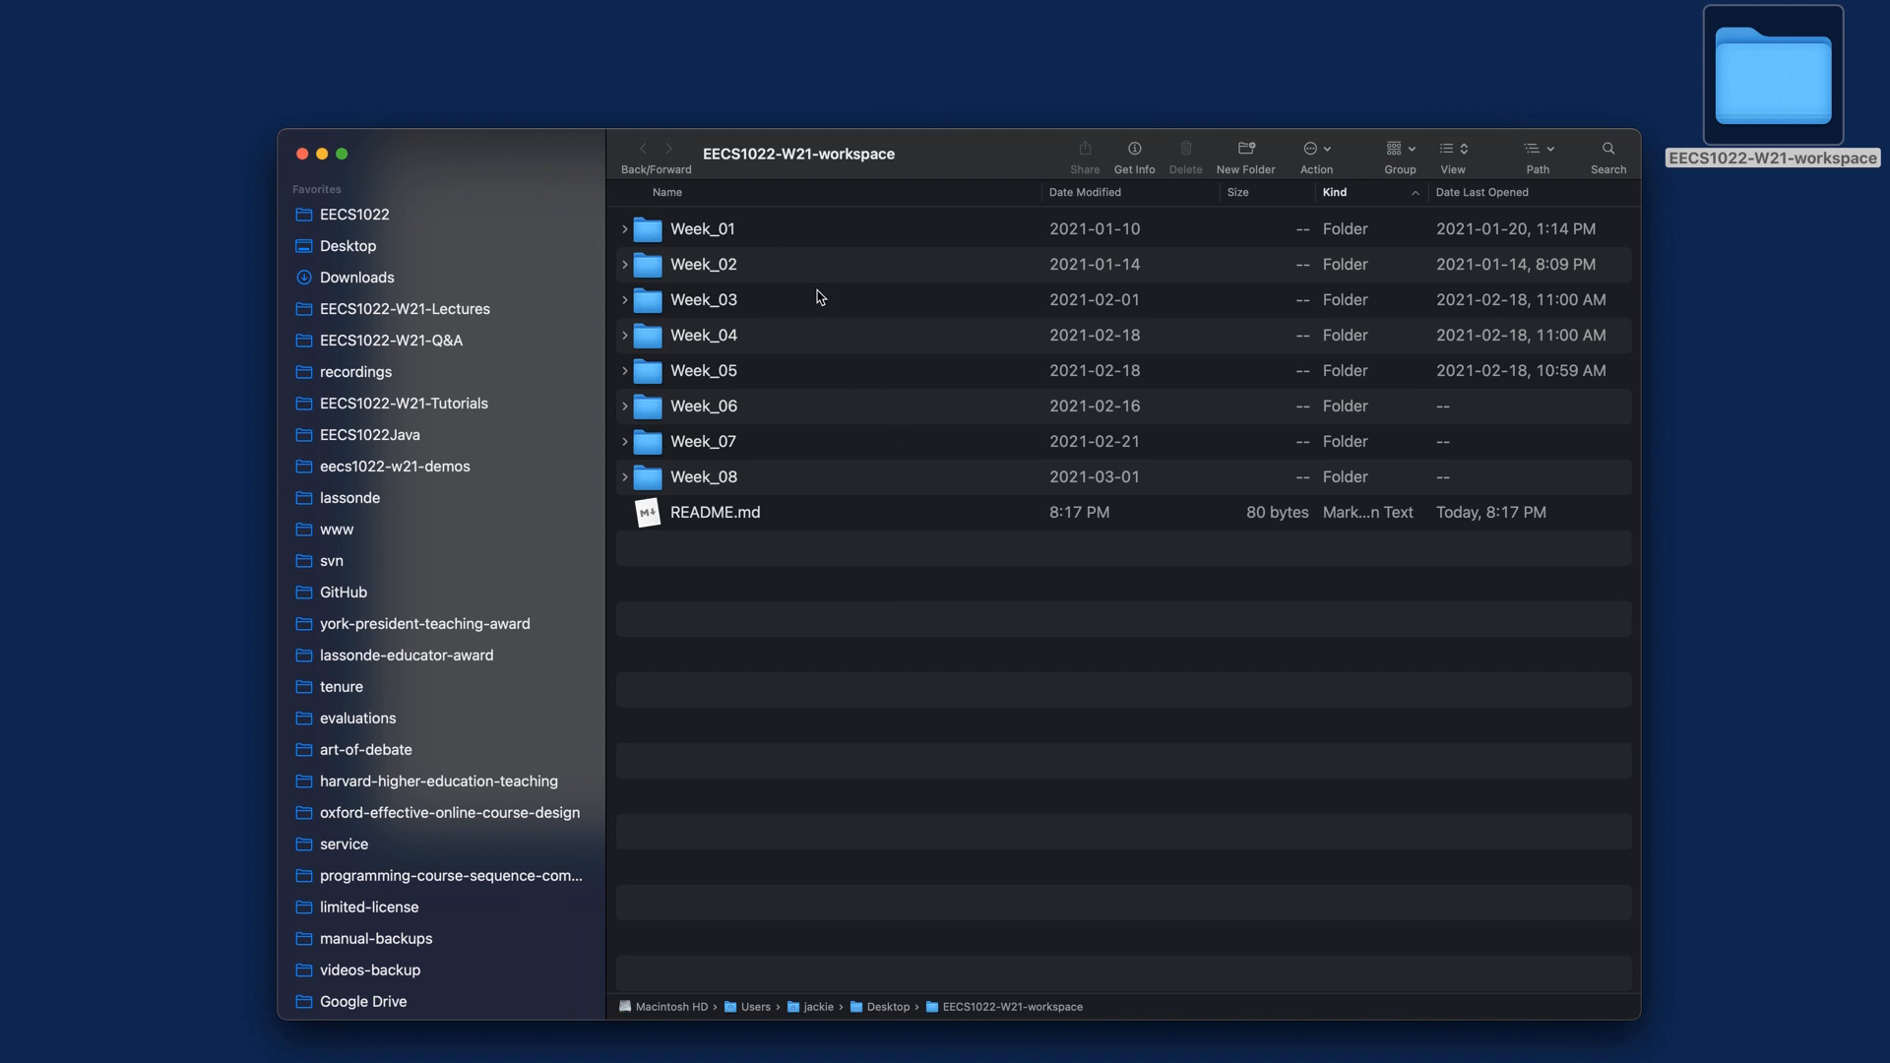
click(703, 229)
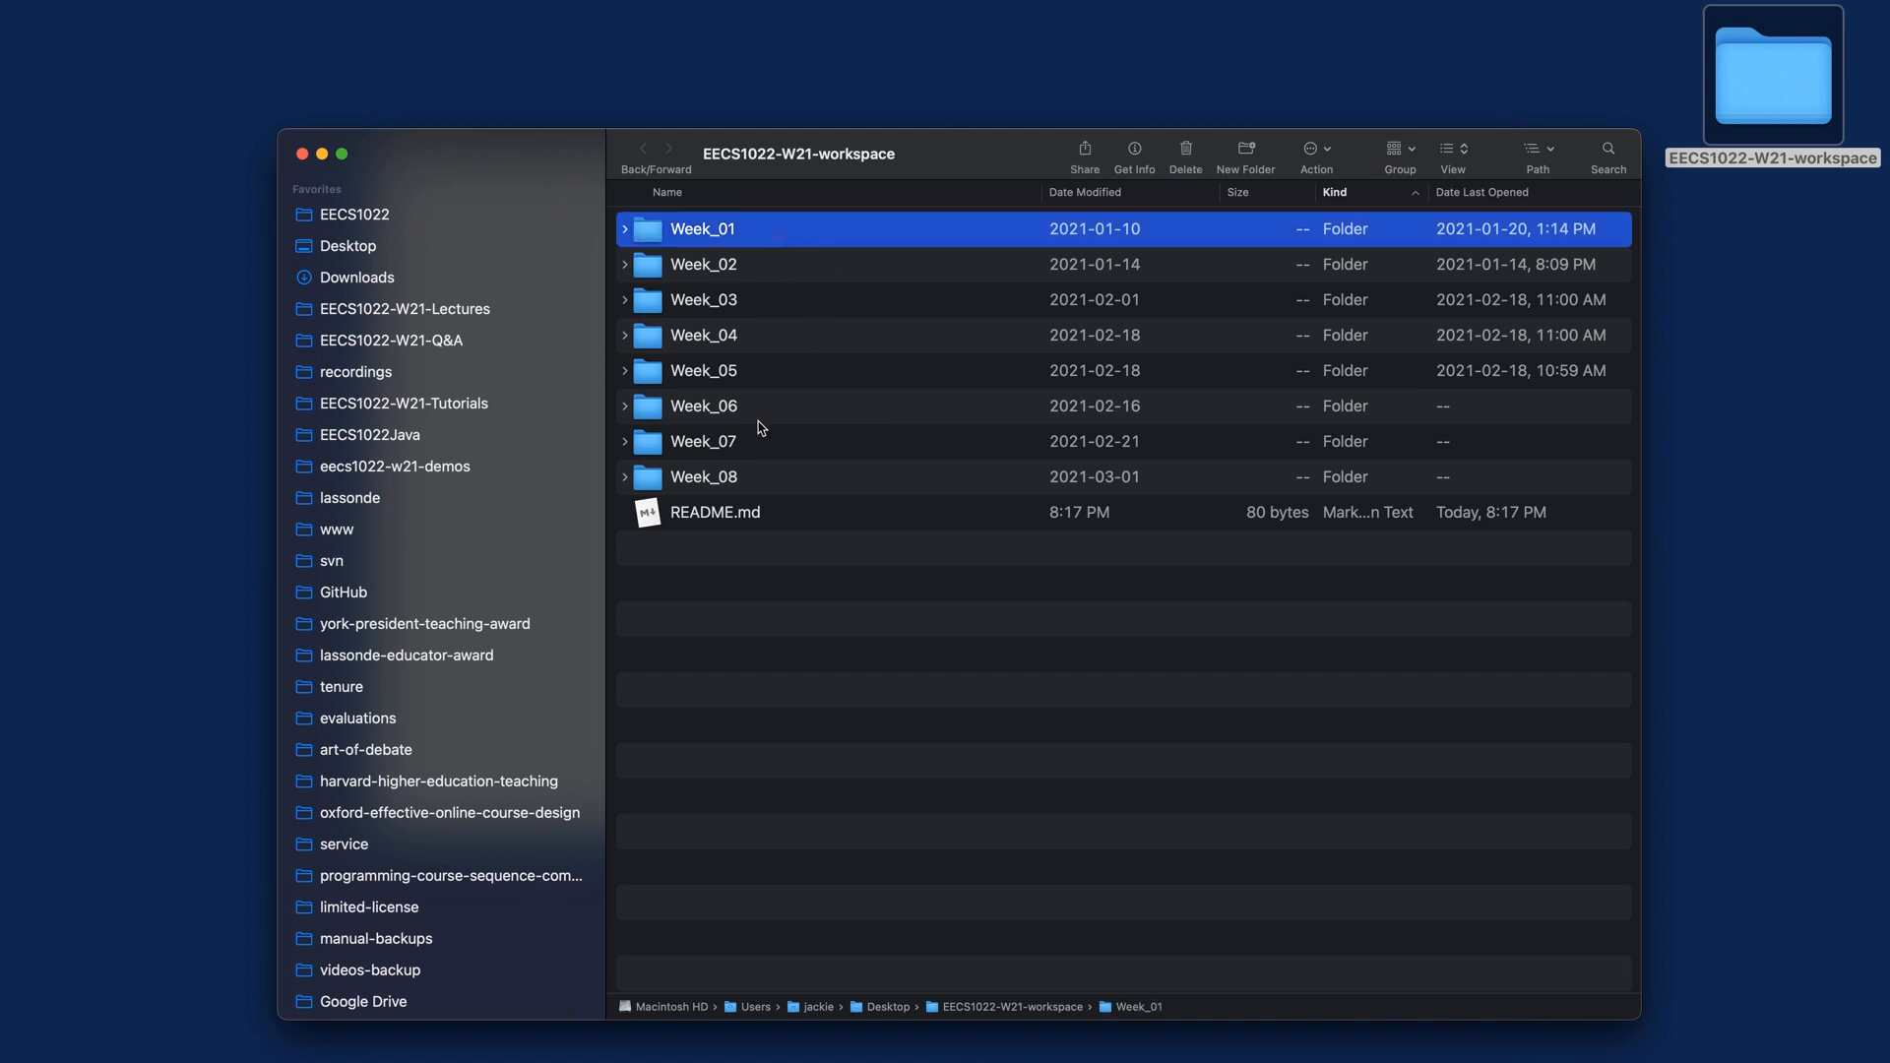
click(703, 477)
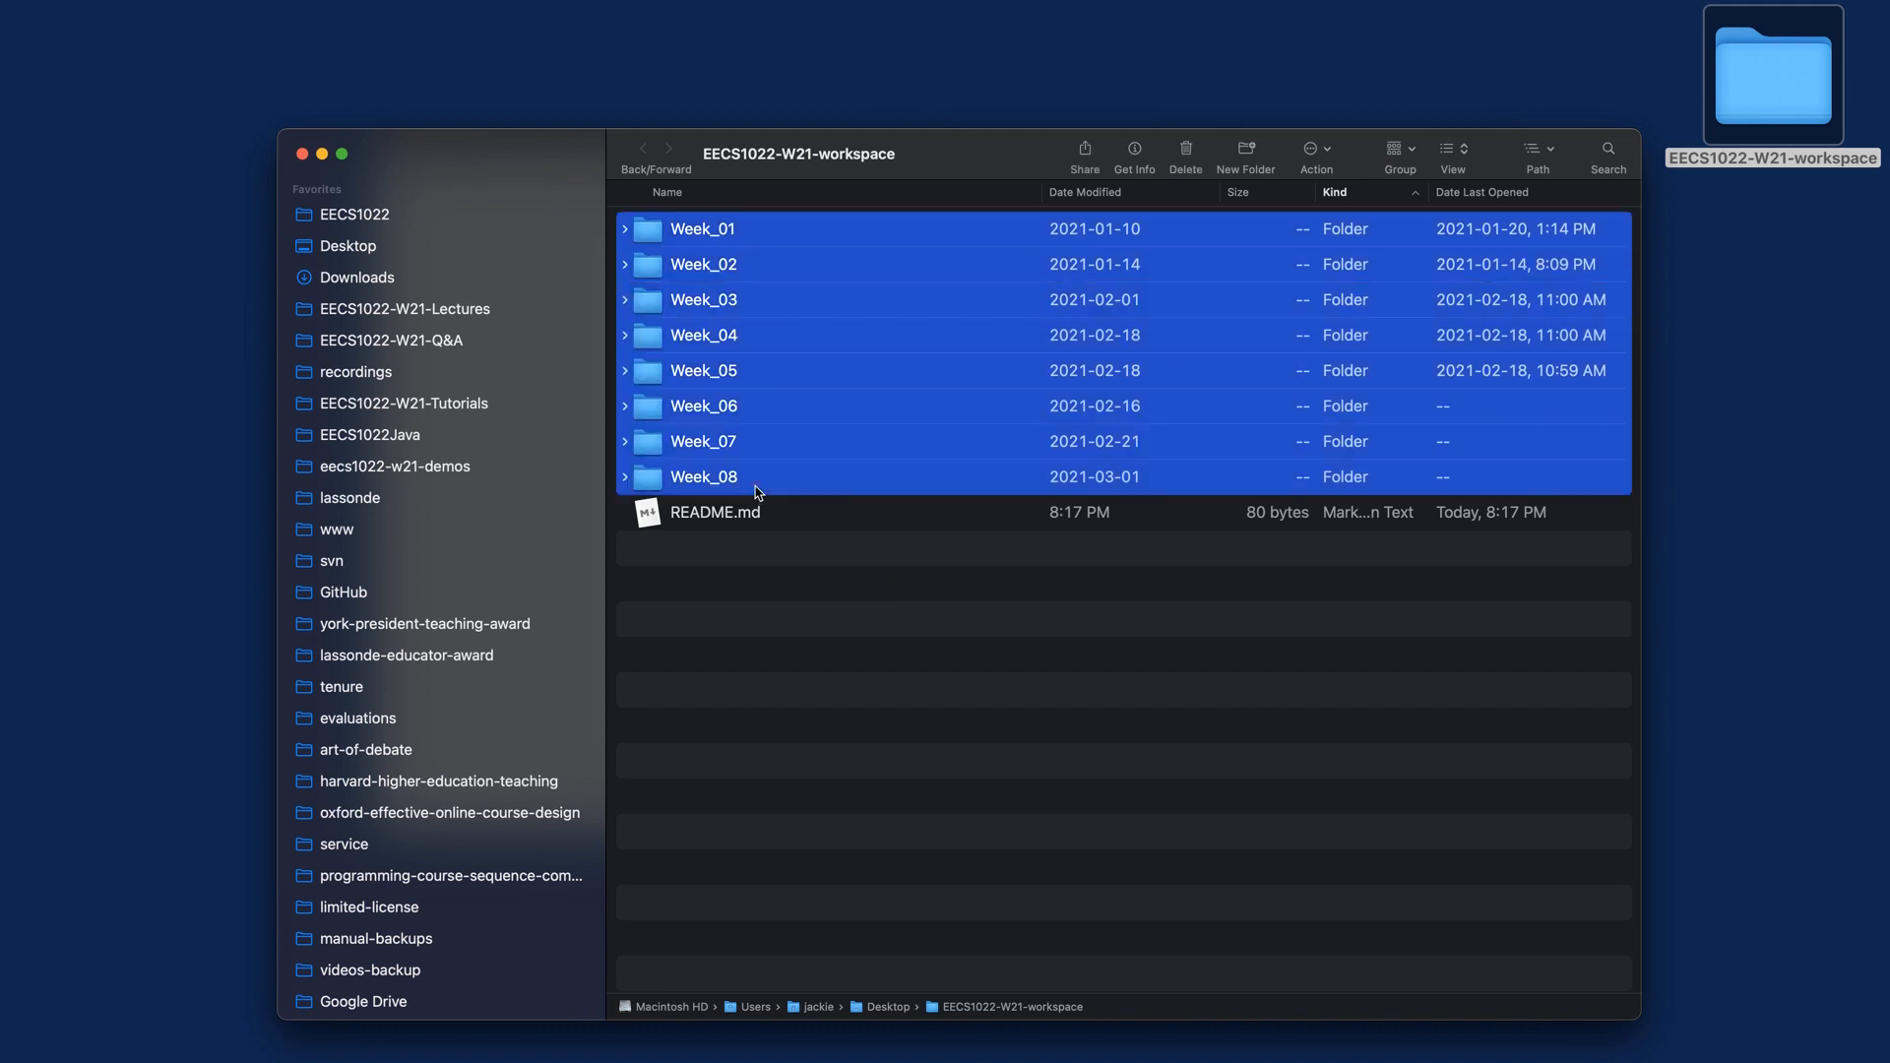
mouse_move(773, 584)
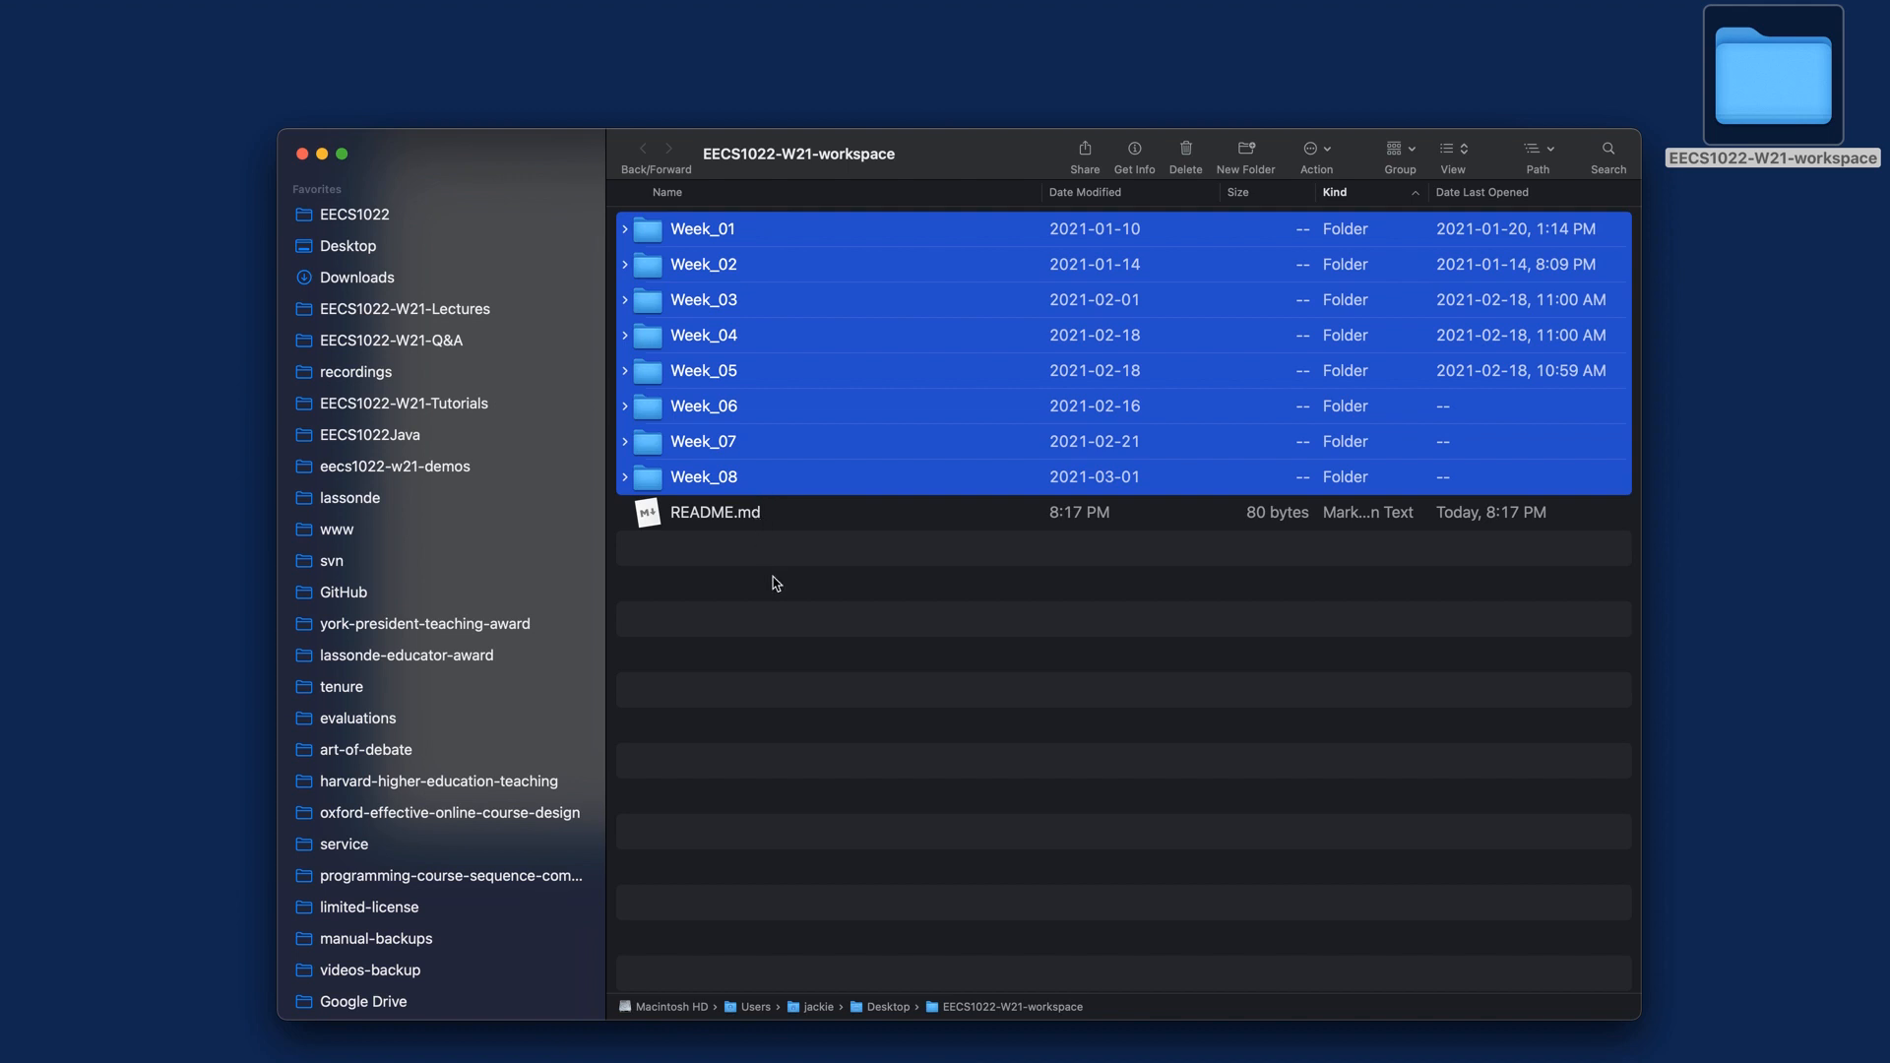
click(773, 582)
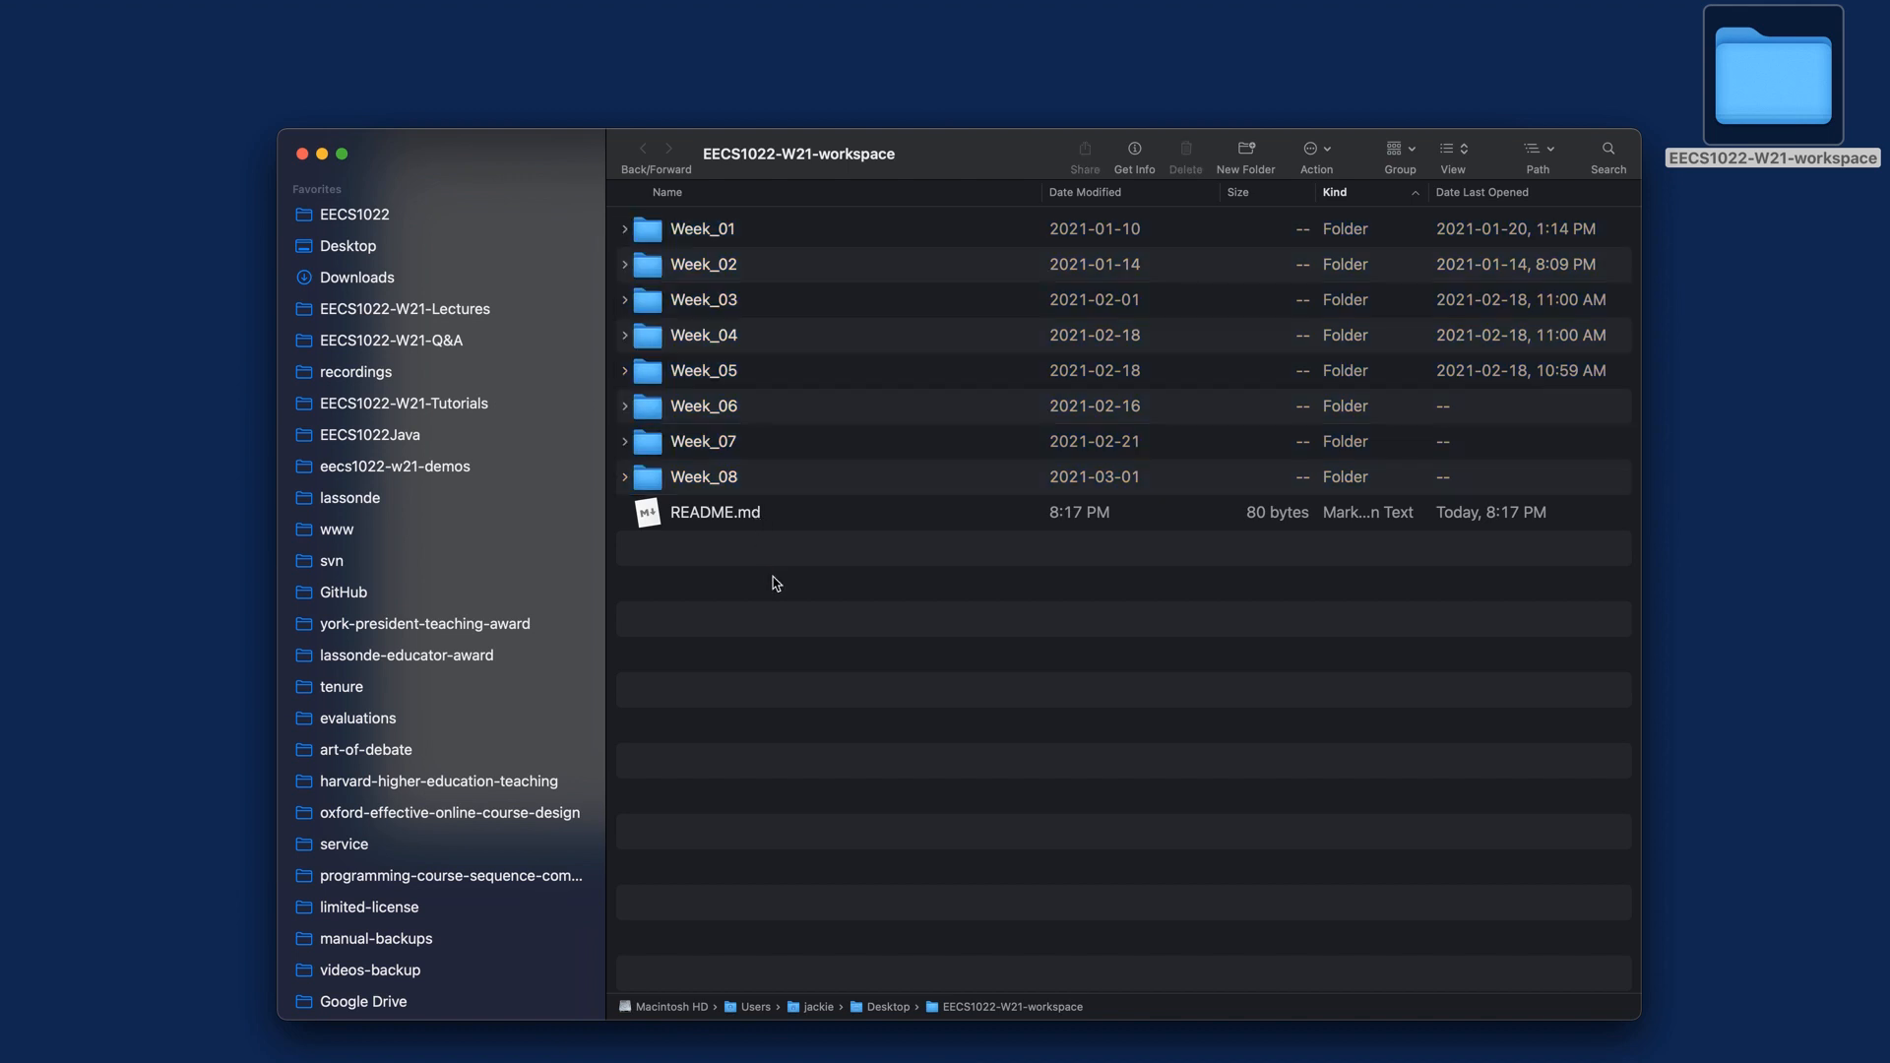
mouse_move(777, 619)
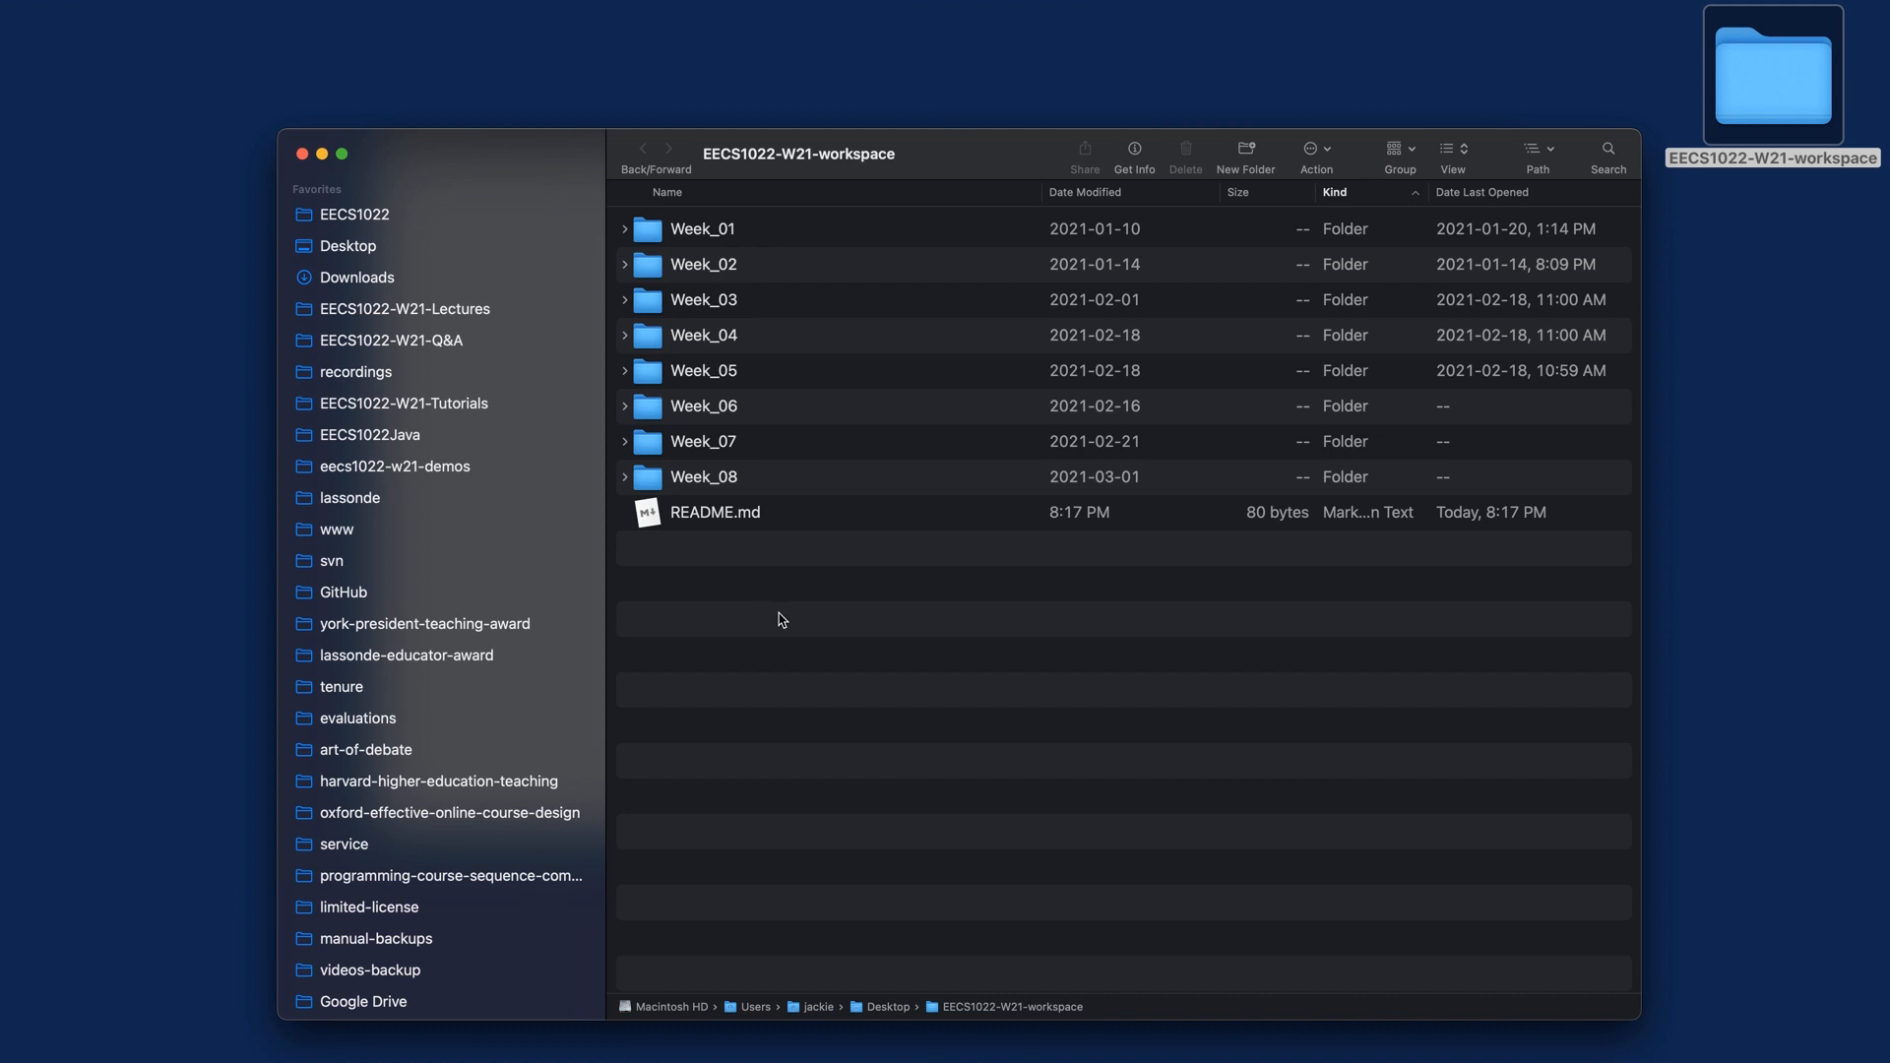
Create a new folder named mobile-apps in the workspace and open it
right_click(780, 619)
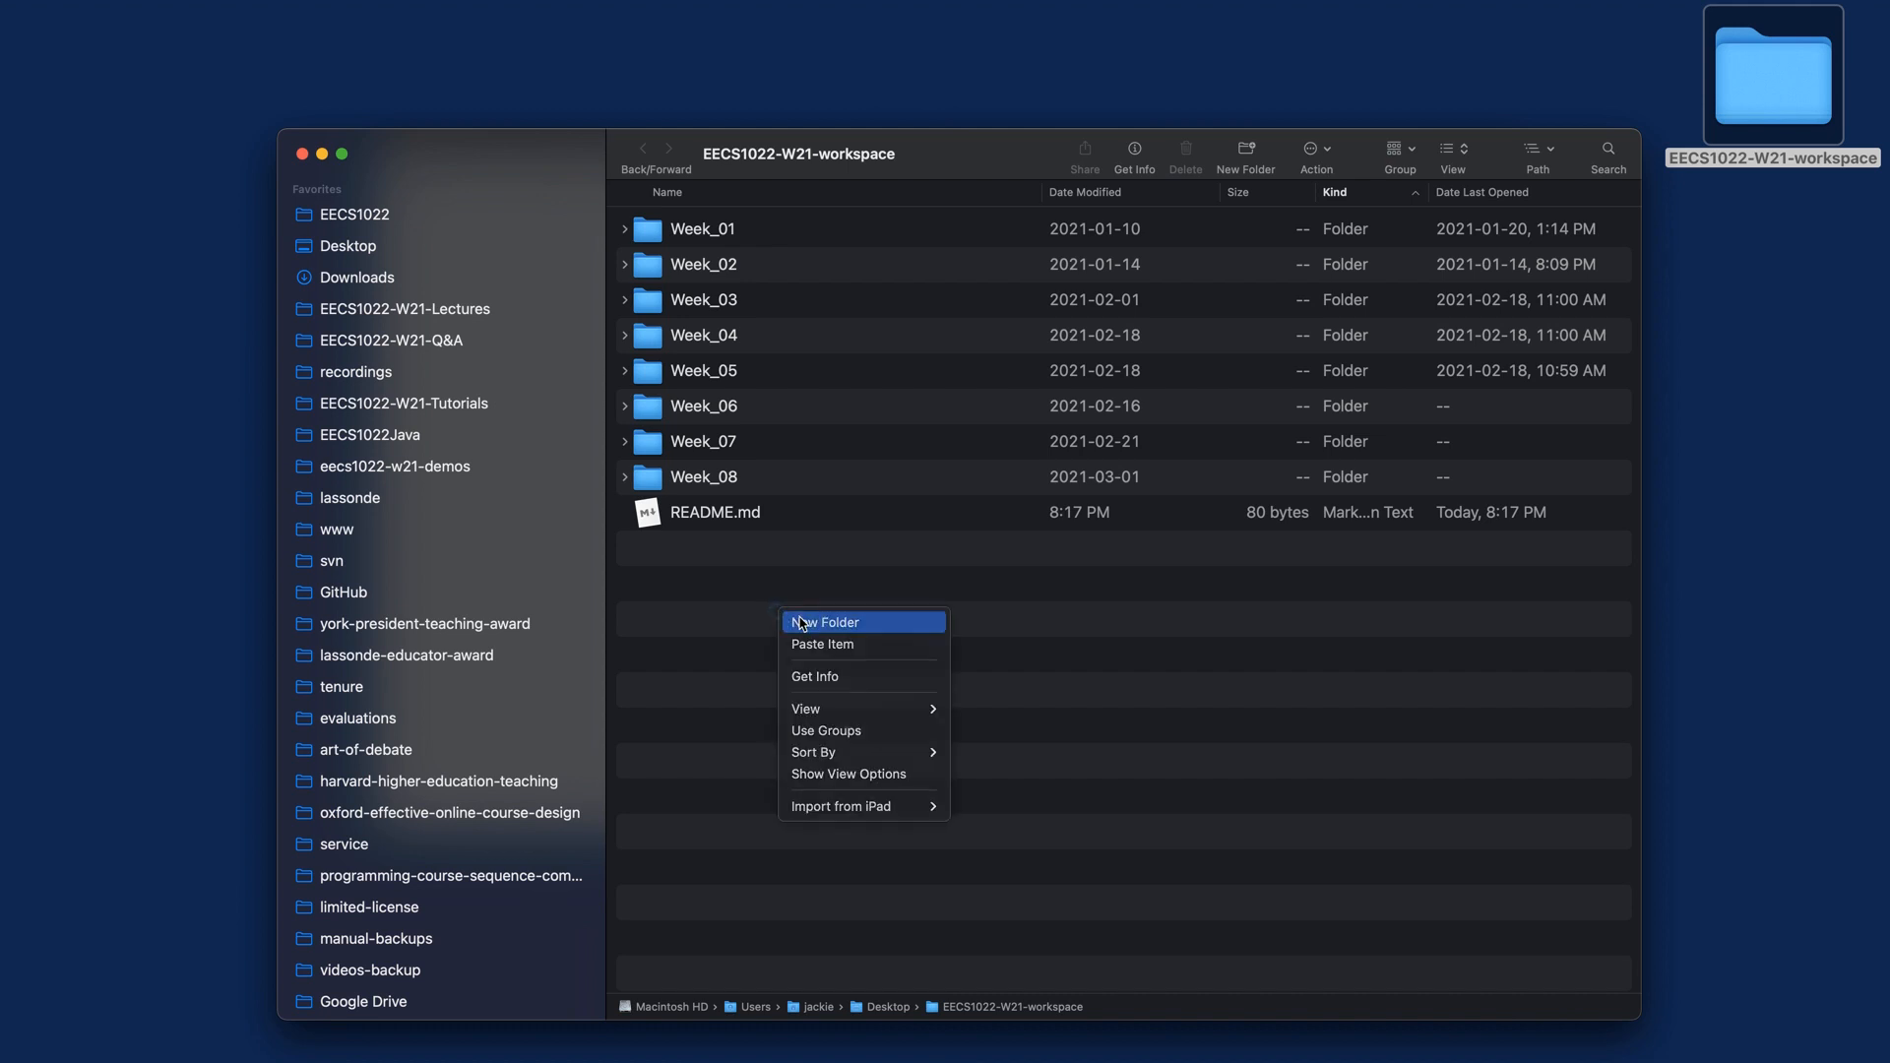
click(825, 622)
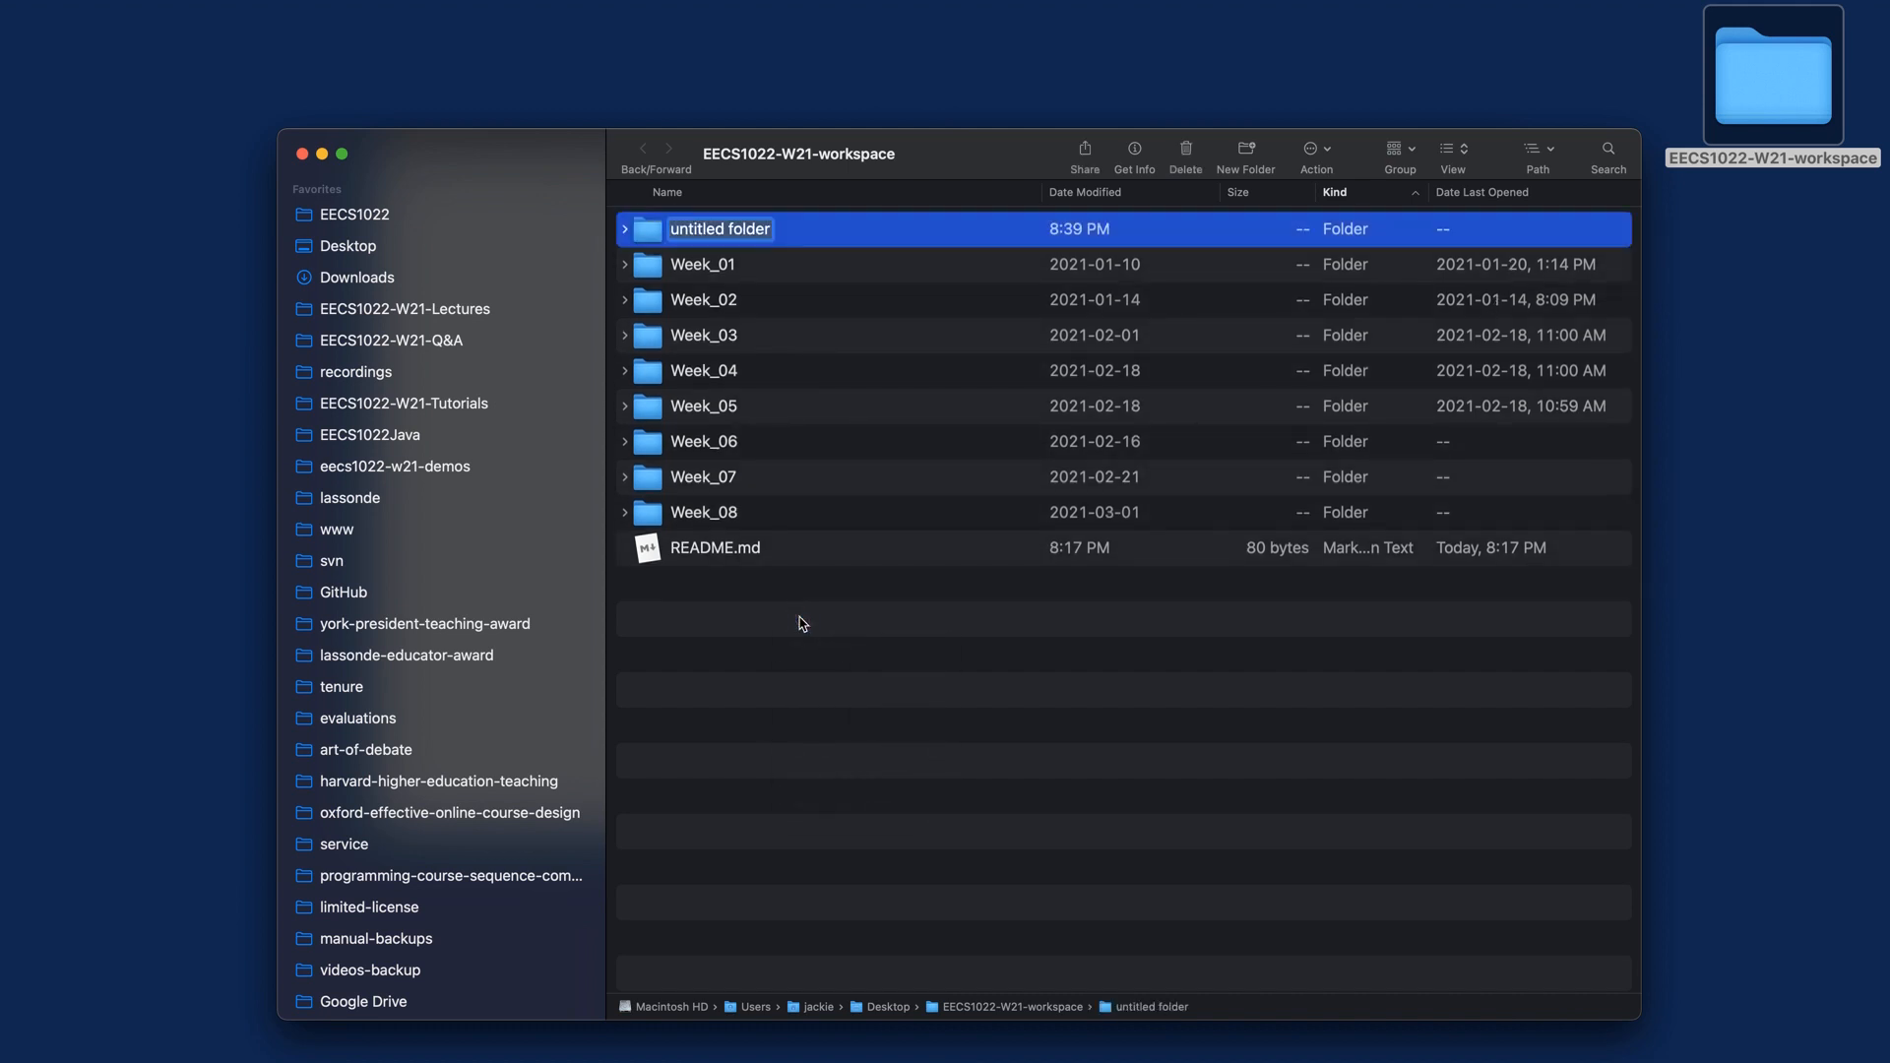
text(mobile-apps)
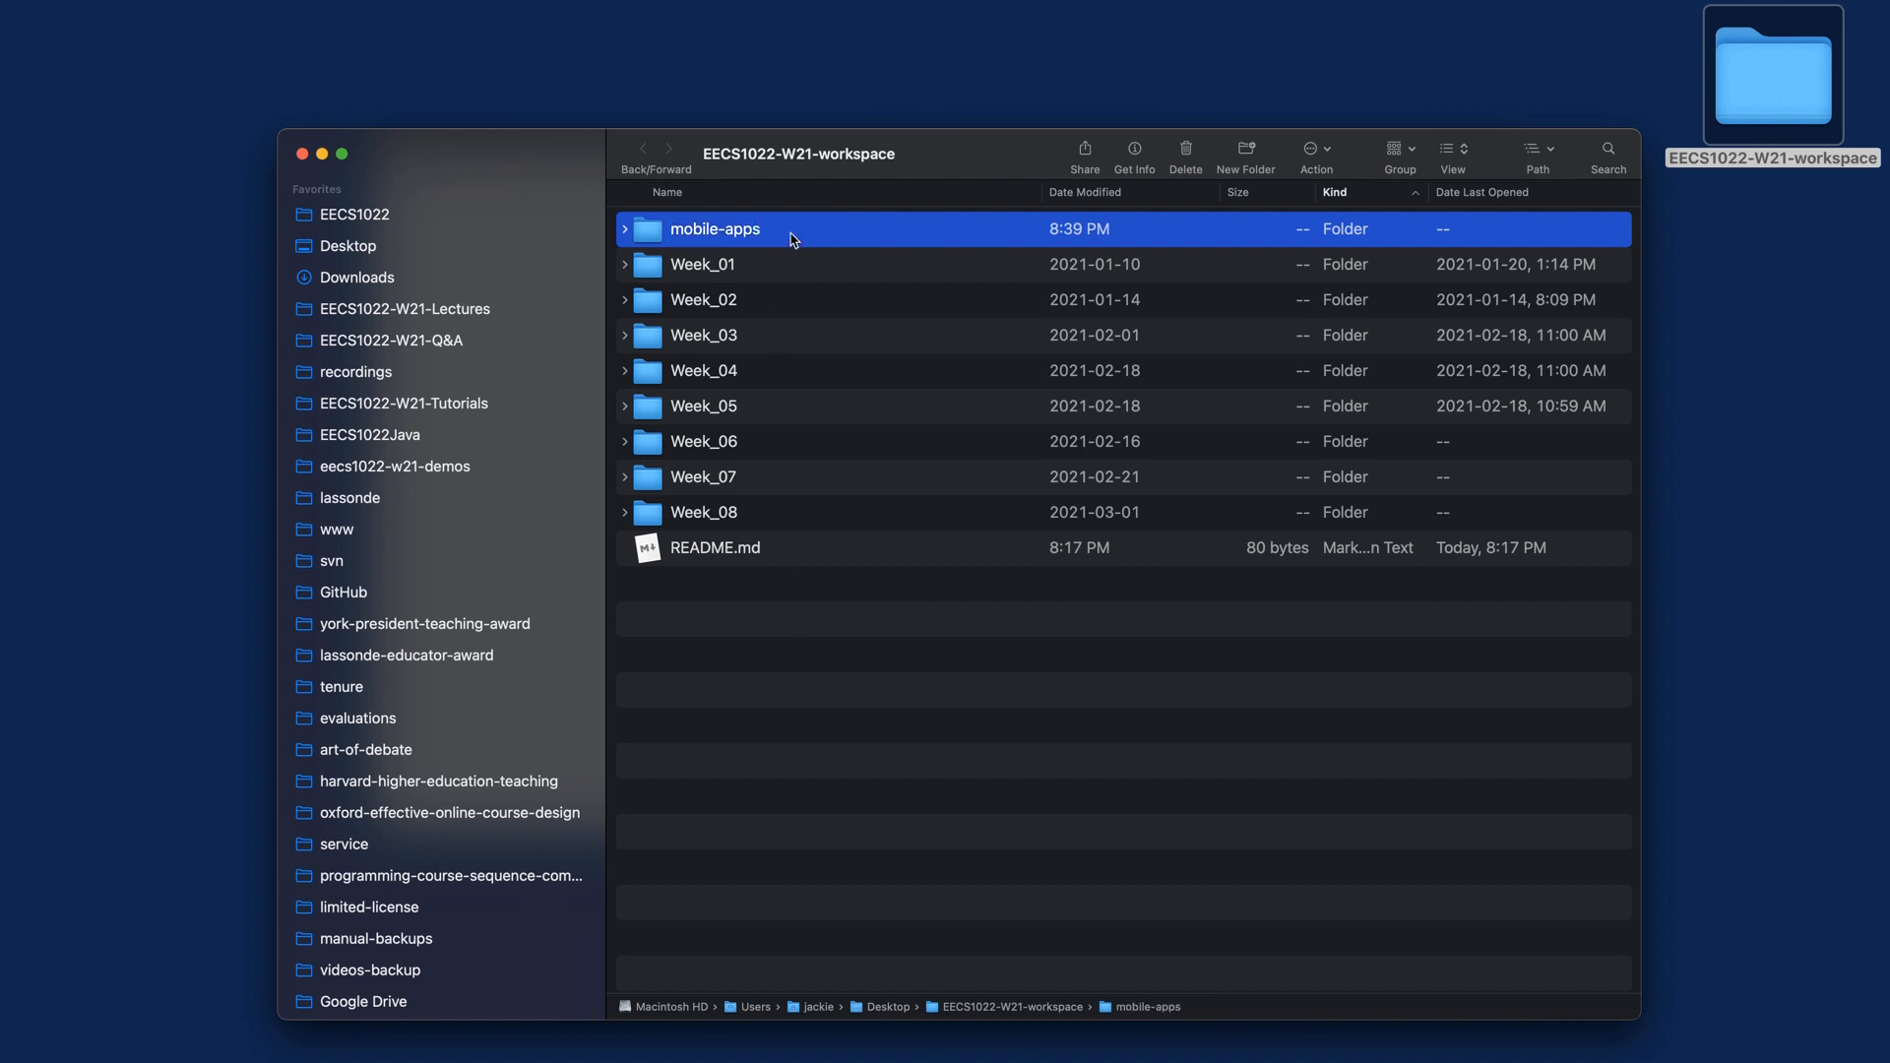
double_click(714, 229)
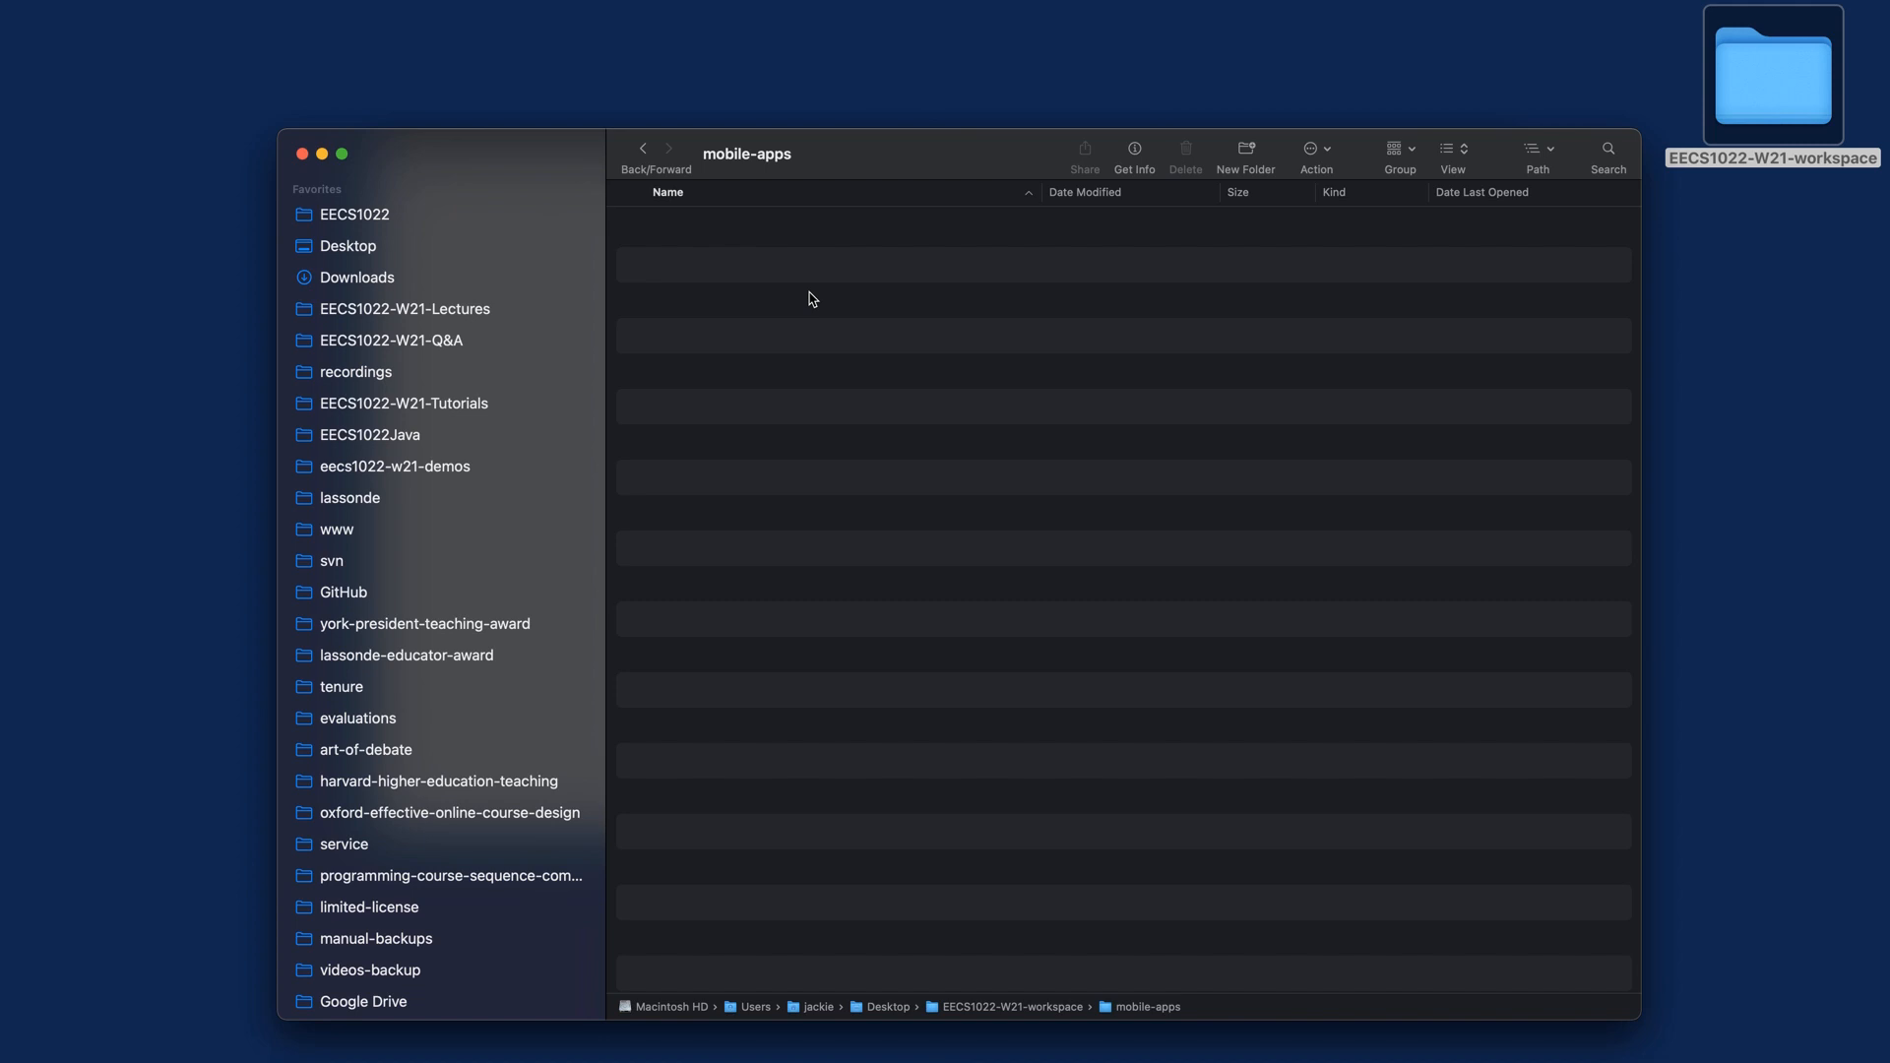
mouse_move(860, 232)
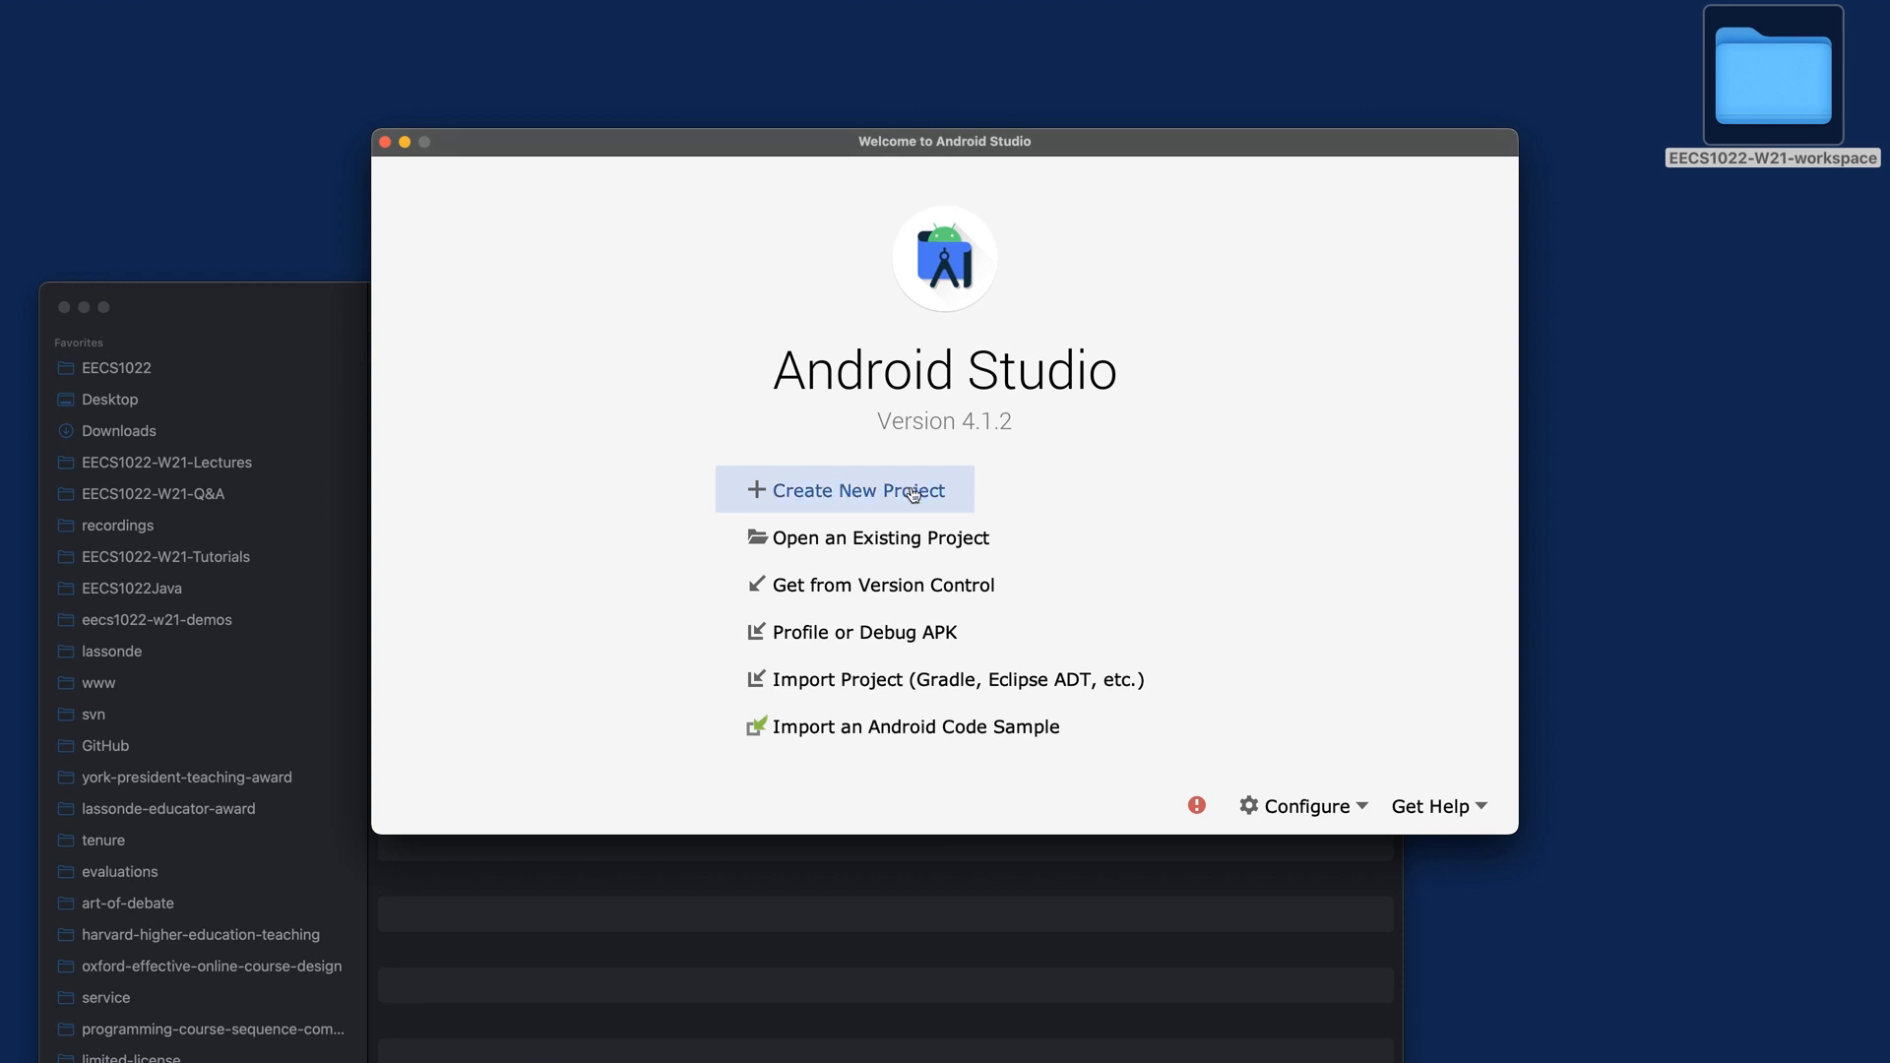
Start a new project with the Empty Activity template and proceed to configuration
click(844, 489)
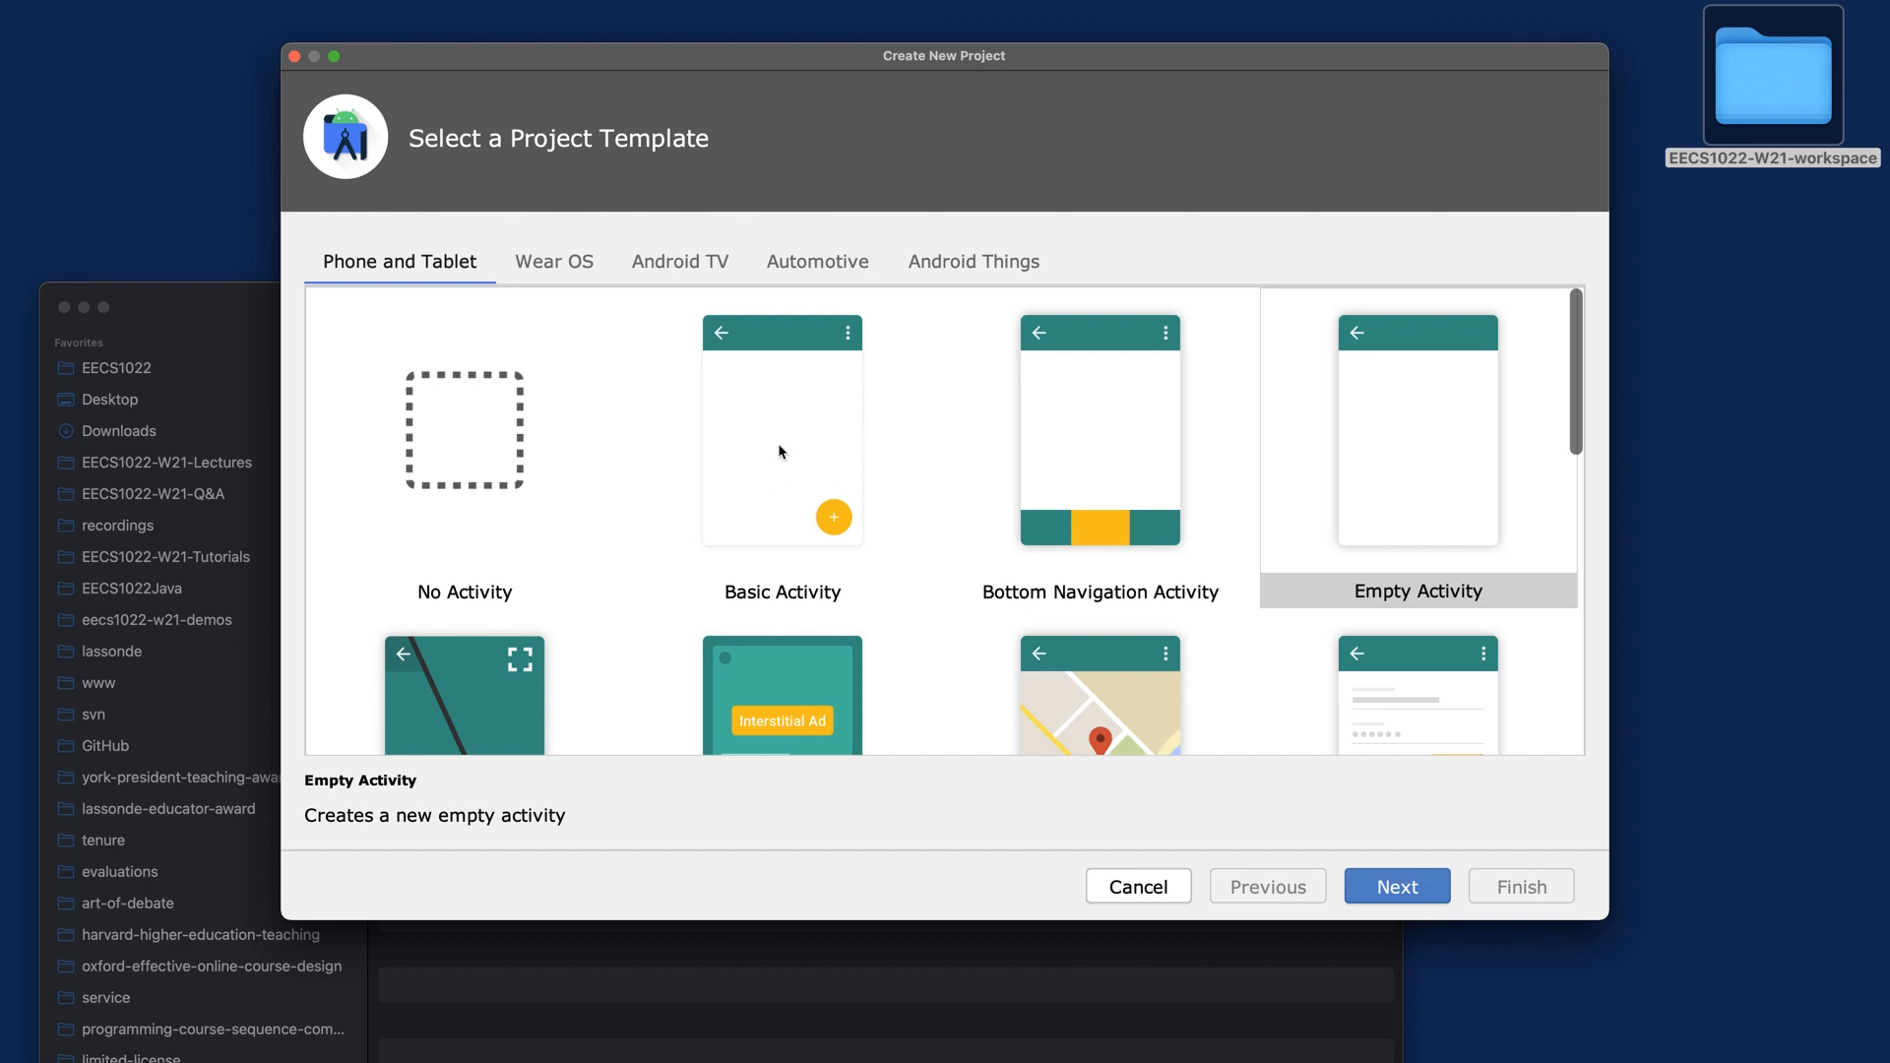
mouse_move(843, 499)
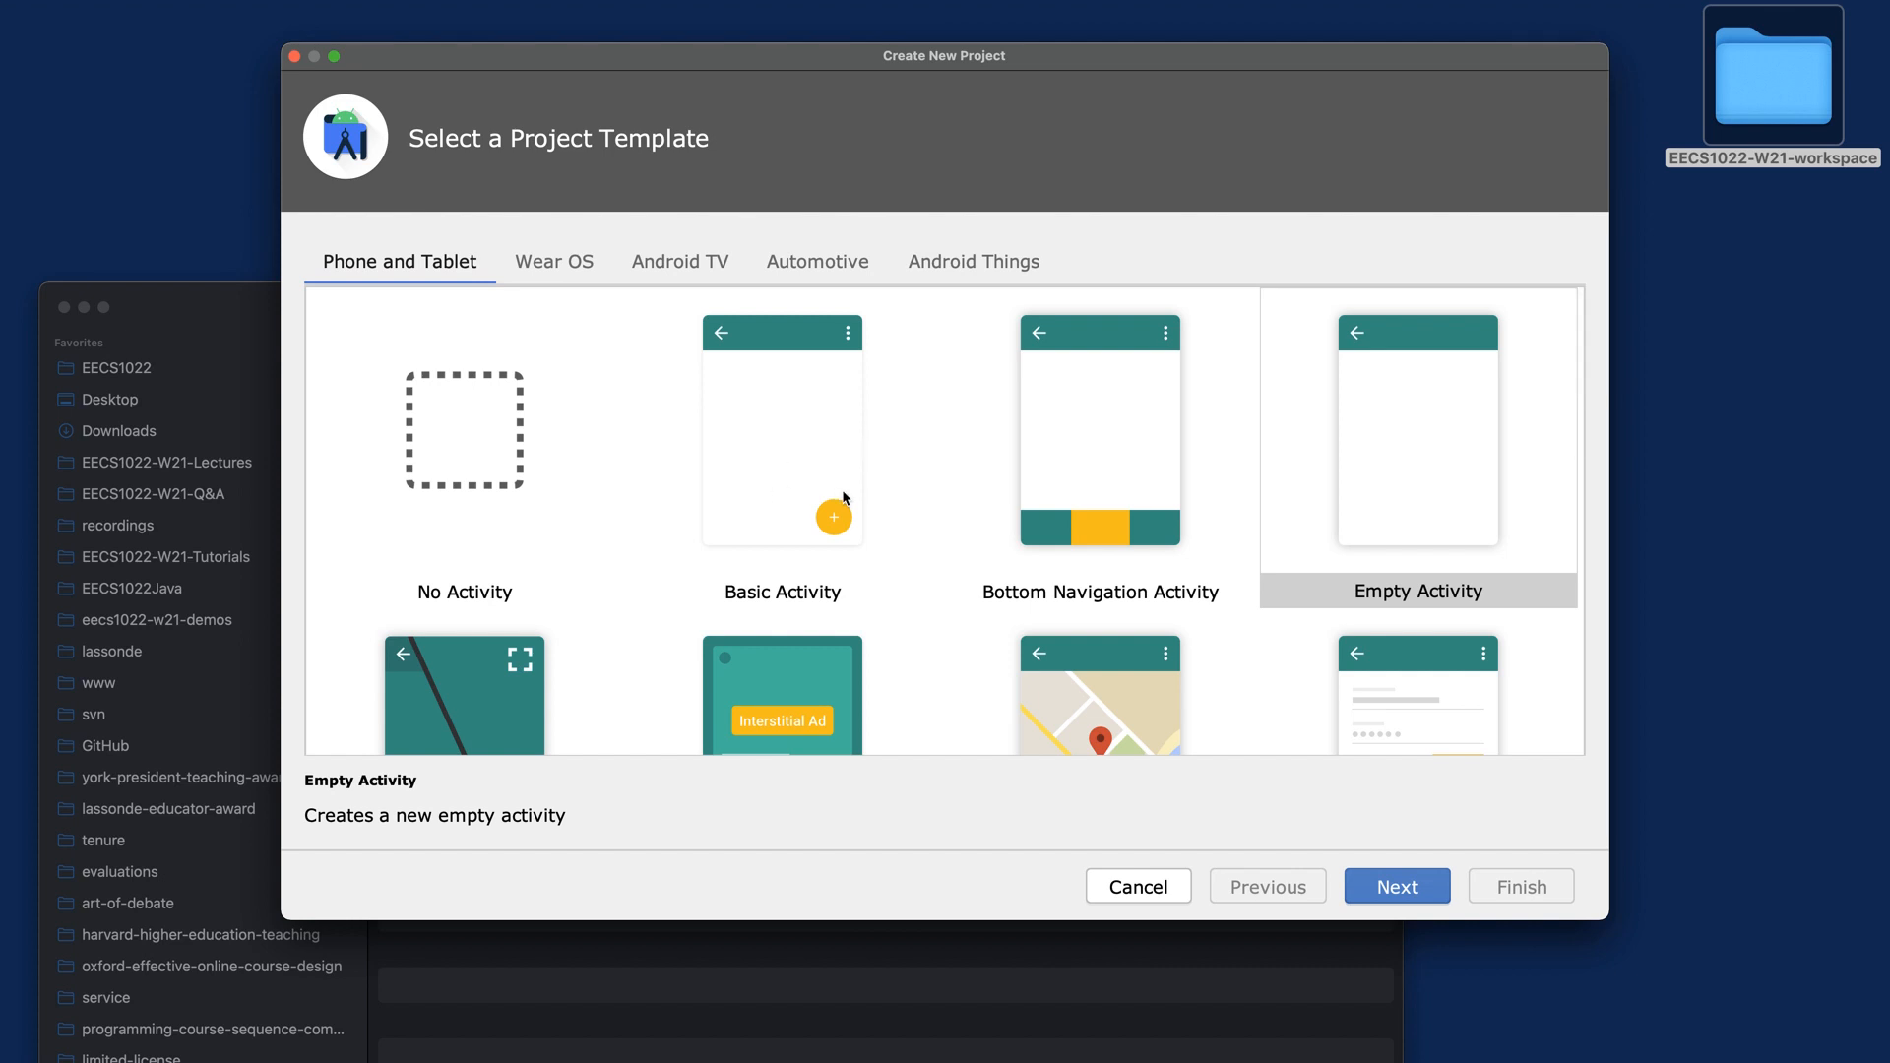
mouse_move(1386, 456)
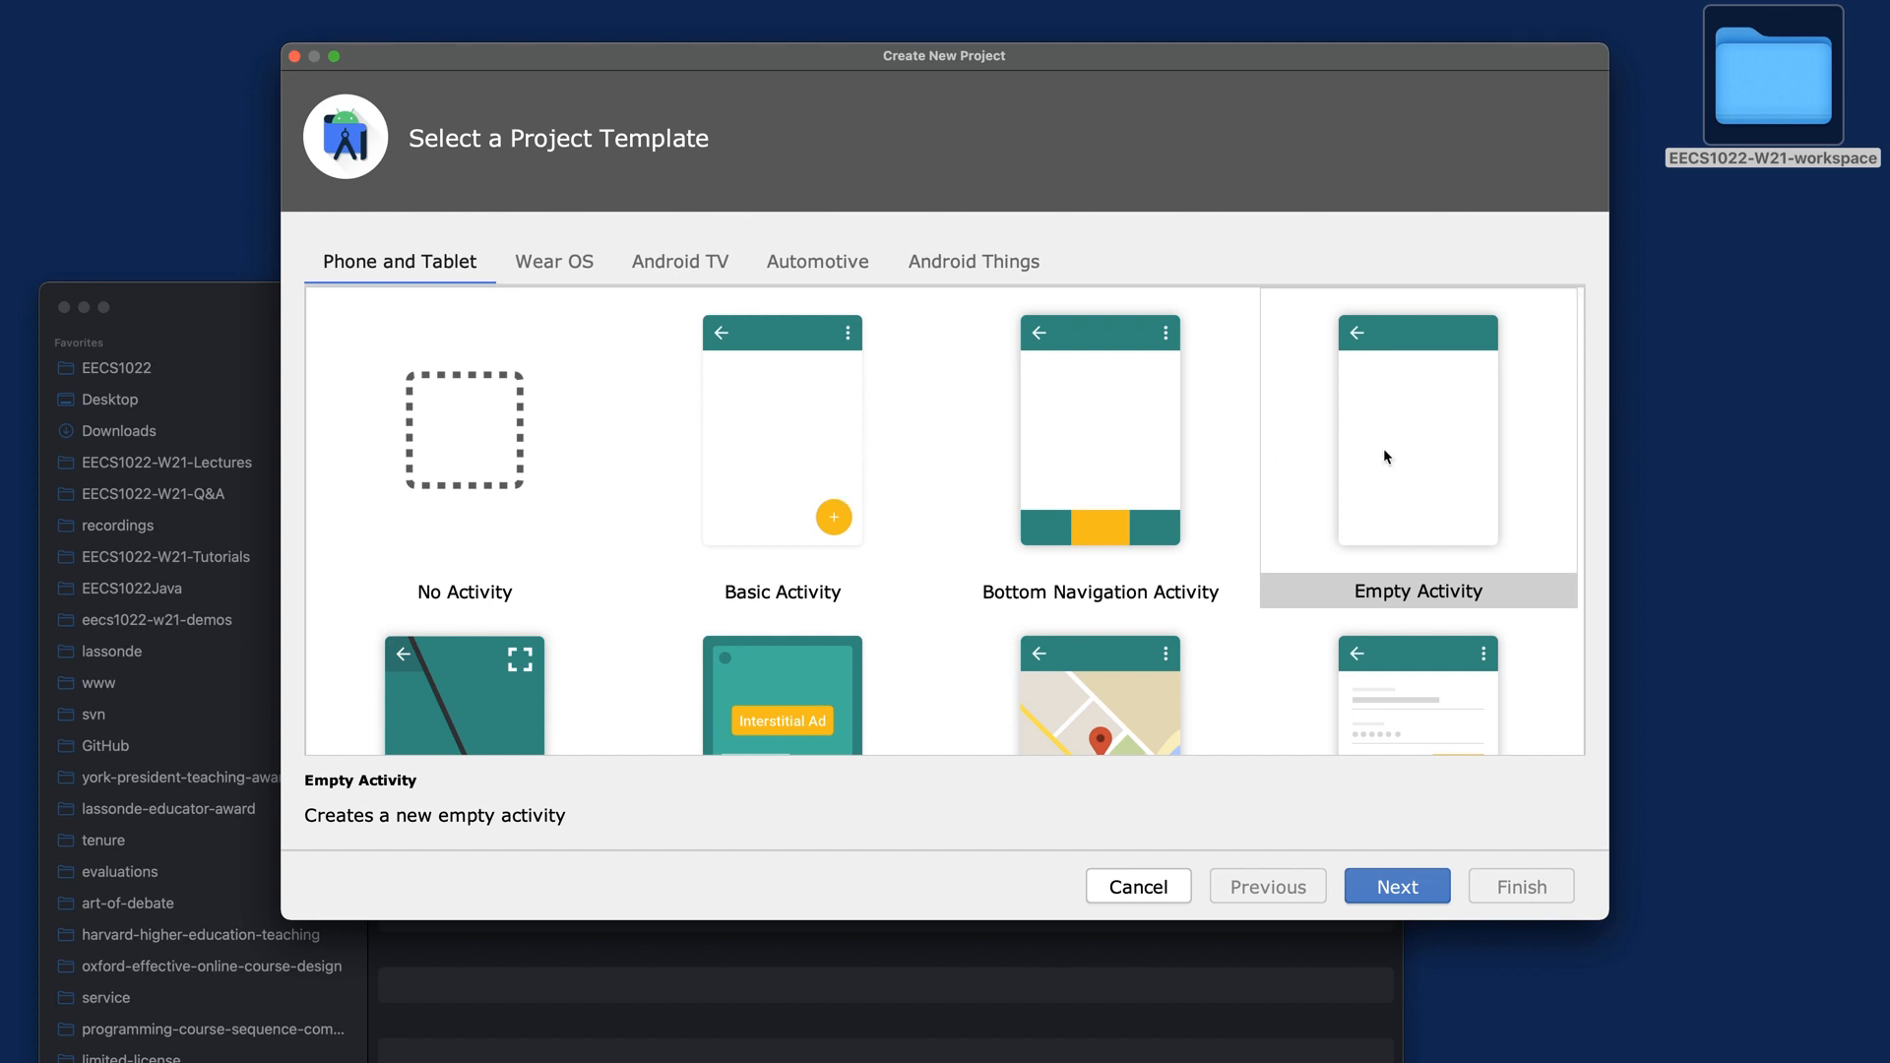
click(1418, 452)
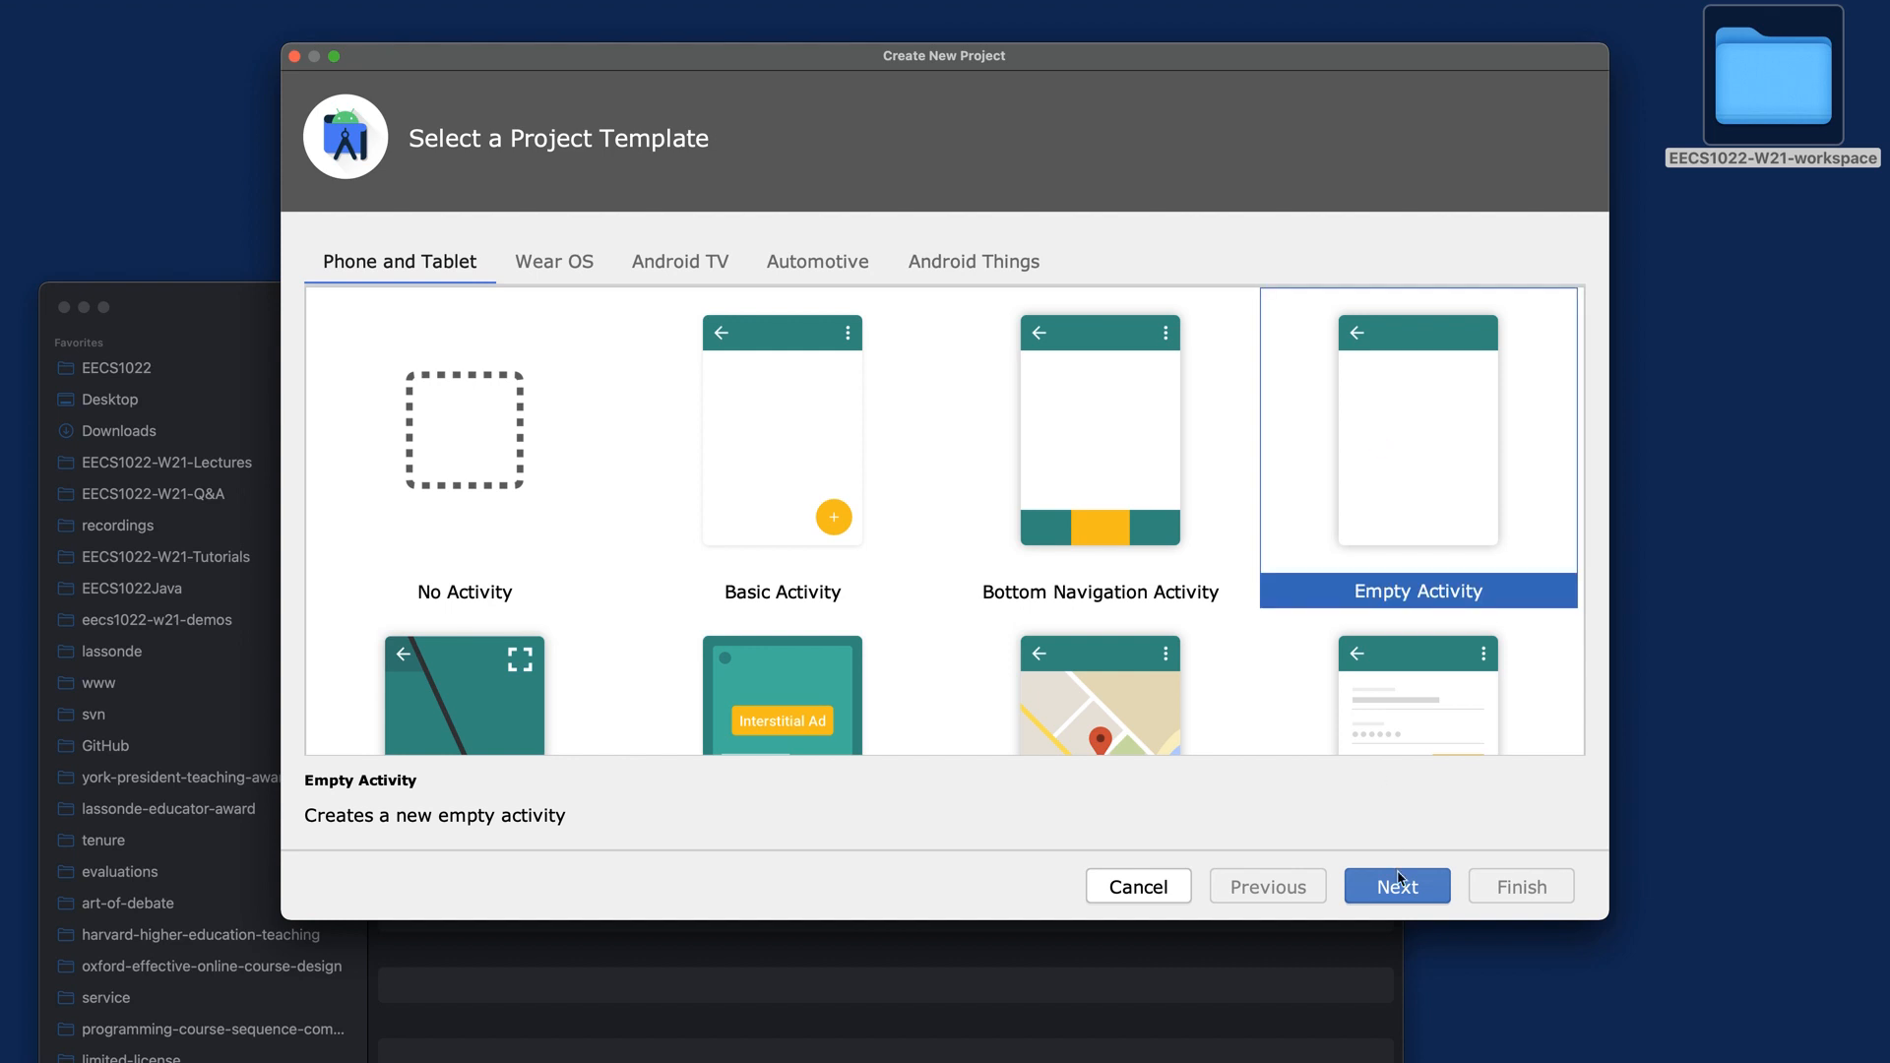
click(1396, 886)
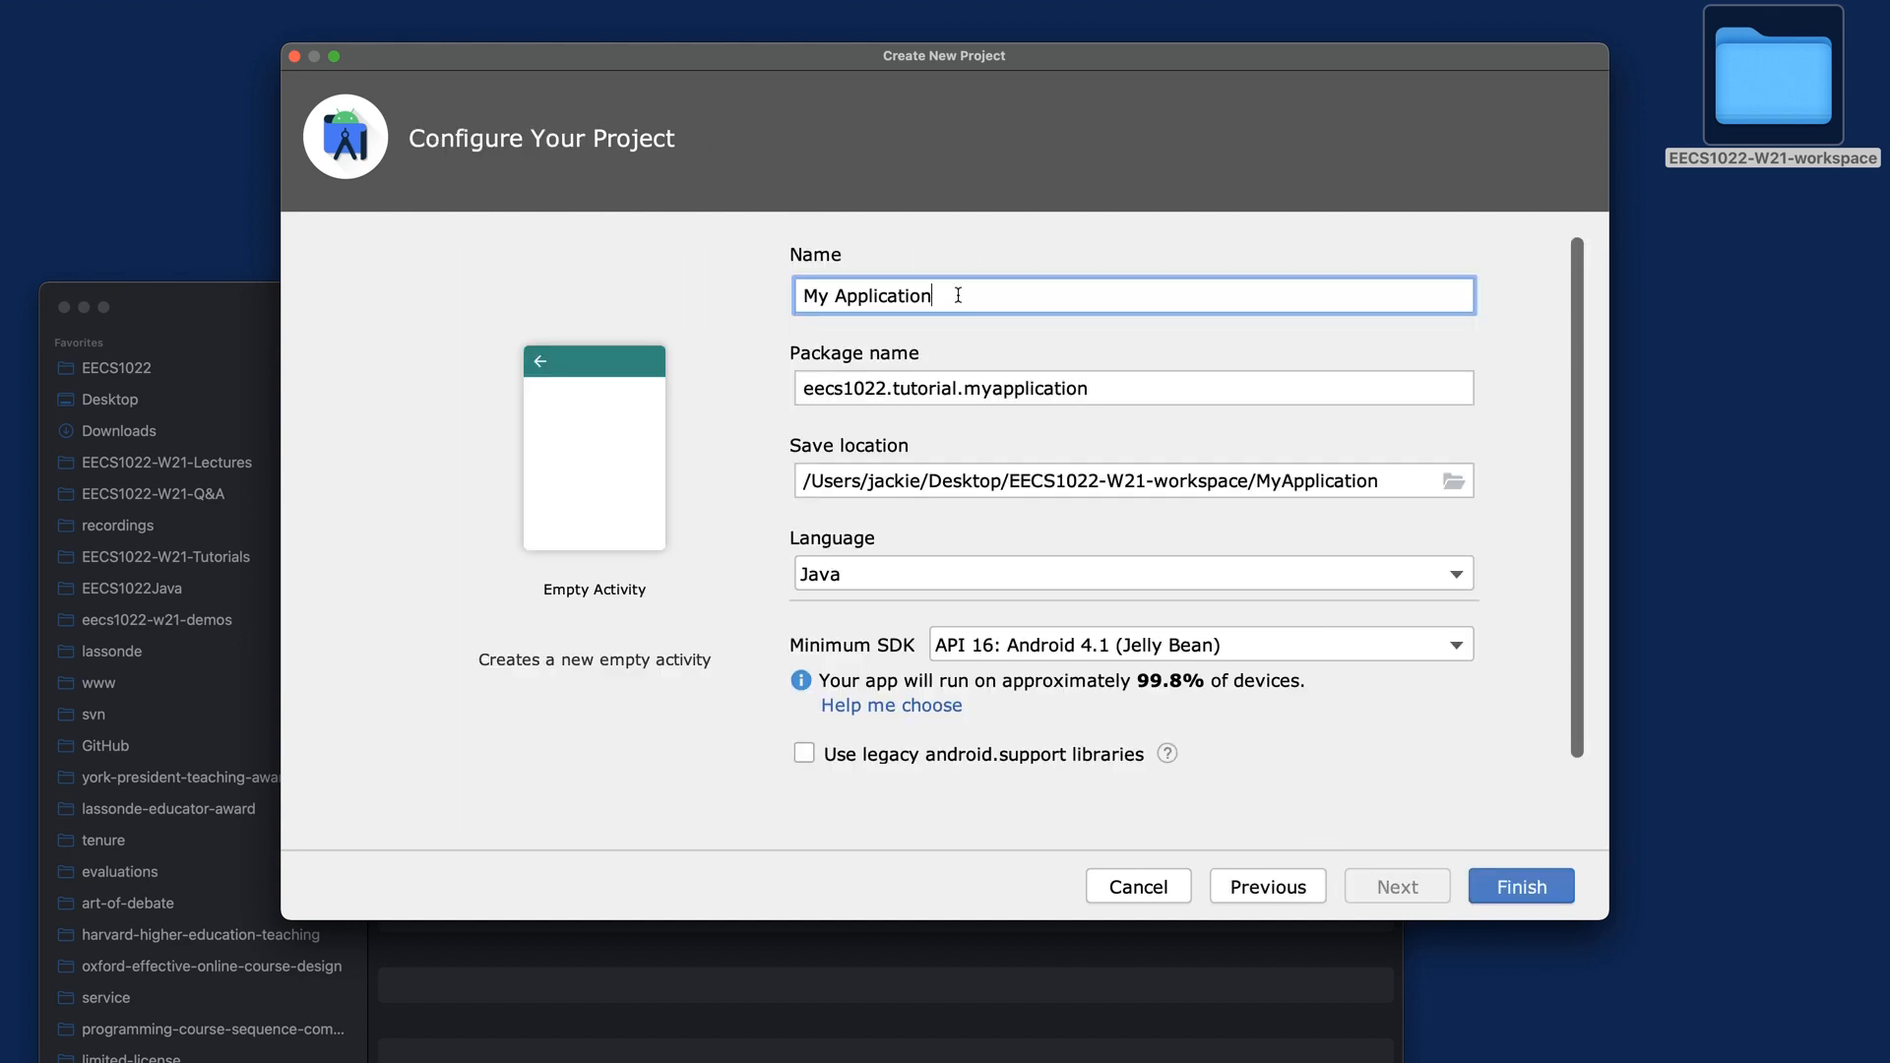
Rename the project to Greeting and review package eecs1022.tutorial.greeting and the save path
double_click(863, 295)
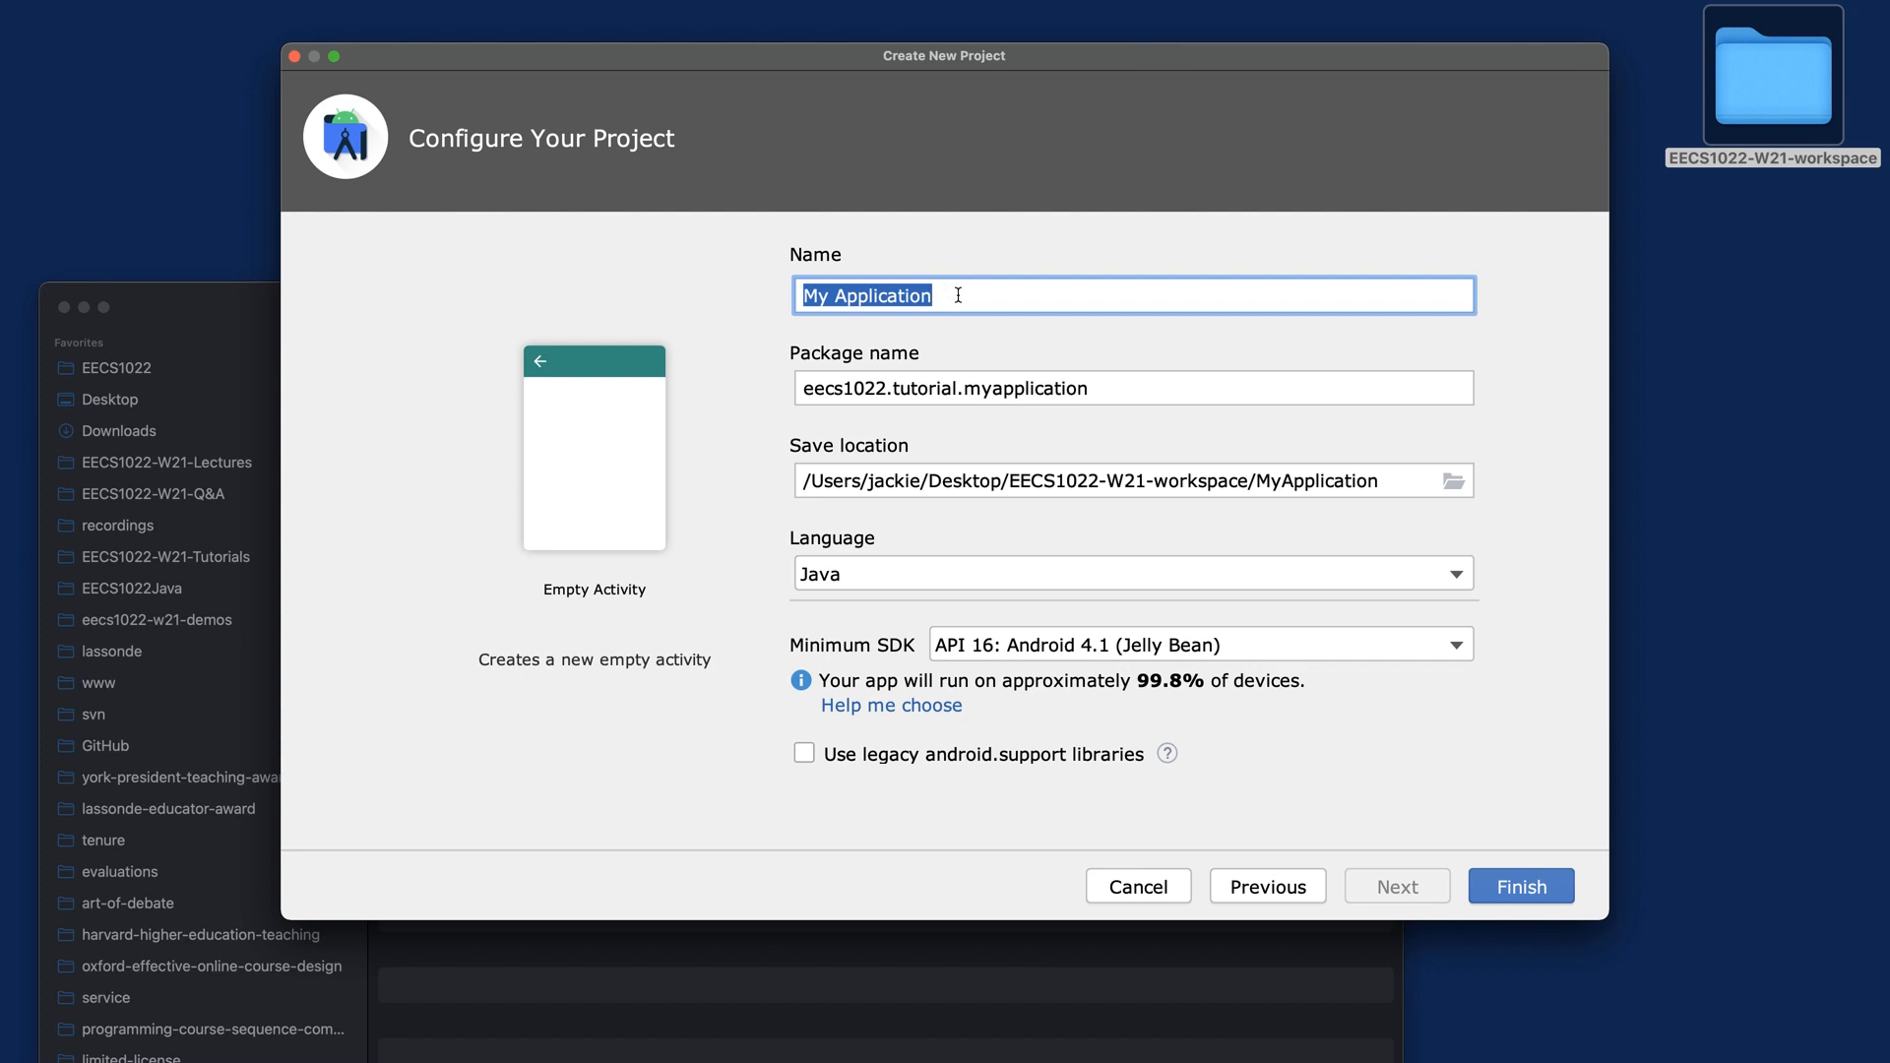
text(Gree)
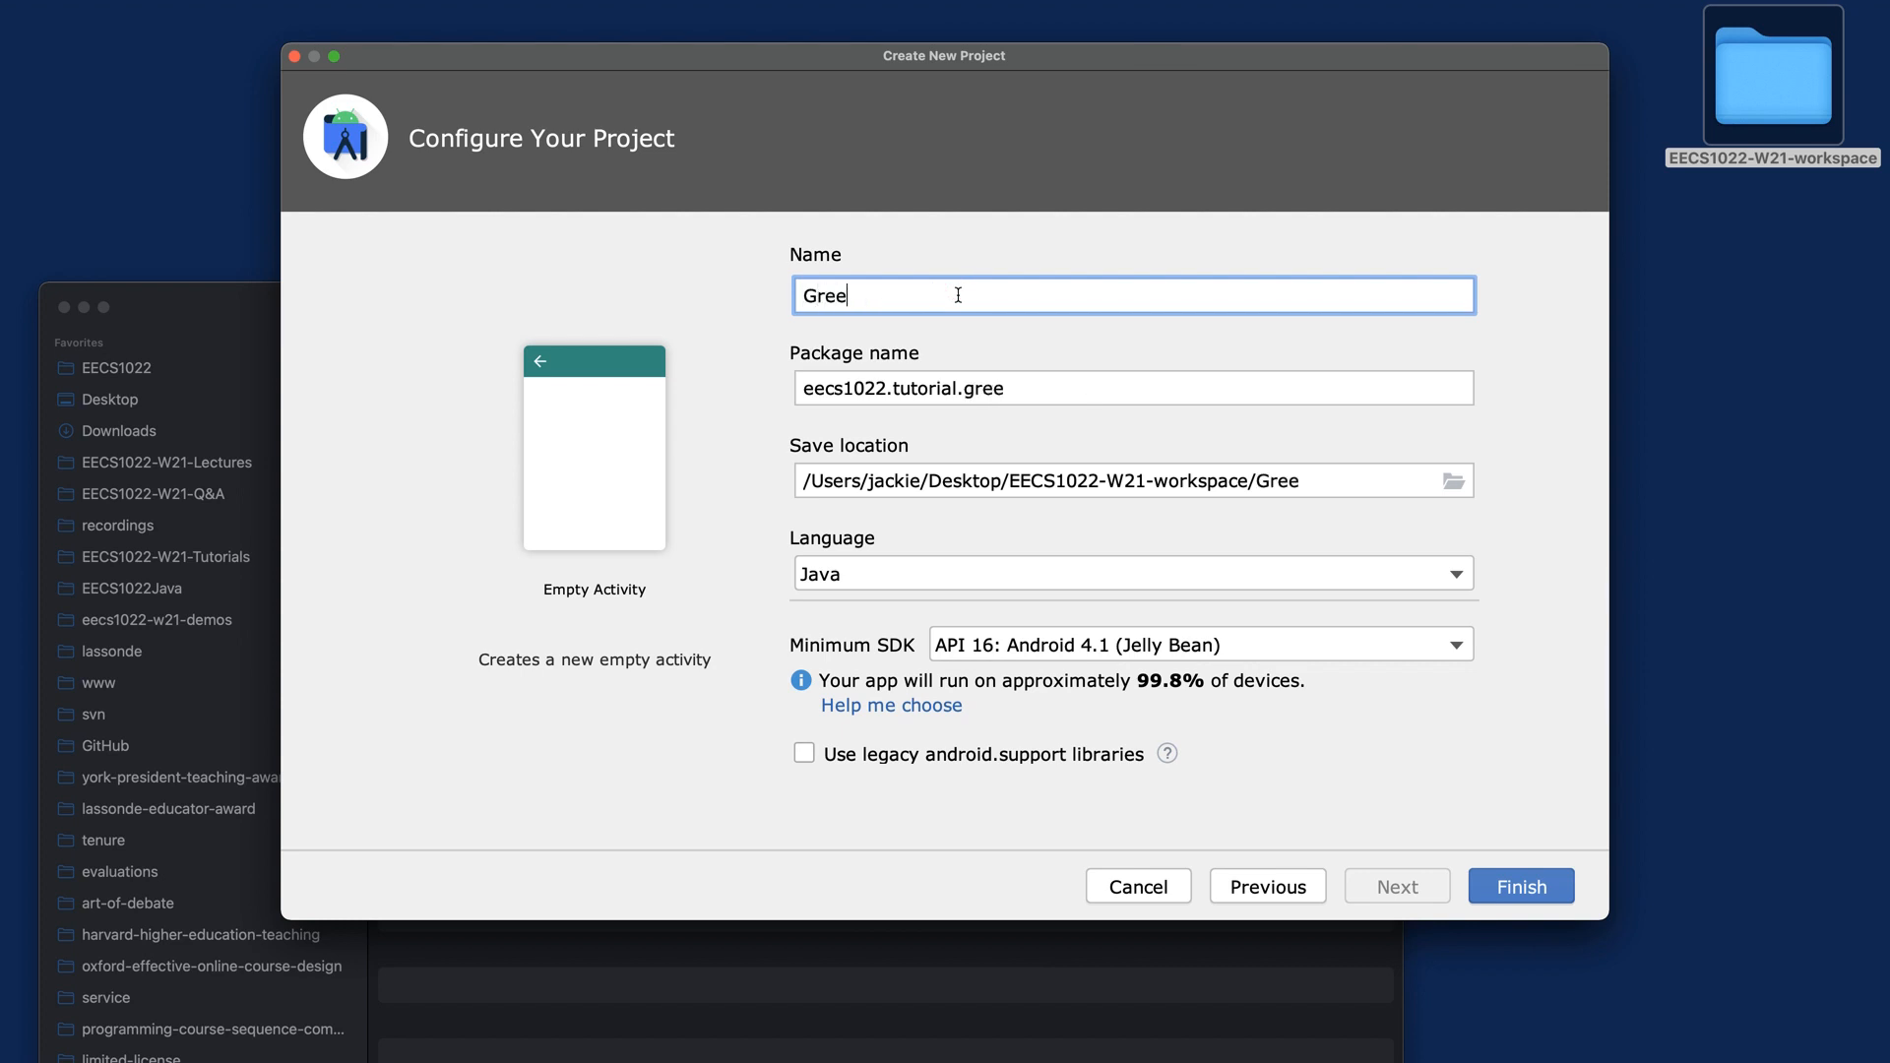
text(tg)
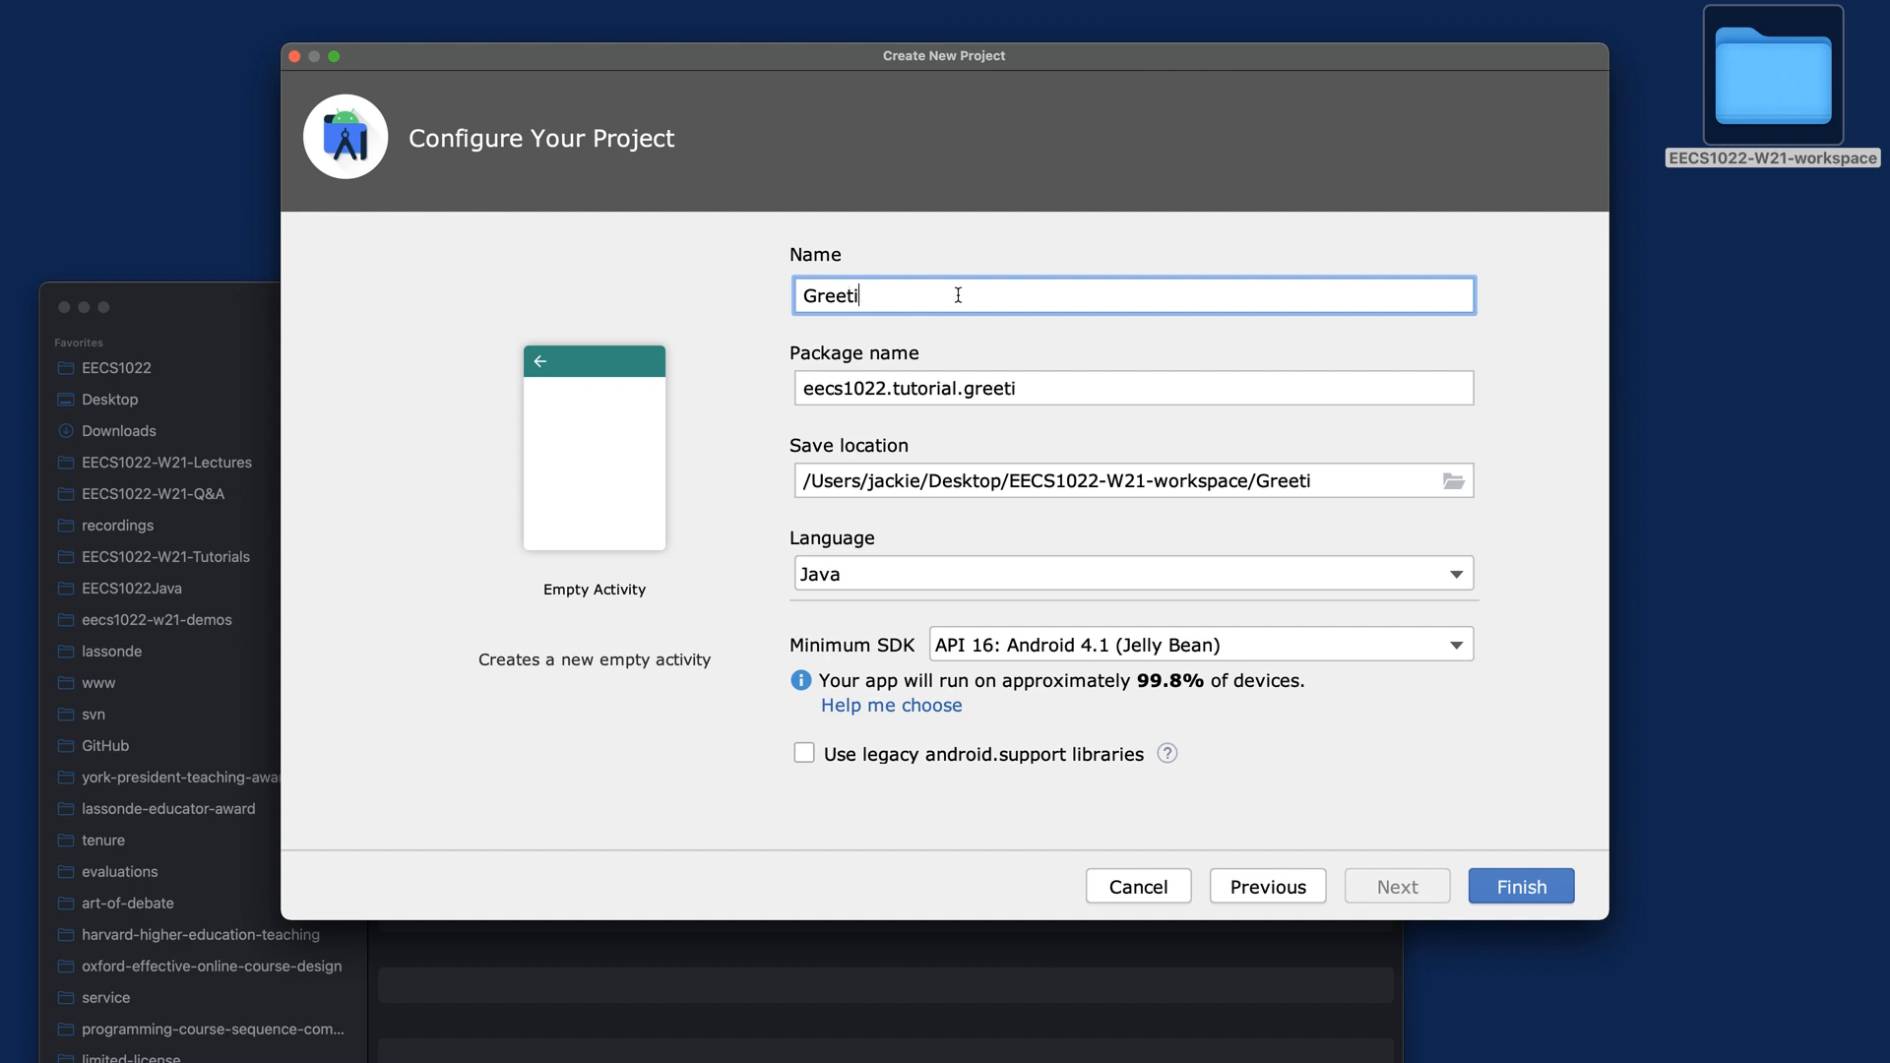
text(ng)
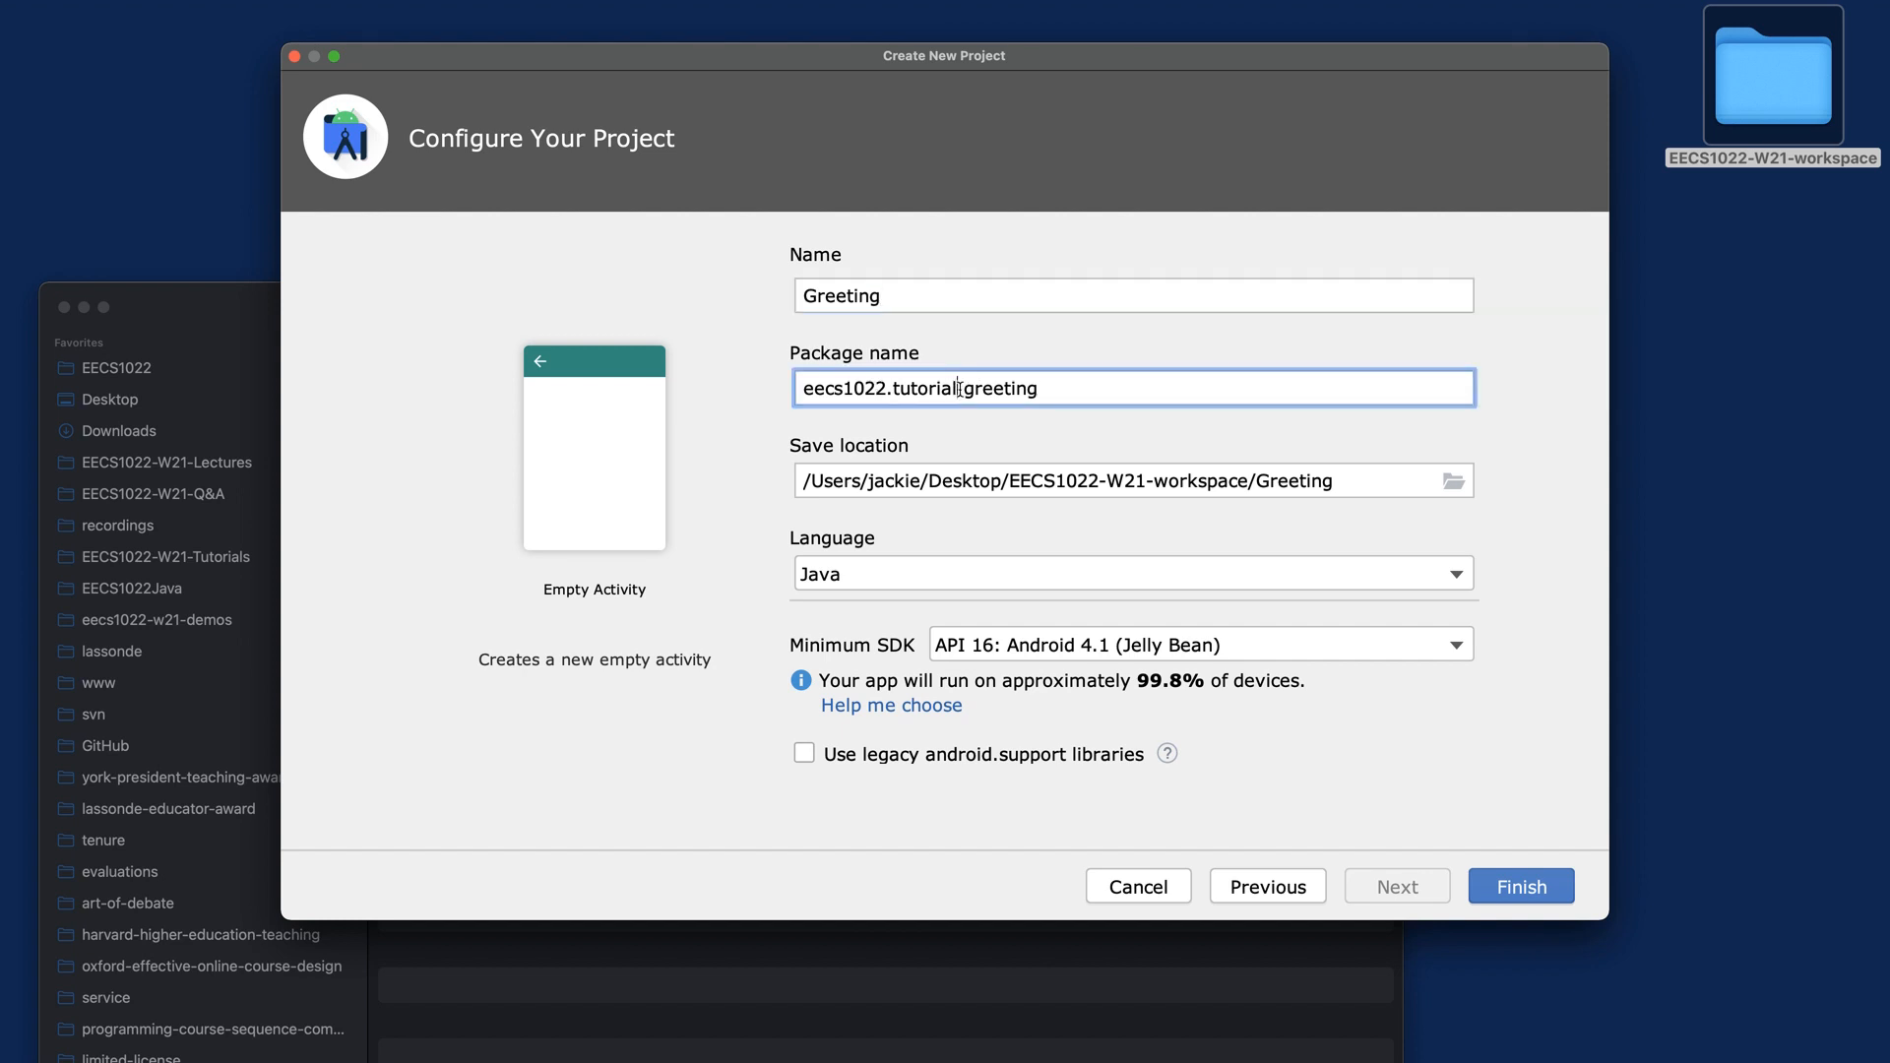
double_click(880, 387)
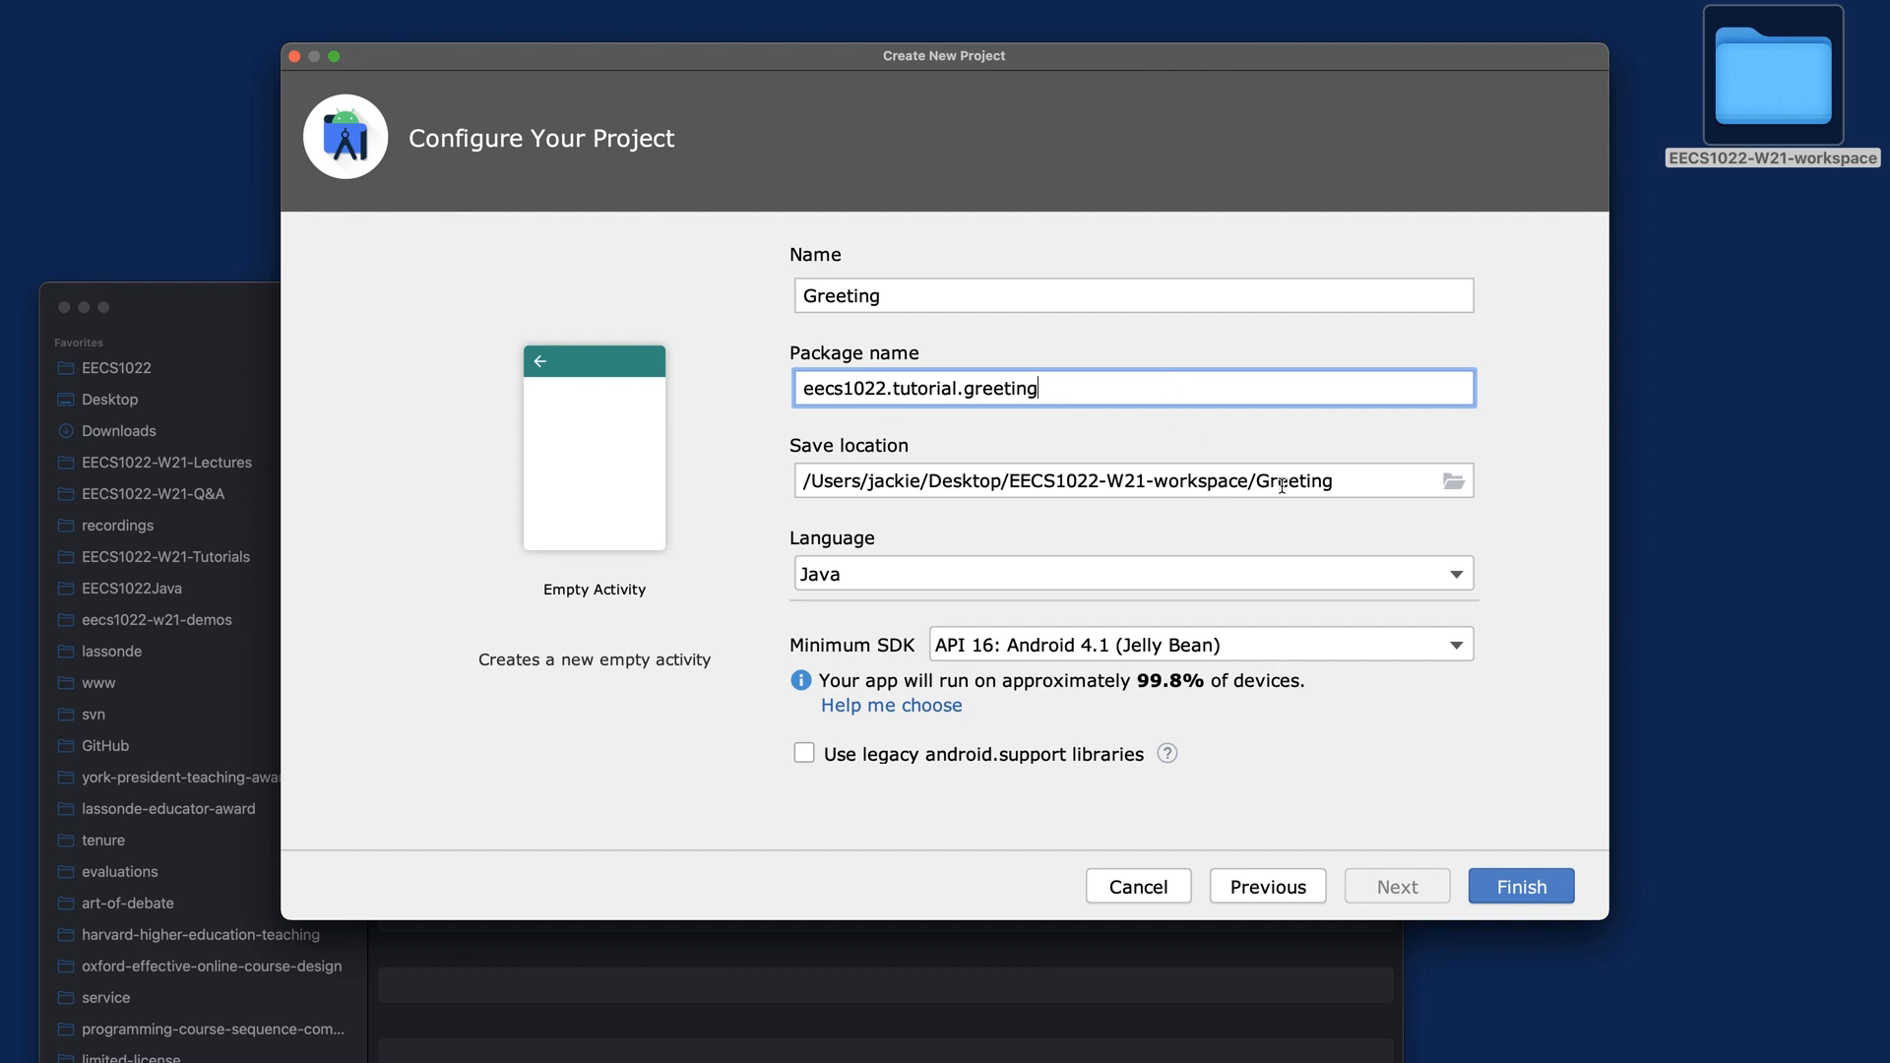
double_click(1293, 480)
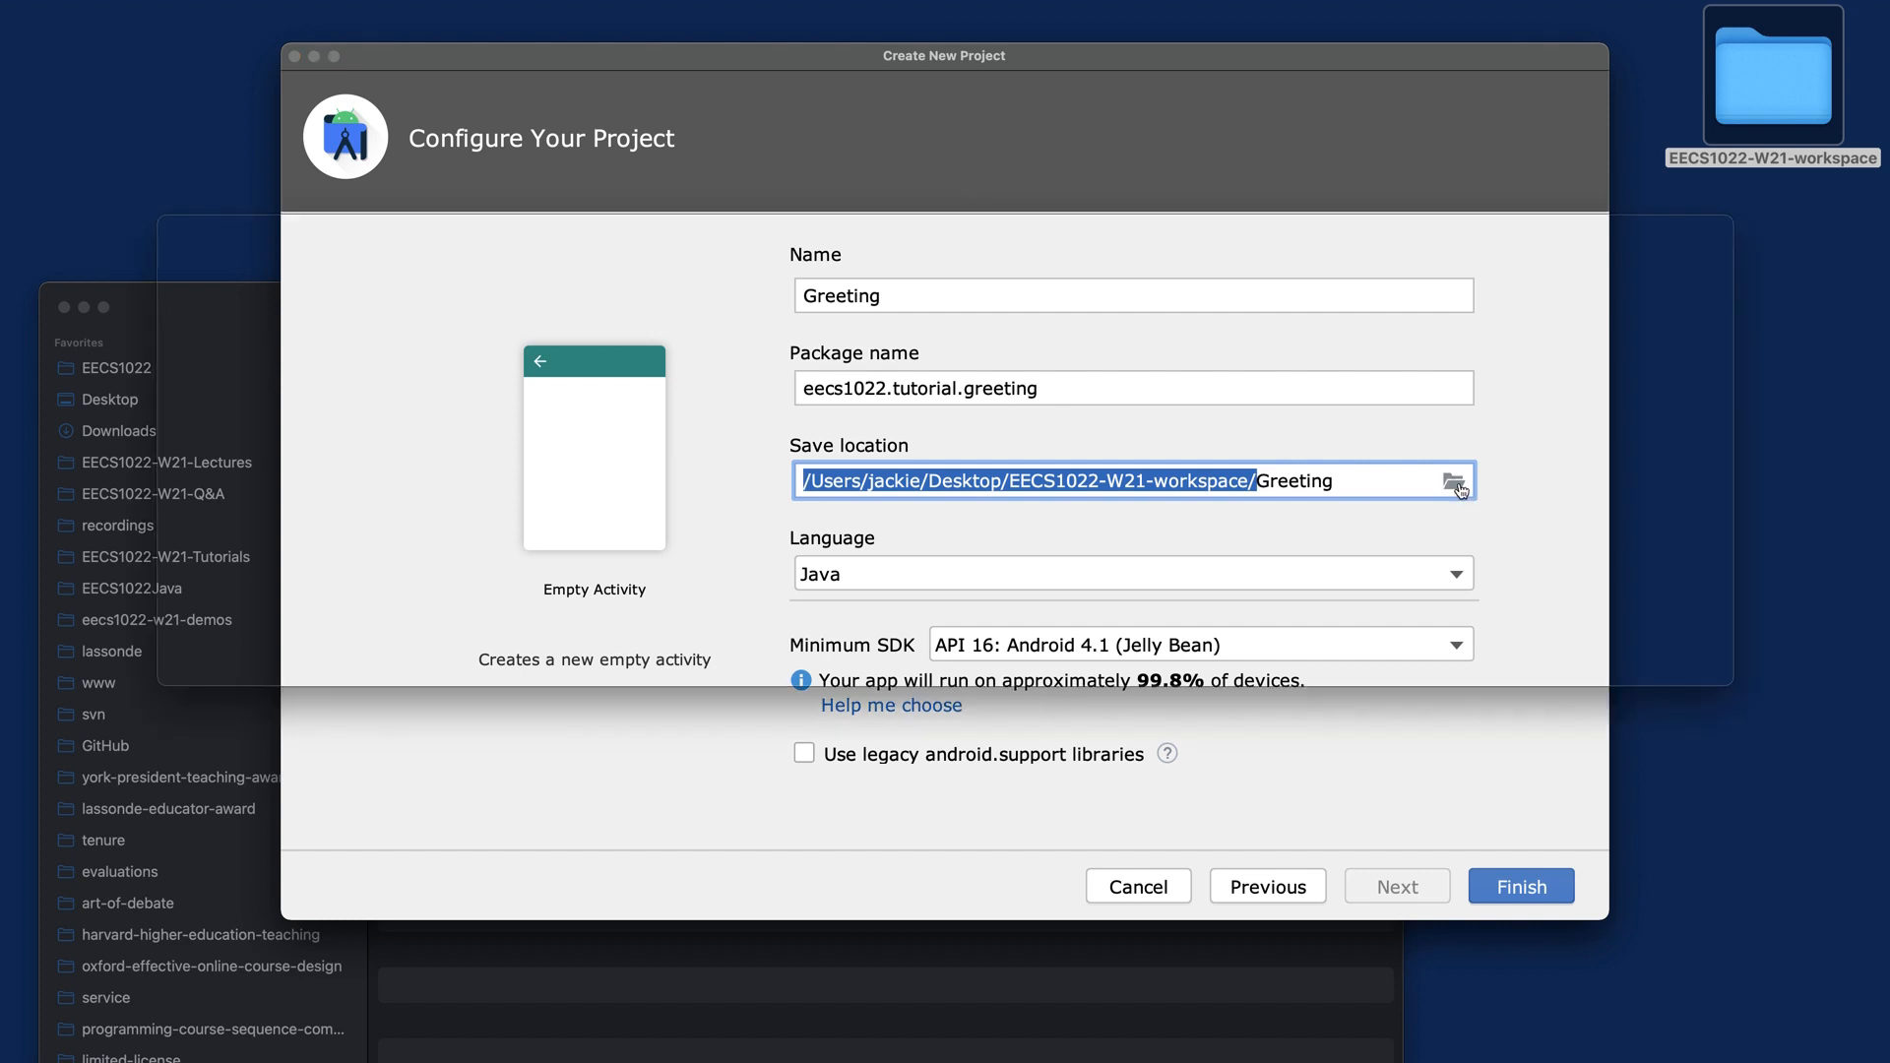
Set the save location to the workspace's mobile-apps folder
click(1457, 490)
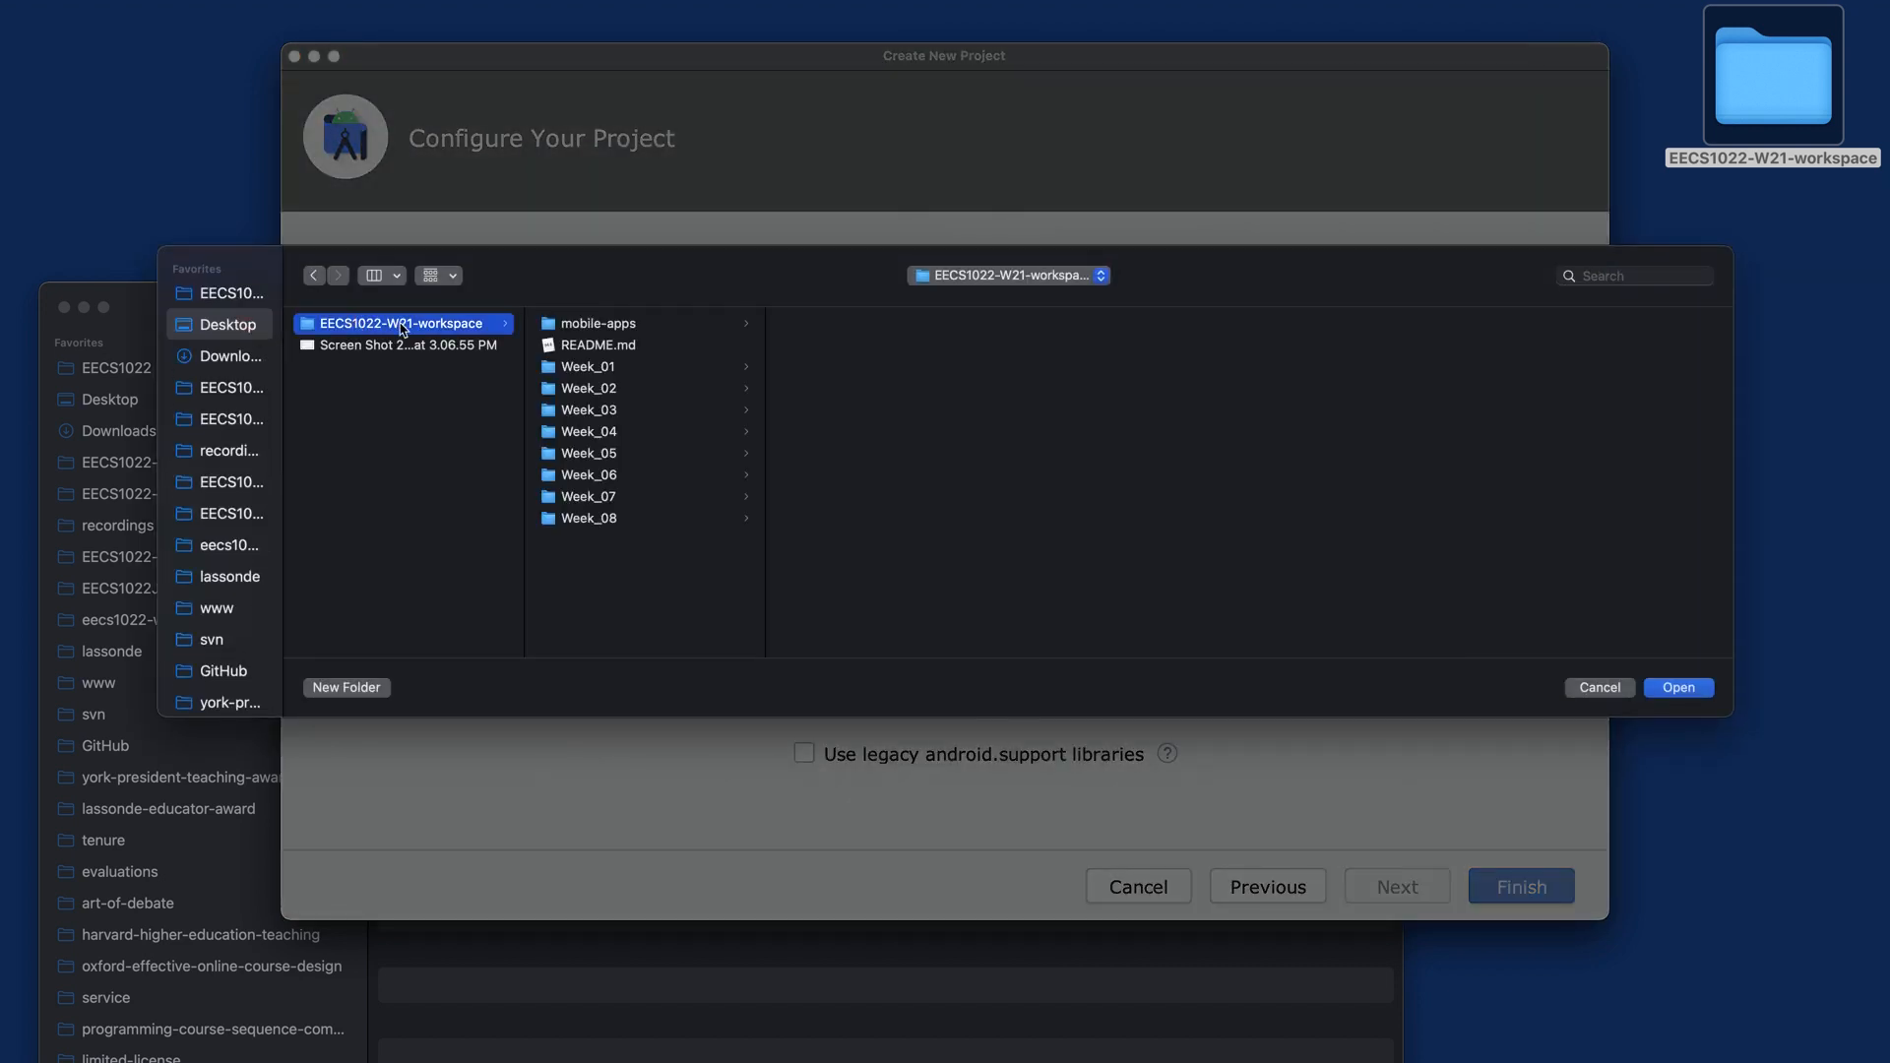
mouse_move(641, 345)
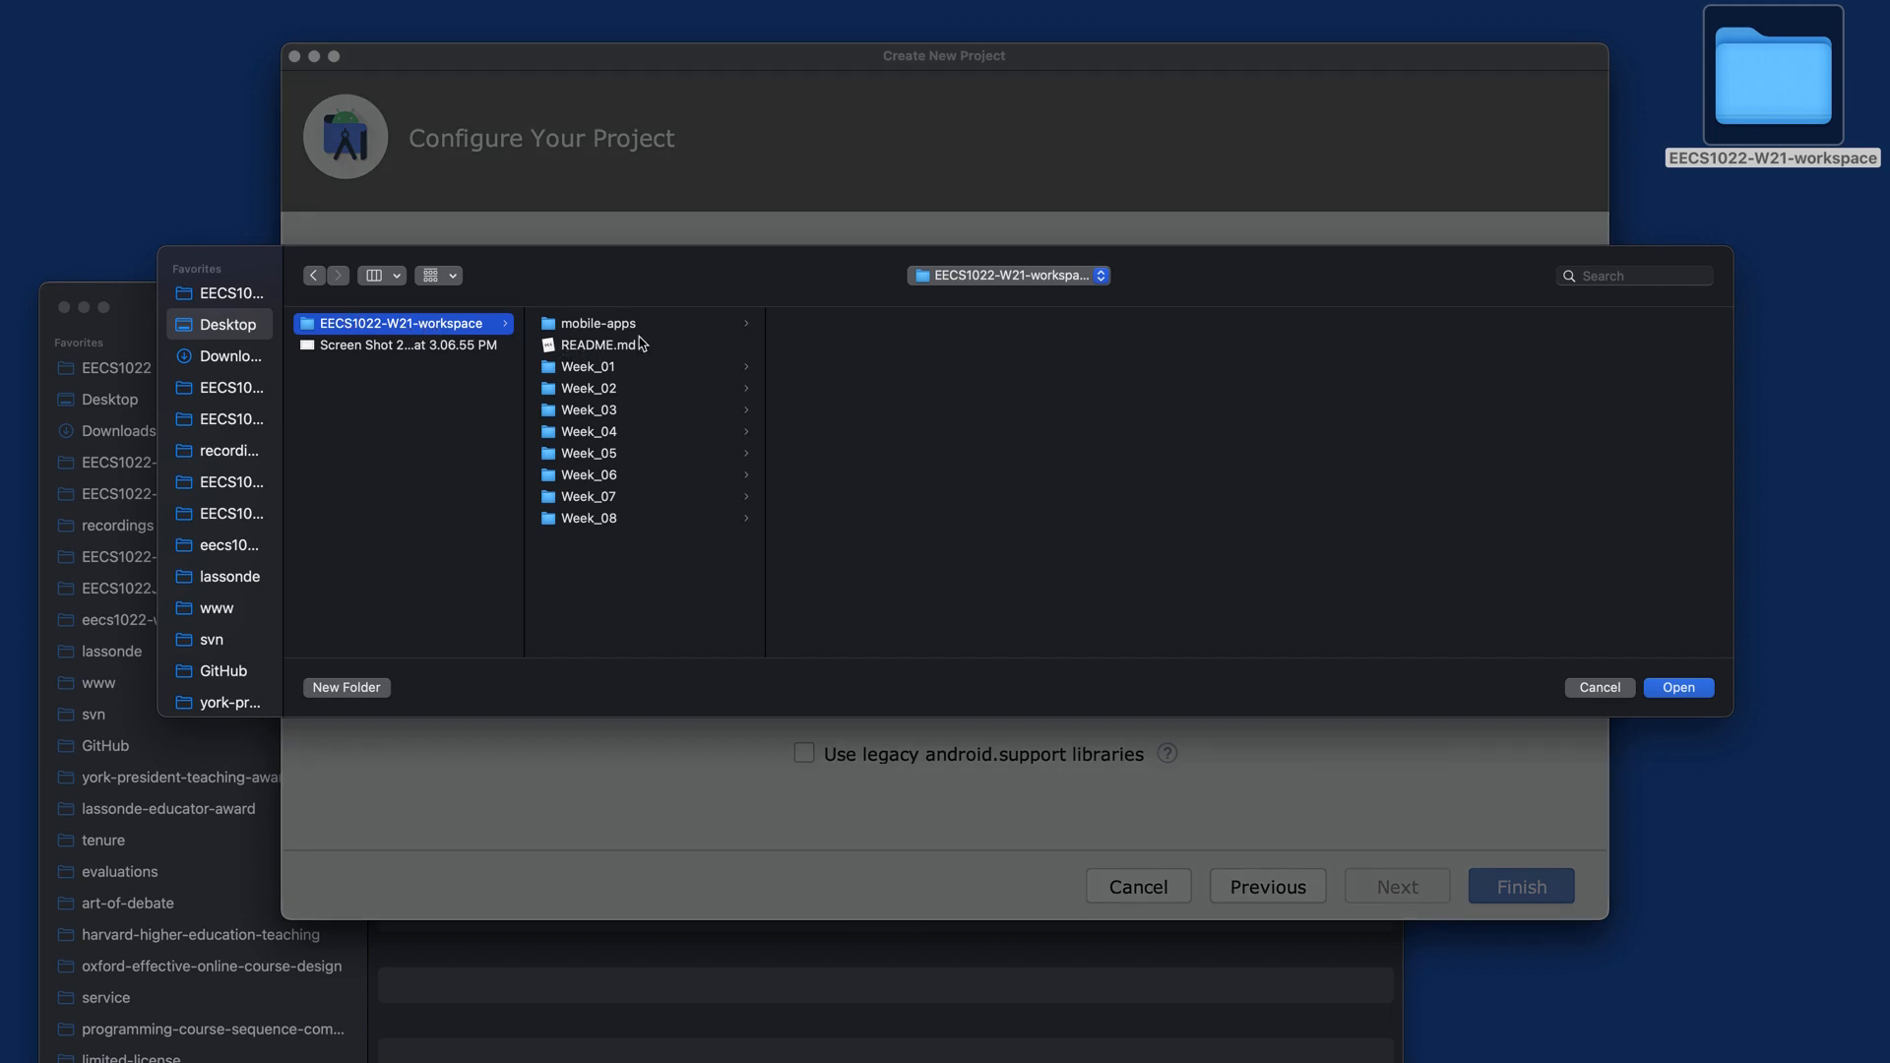
click(594, 321)
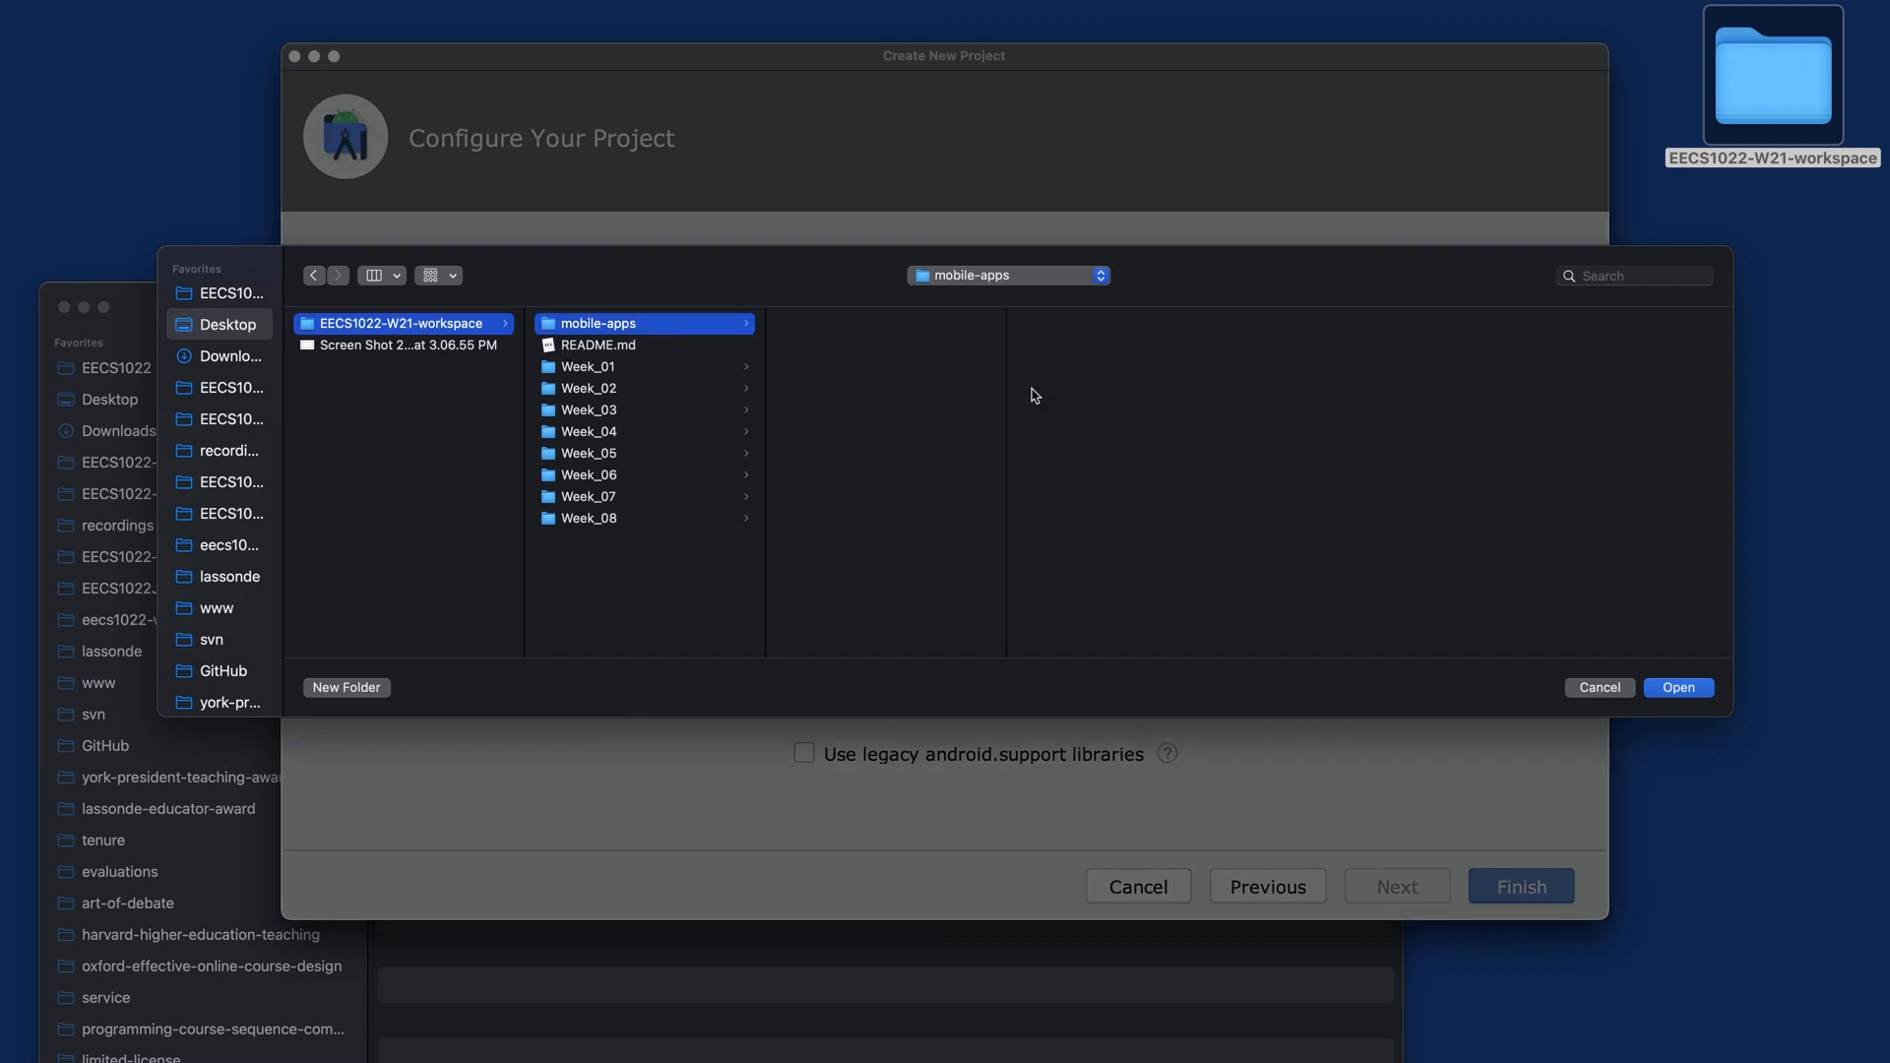
click(1677, 687)
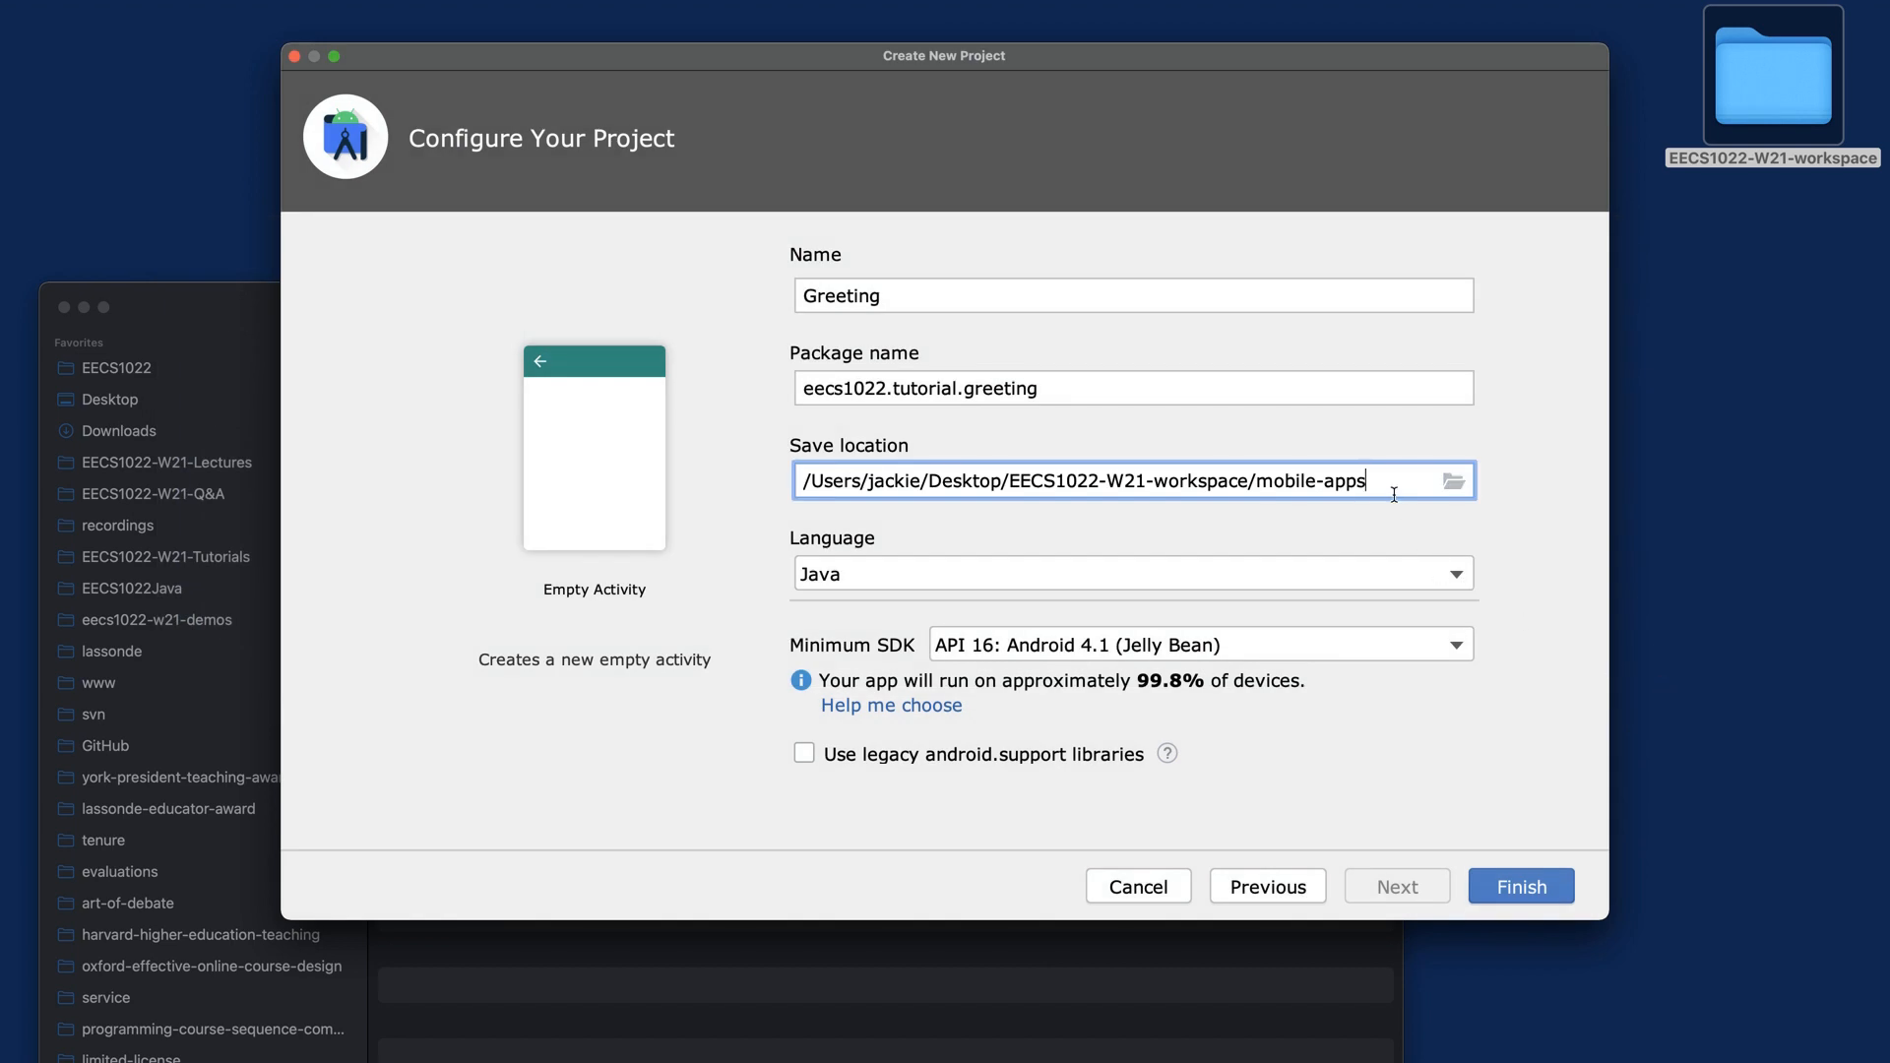
Append /Greeting to the save path, keep Java as language, and finish
text(/Greeting)
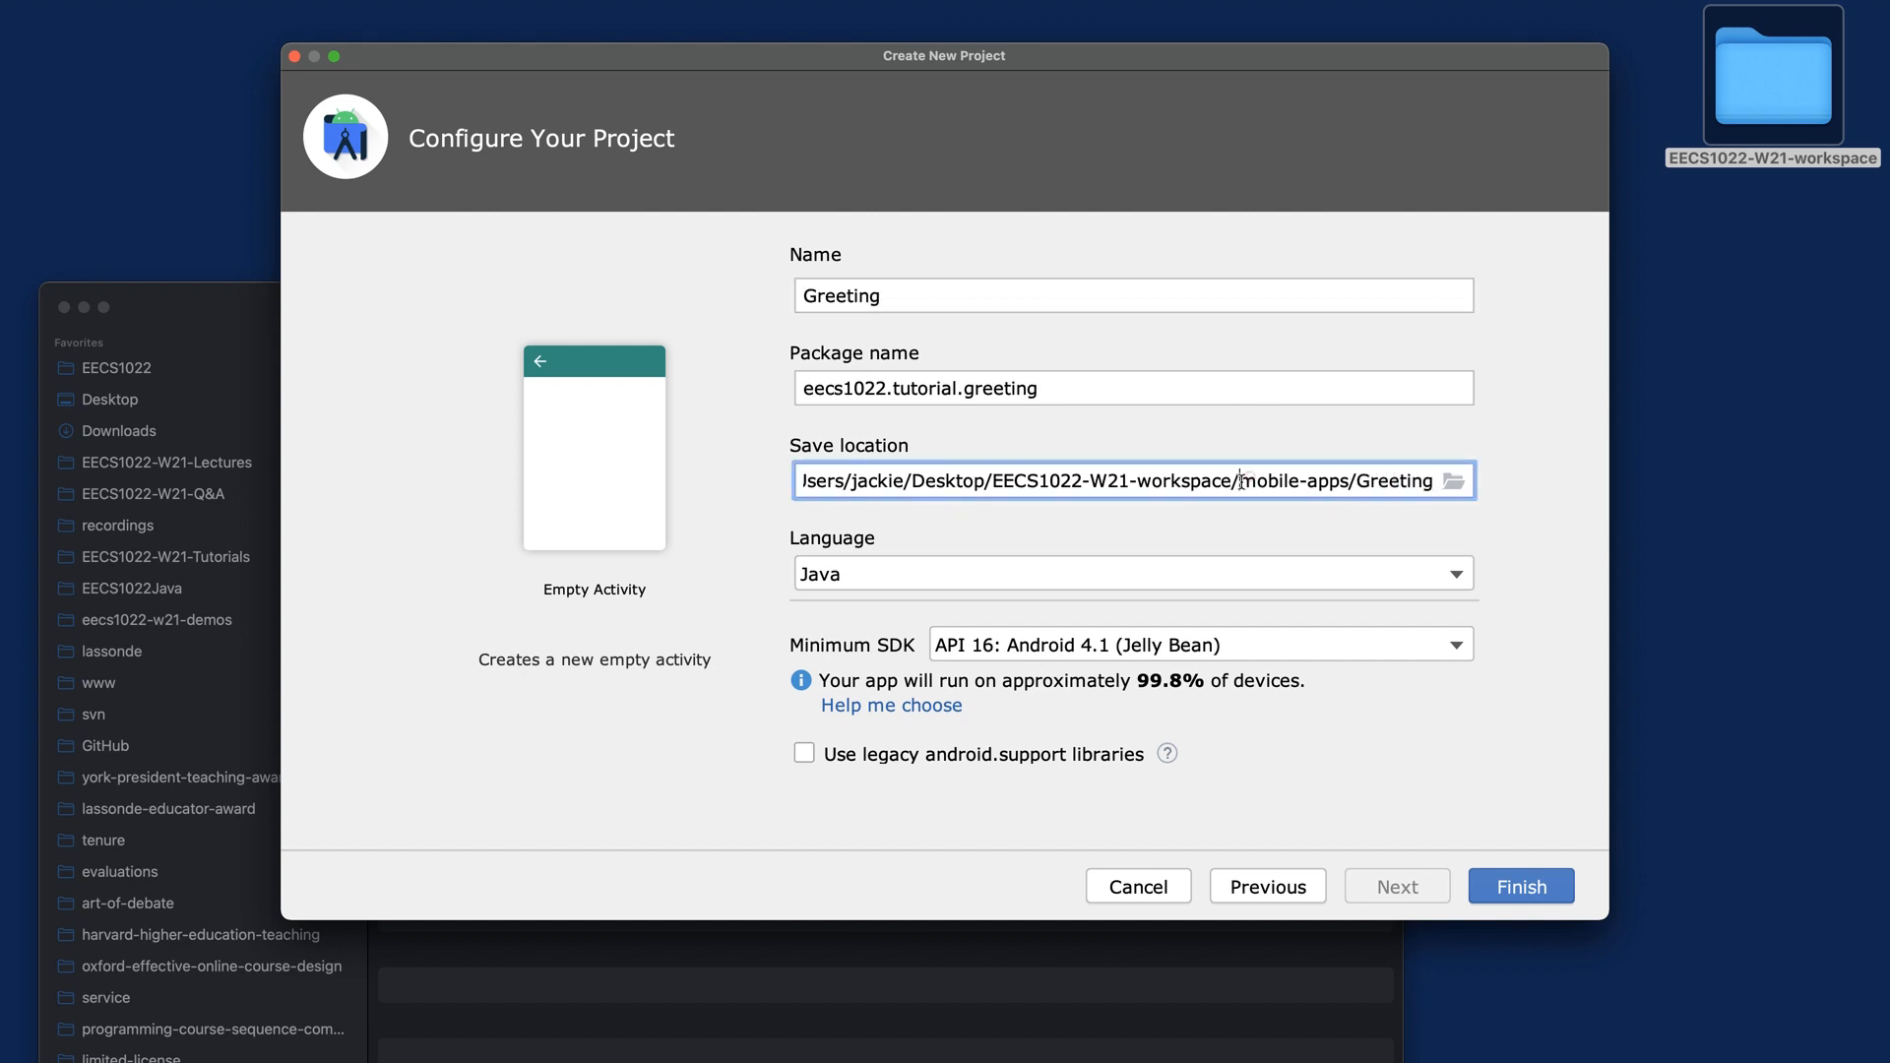
double_click(1253, 479)
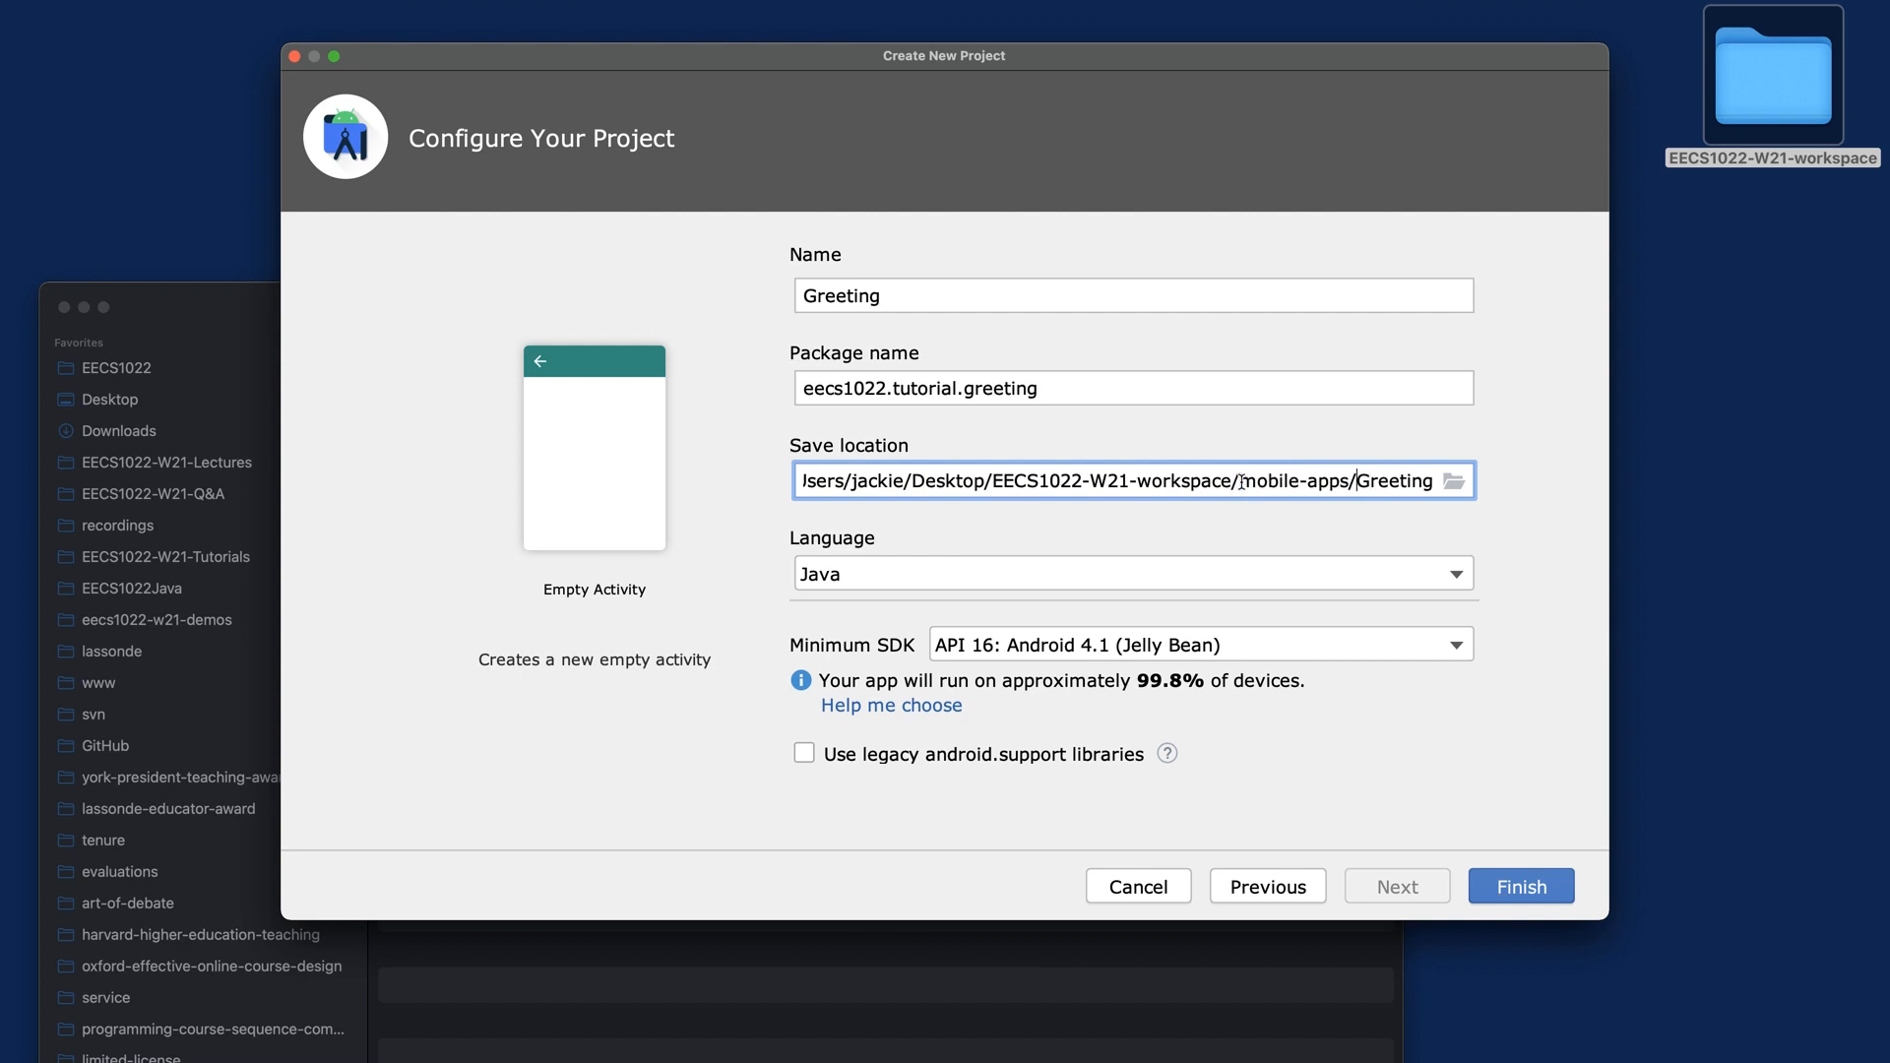
double_click(1393, 479)
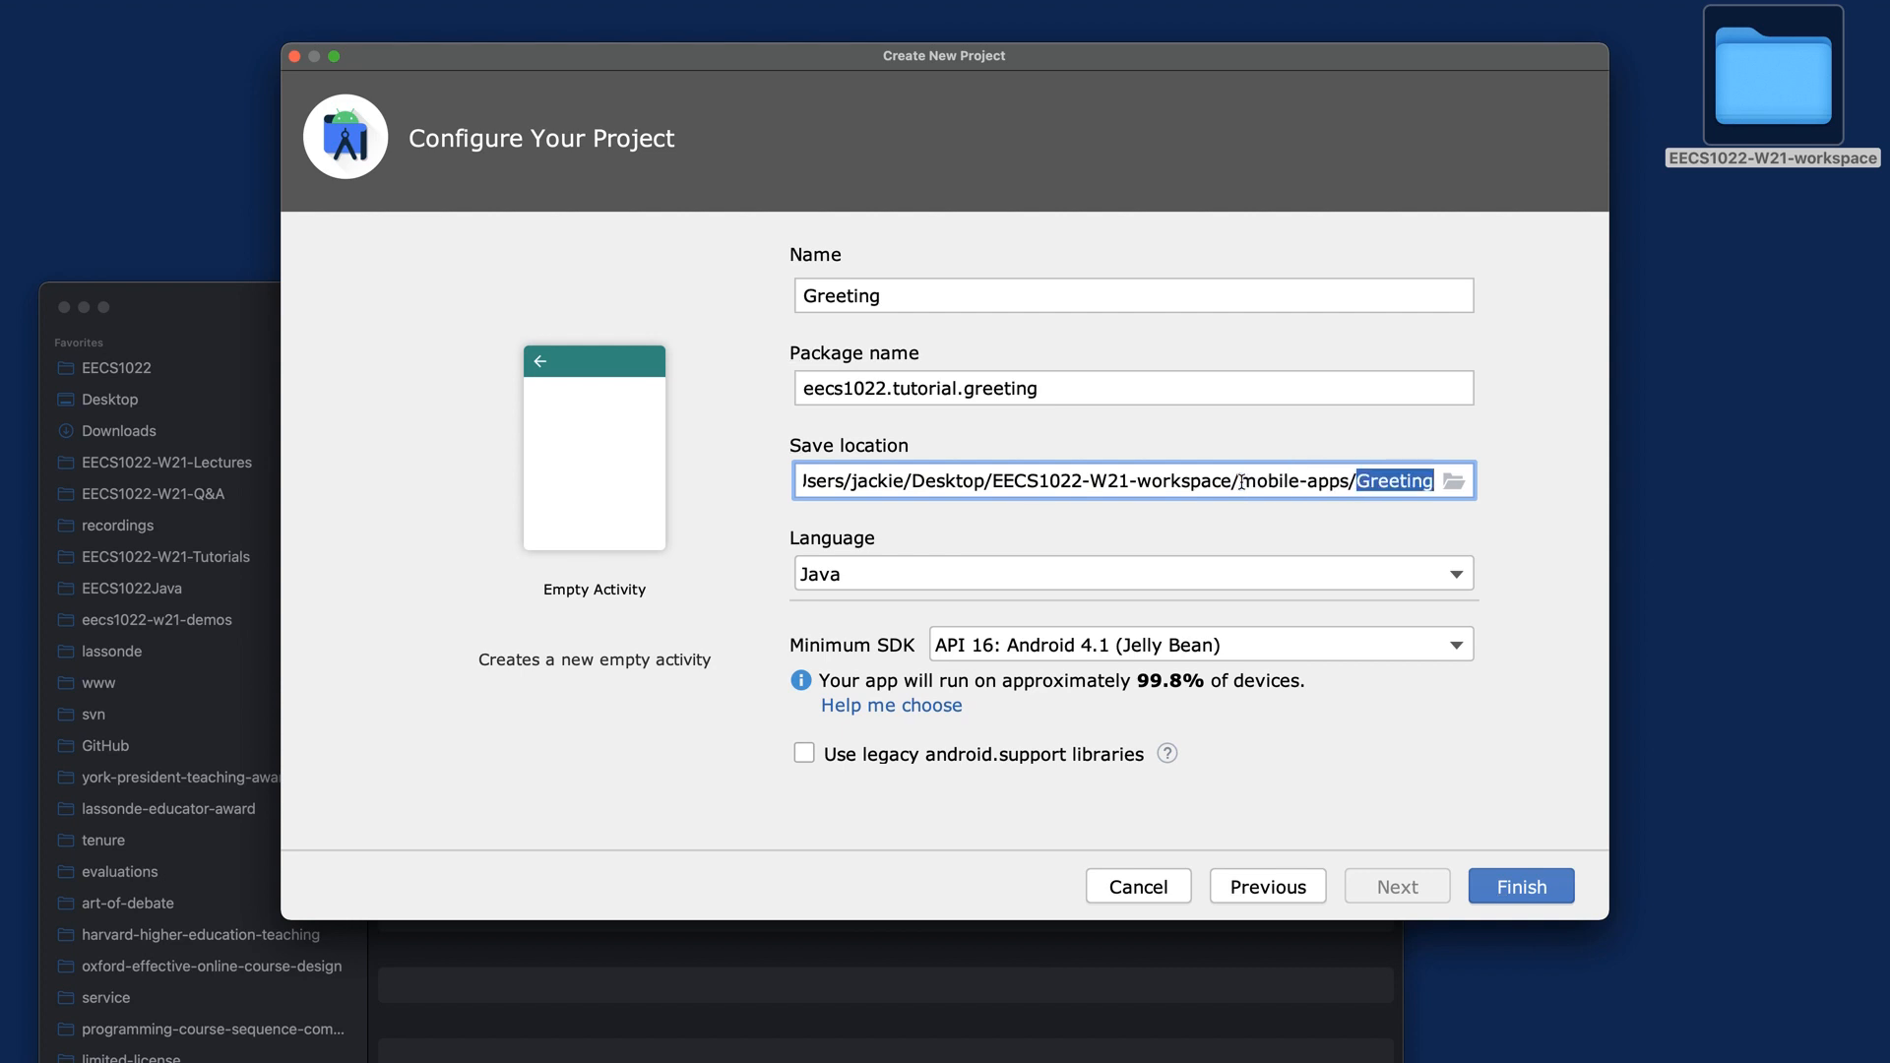
click(1131, 573)
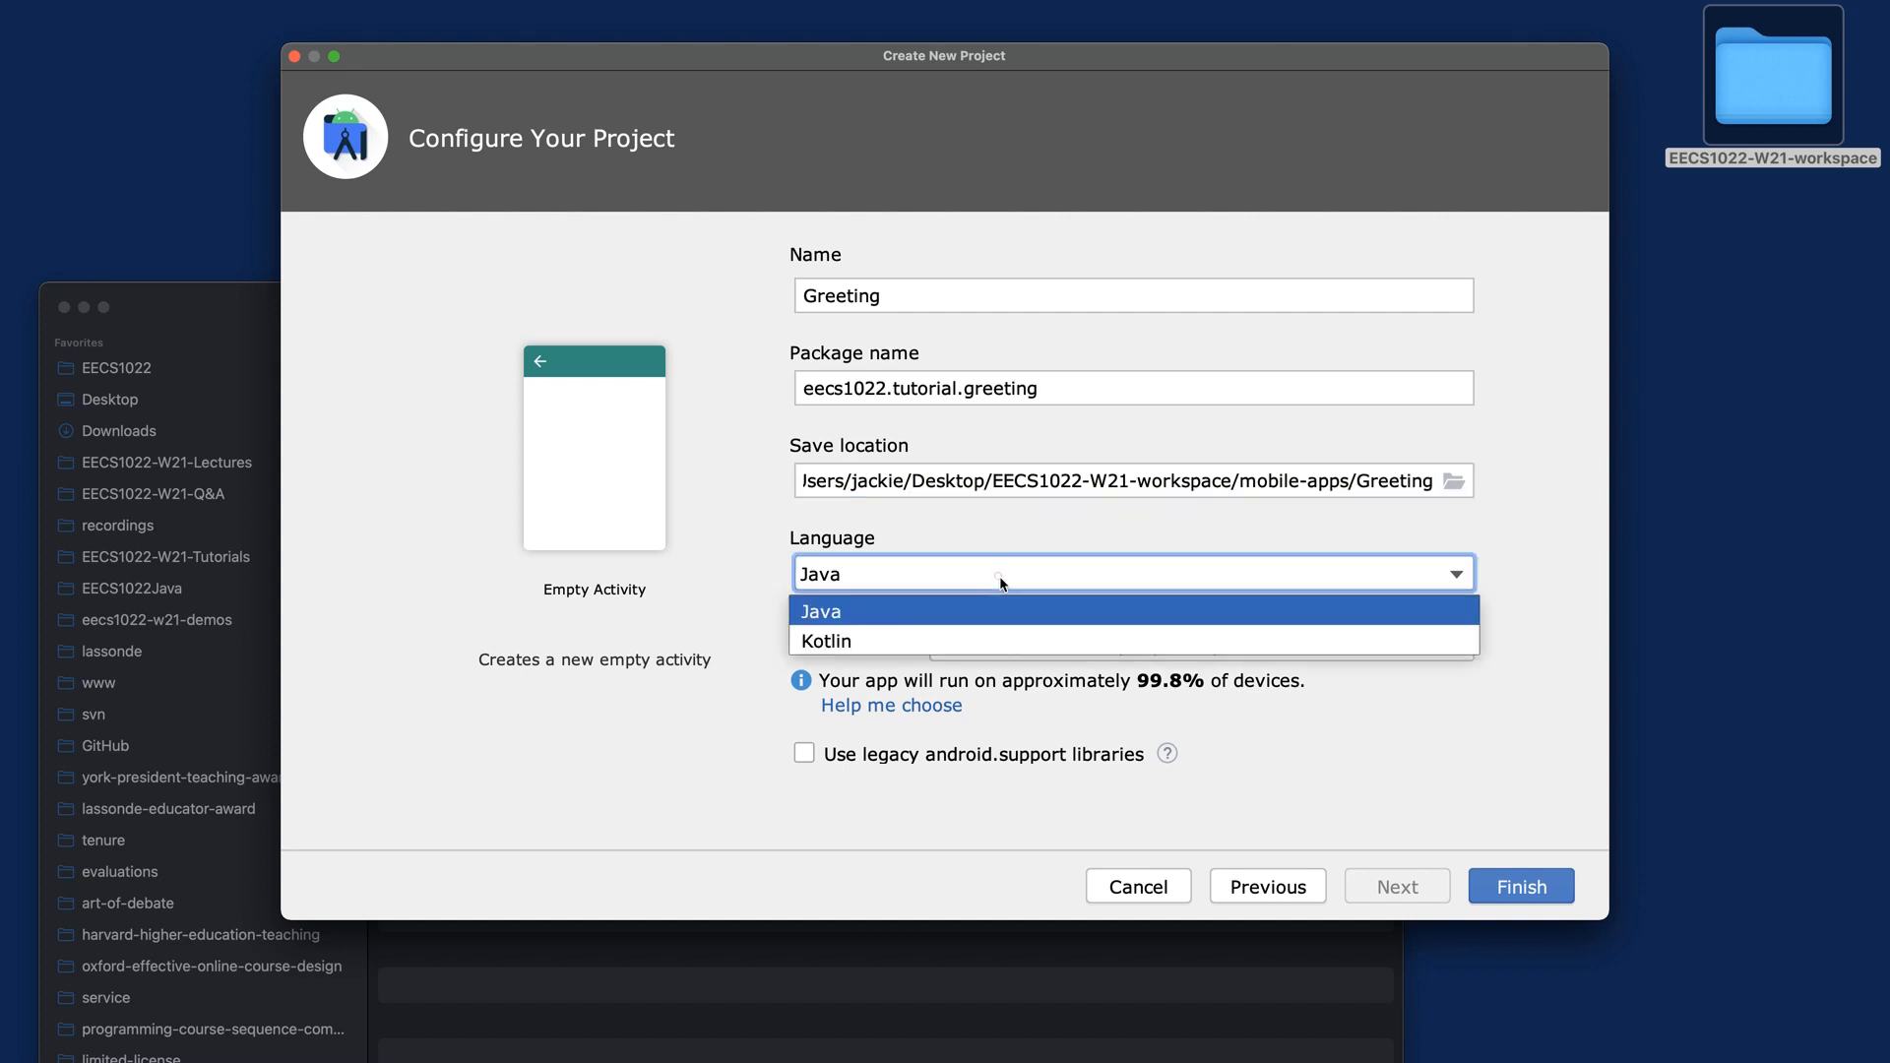
mouse_move(955, 608)
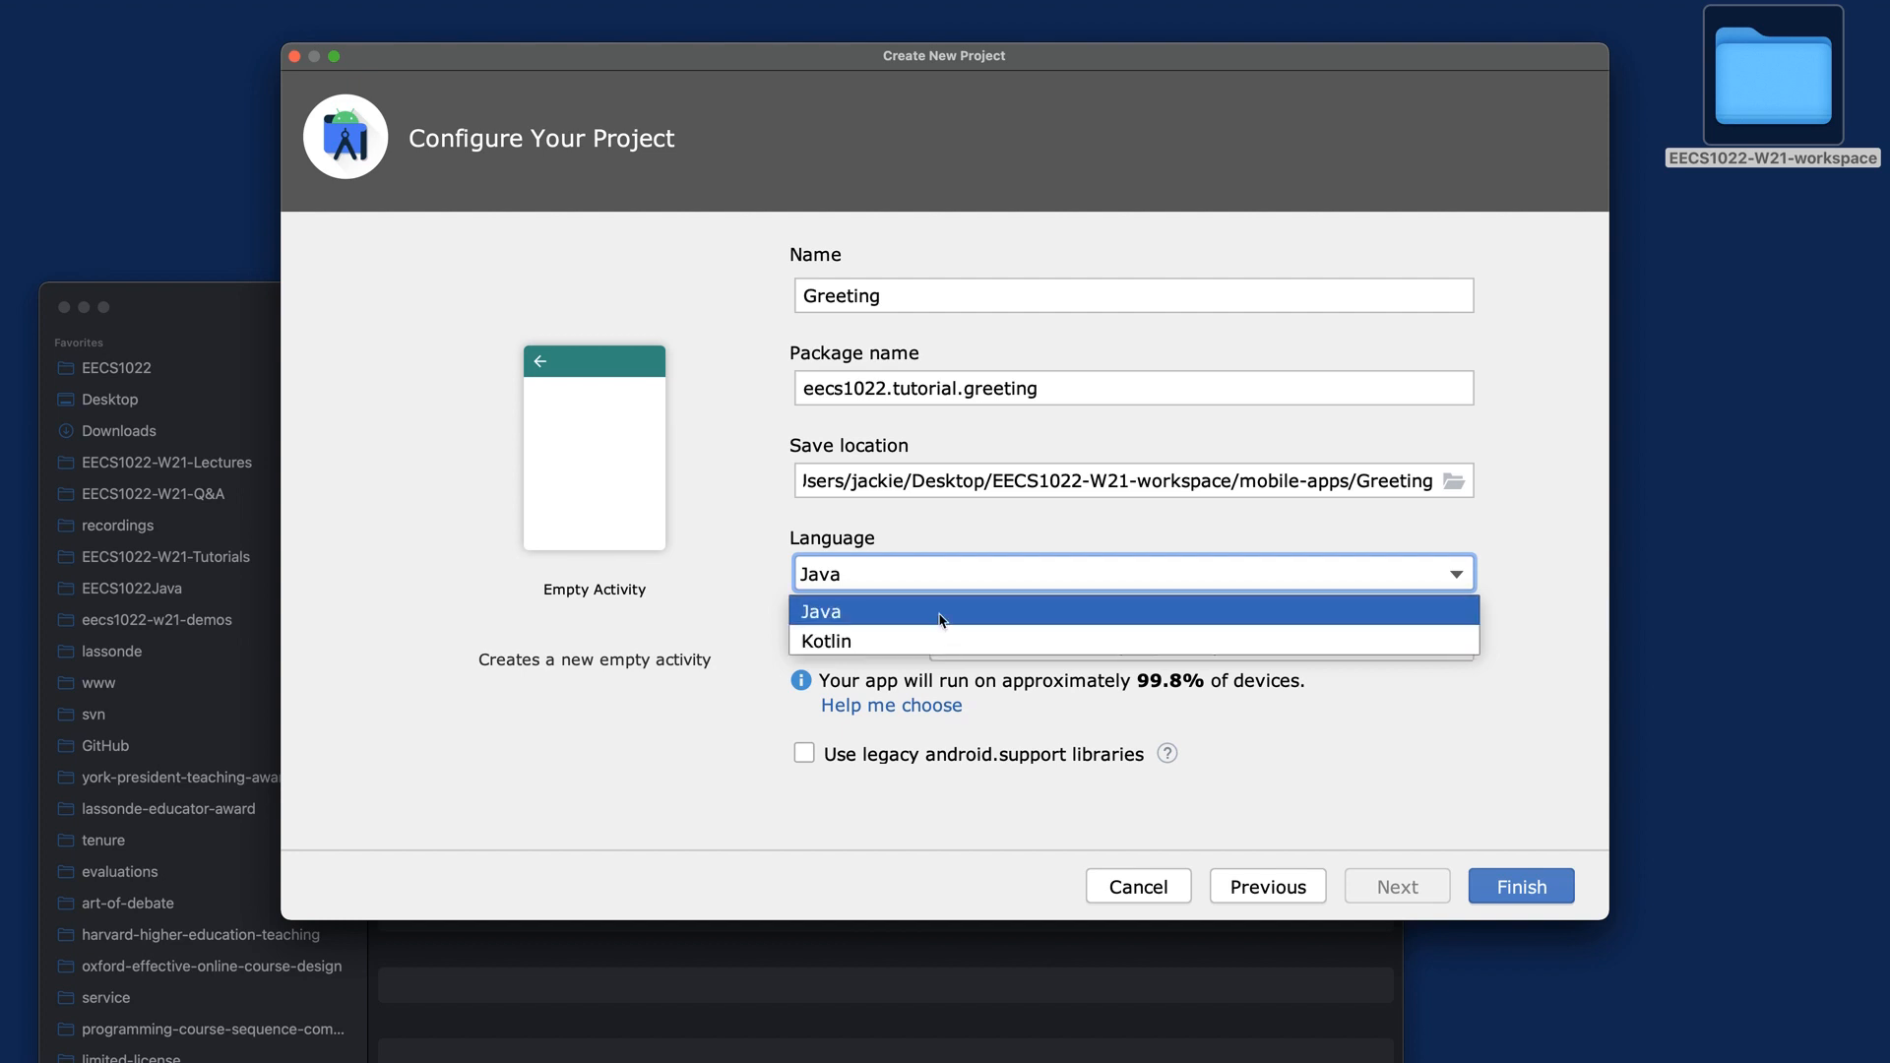
click(820, 611)
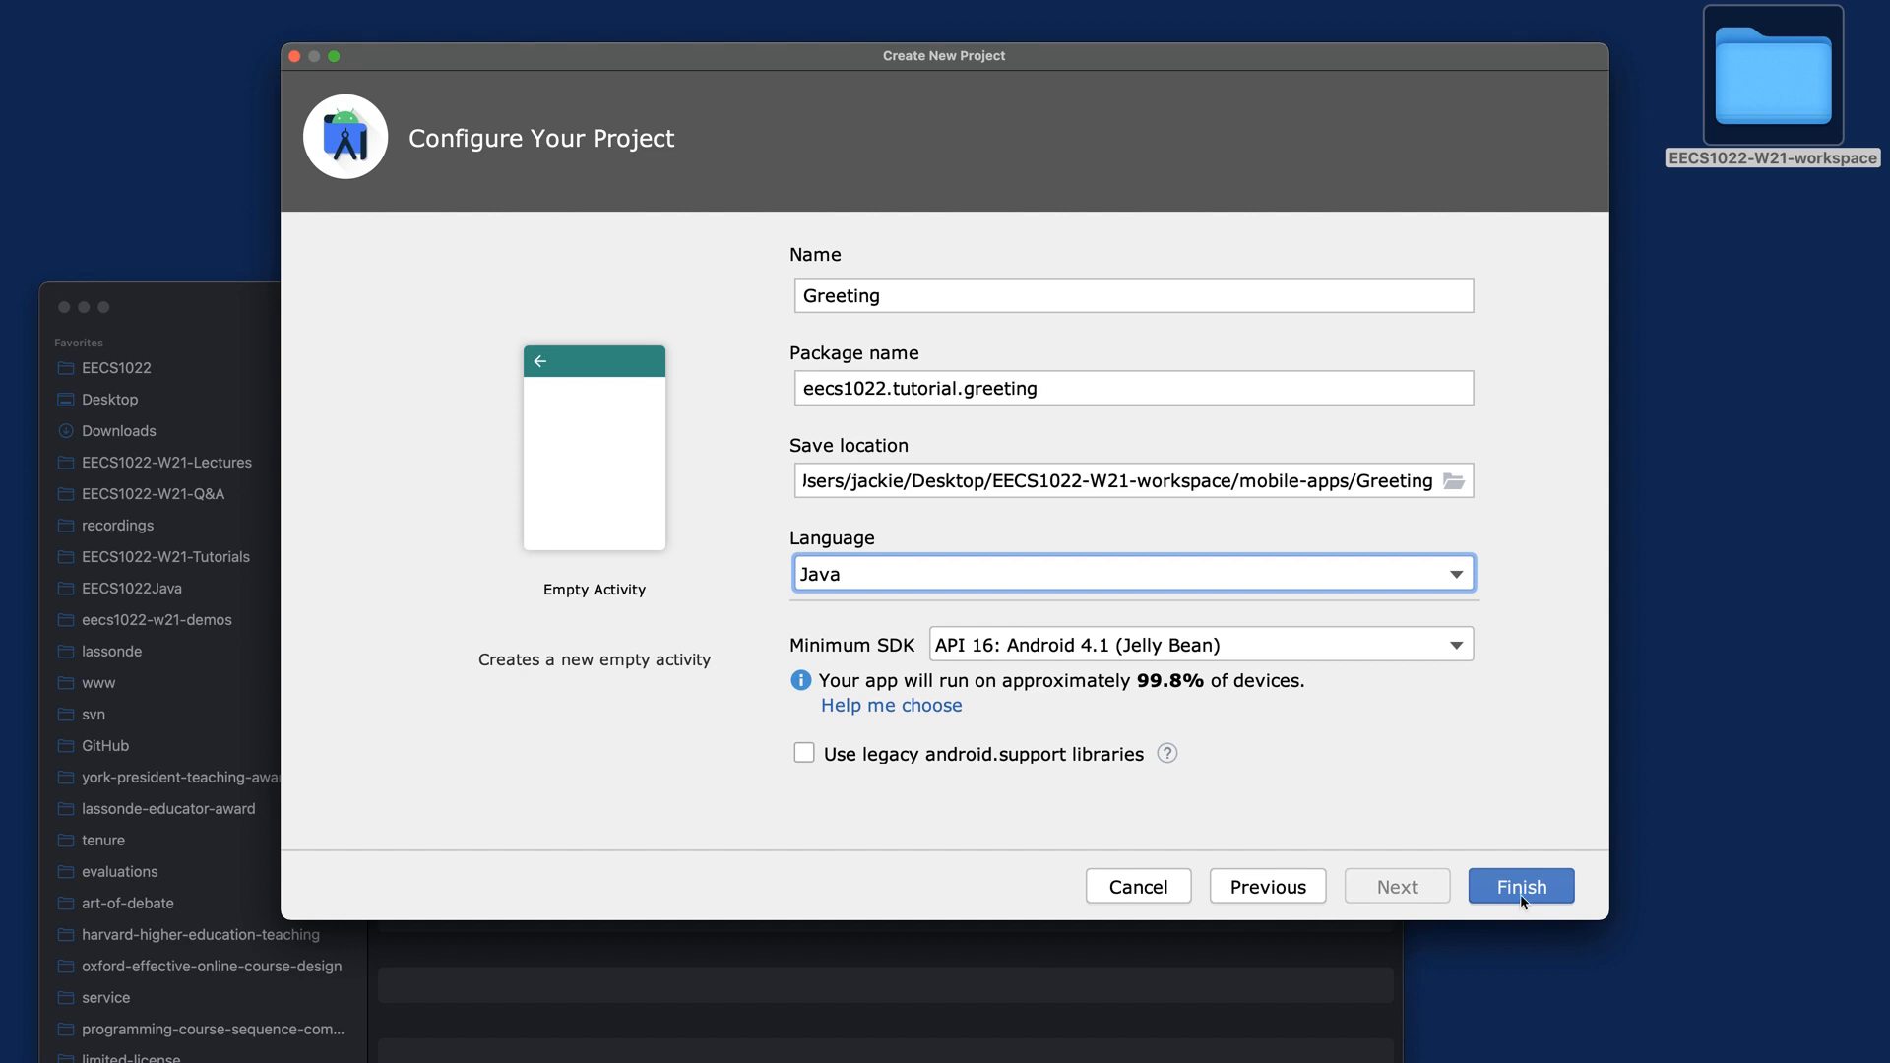
mouse_move(882, 649)
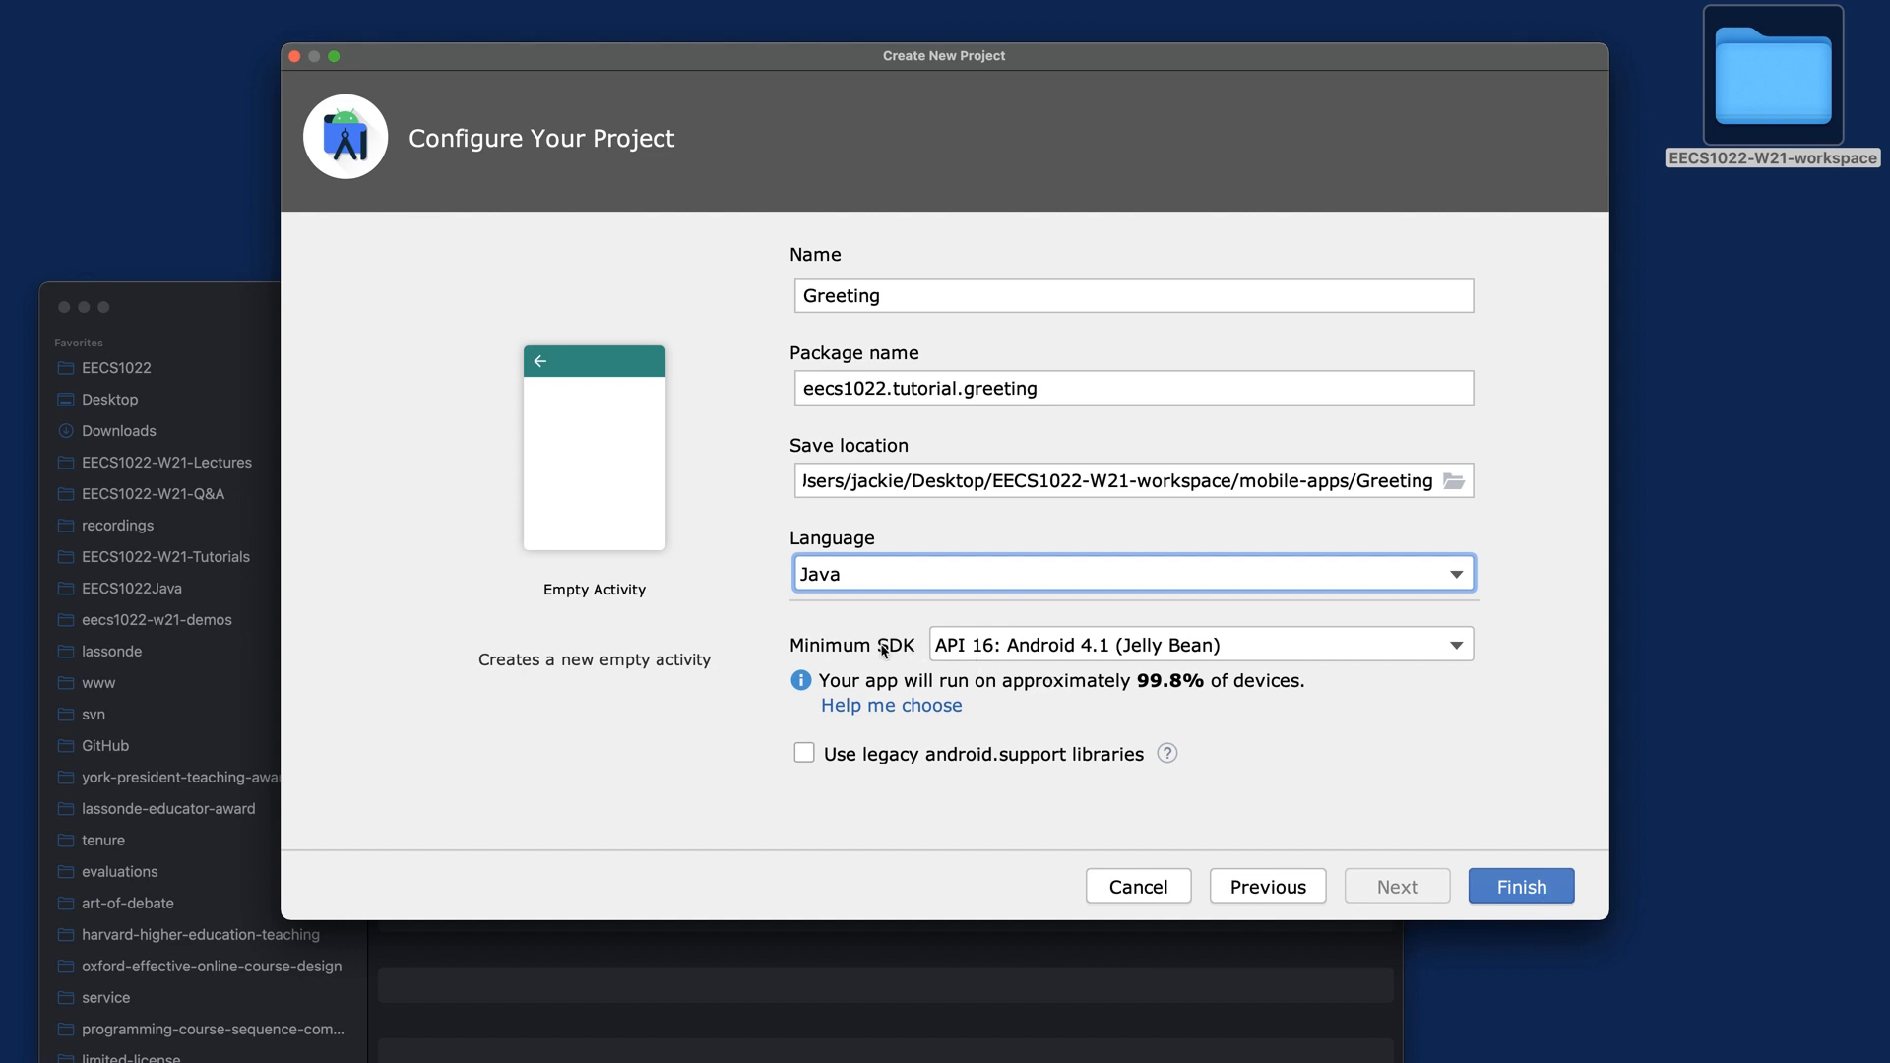
mouse_move(913, 650)
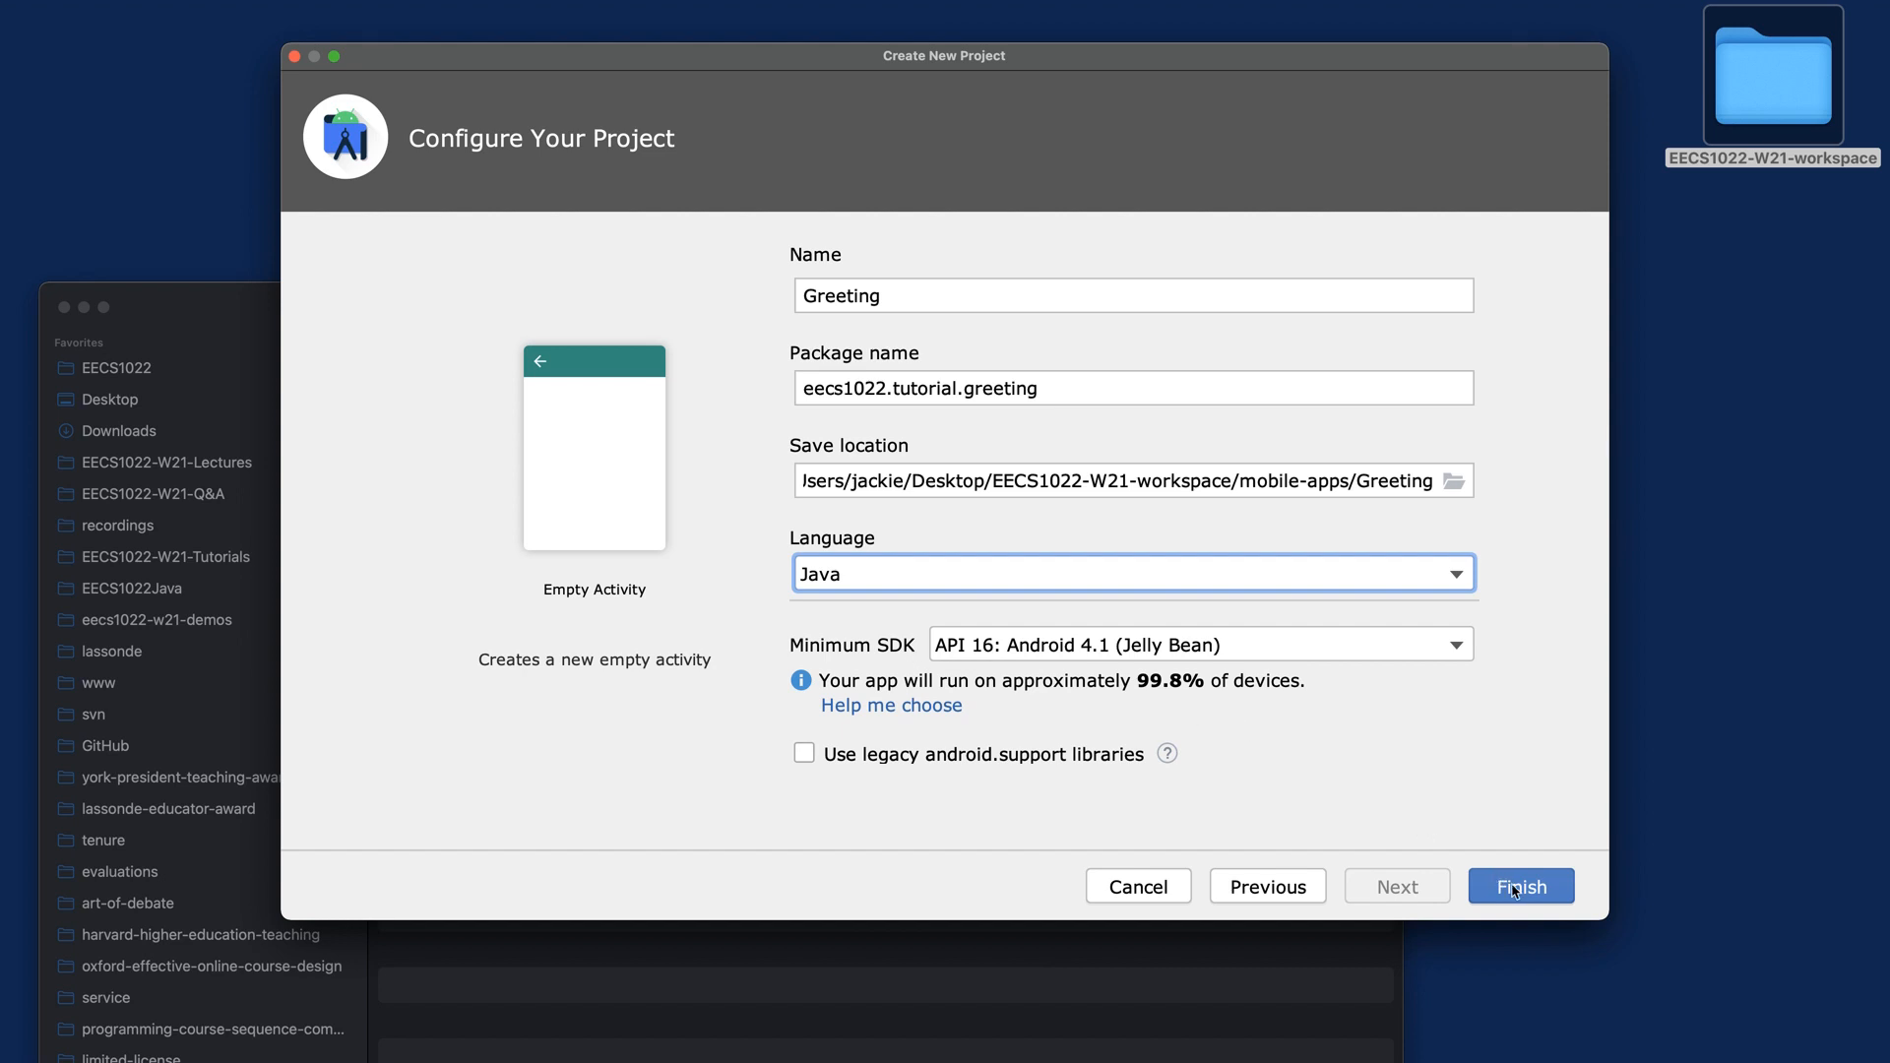
click(1520, 886)
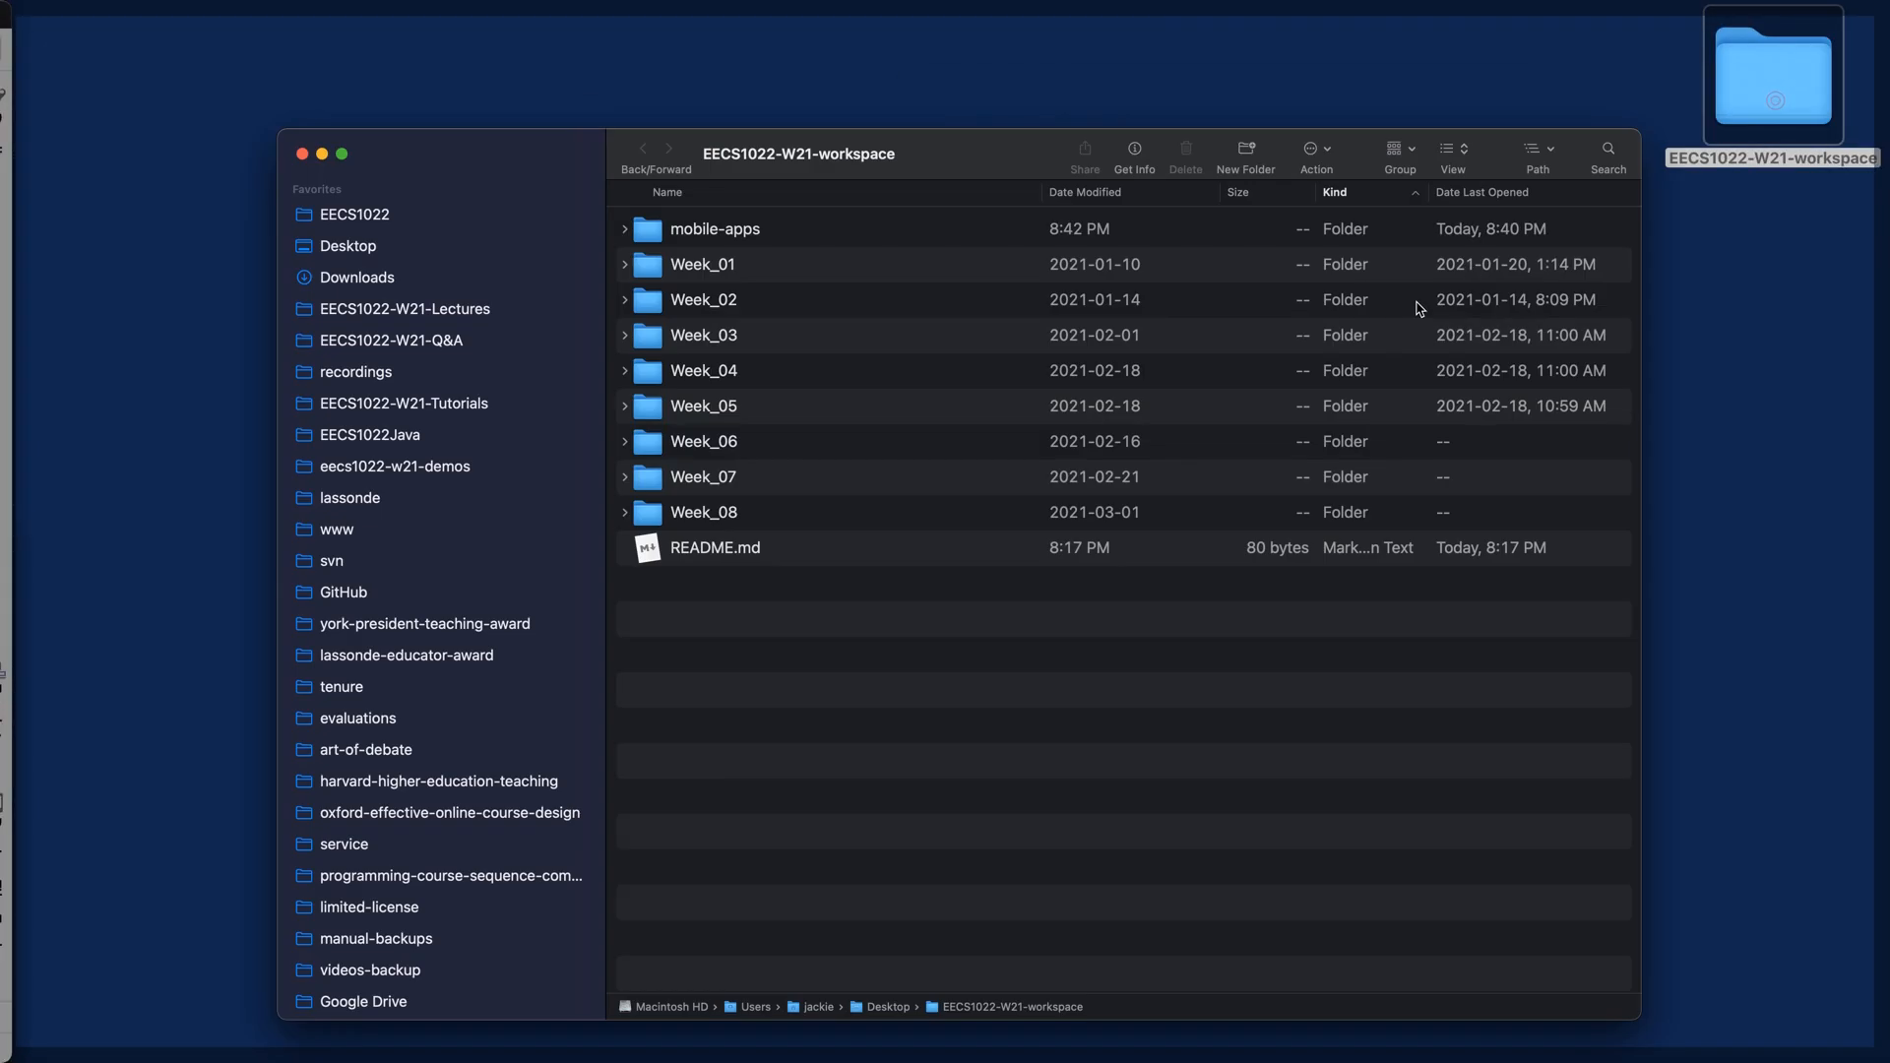
Open mobile-apps, then the Greeting project folder, and select the app module
click(714, 230)
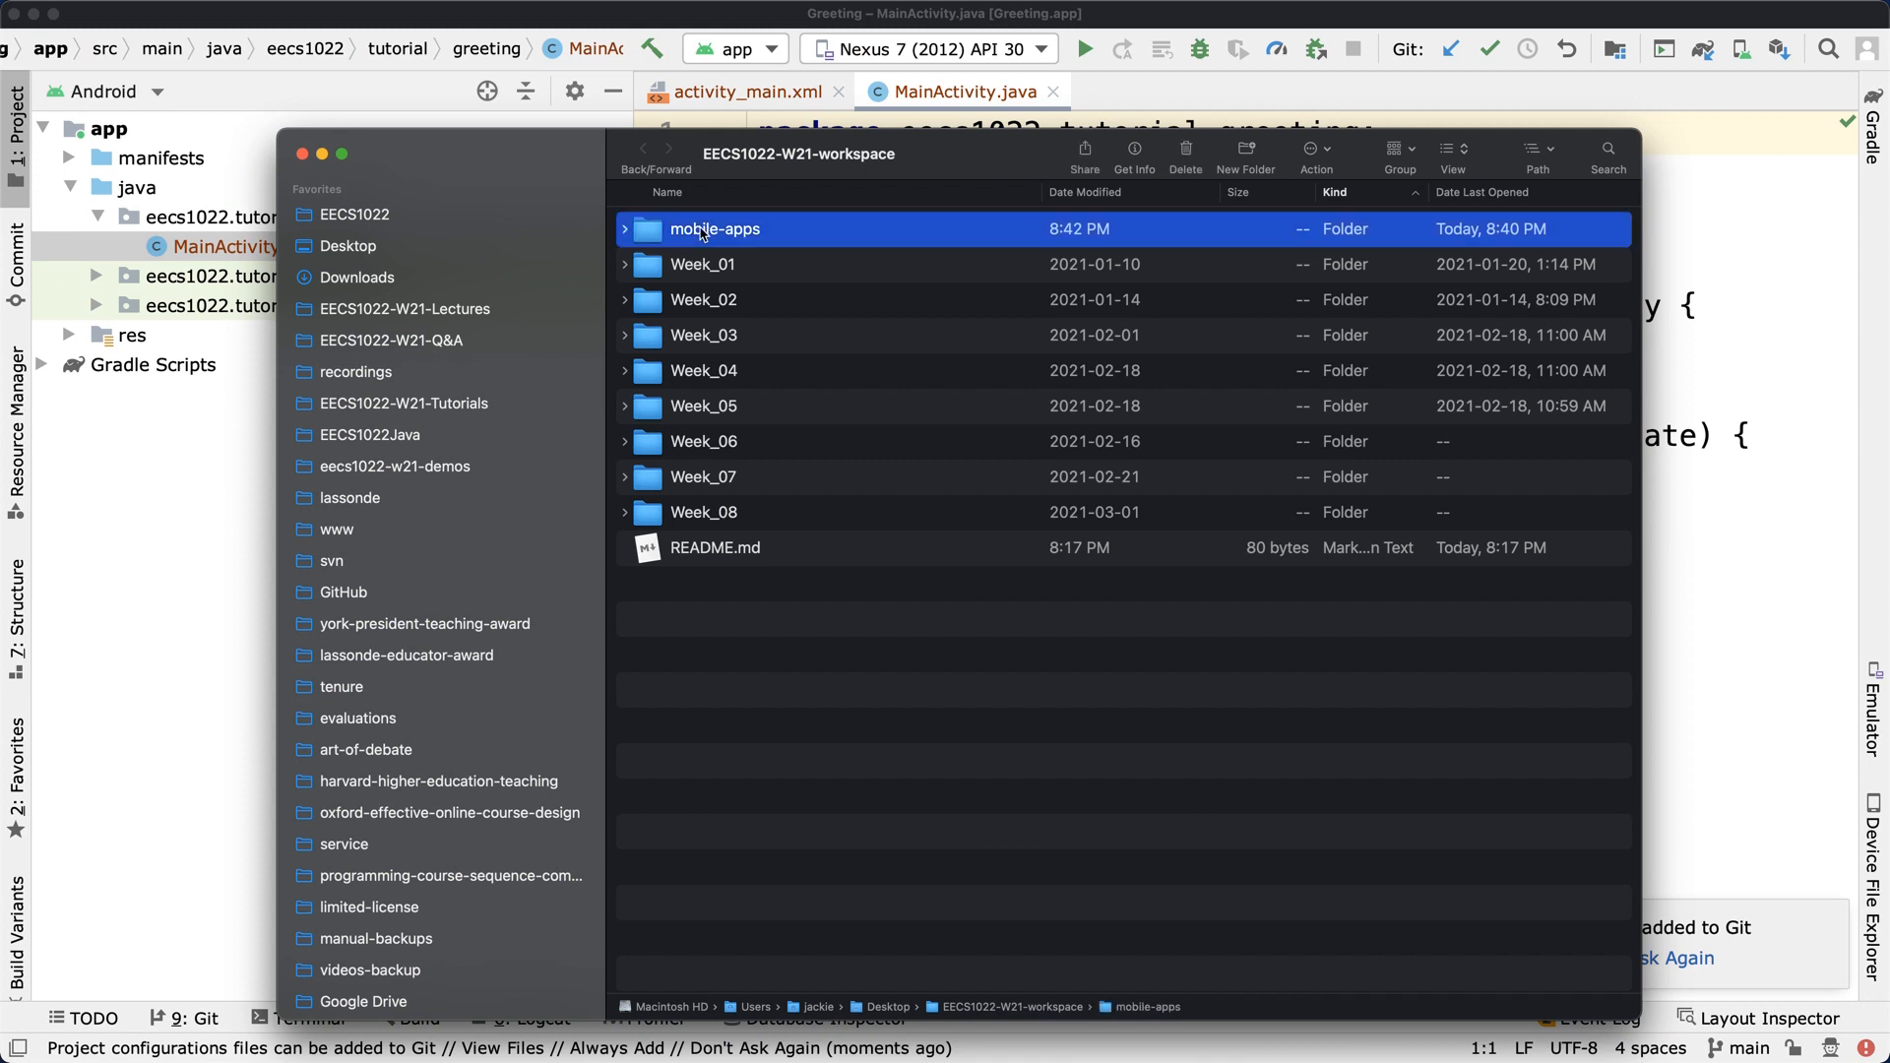
double_click(713, 229)
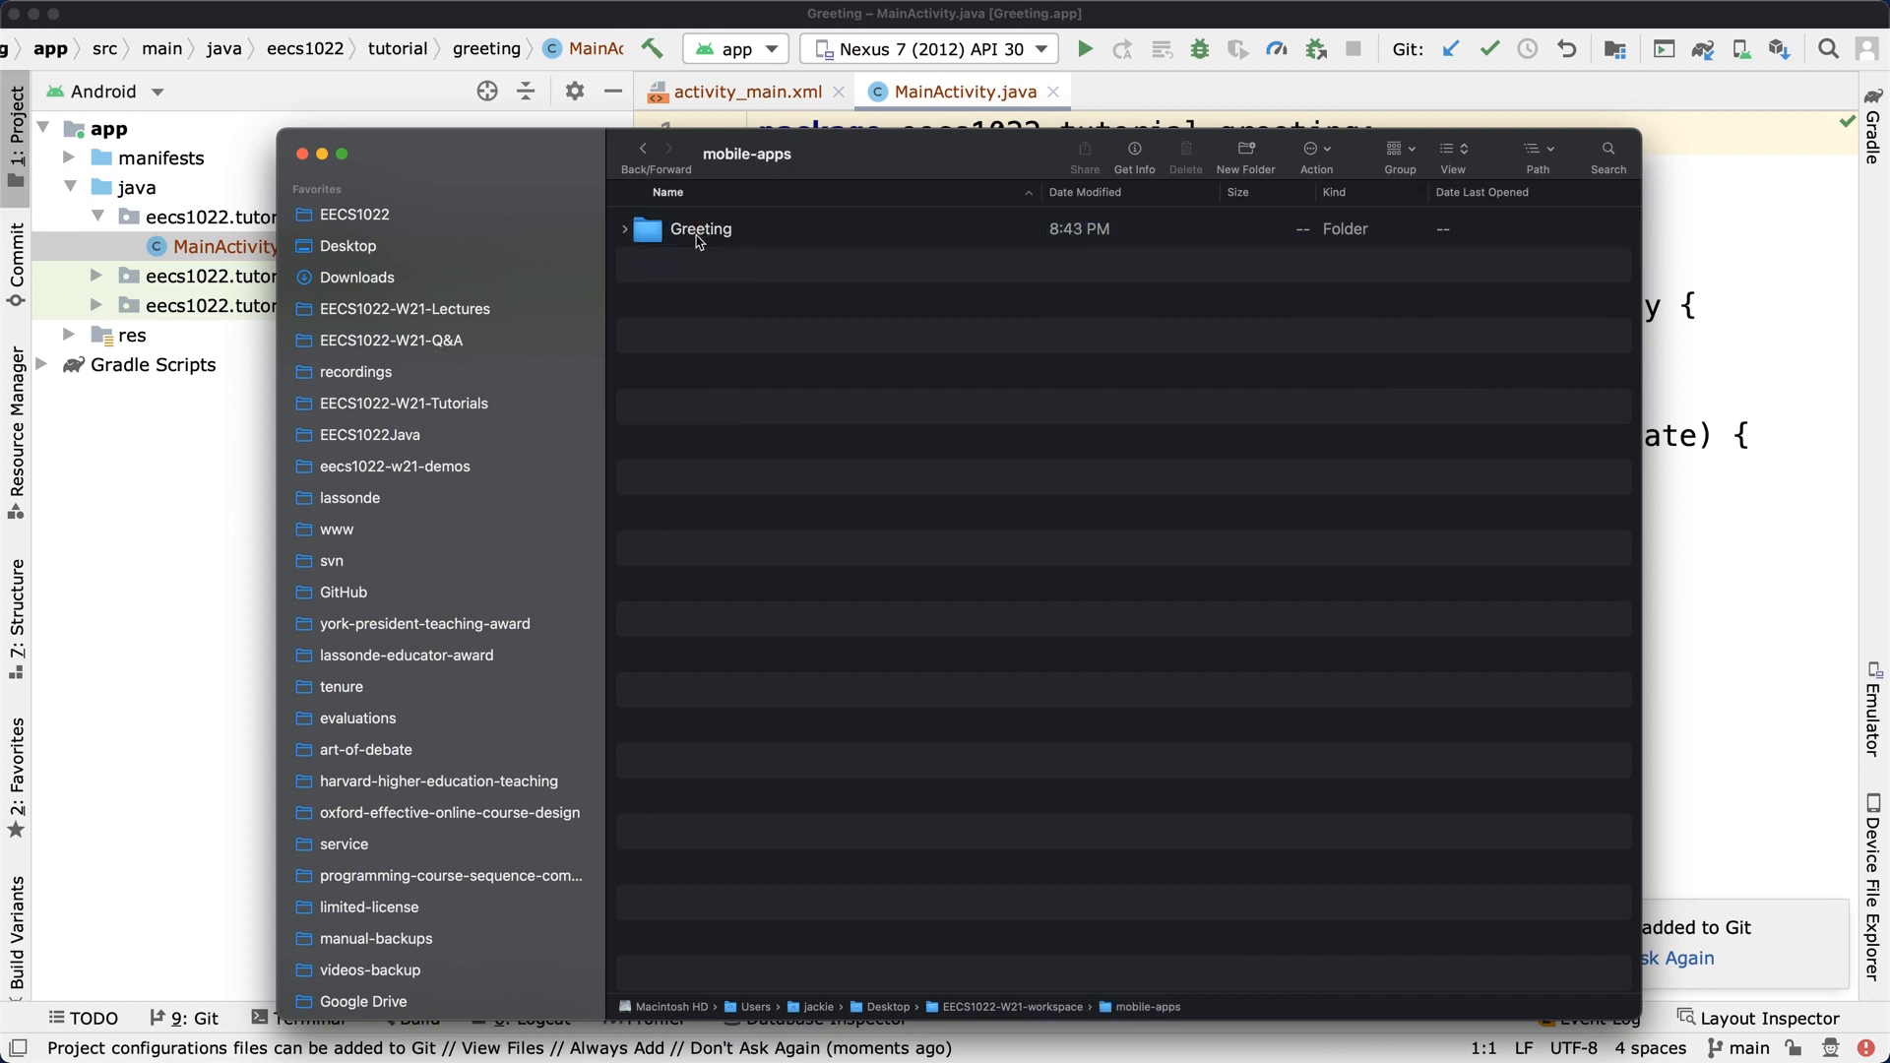
double_click(700, 229)
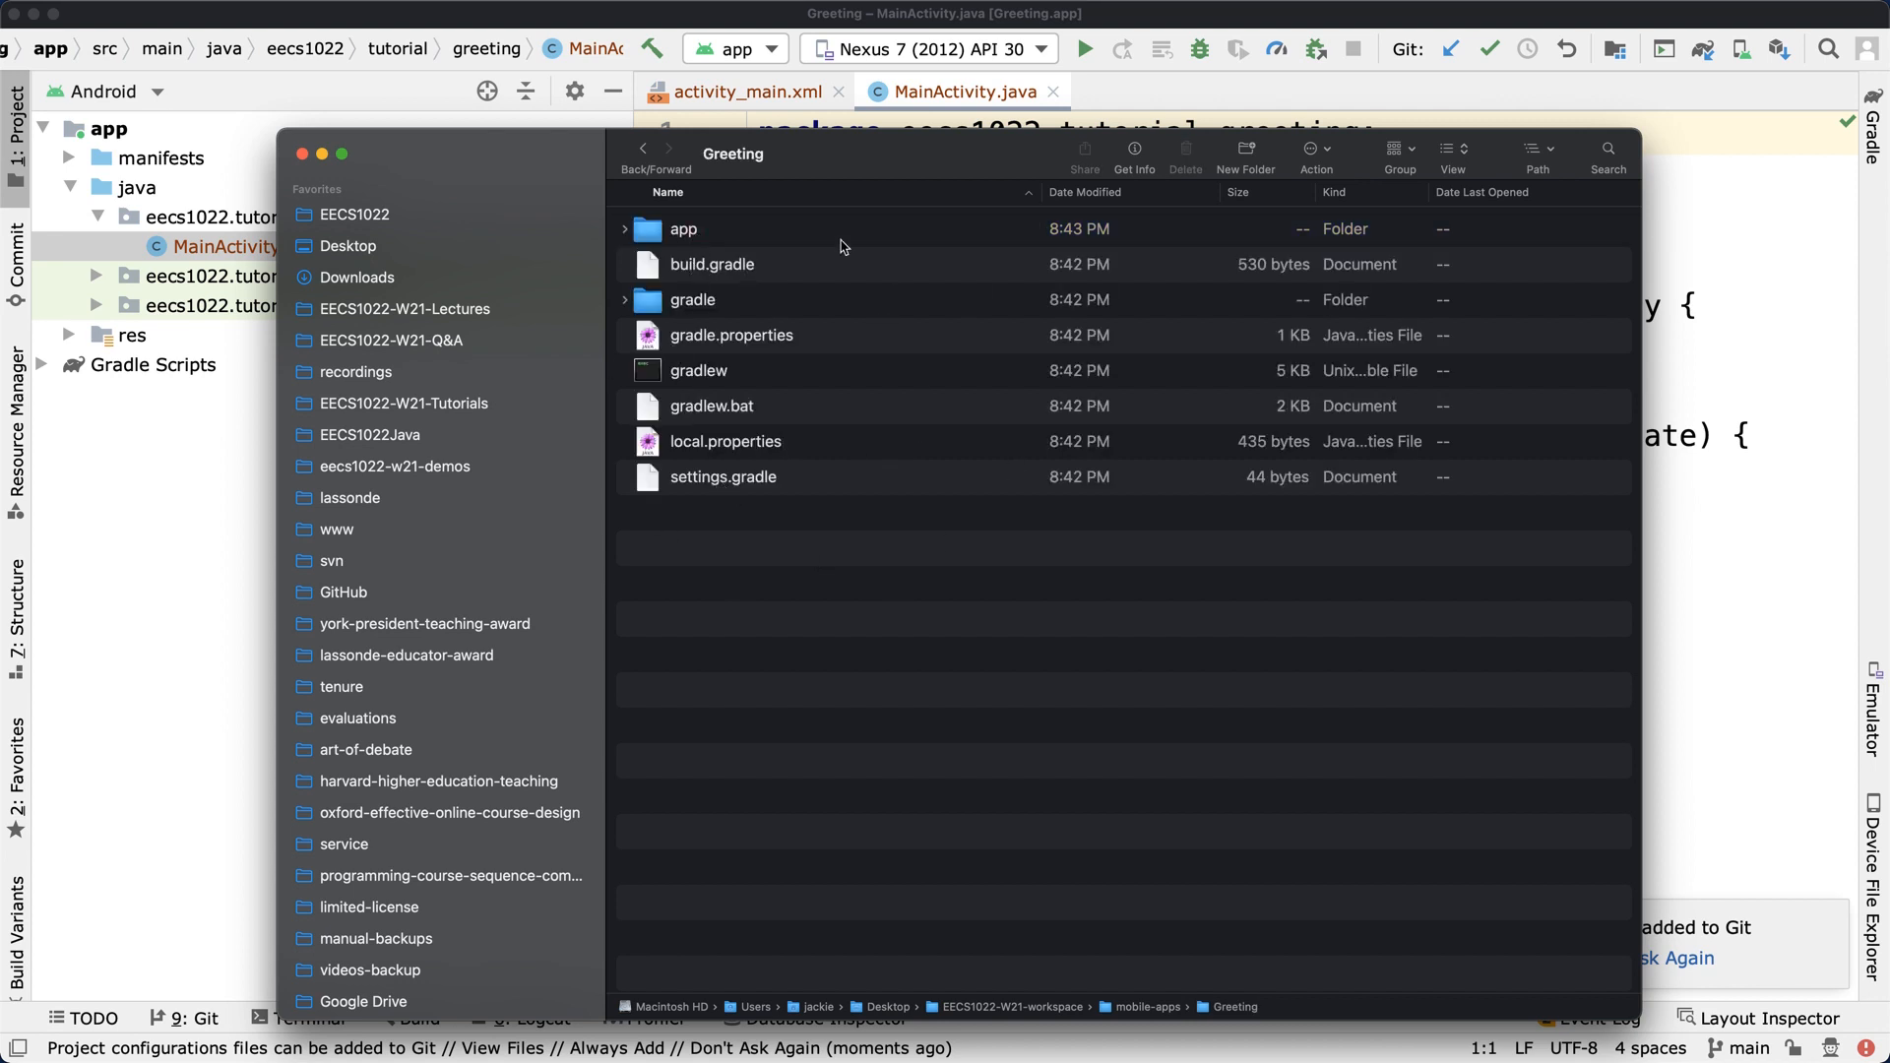
mouse_move(783, 458)
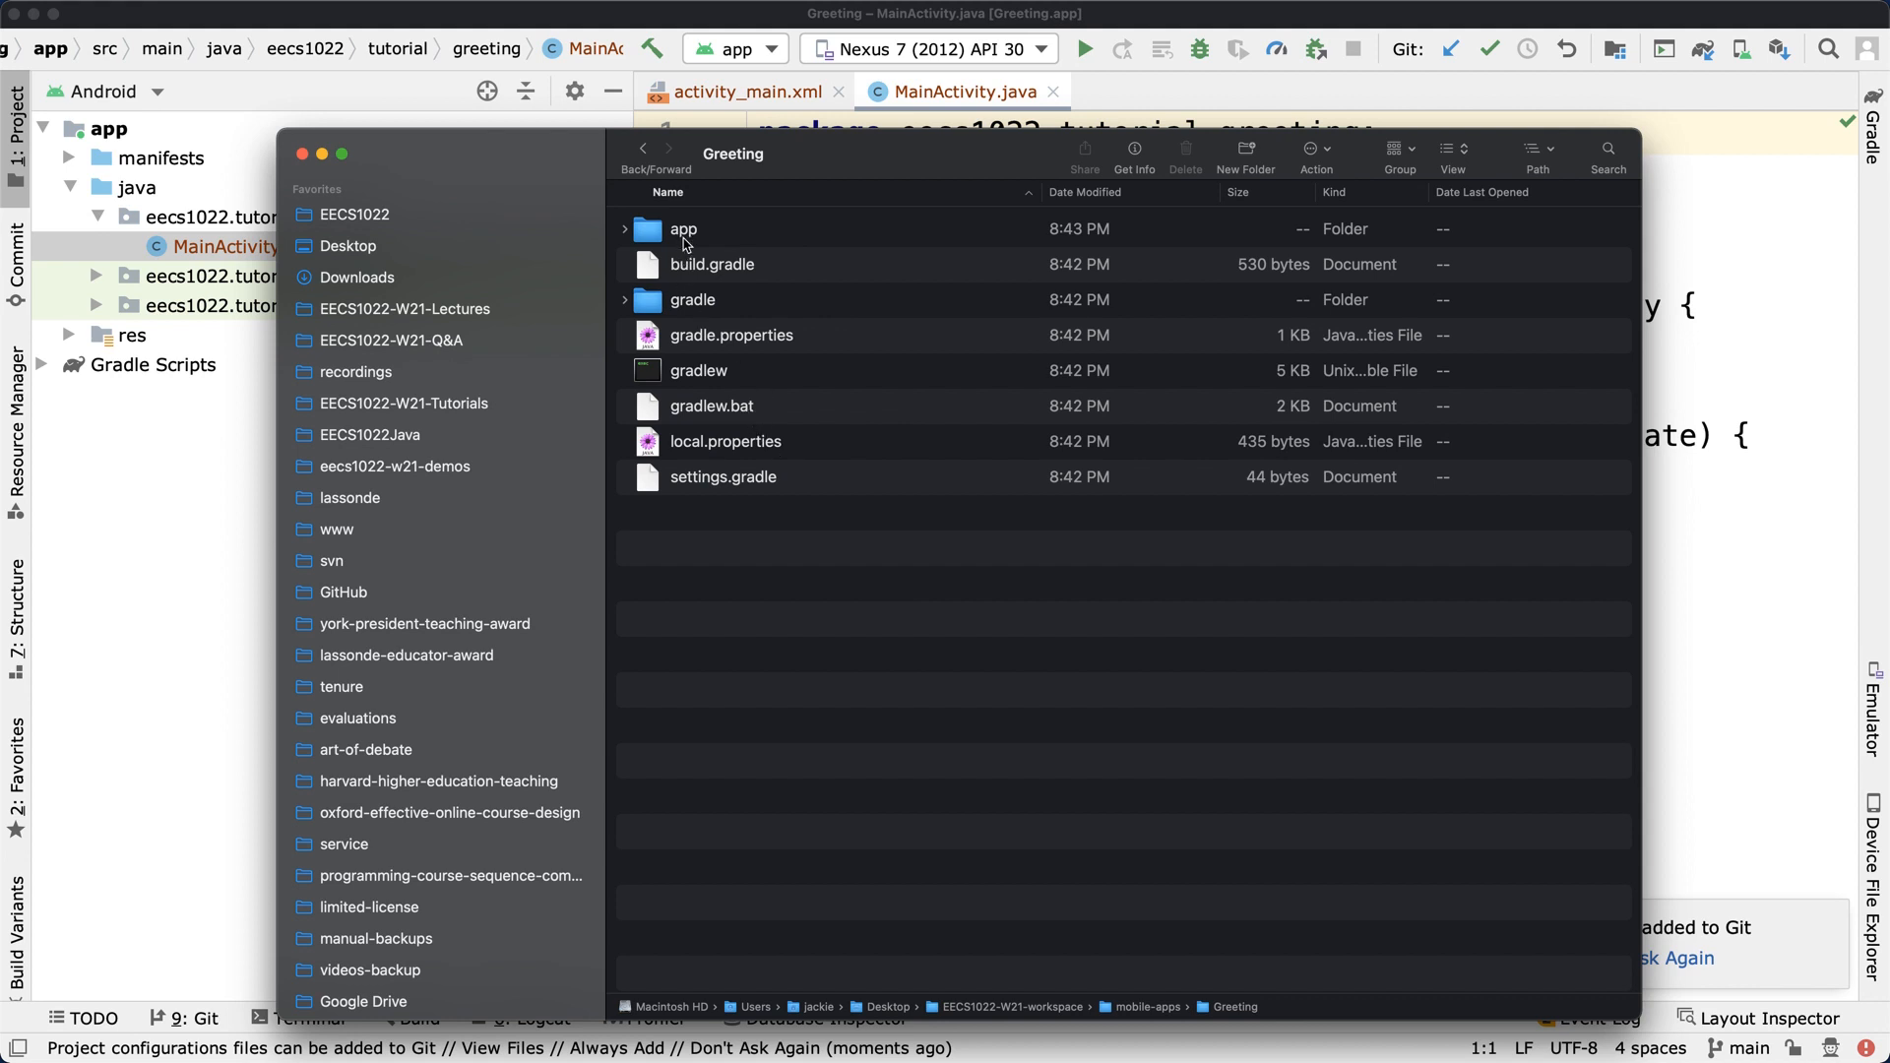
click(683, 230)
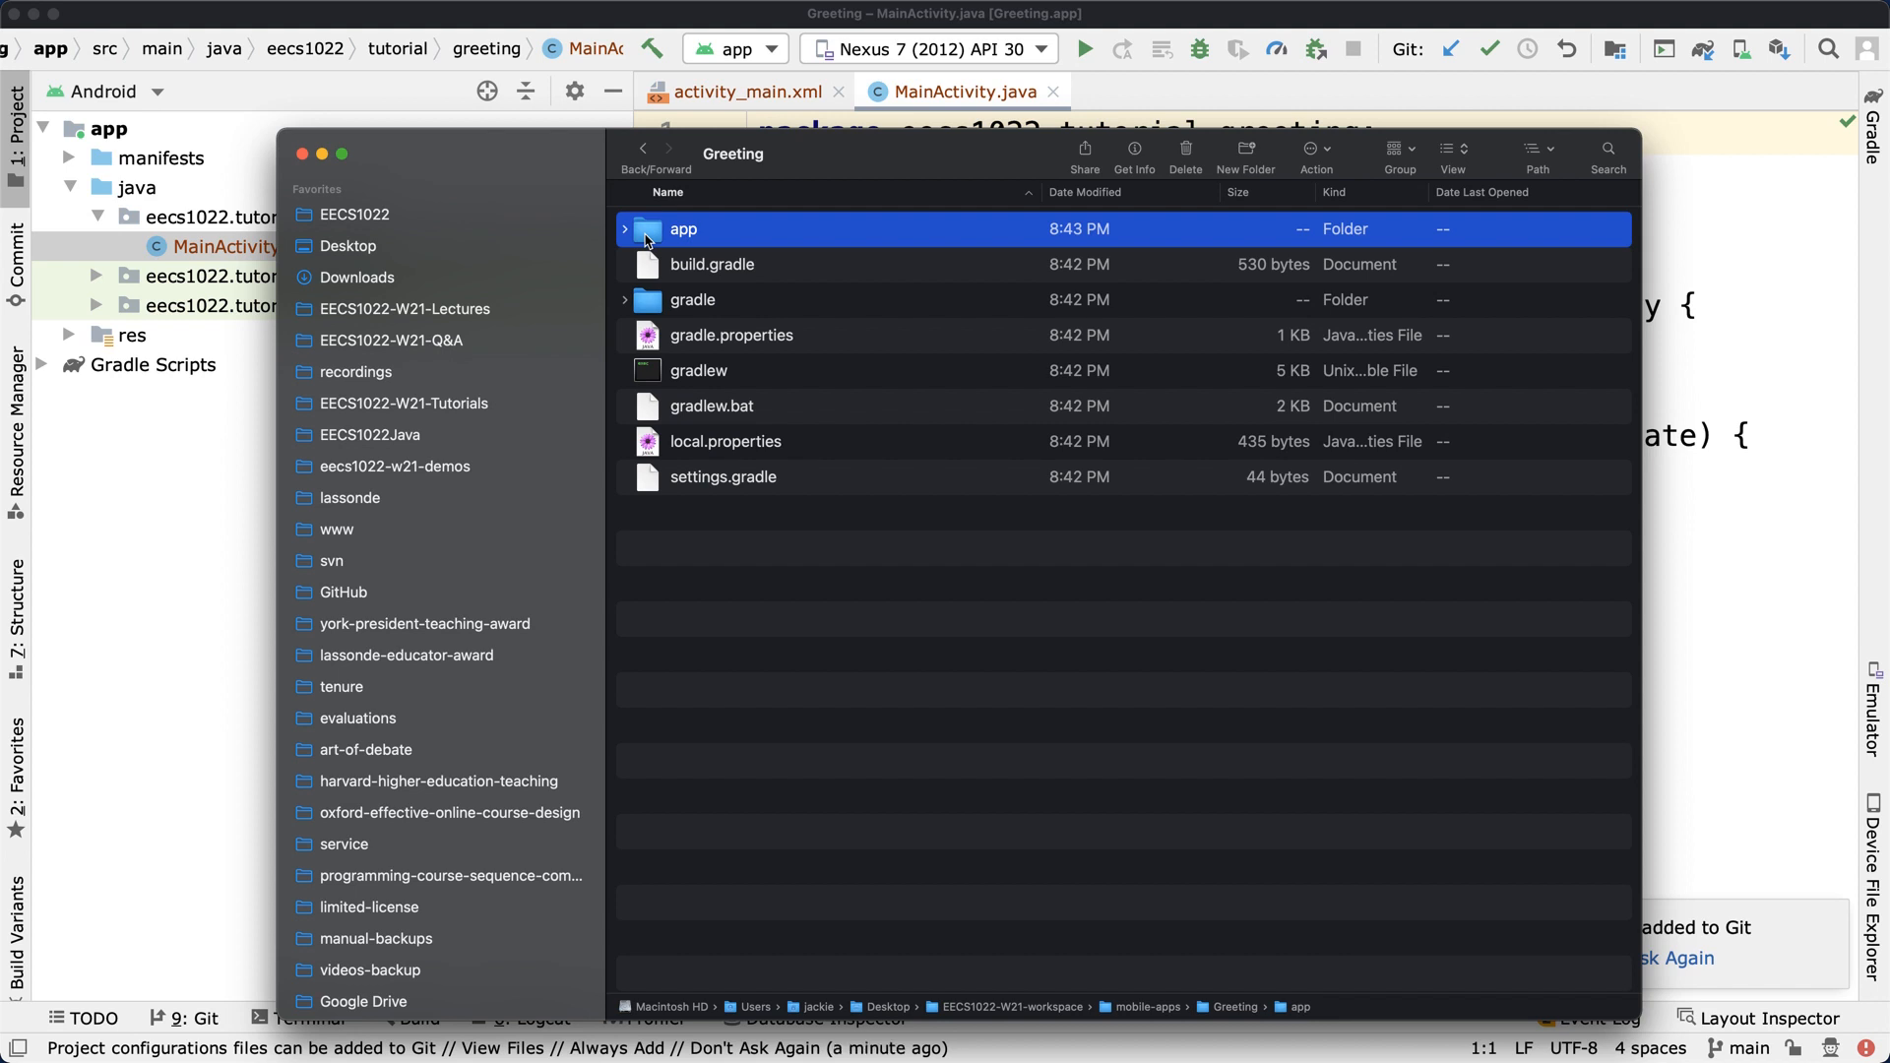
mouse_move(663, 240)
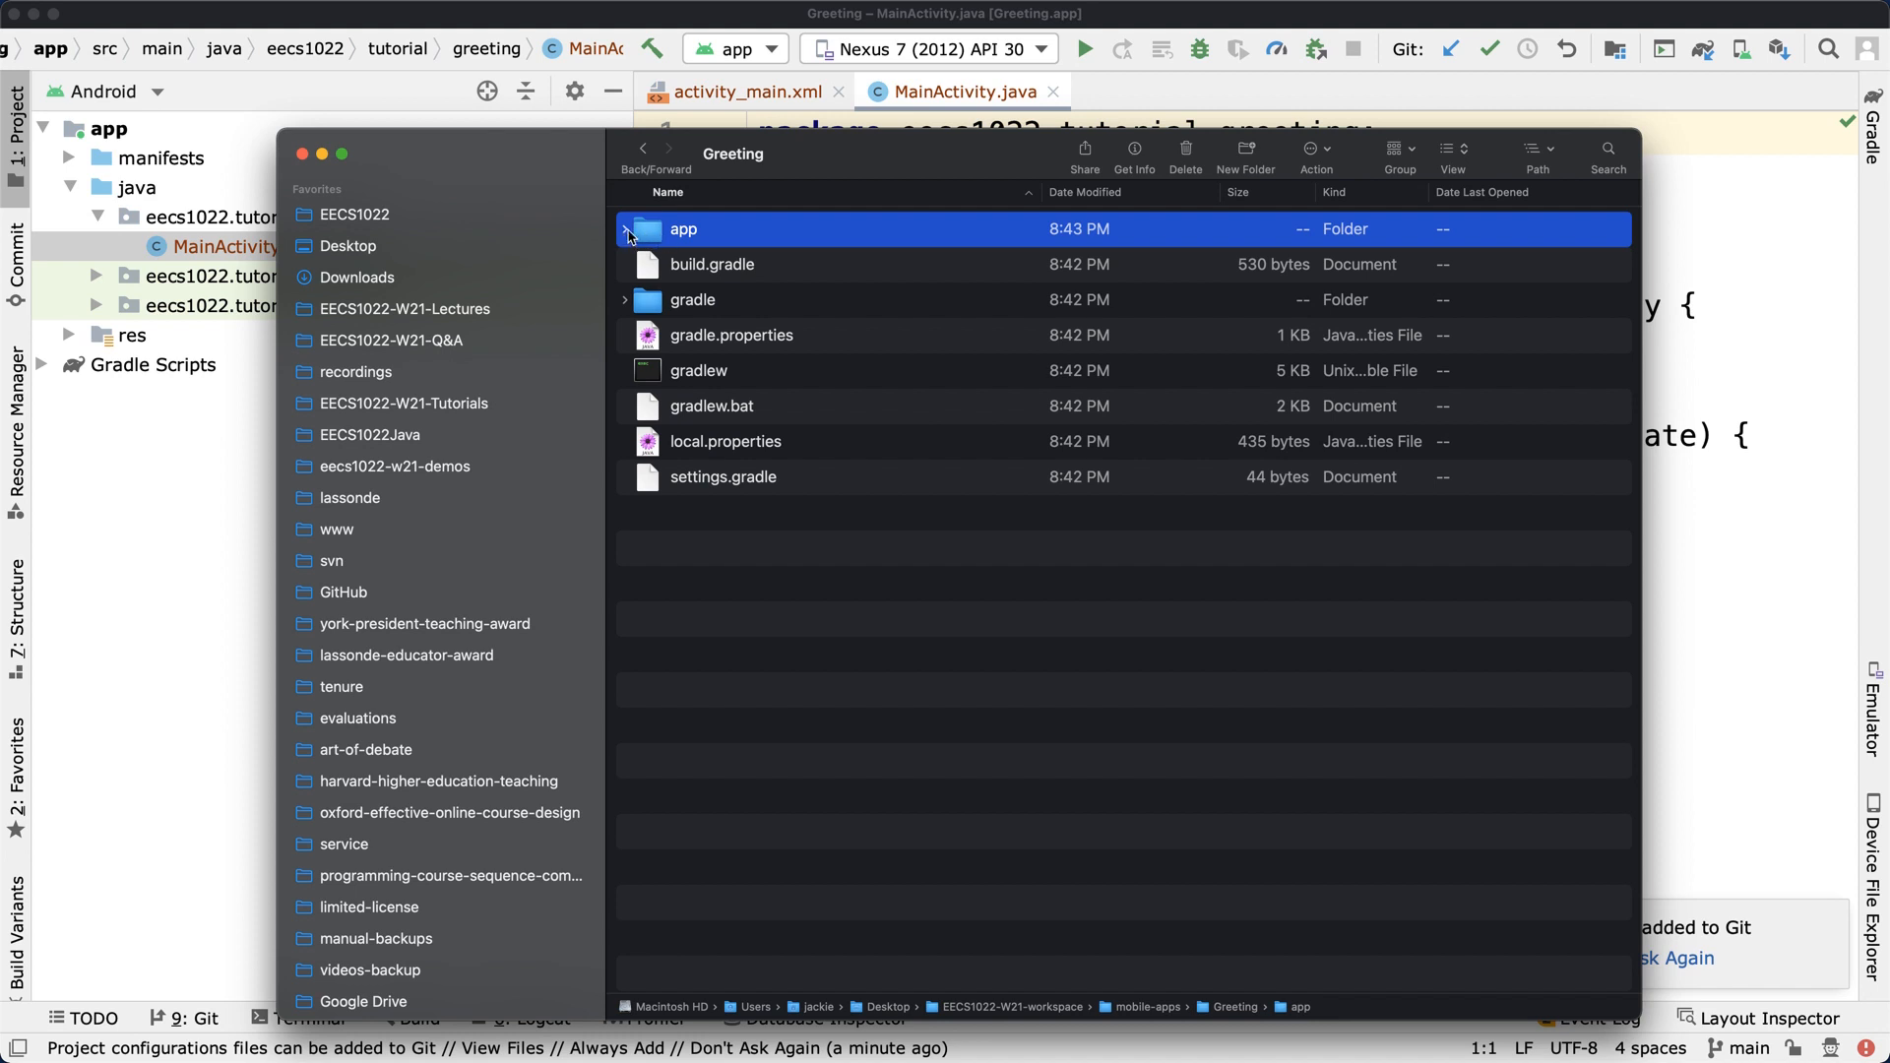
Expand app > src > main > java down to MainActivity.java, then collapse java
click(626, 229)
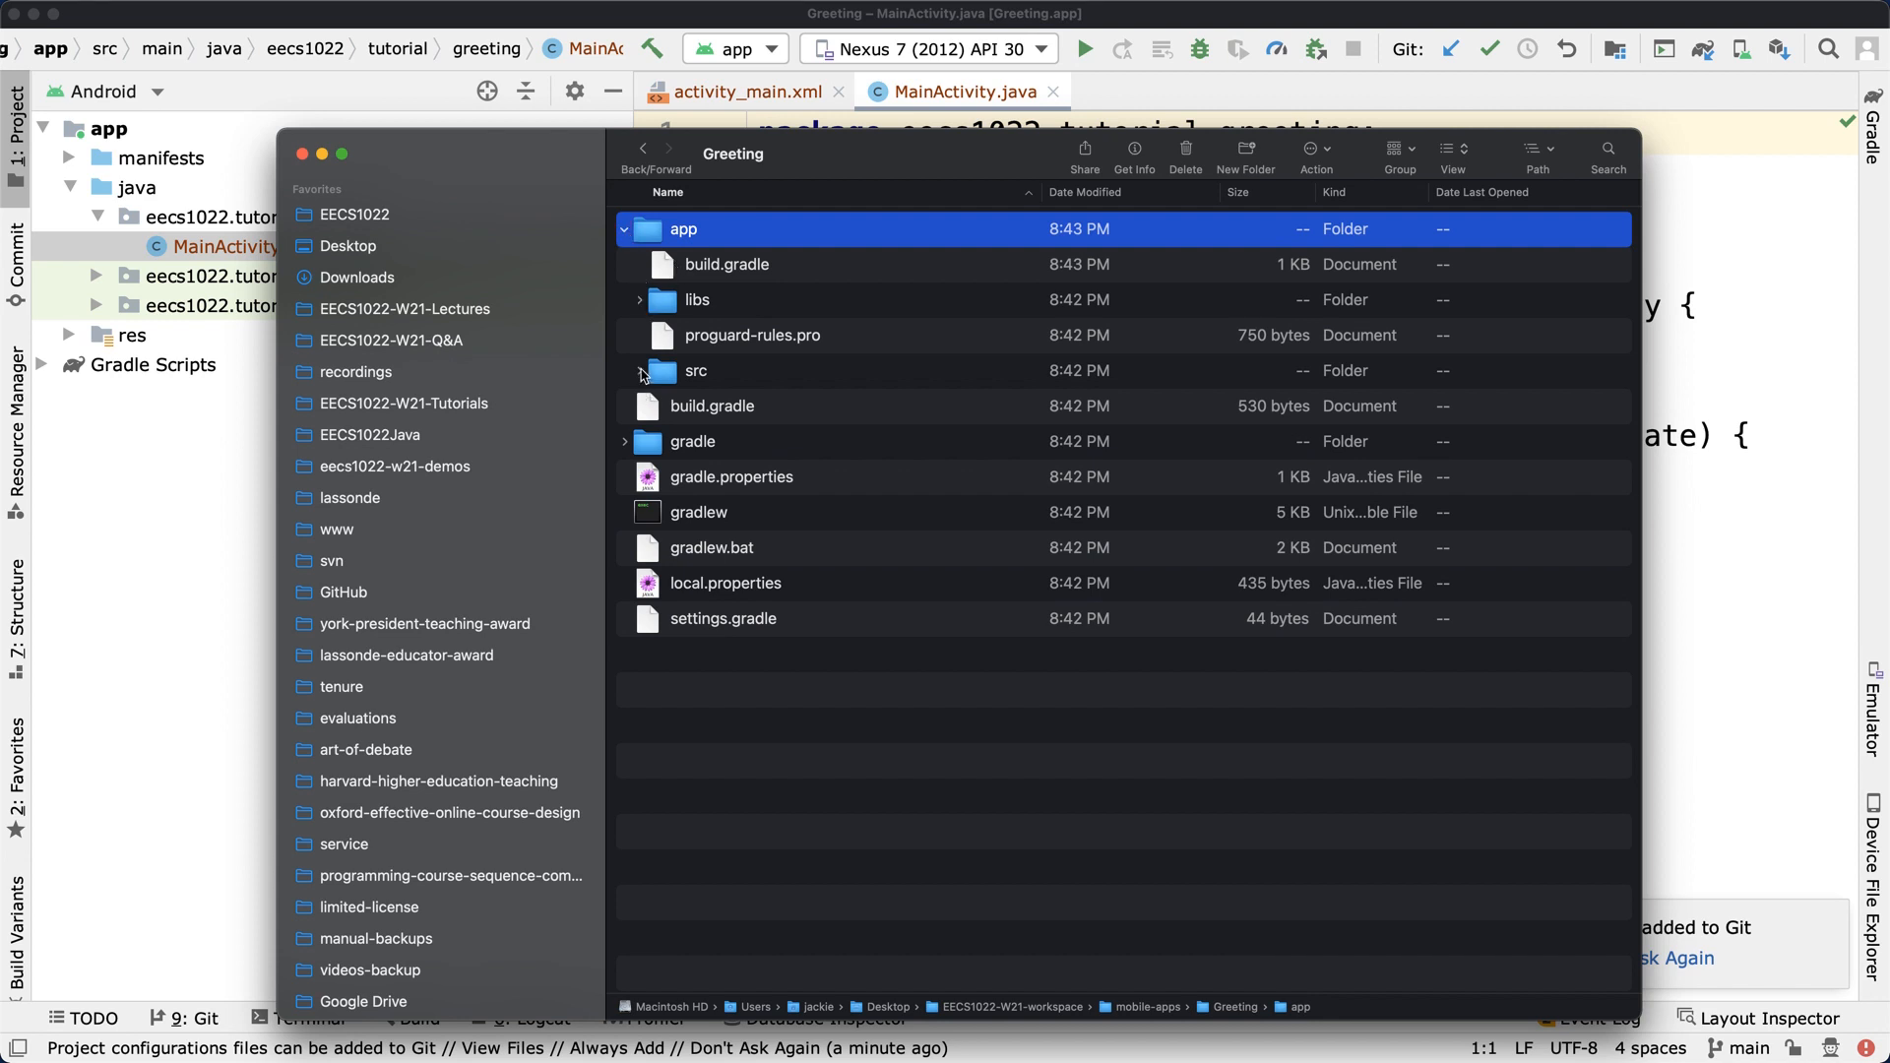
click(640, 371)
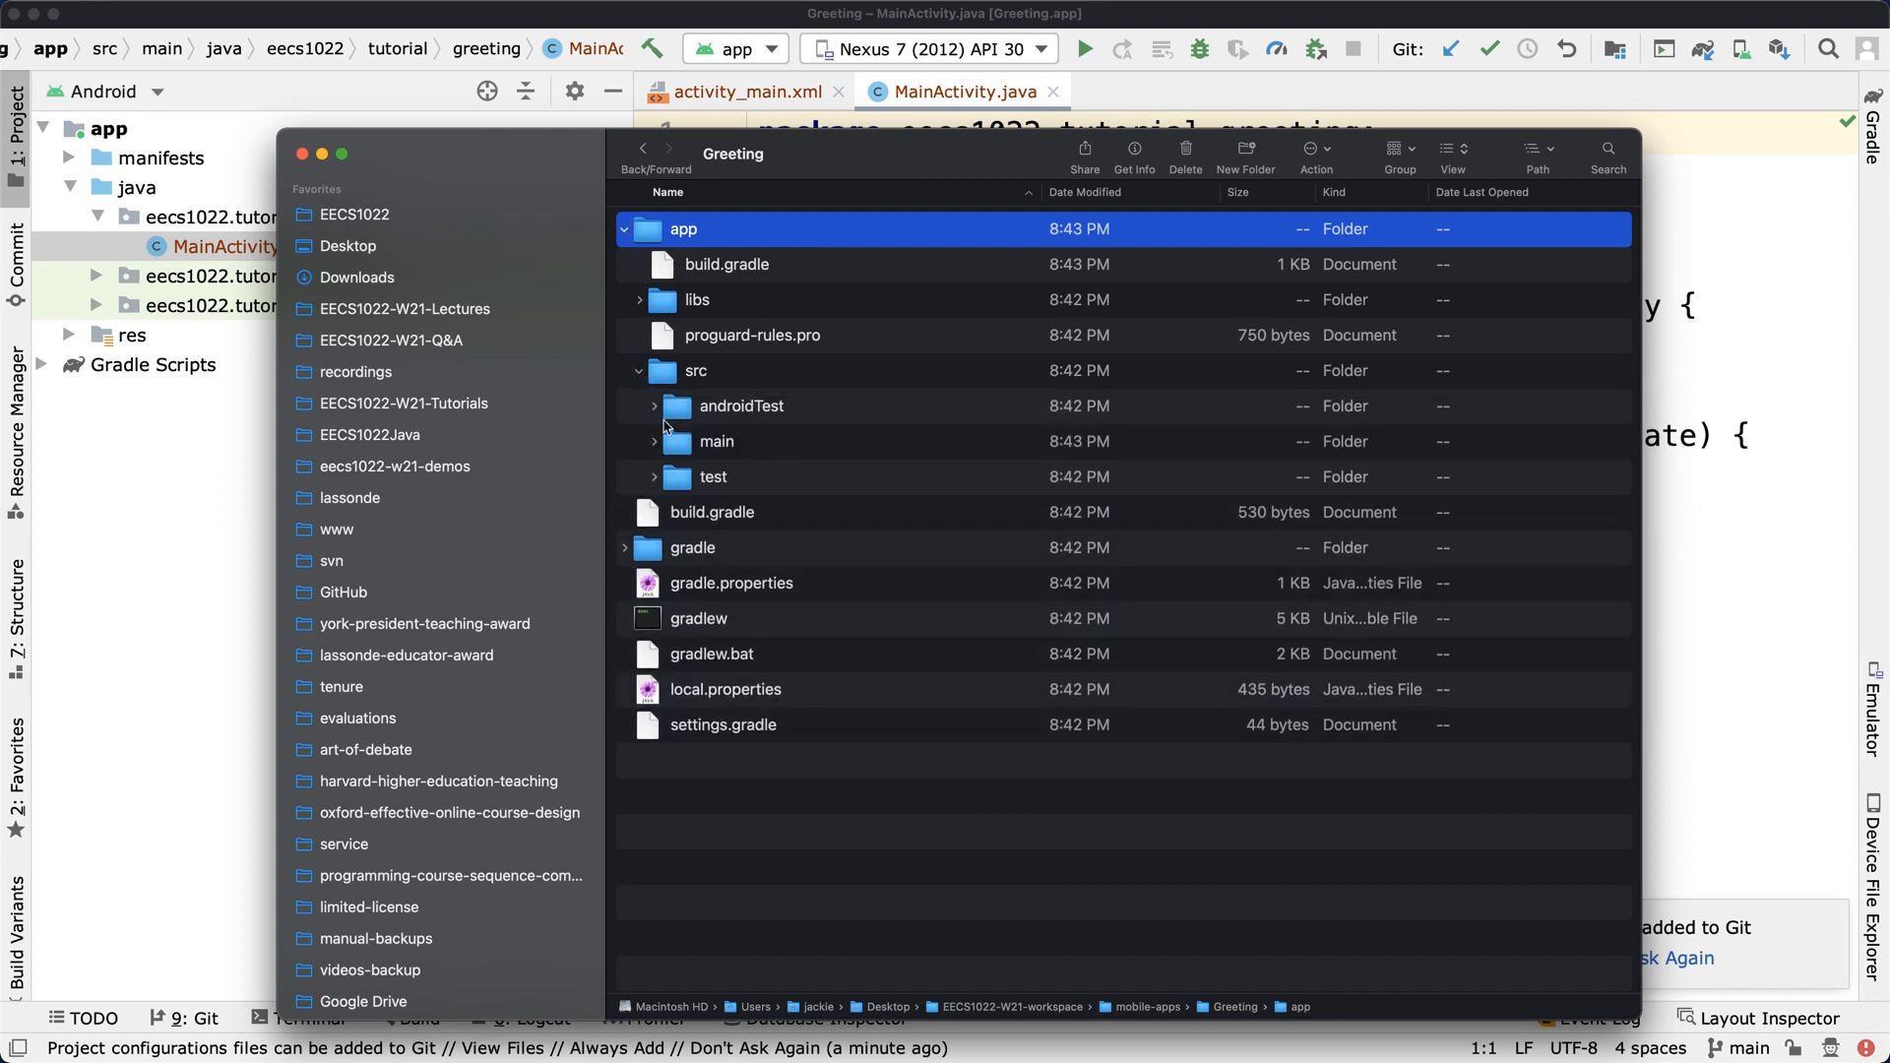
click(655, 441)
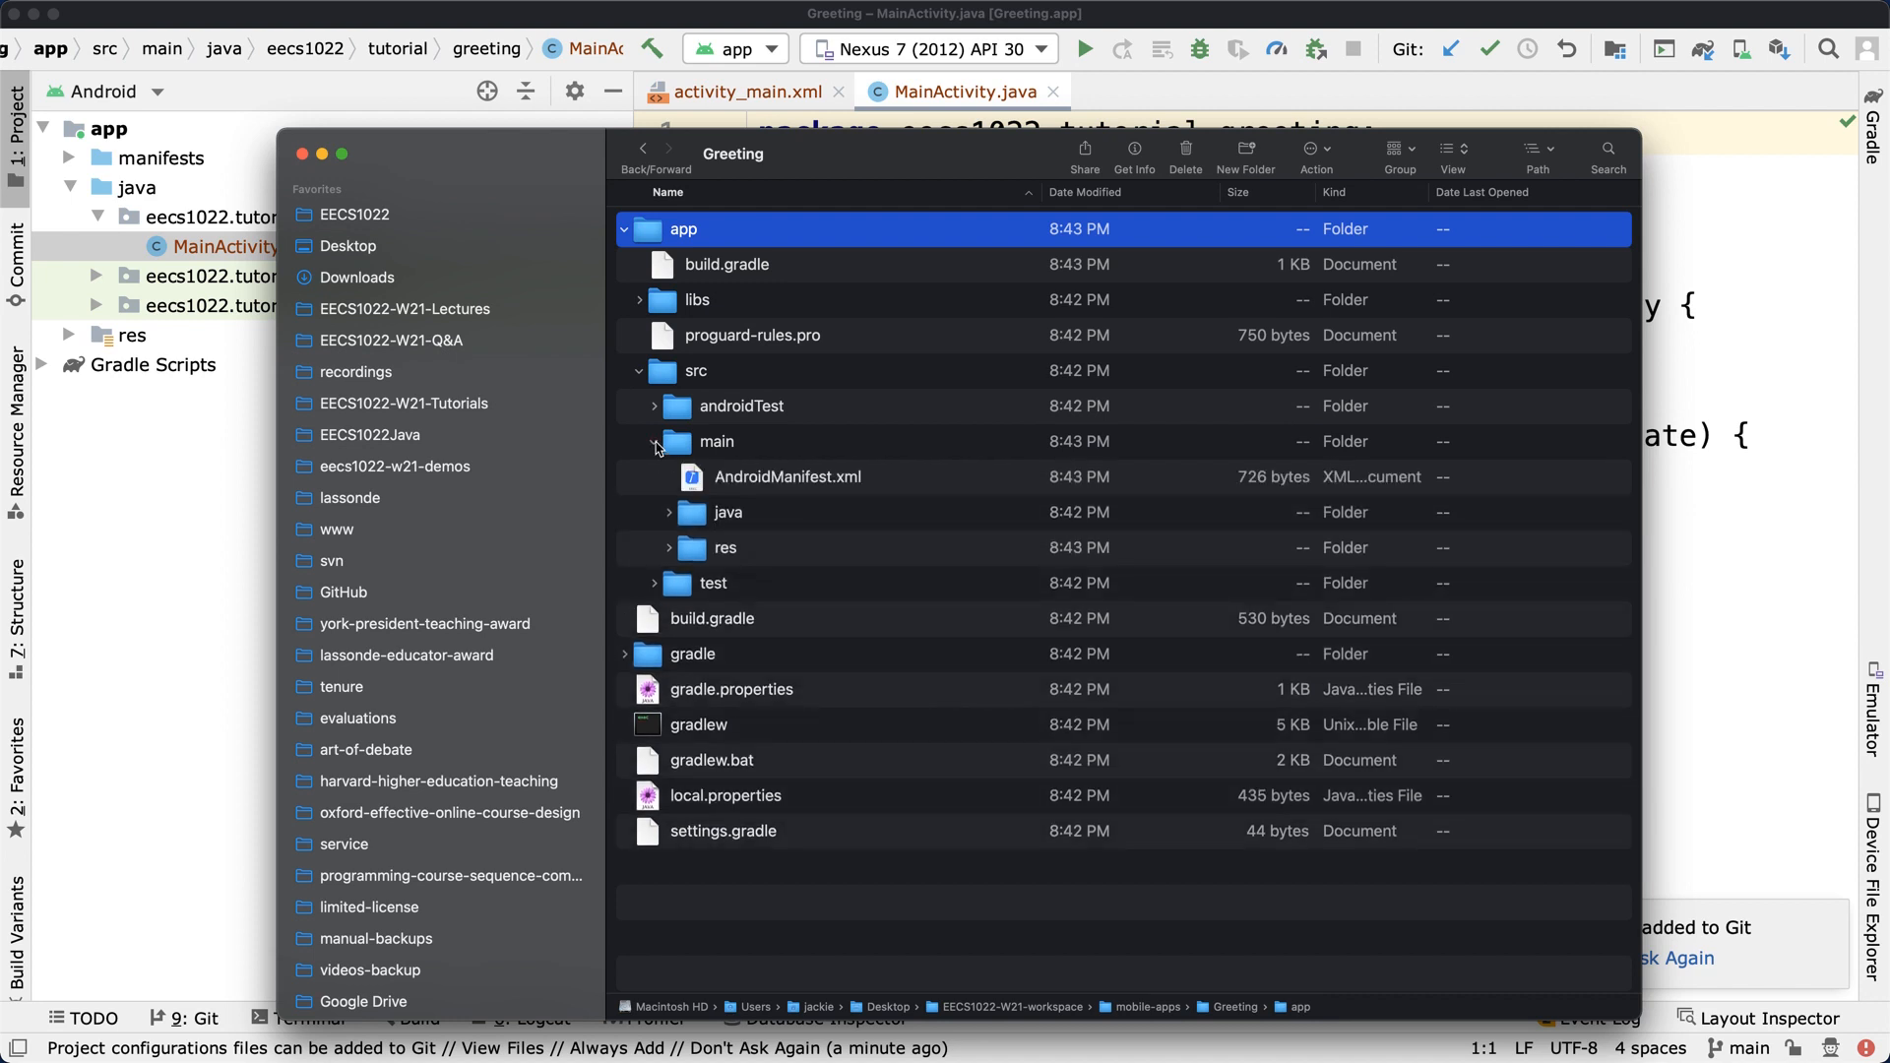
click(671, 511)
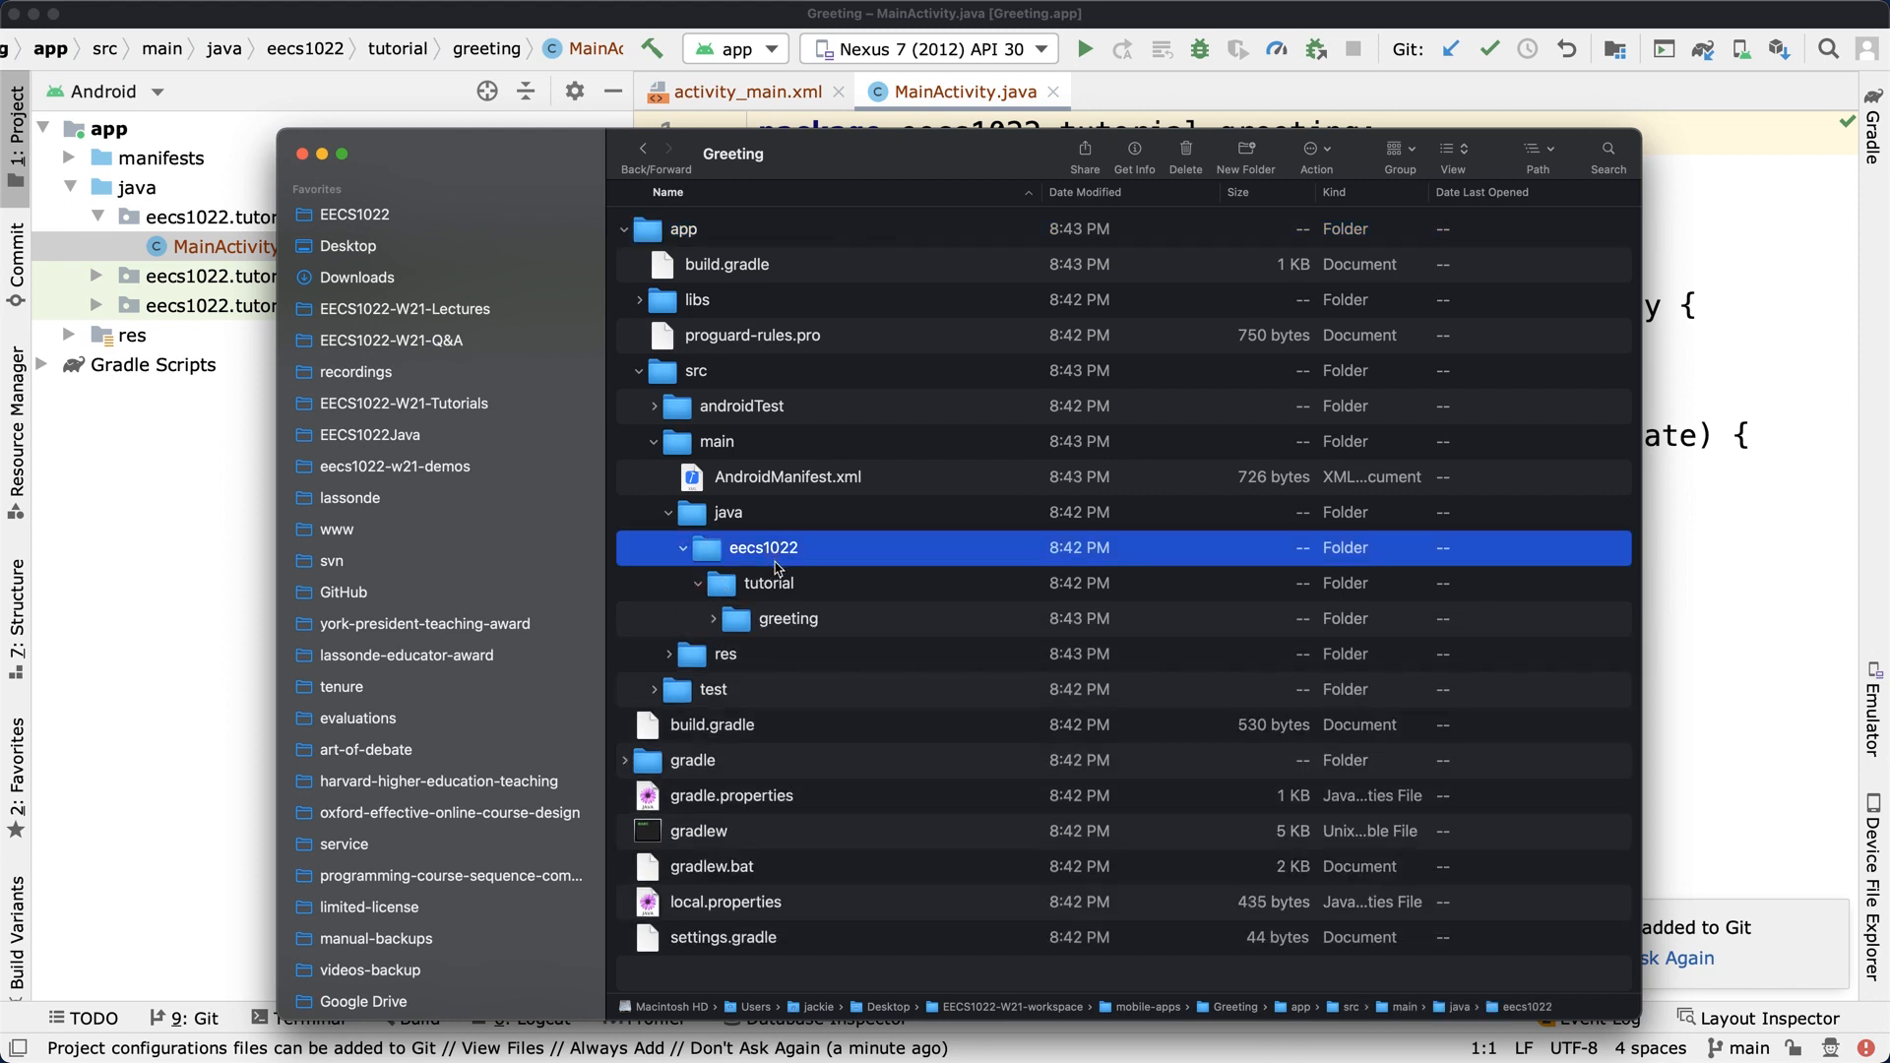
click(767, 584)
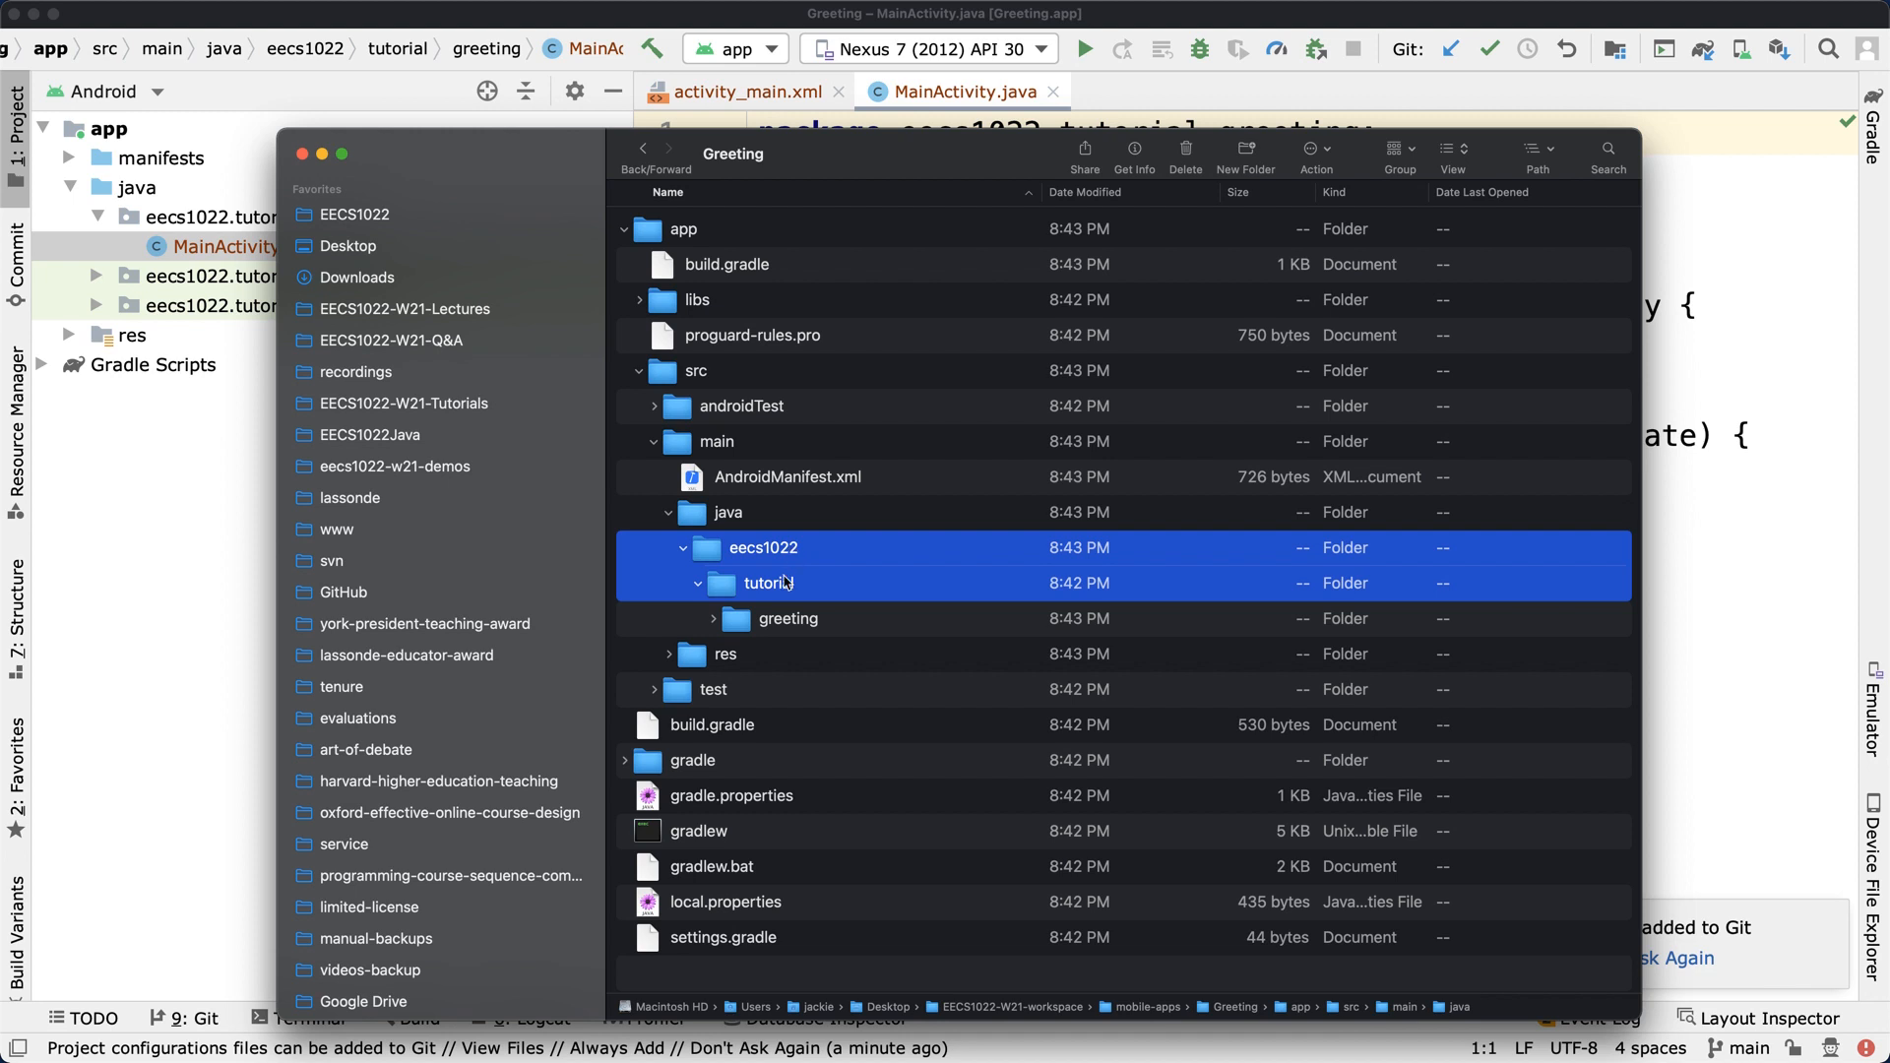
click(714, 618)
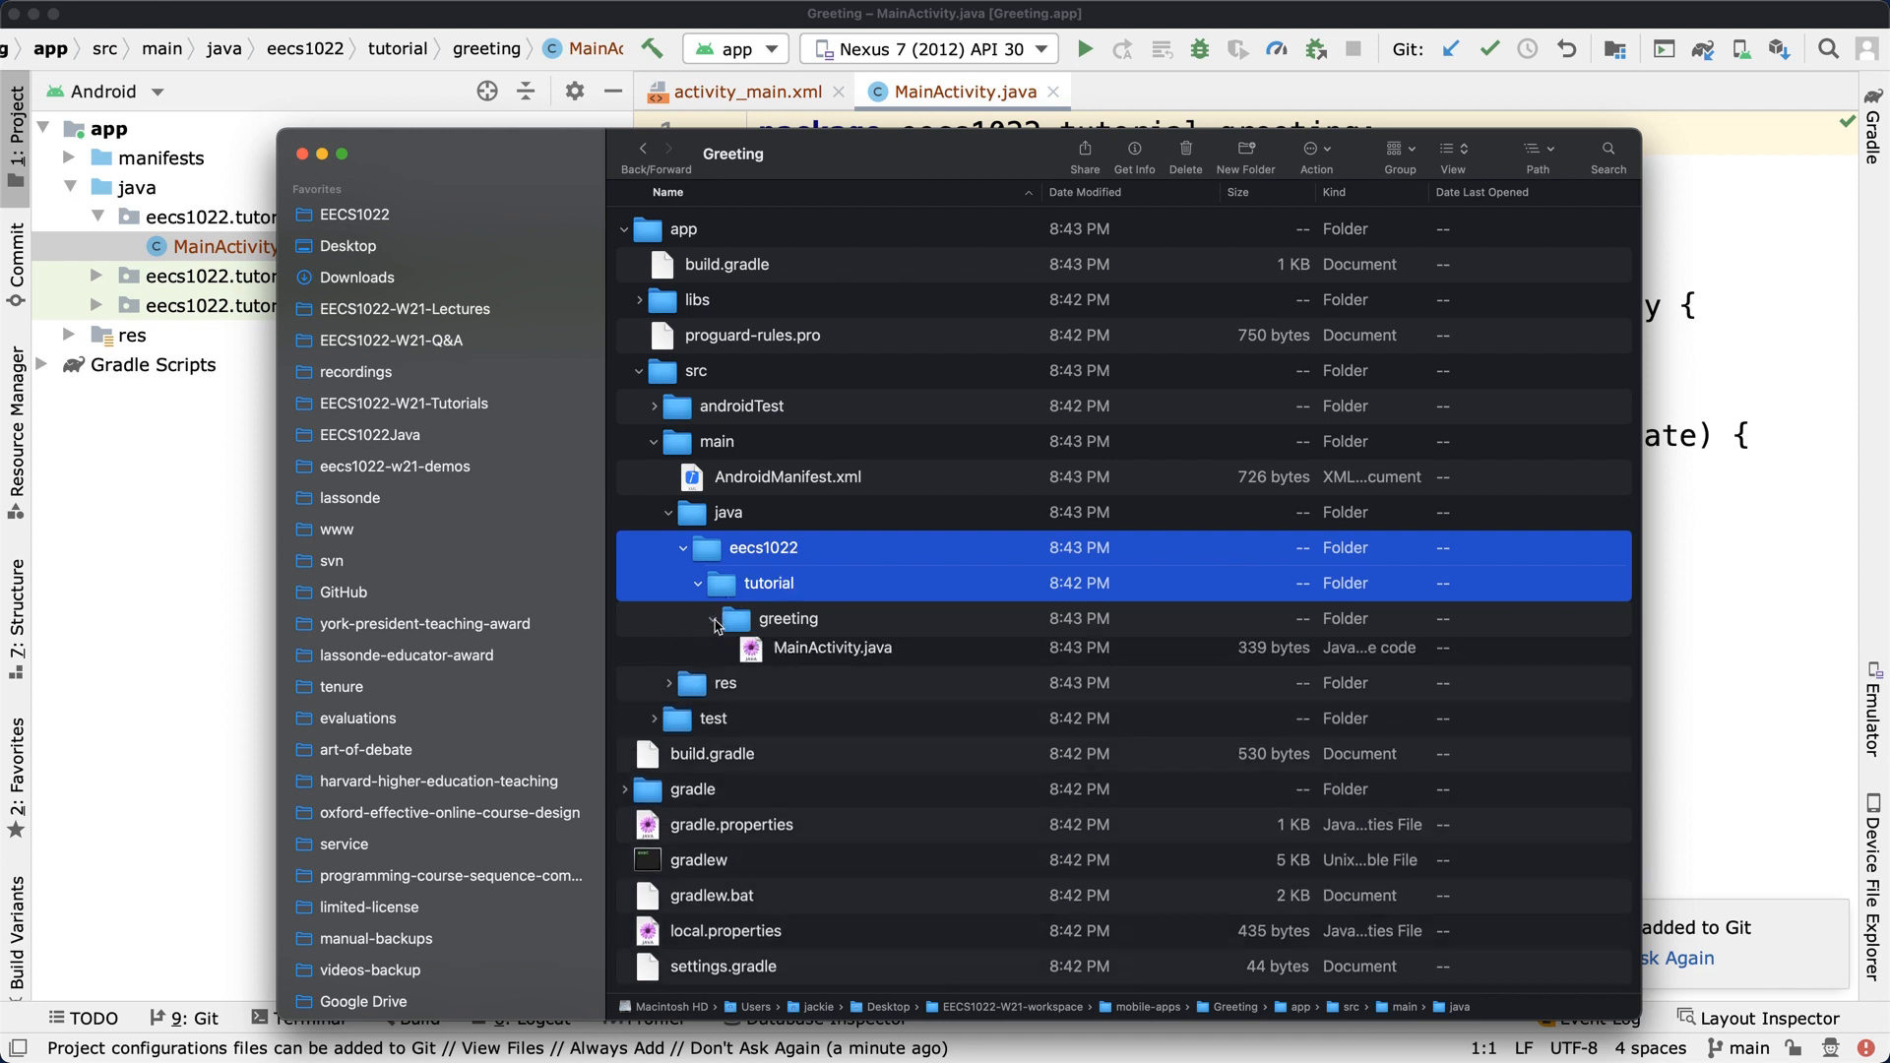
click(829, 653)
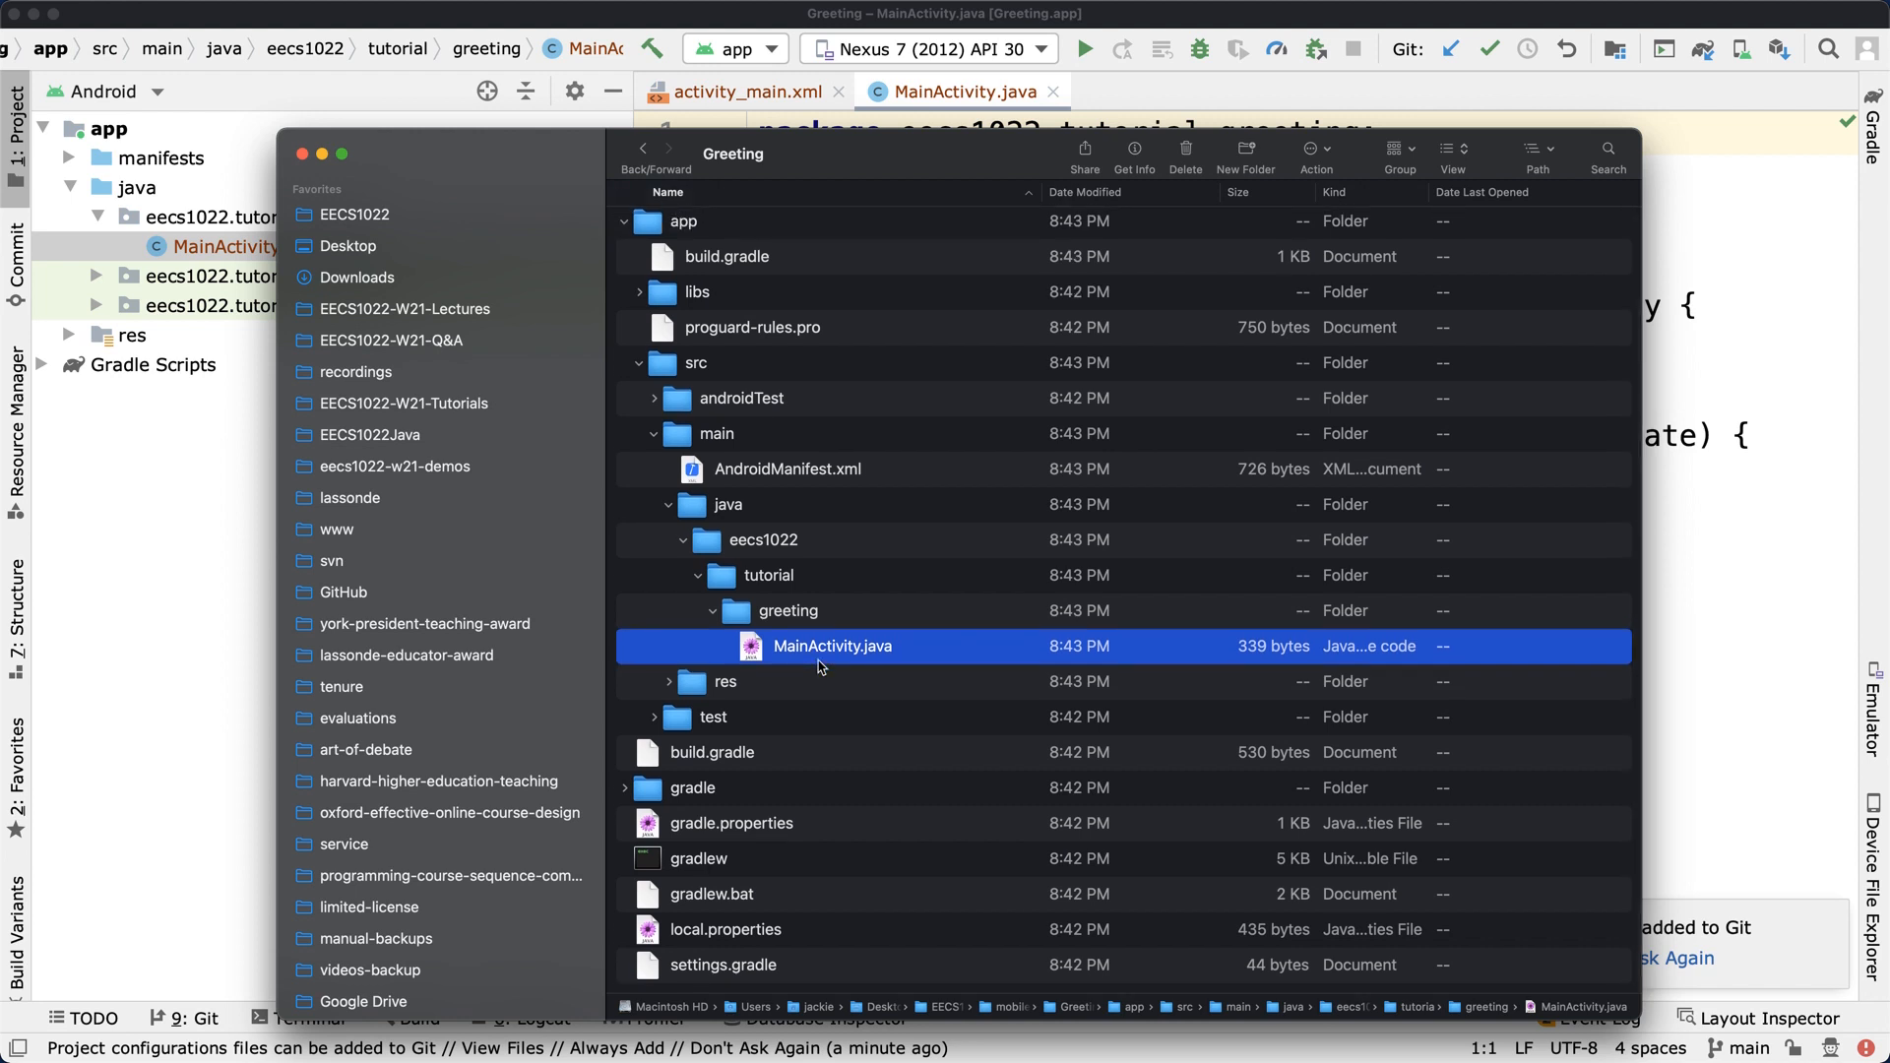
mouse_move(724, 686)
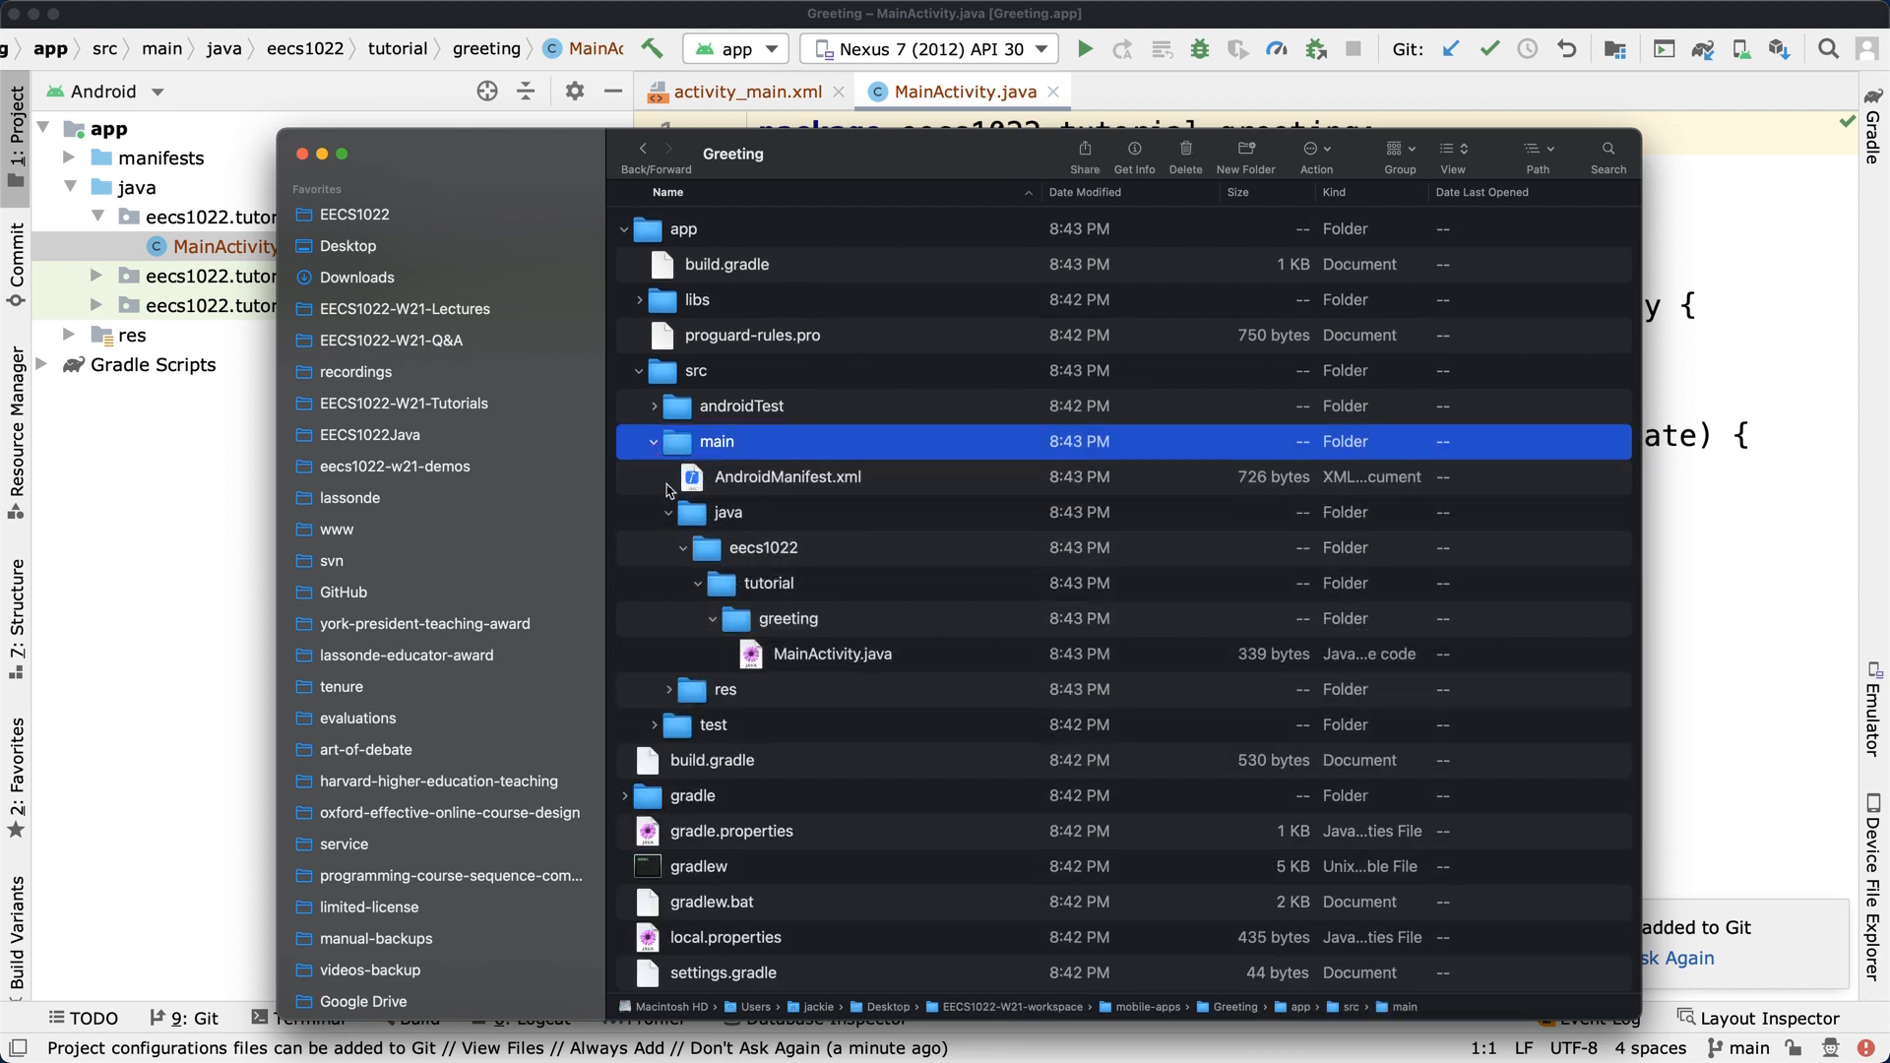
click(669, 512)
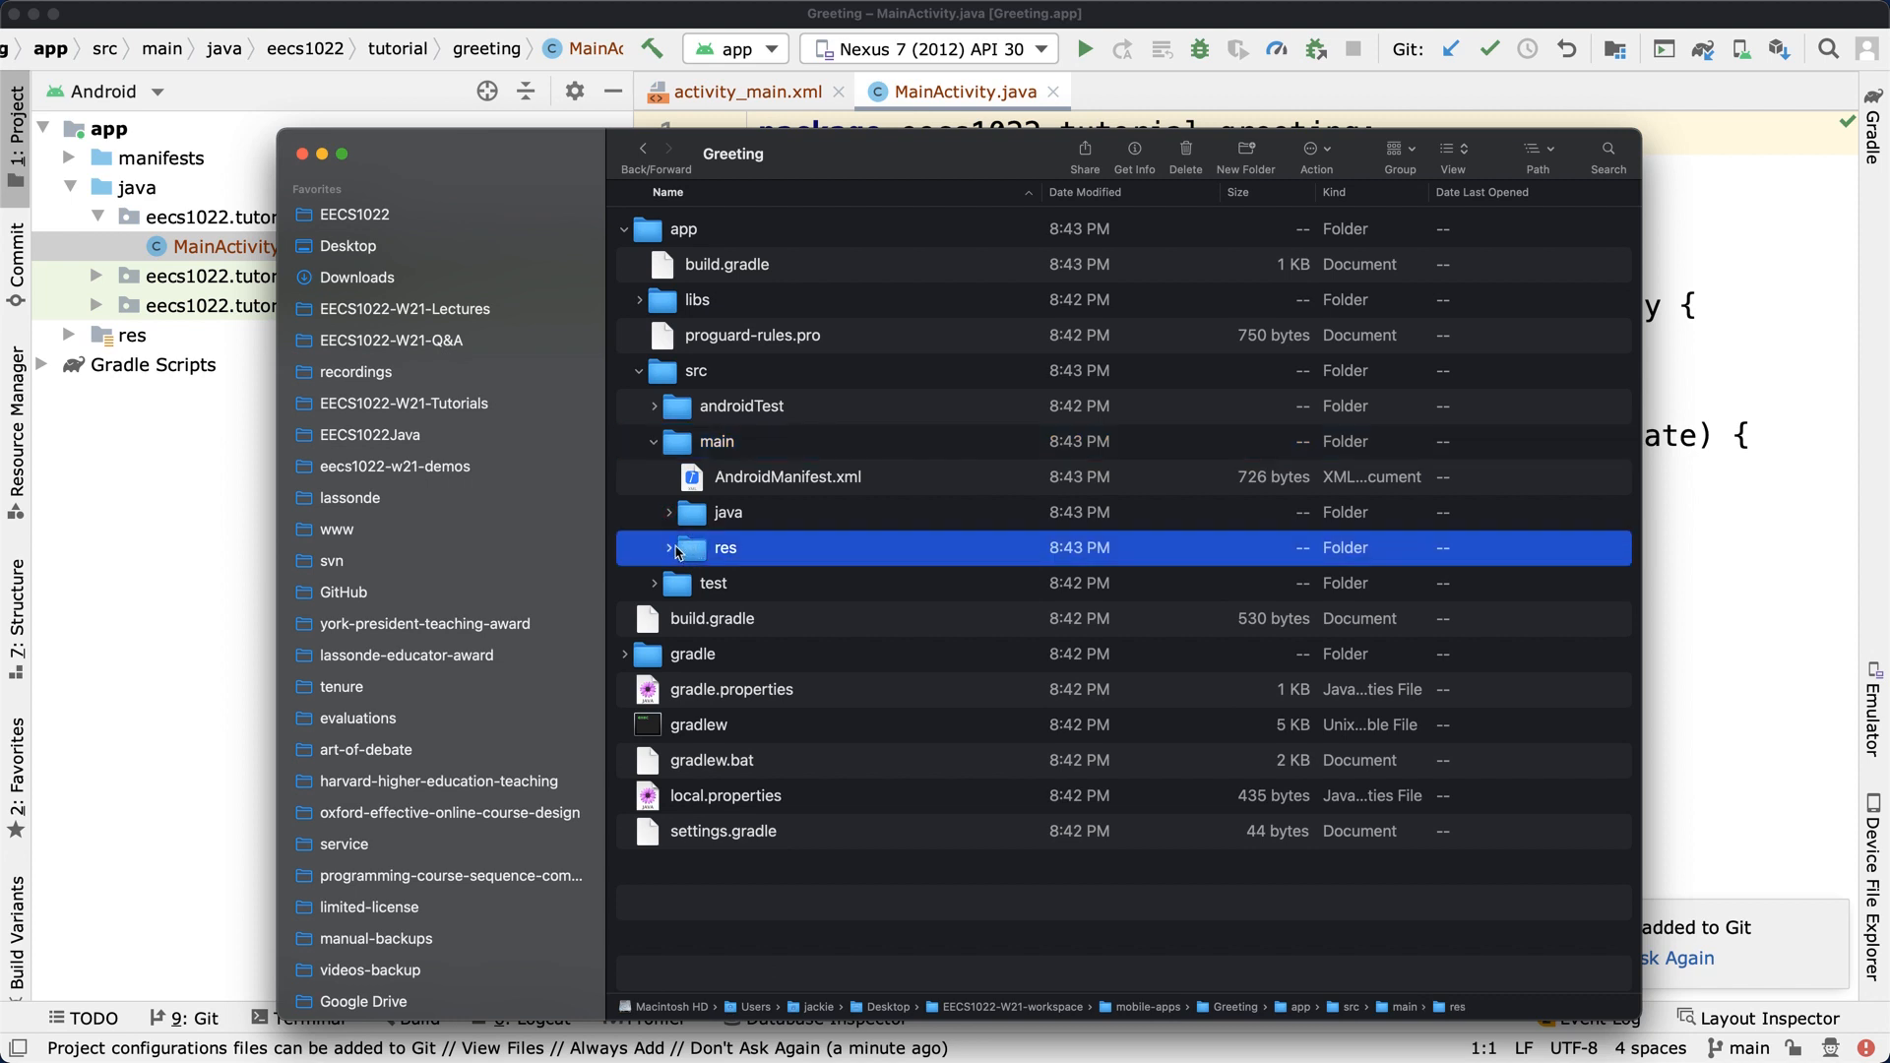
Expand res and values to show strings.xml, then expand test's java folder
click(654, 549)
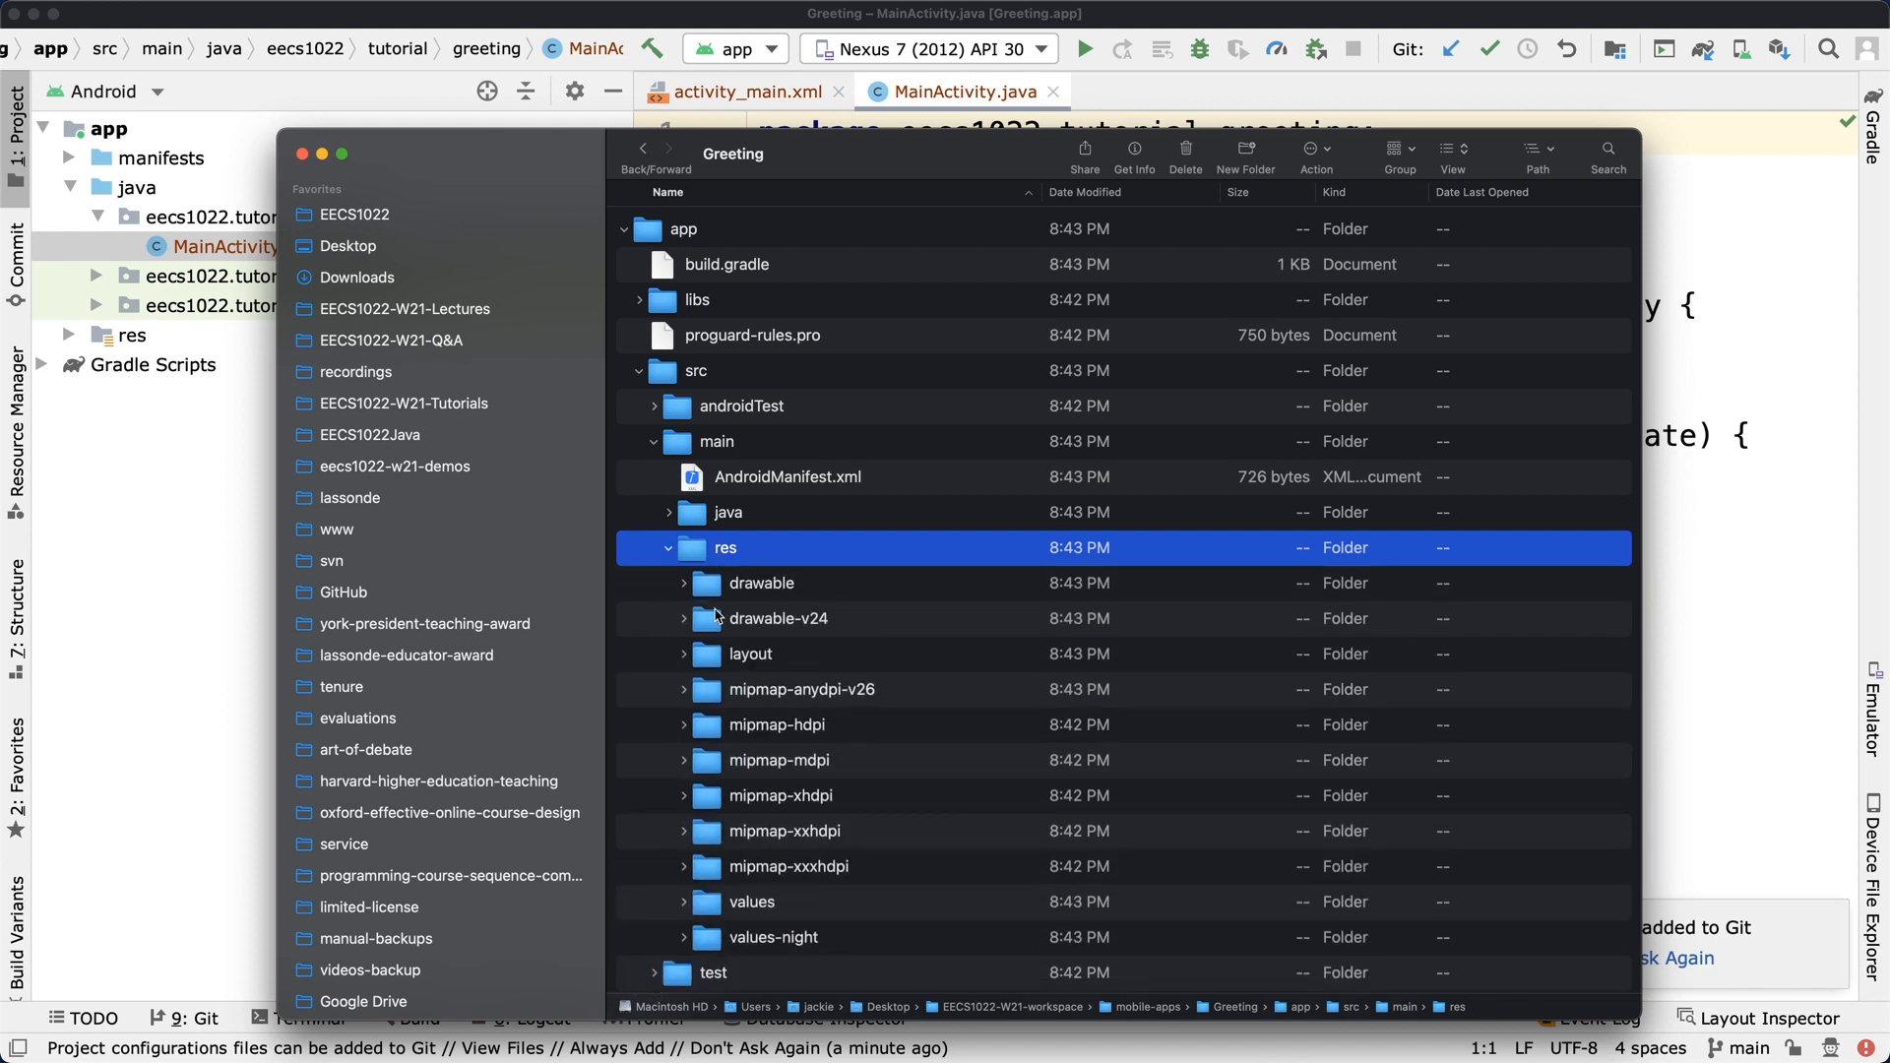
scroll(down, 3)
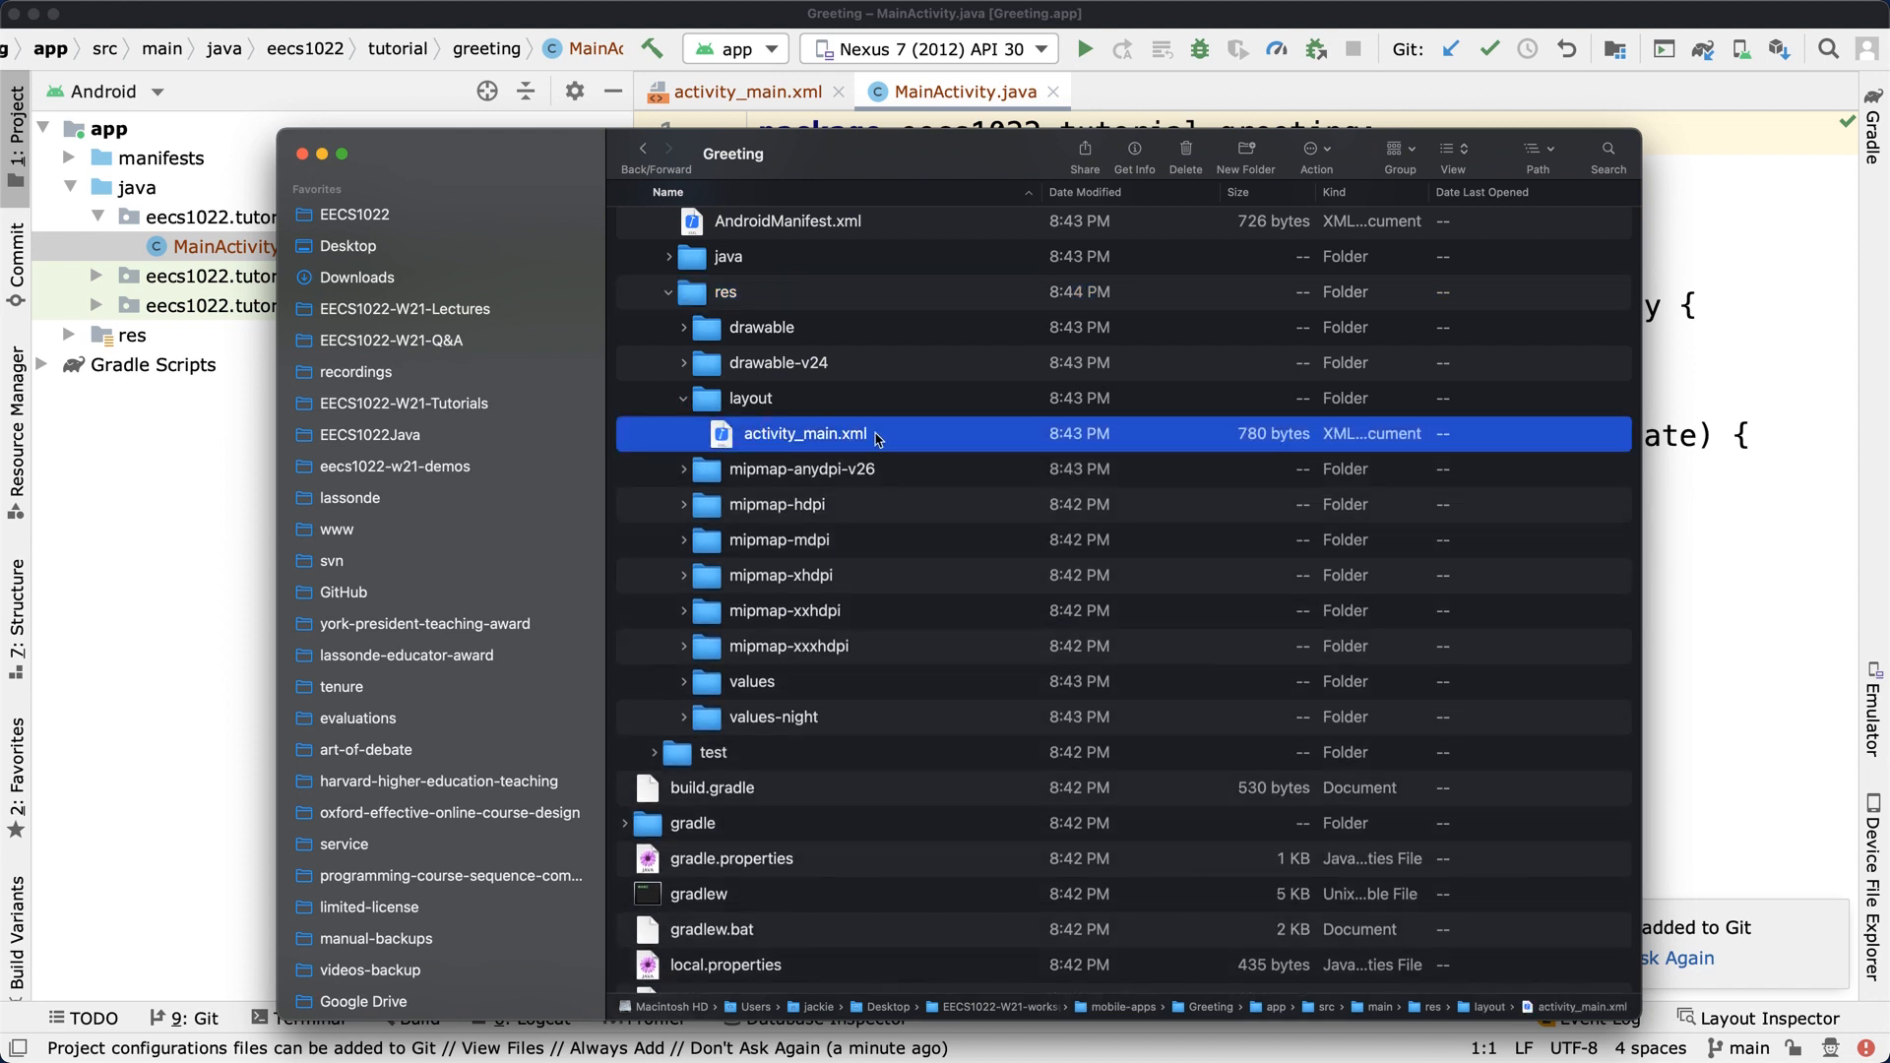
mouse_move(825, 446)
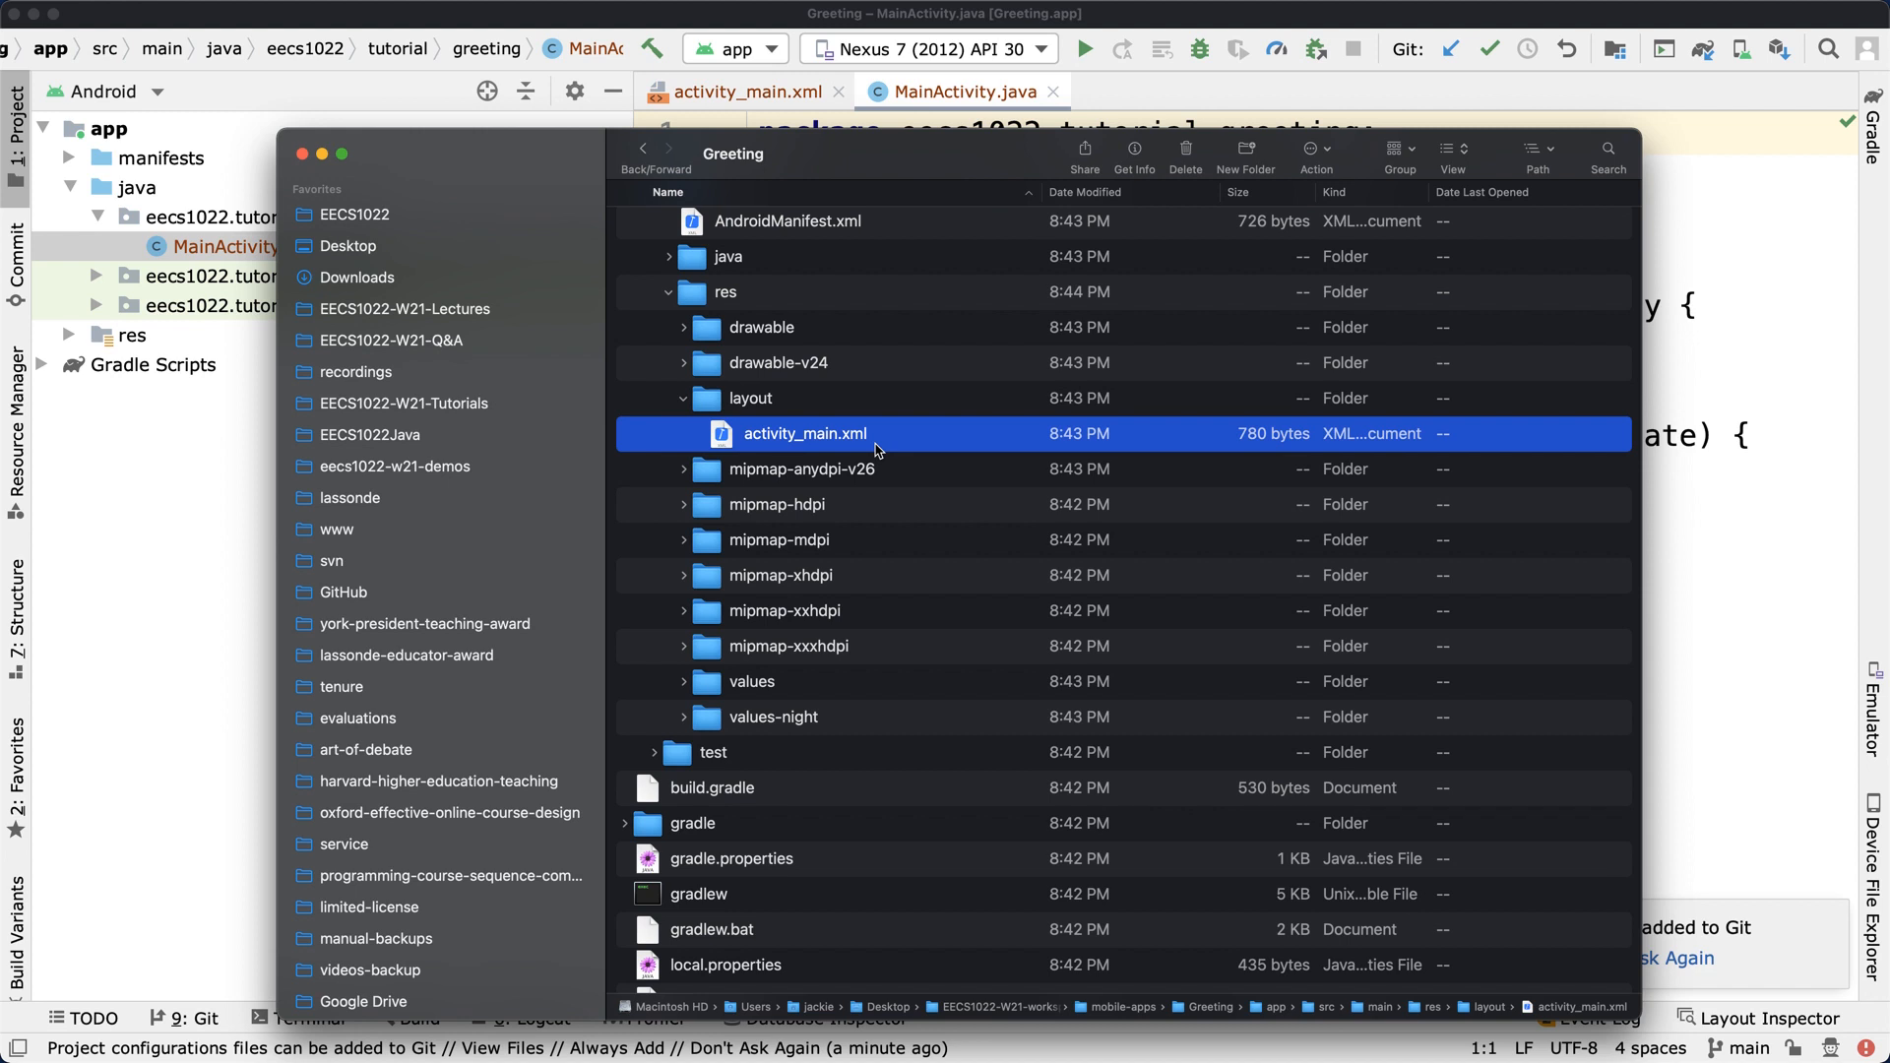
scroll(down, 3)
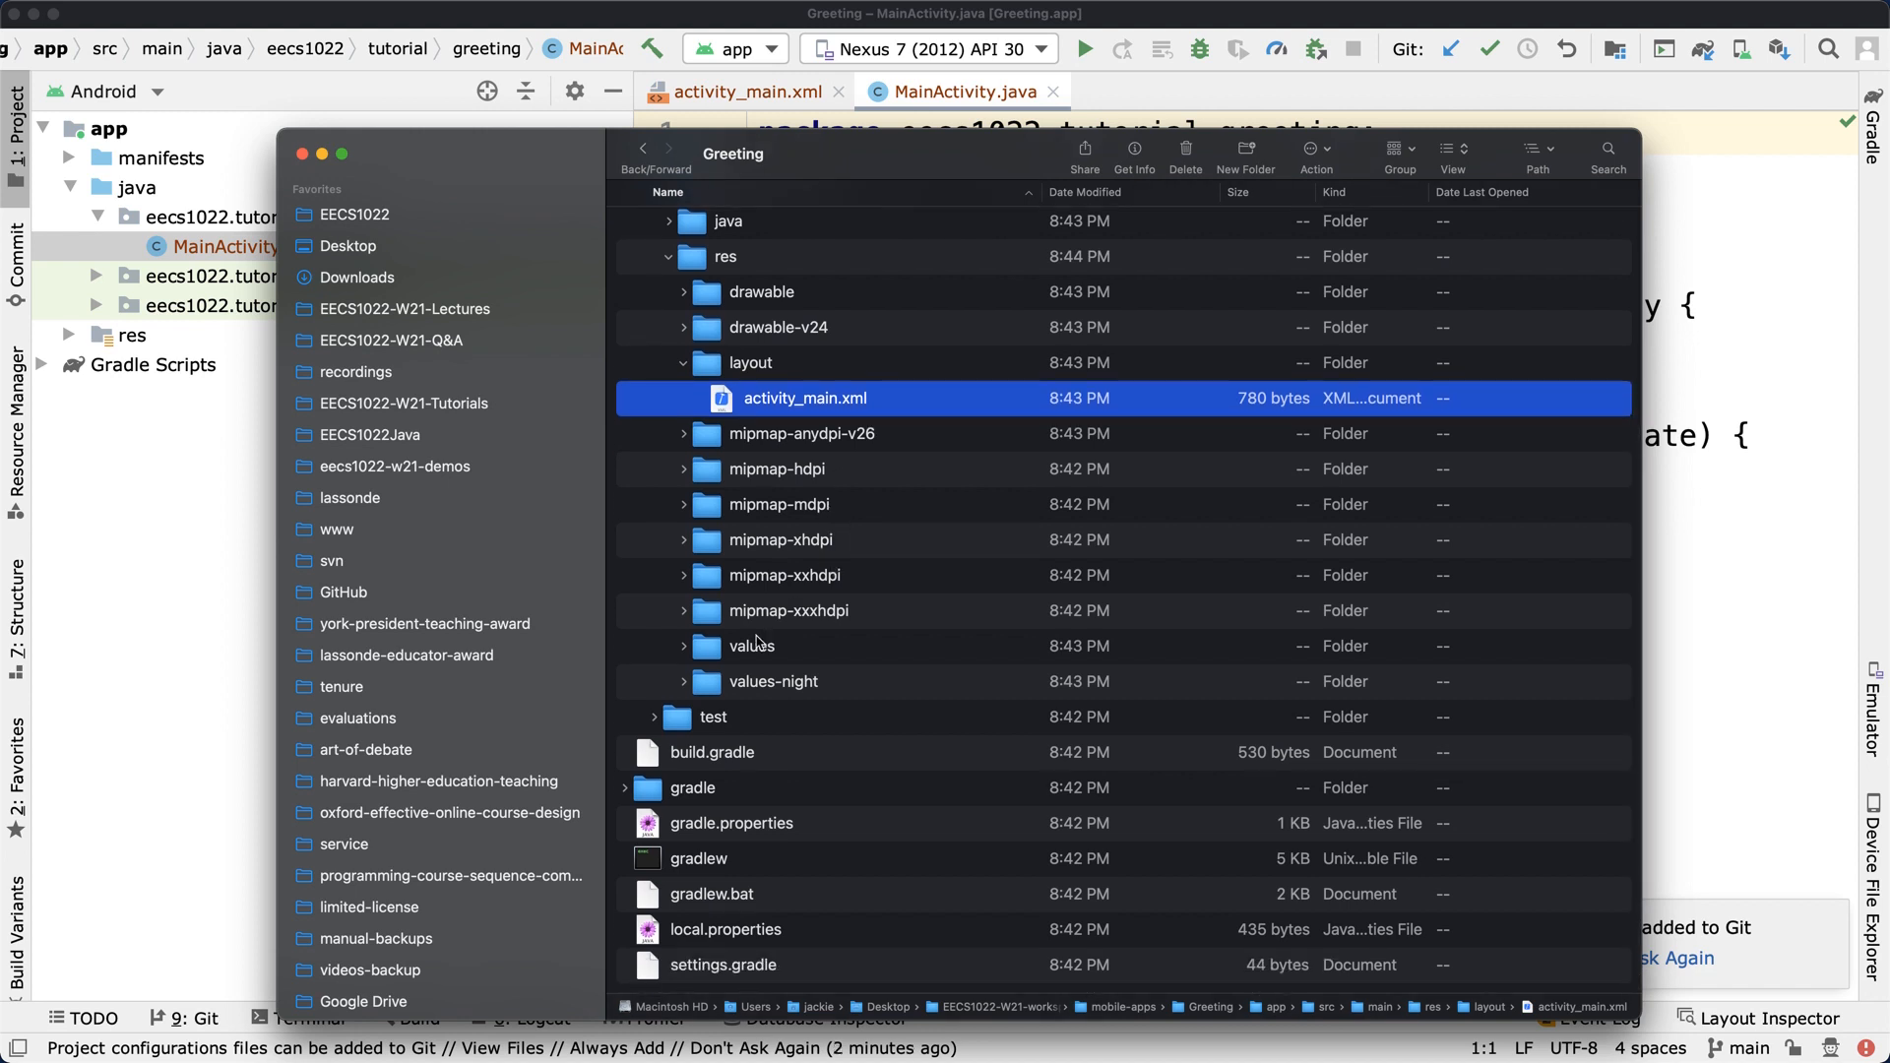
click(683, 645)
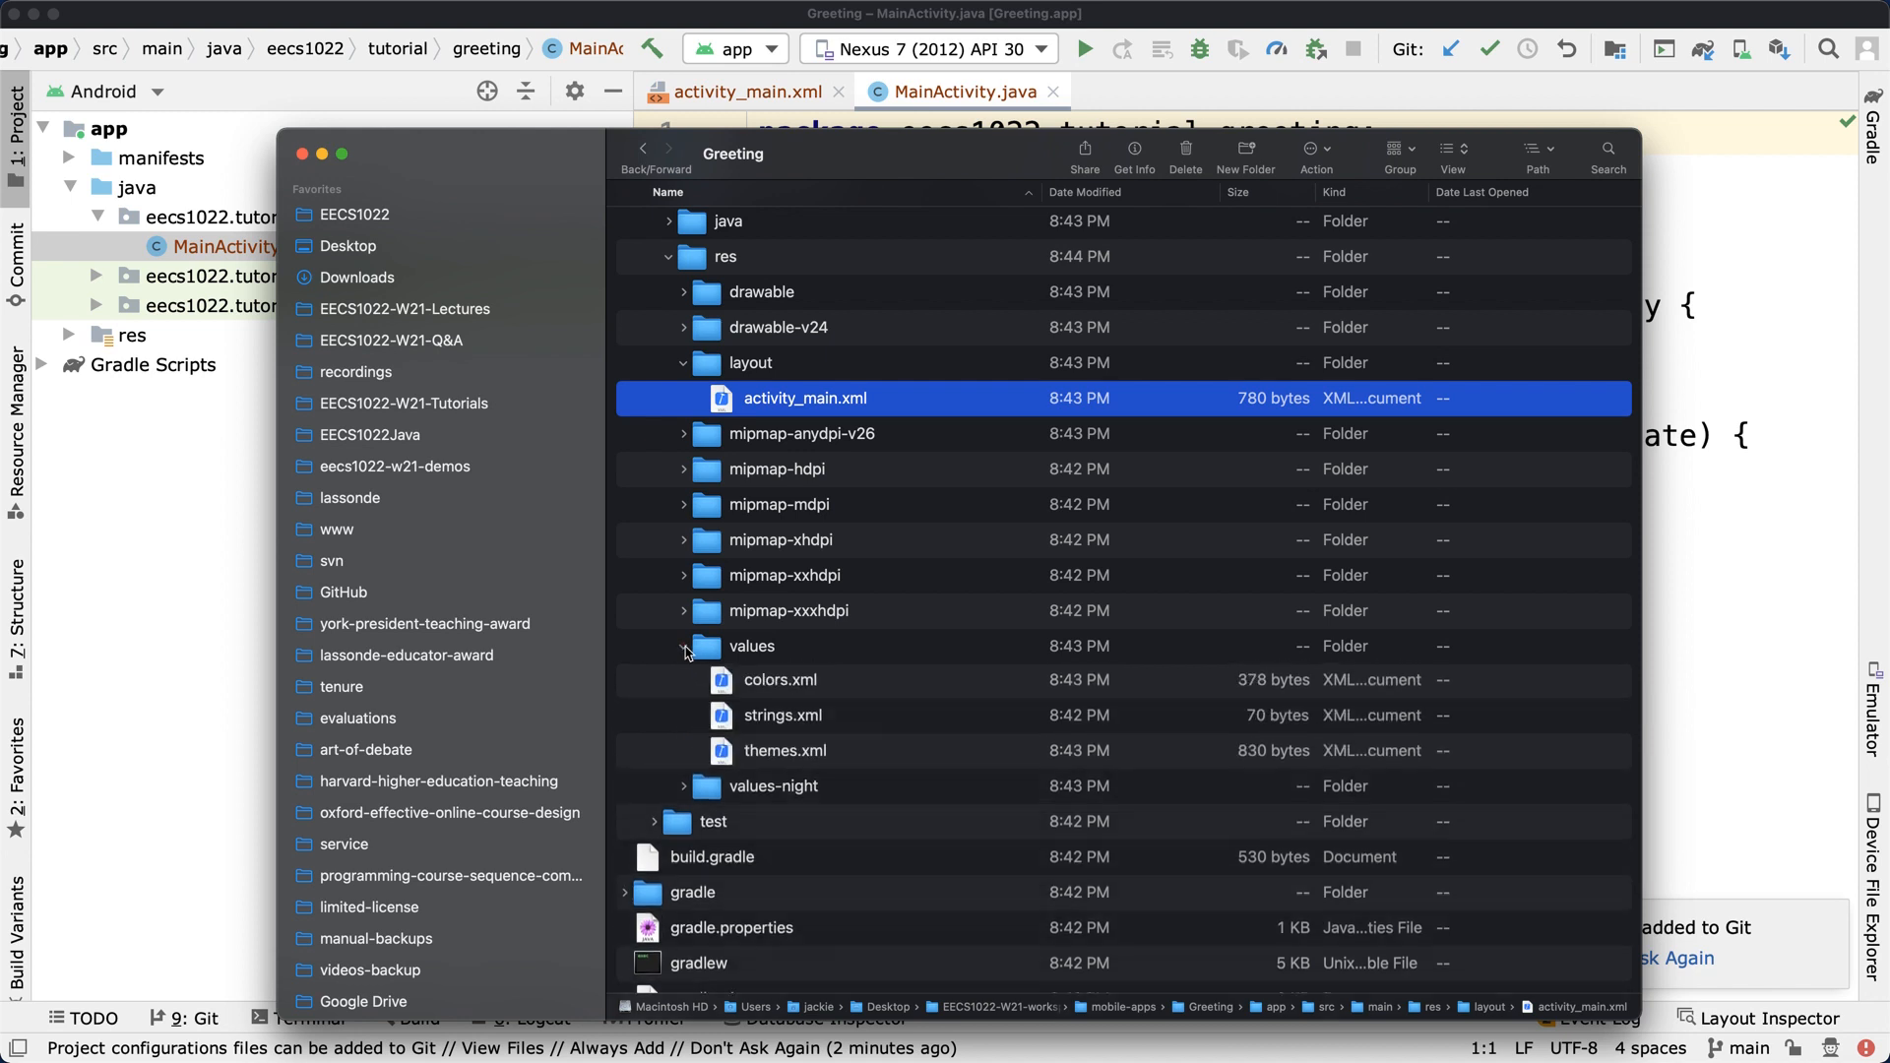
click(751, 646)
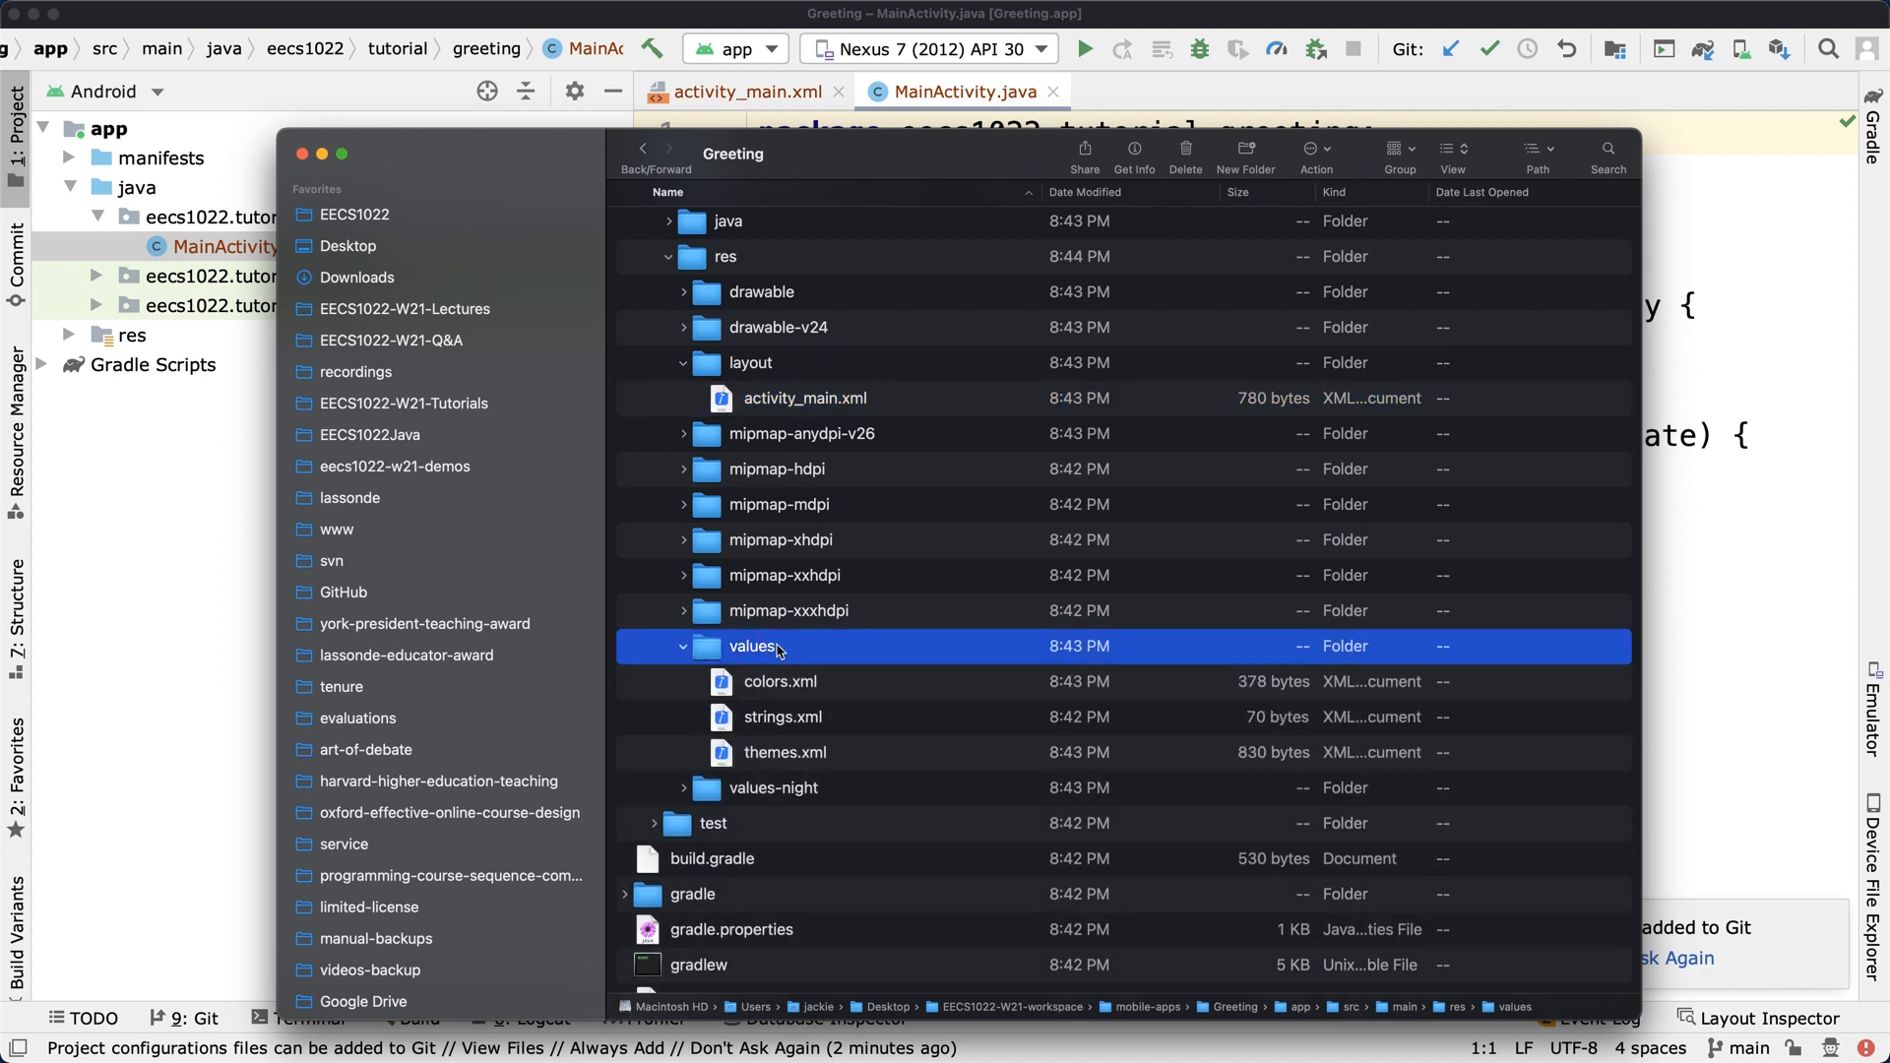
click(783, 715)
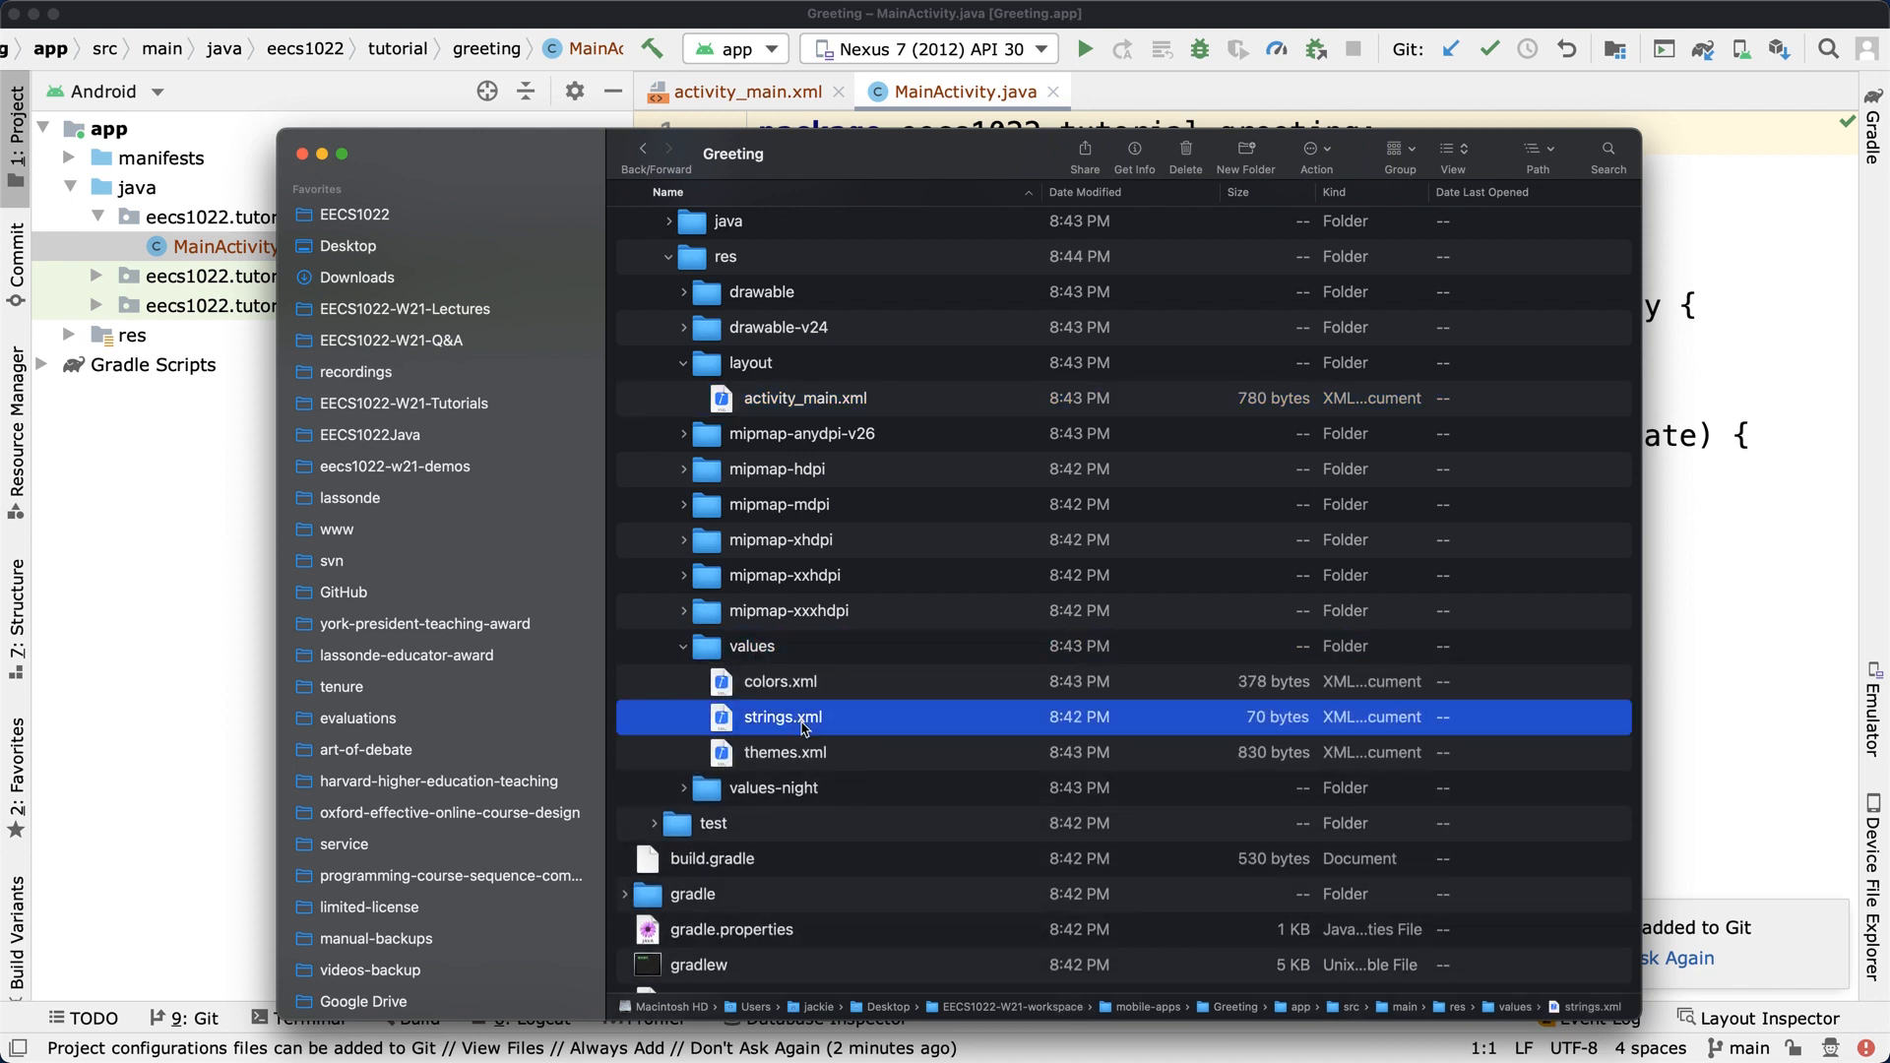
mouse_move(861, 700)
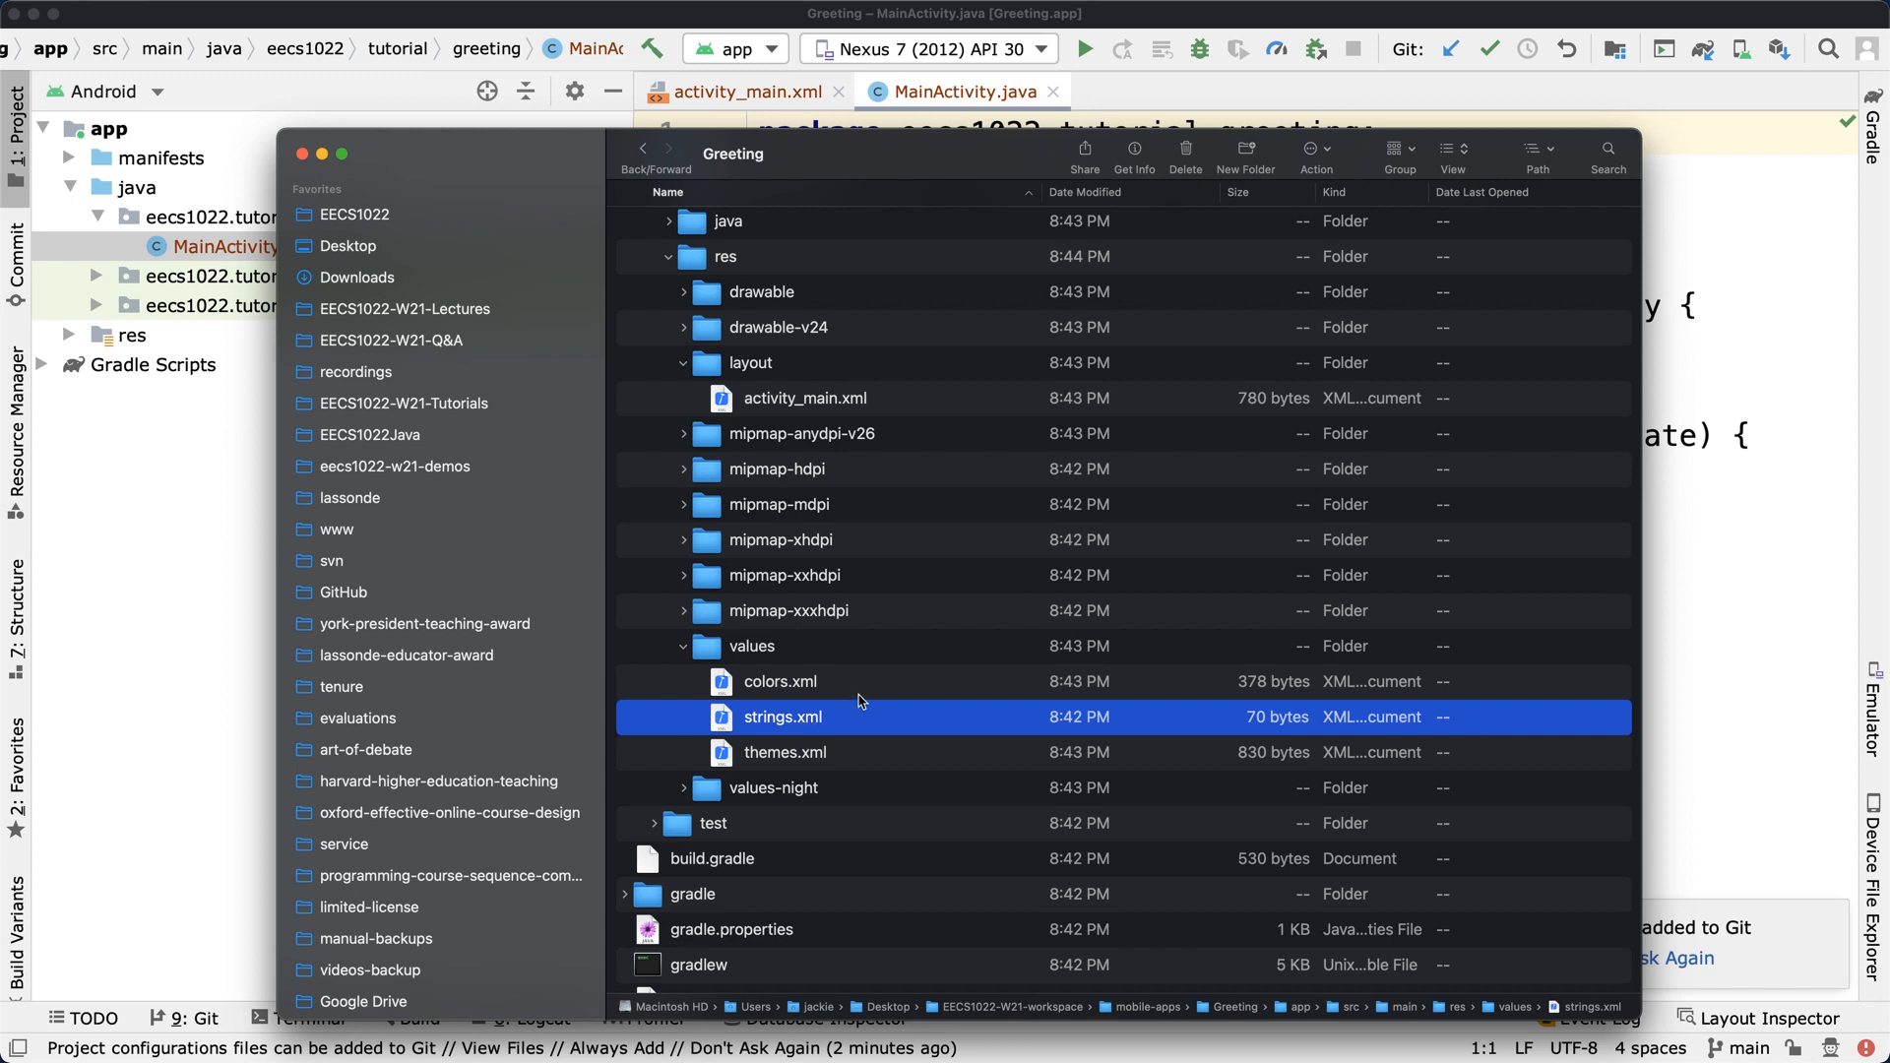
mouse_move(654, 842)
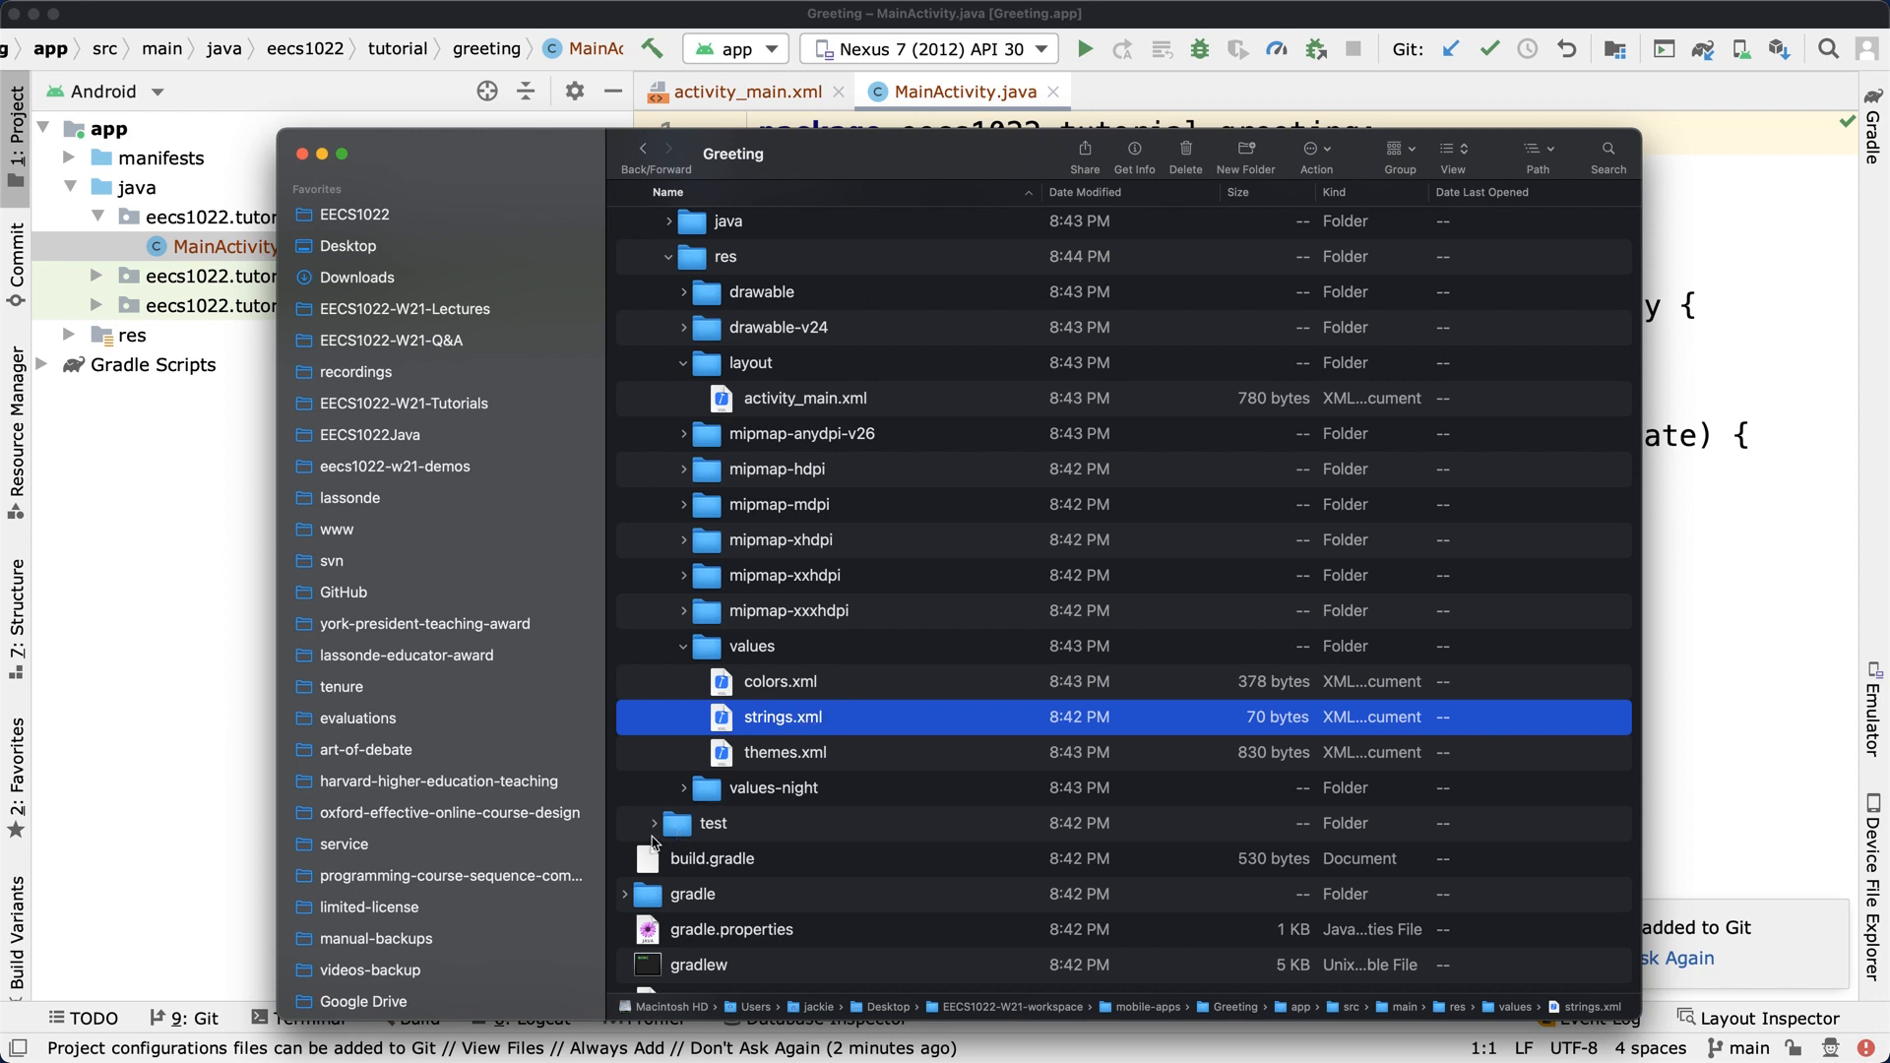
scroll(down, 3)
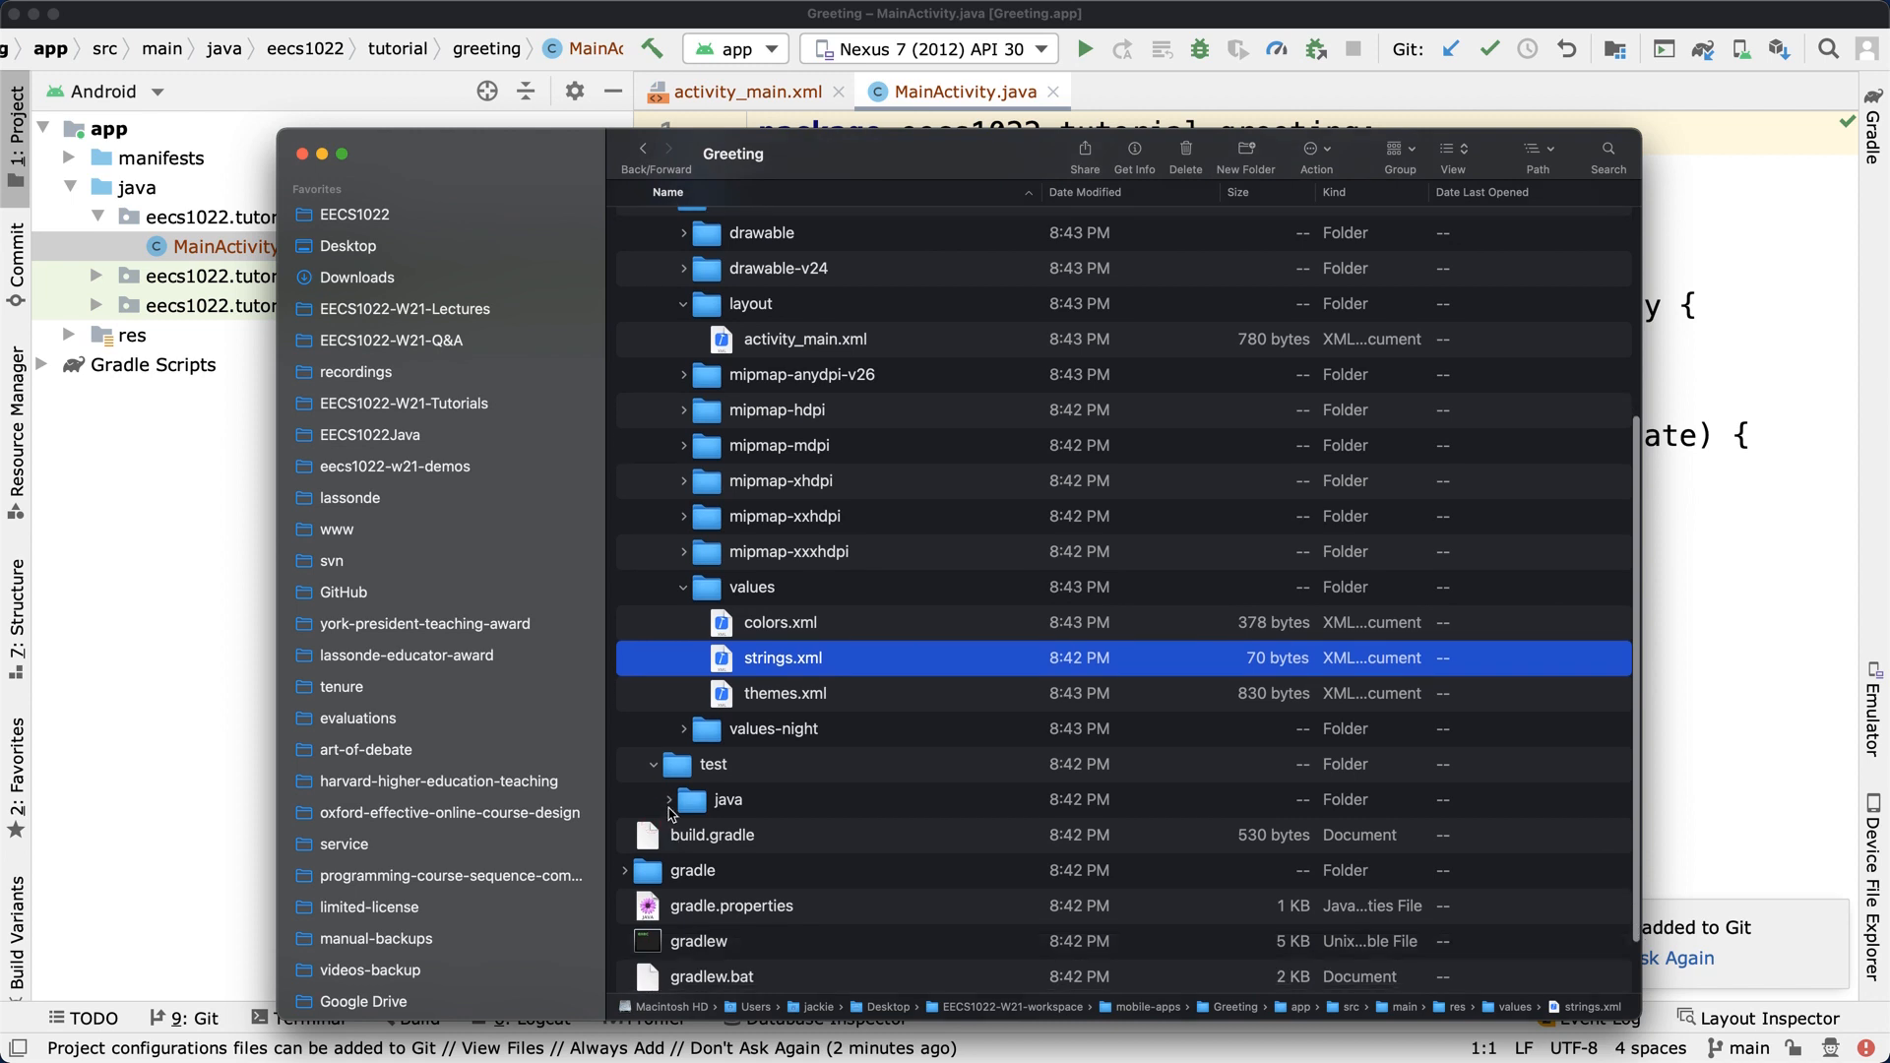
click(670, 799)
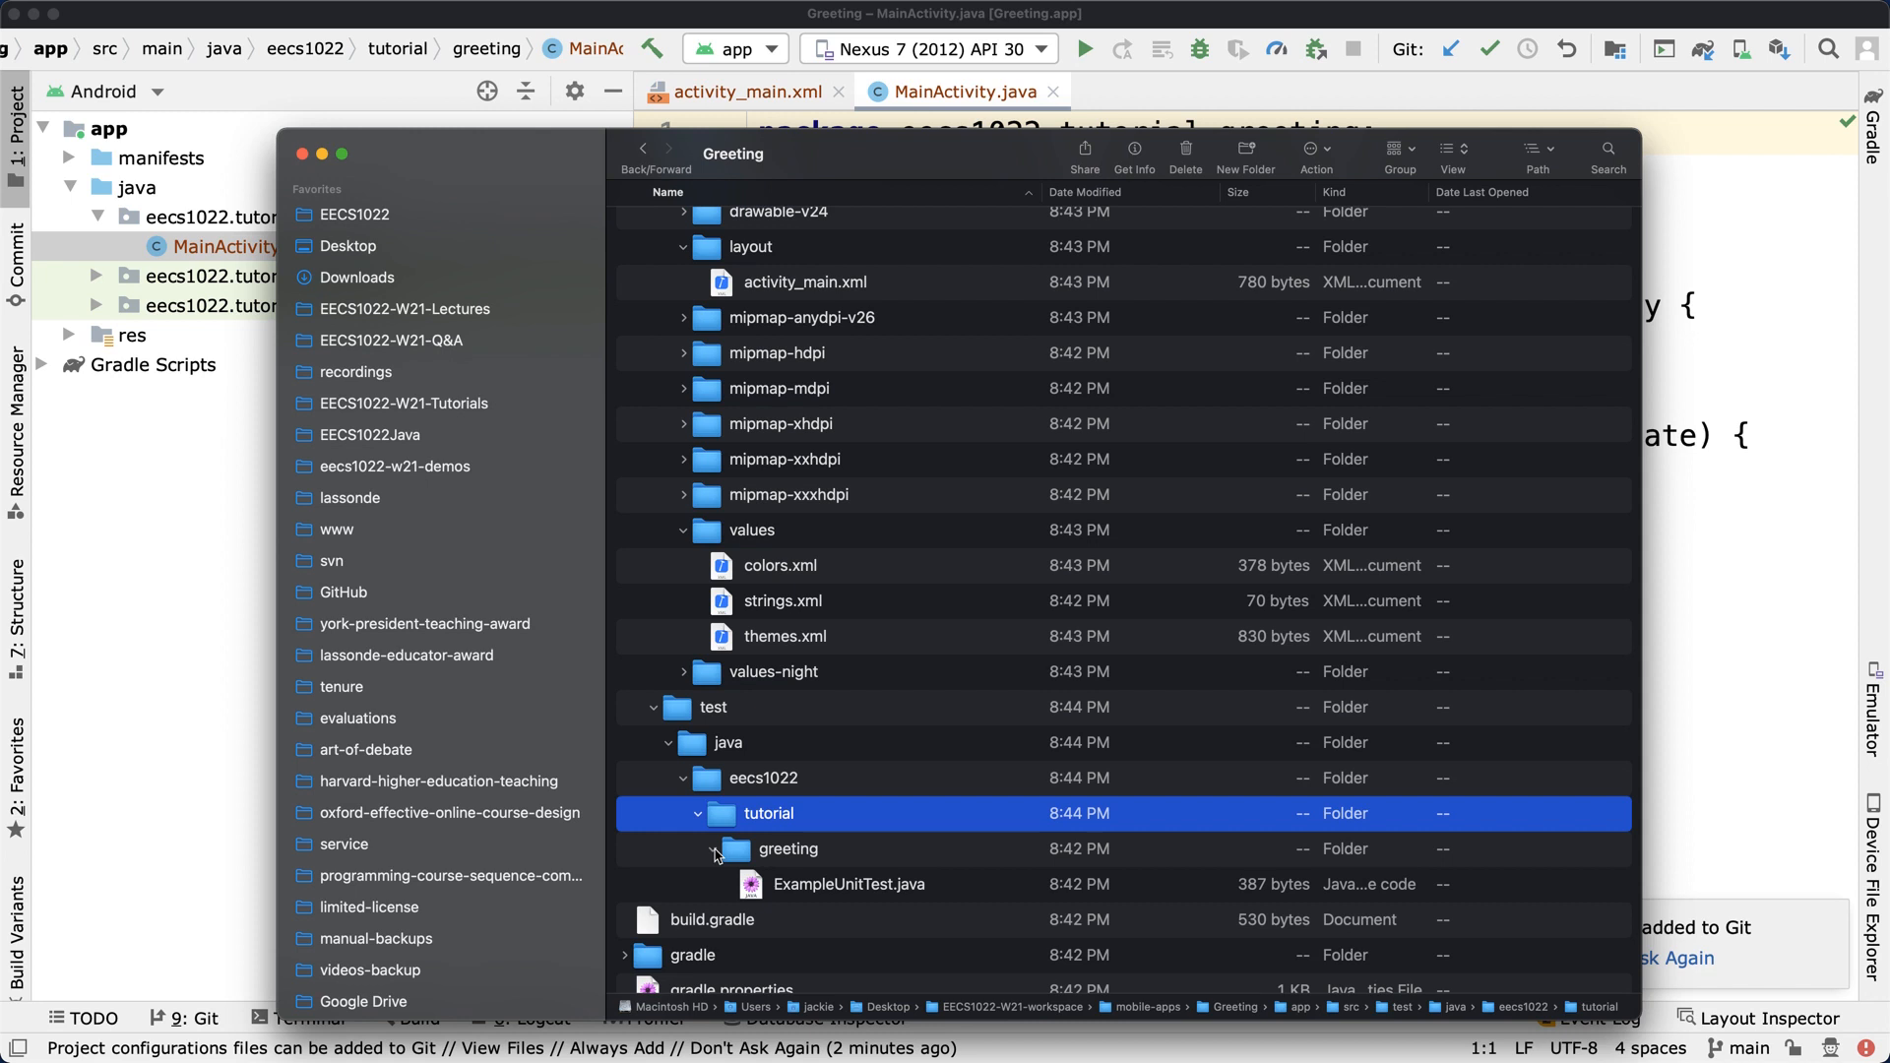
mouse_move(791, 884)
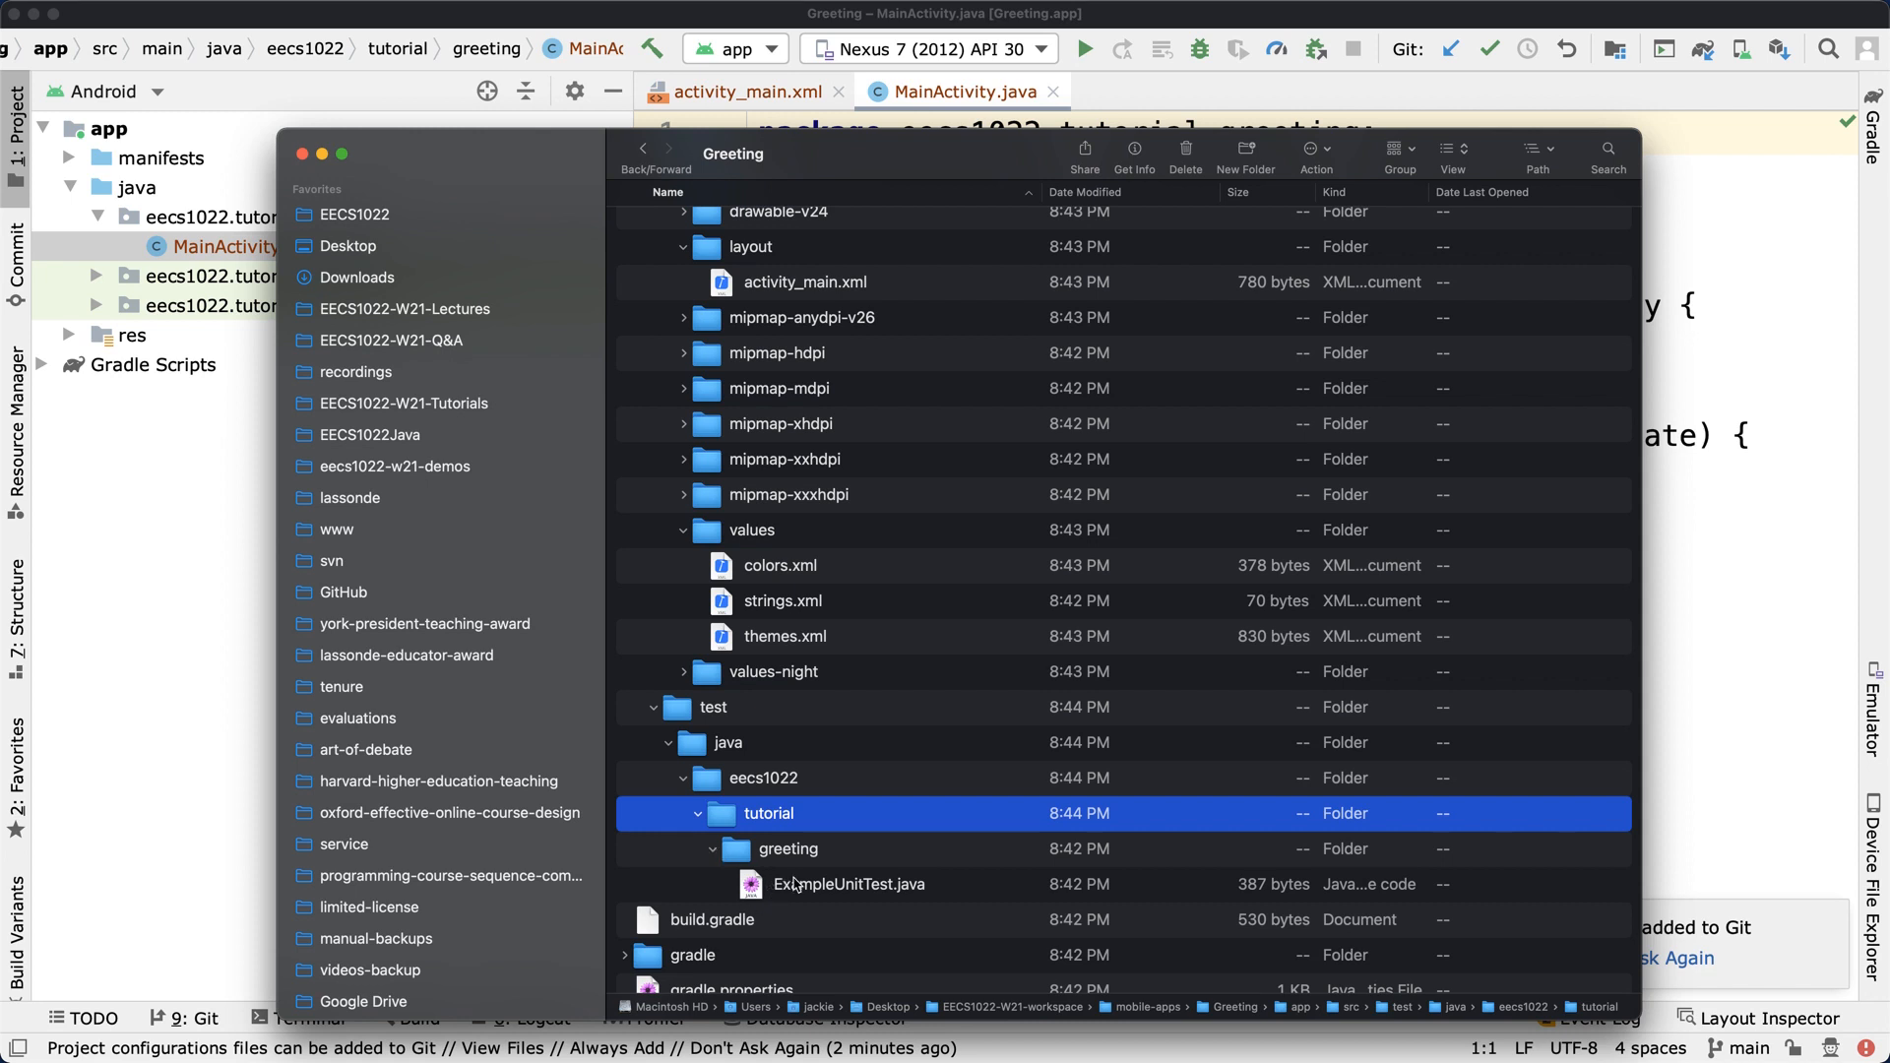
Select ExampleUnitTest.java inside test's greeting package folder
click(713, 707)
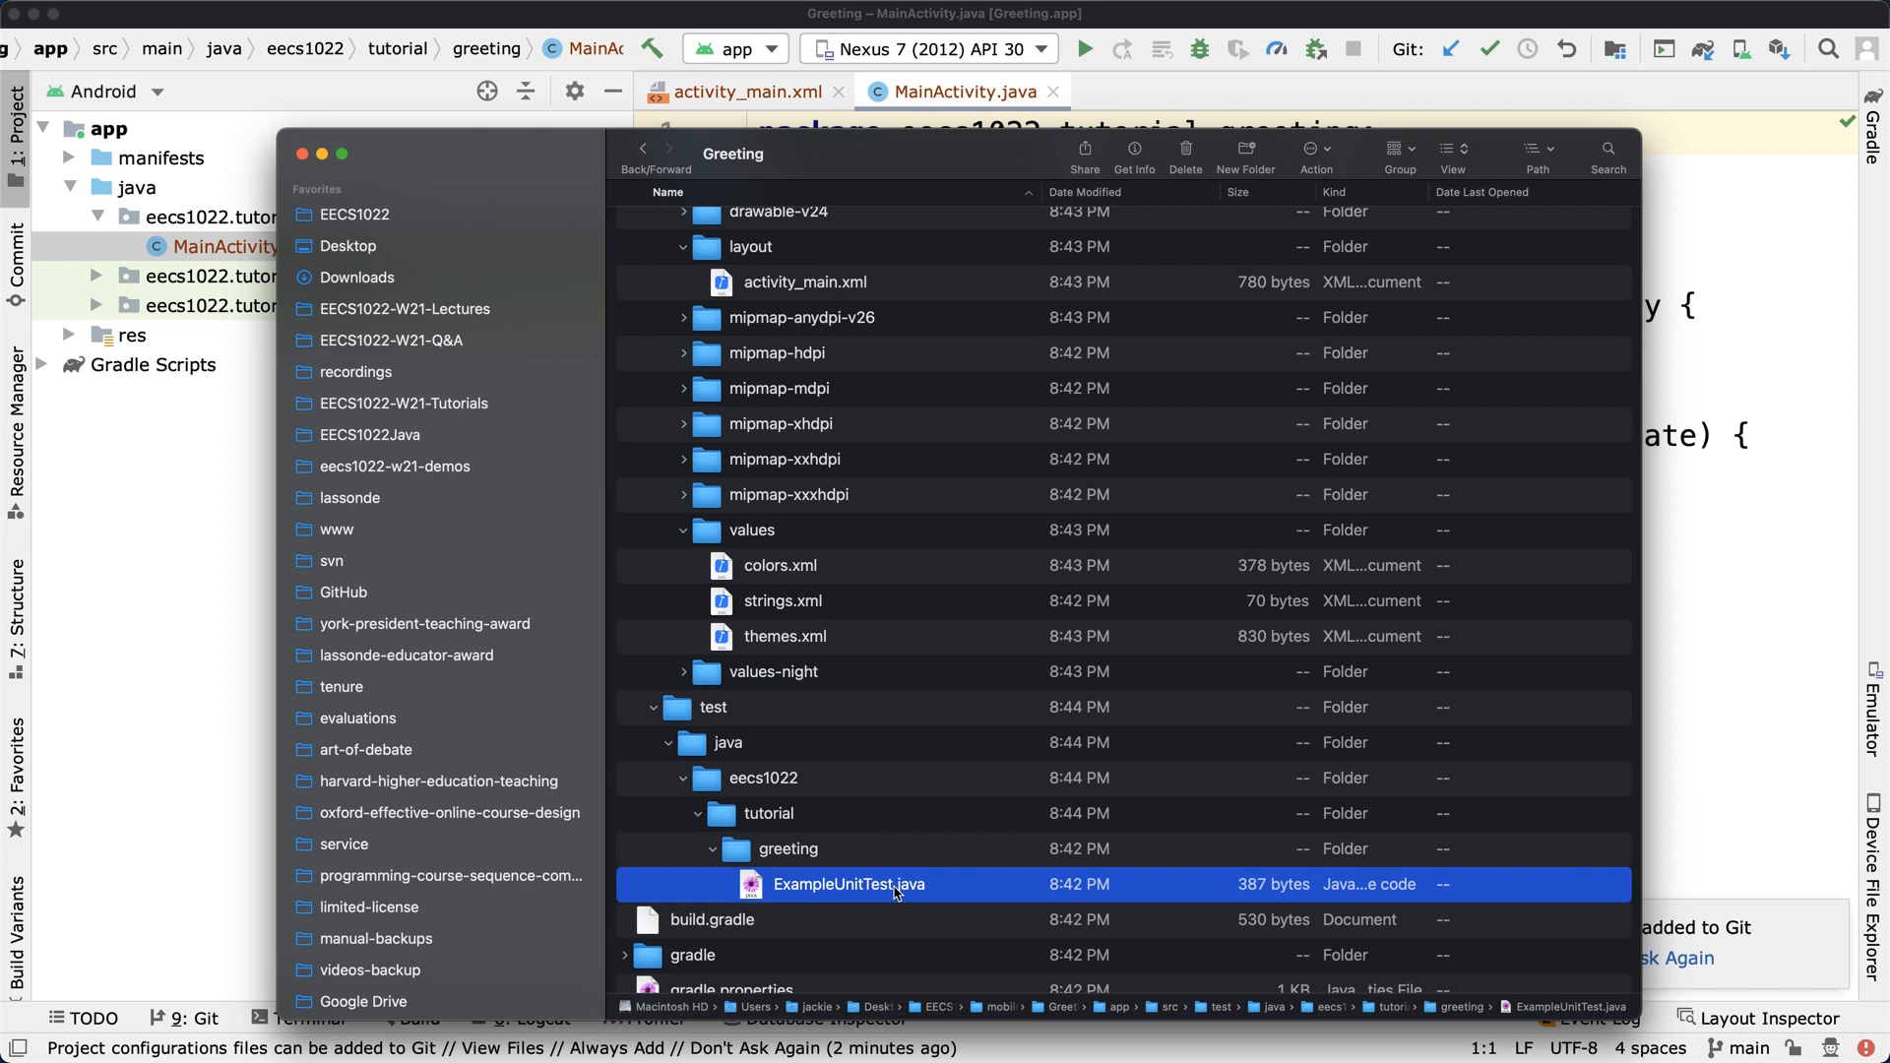
mouse_move(925, 875)
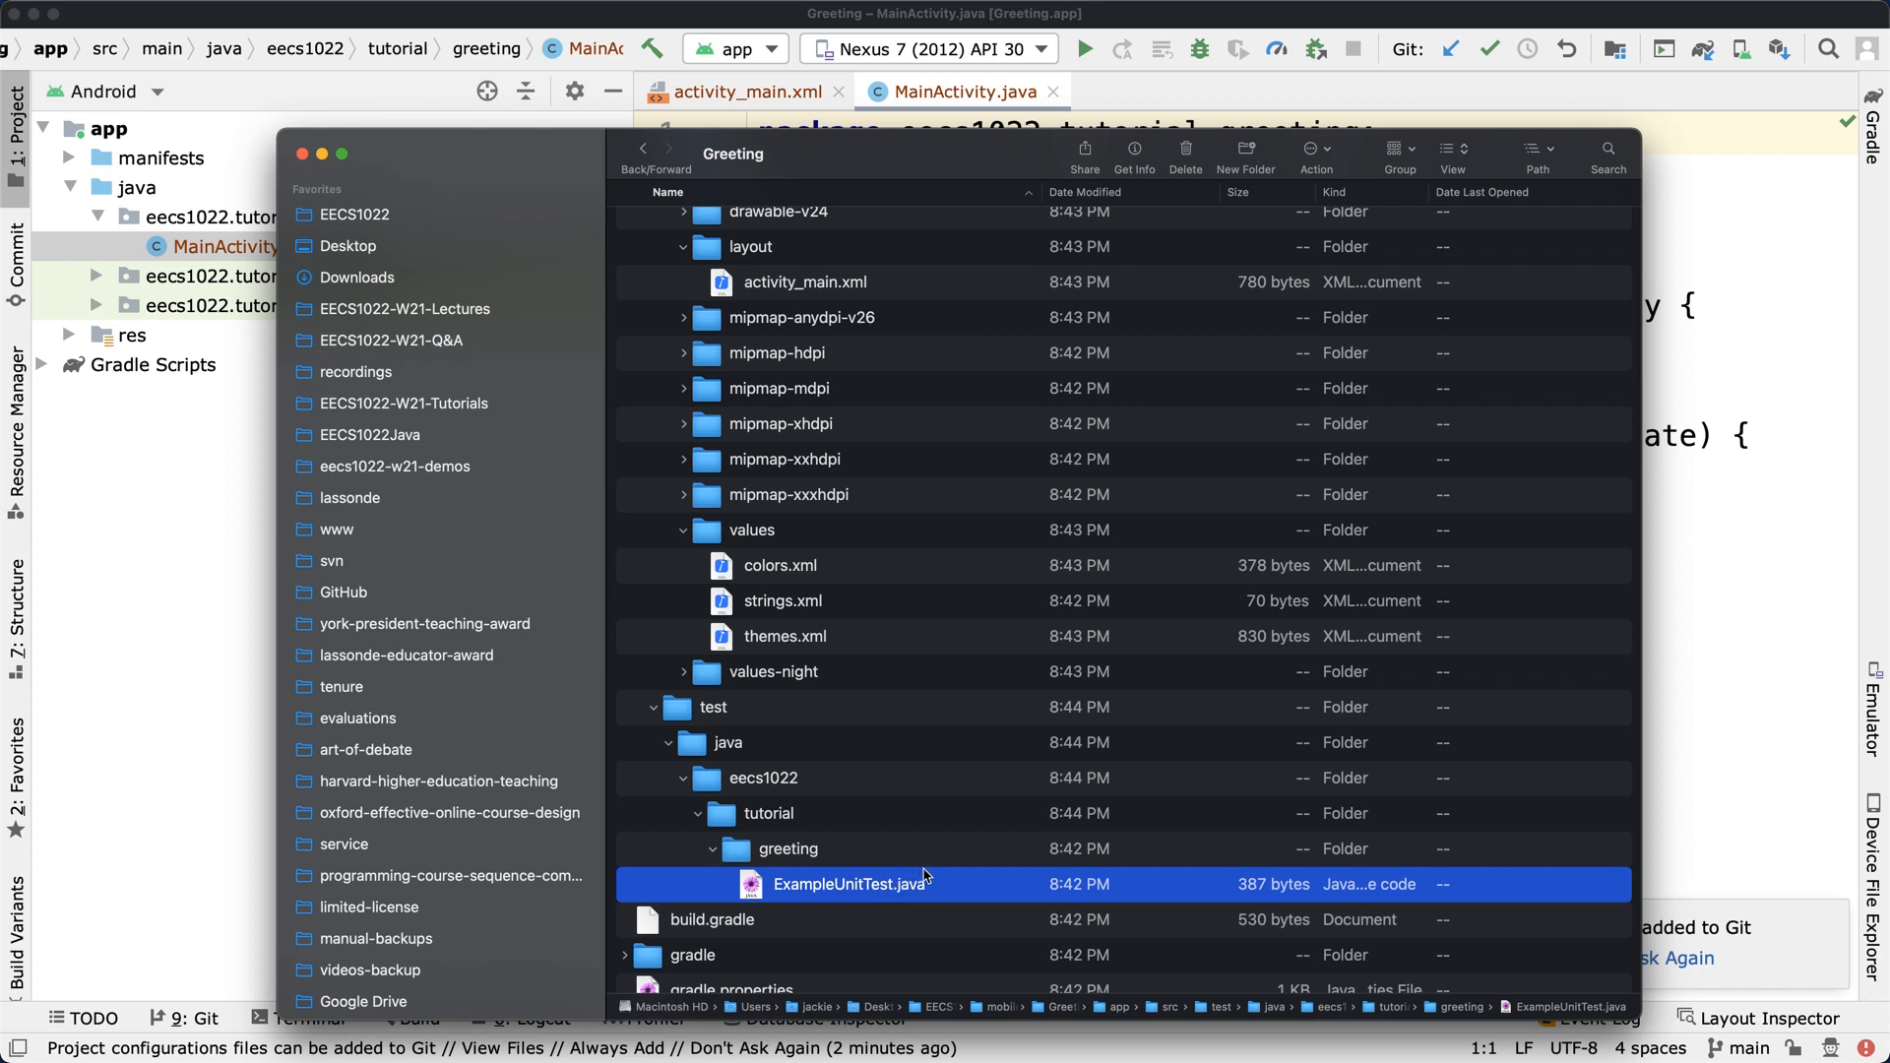
mouse_move(962, 724)
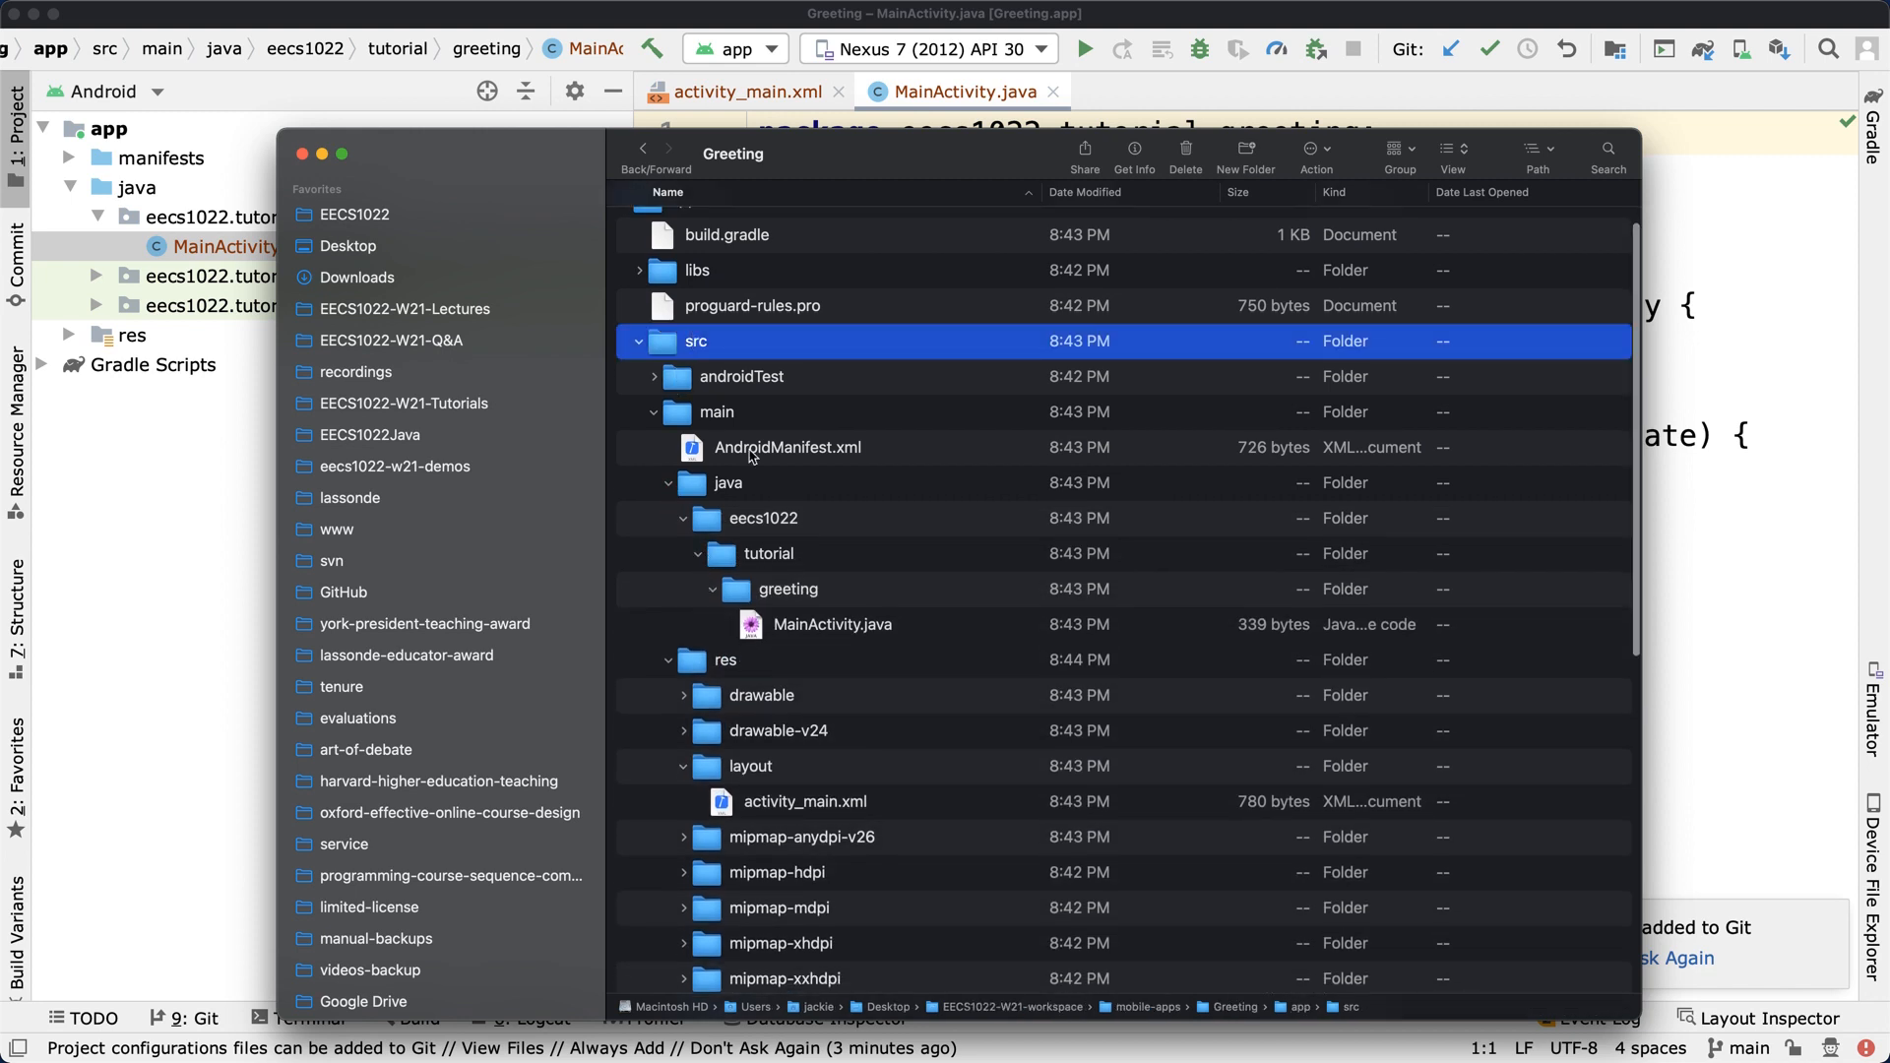
Select MainActivity.java, activity_main.xml and strings.xml together in src/main
click(831, 625)
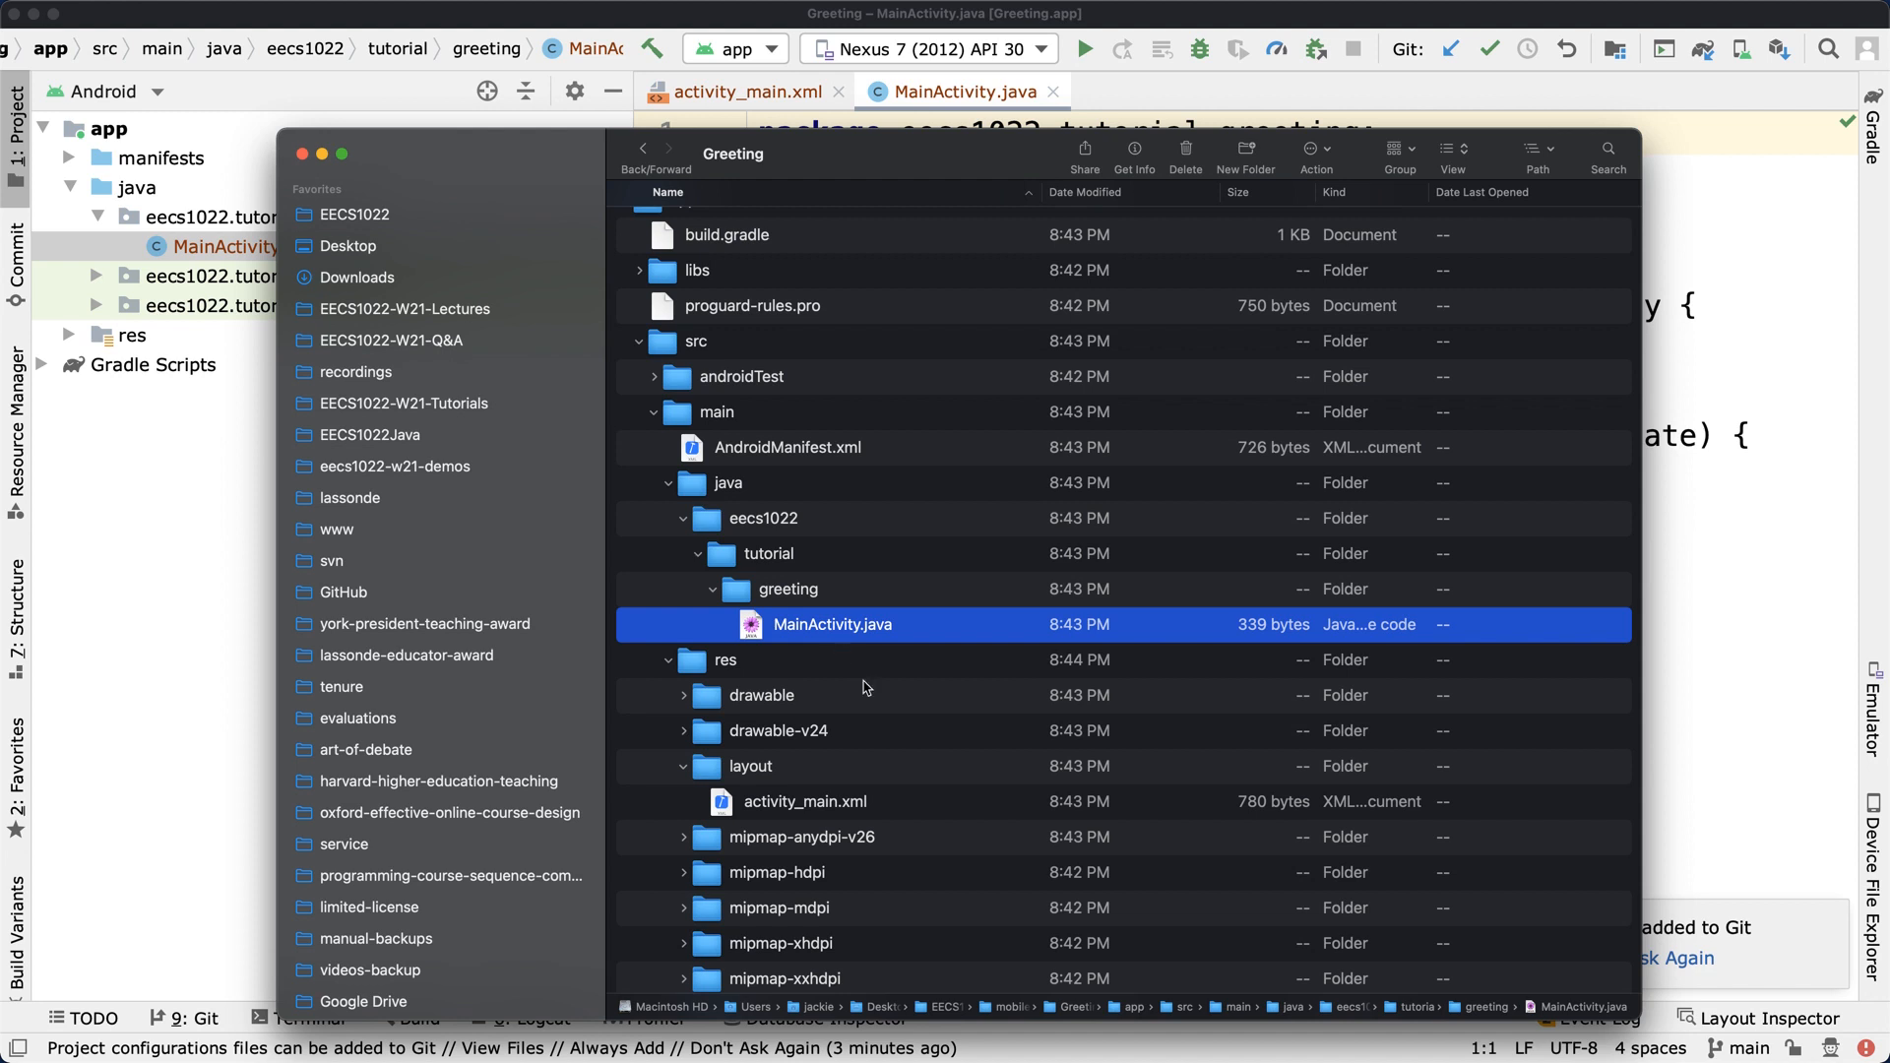
click(806, 694)
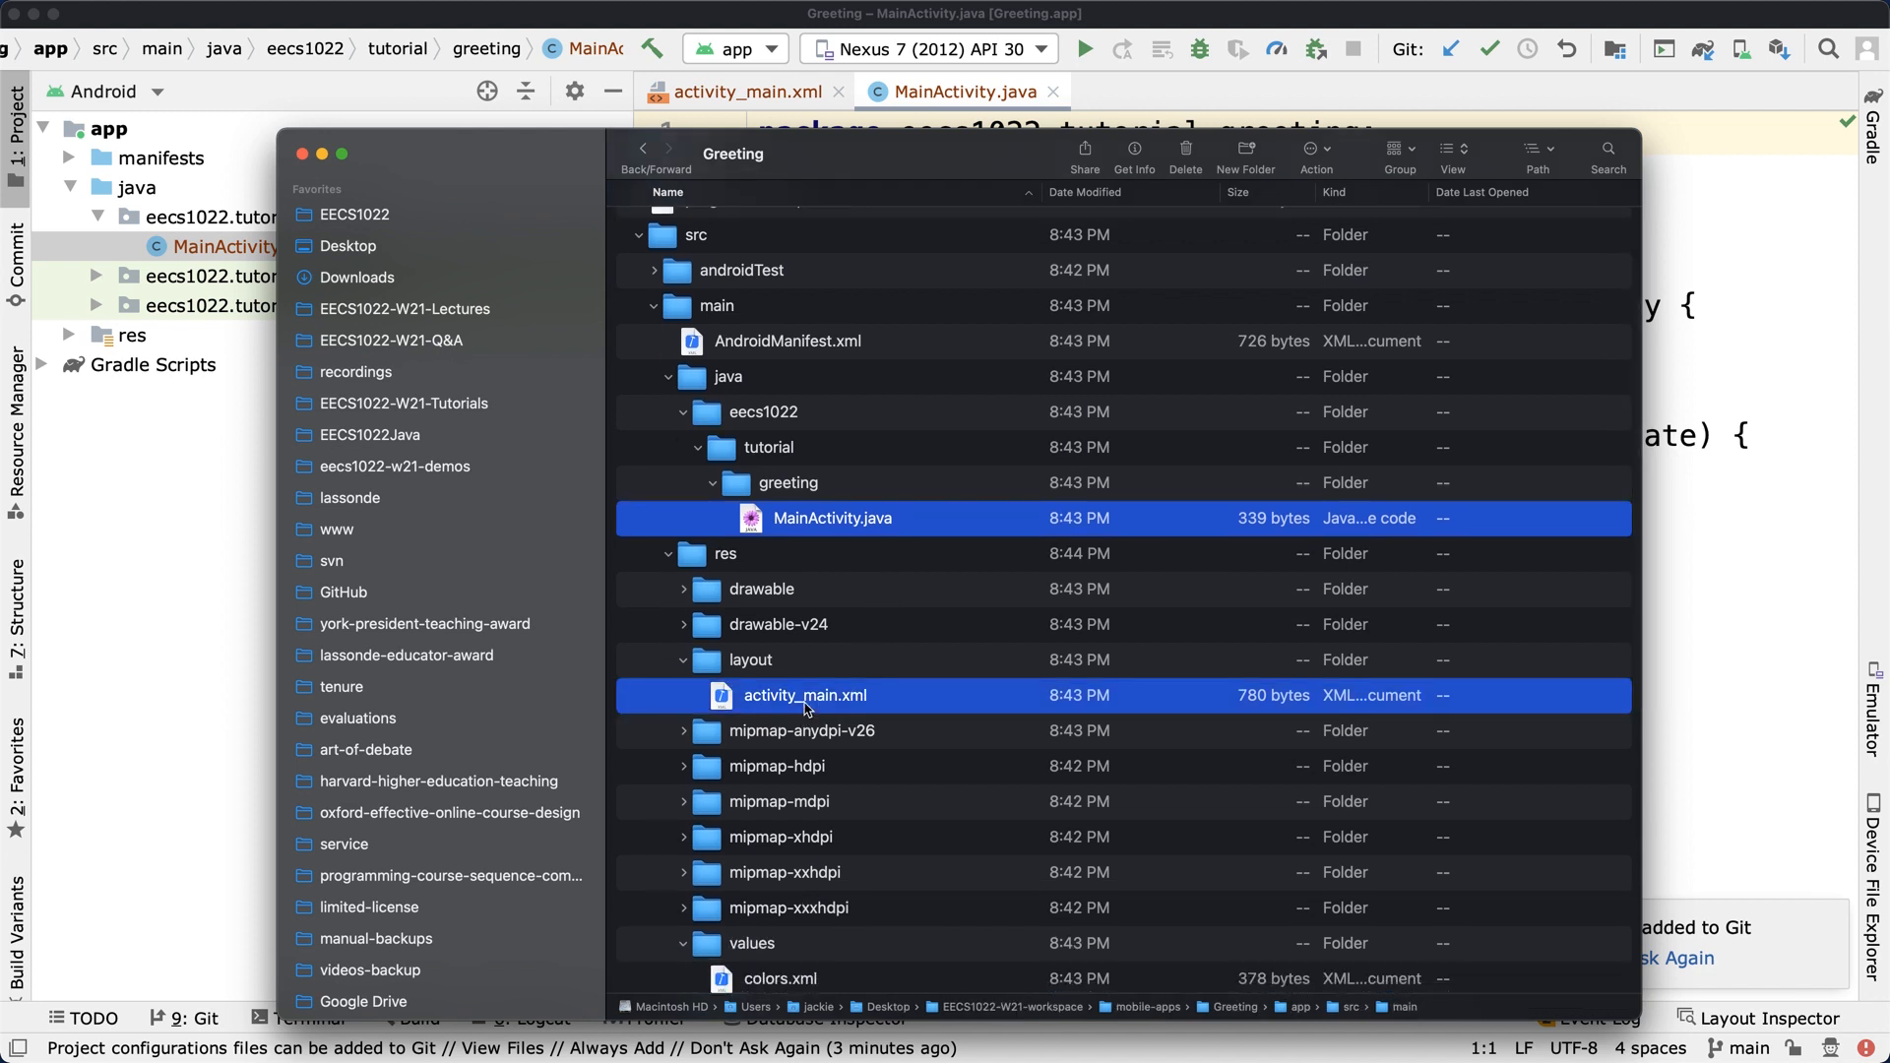
mouse_move(848, 714)
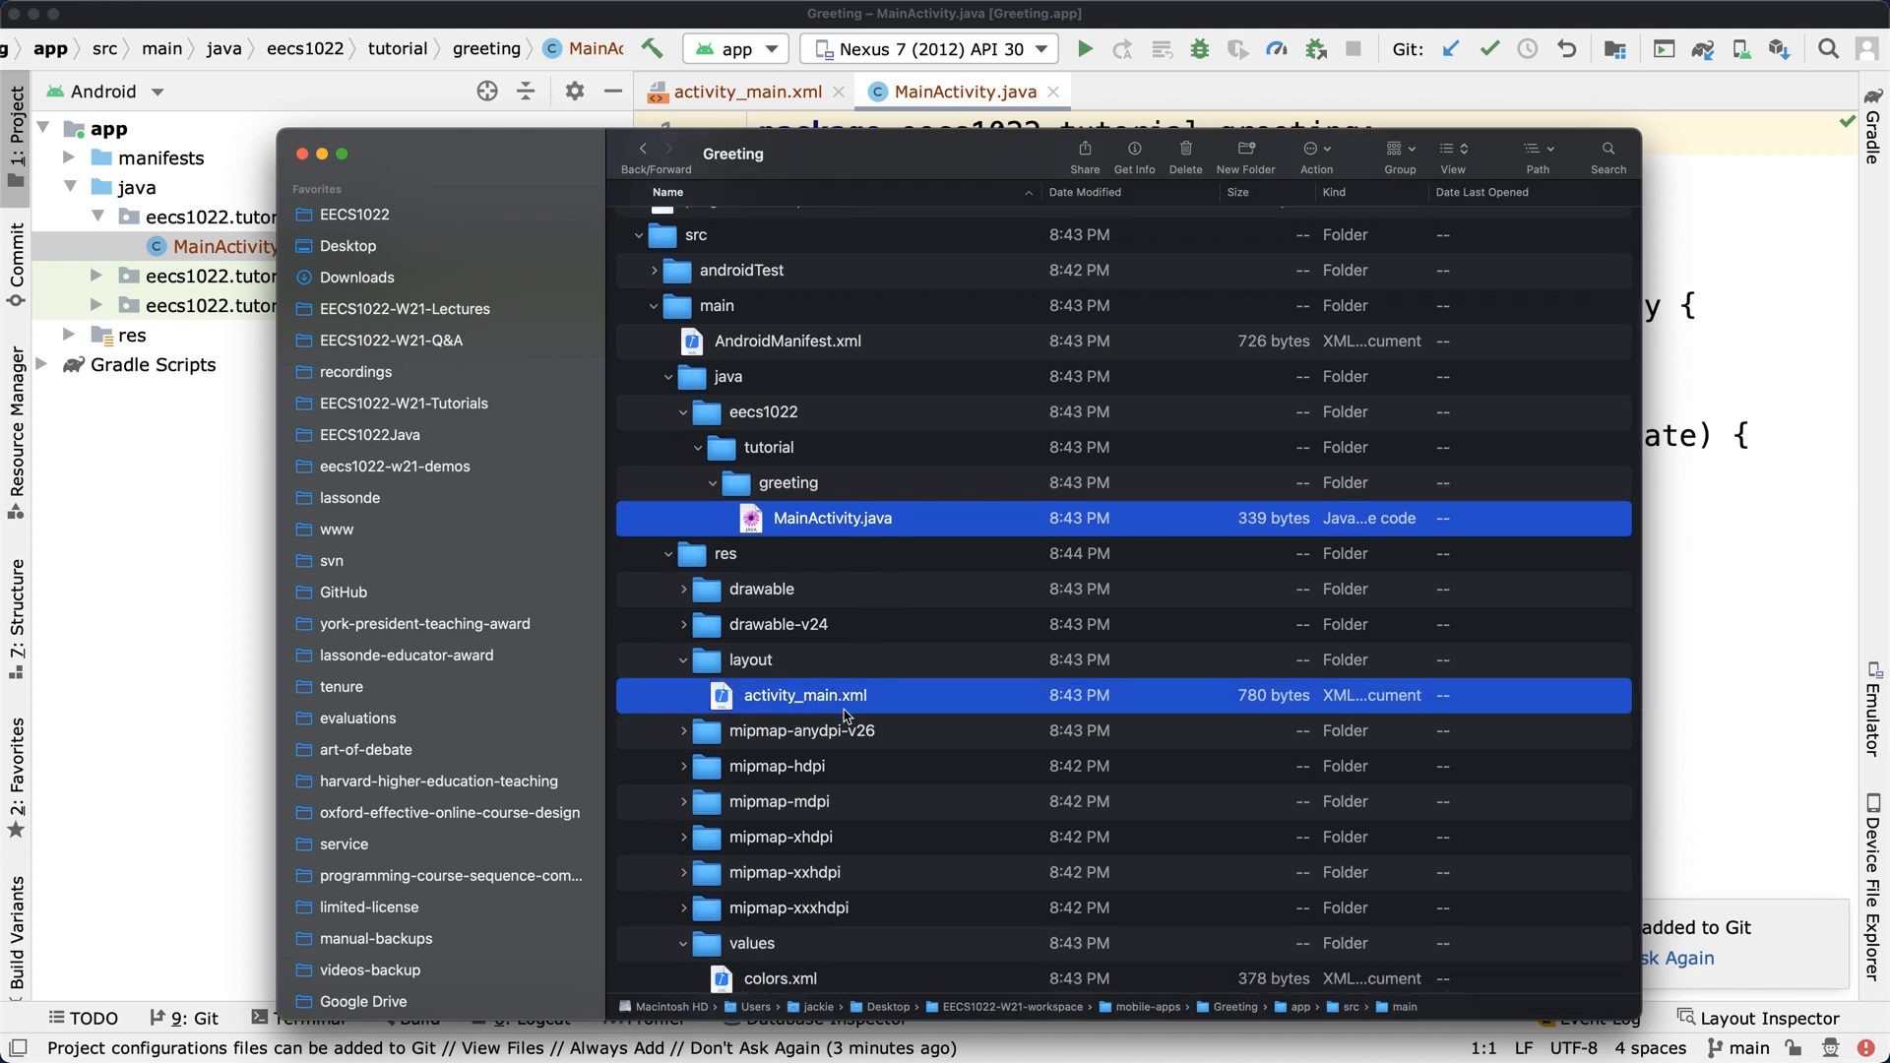
scroll(down, 3)
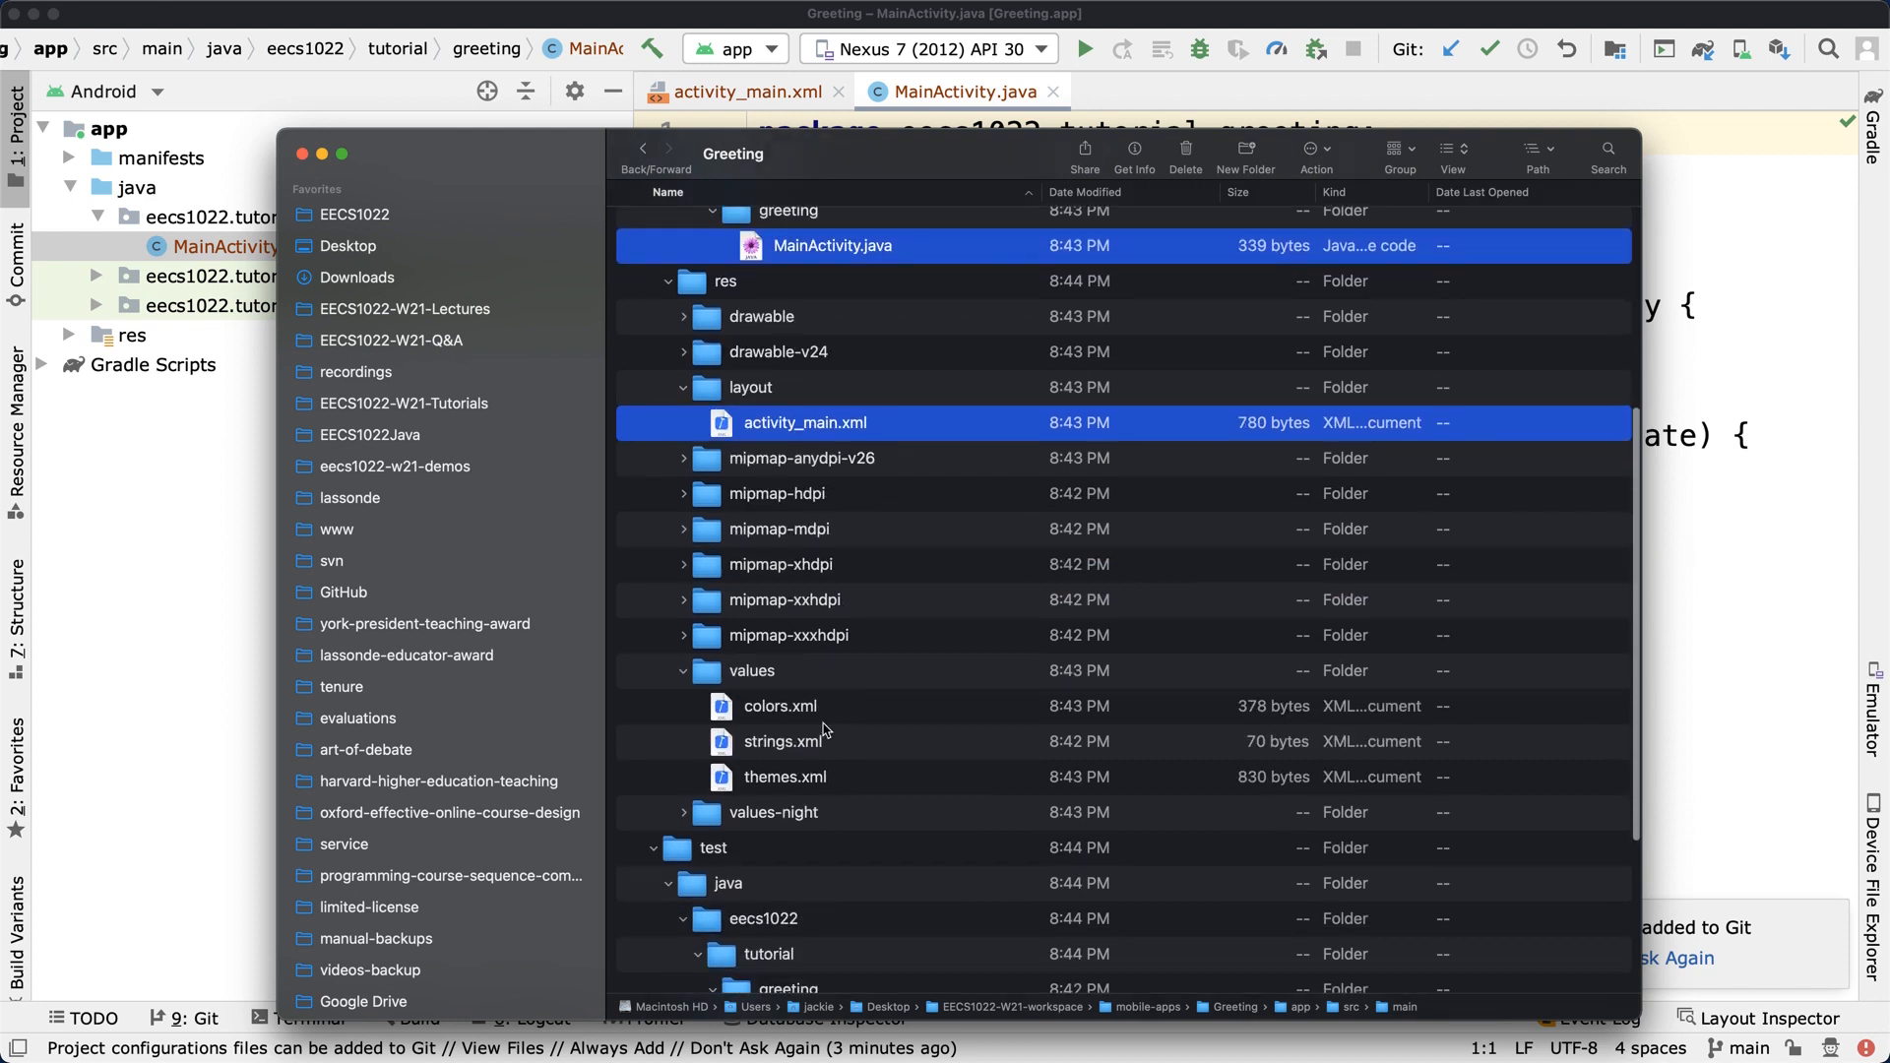
click(779, 741)
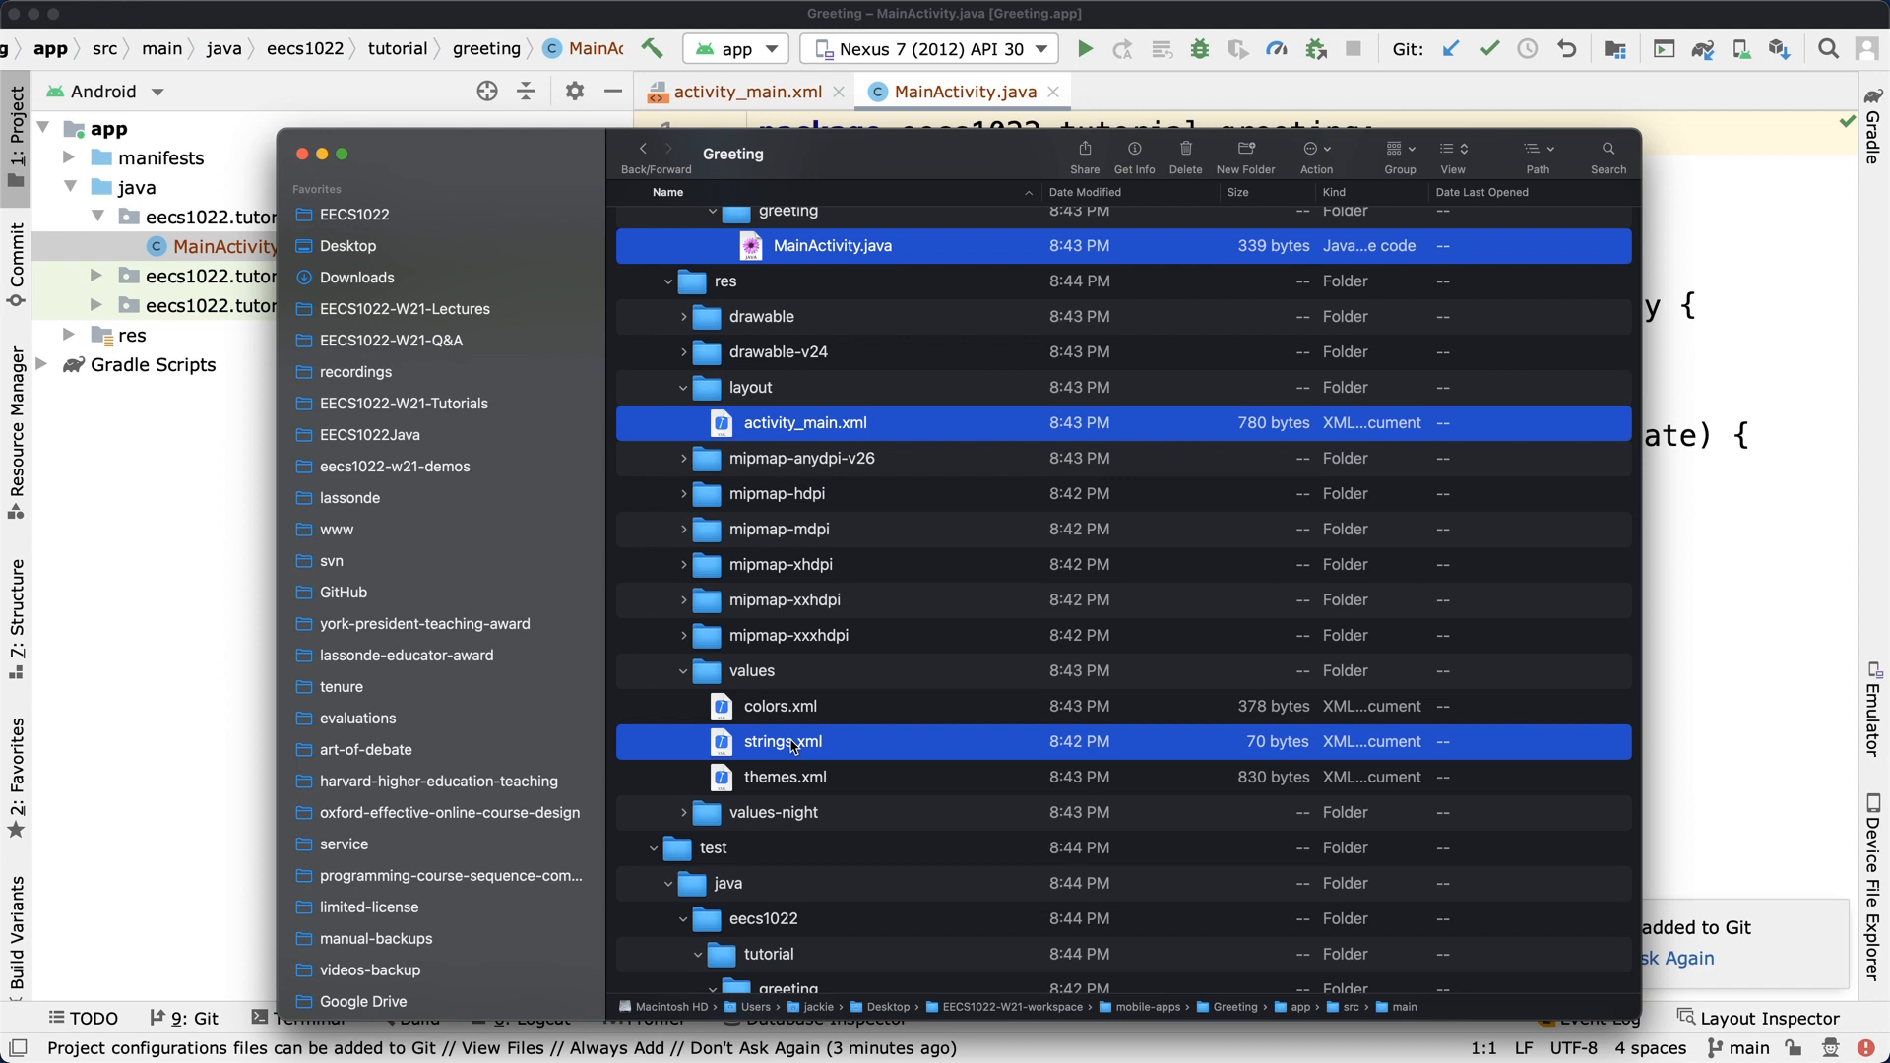
scroll(down, 3)
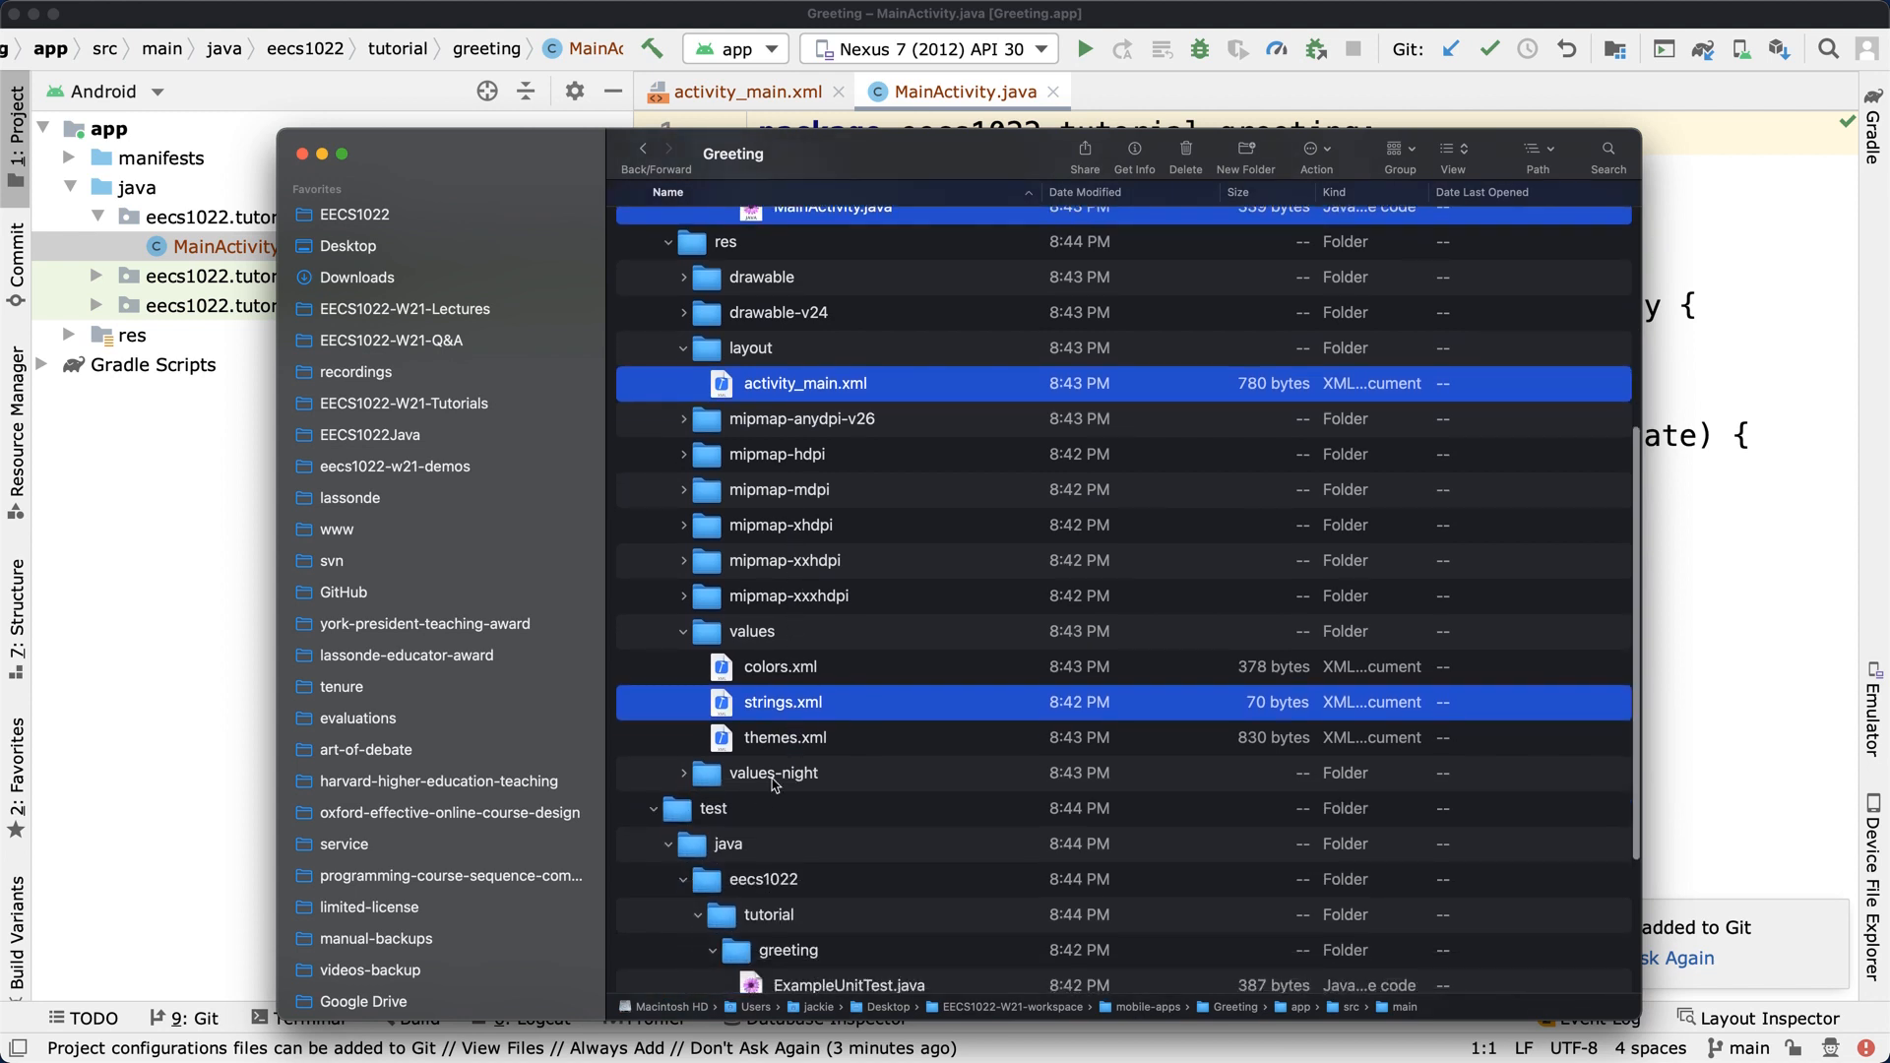
scroll(down, 3)
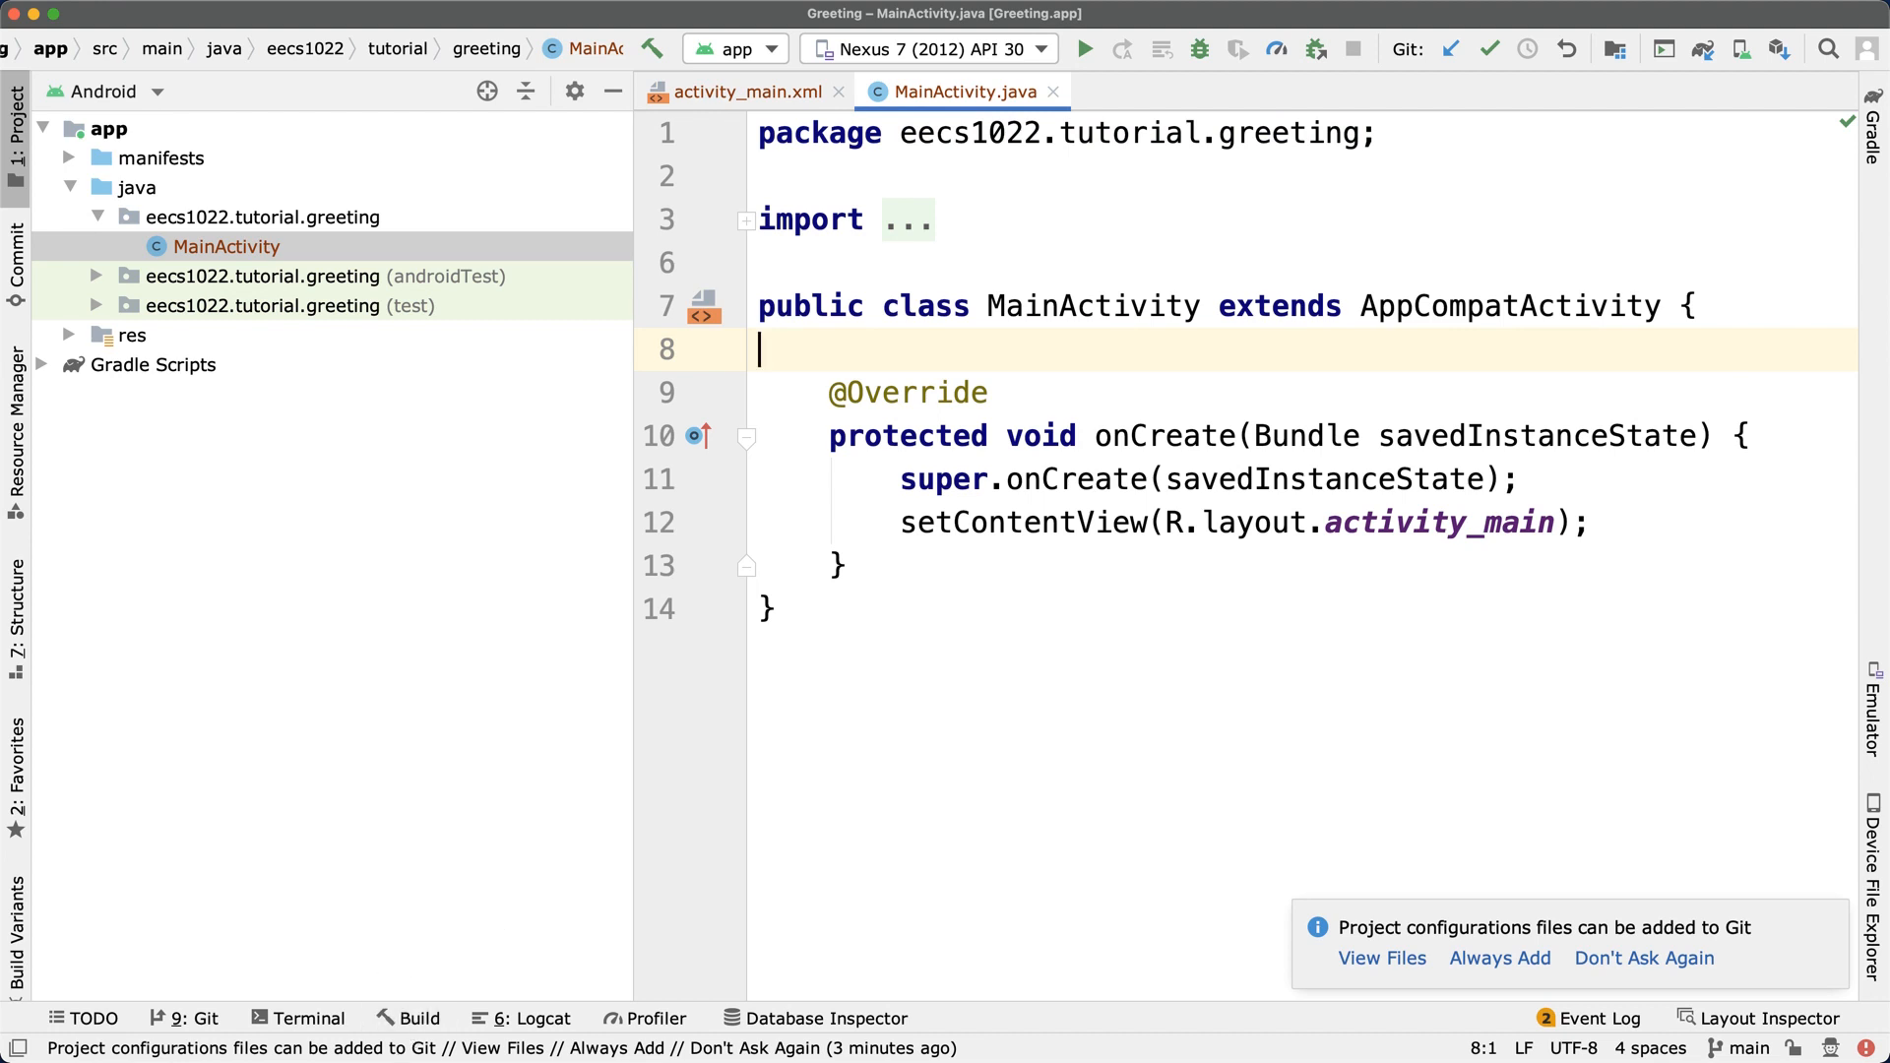
mouse_move(807, 687)
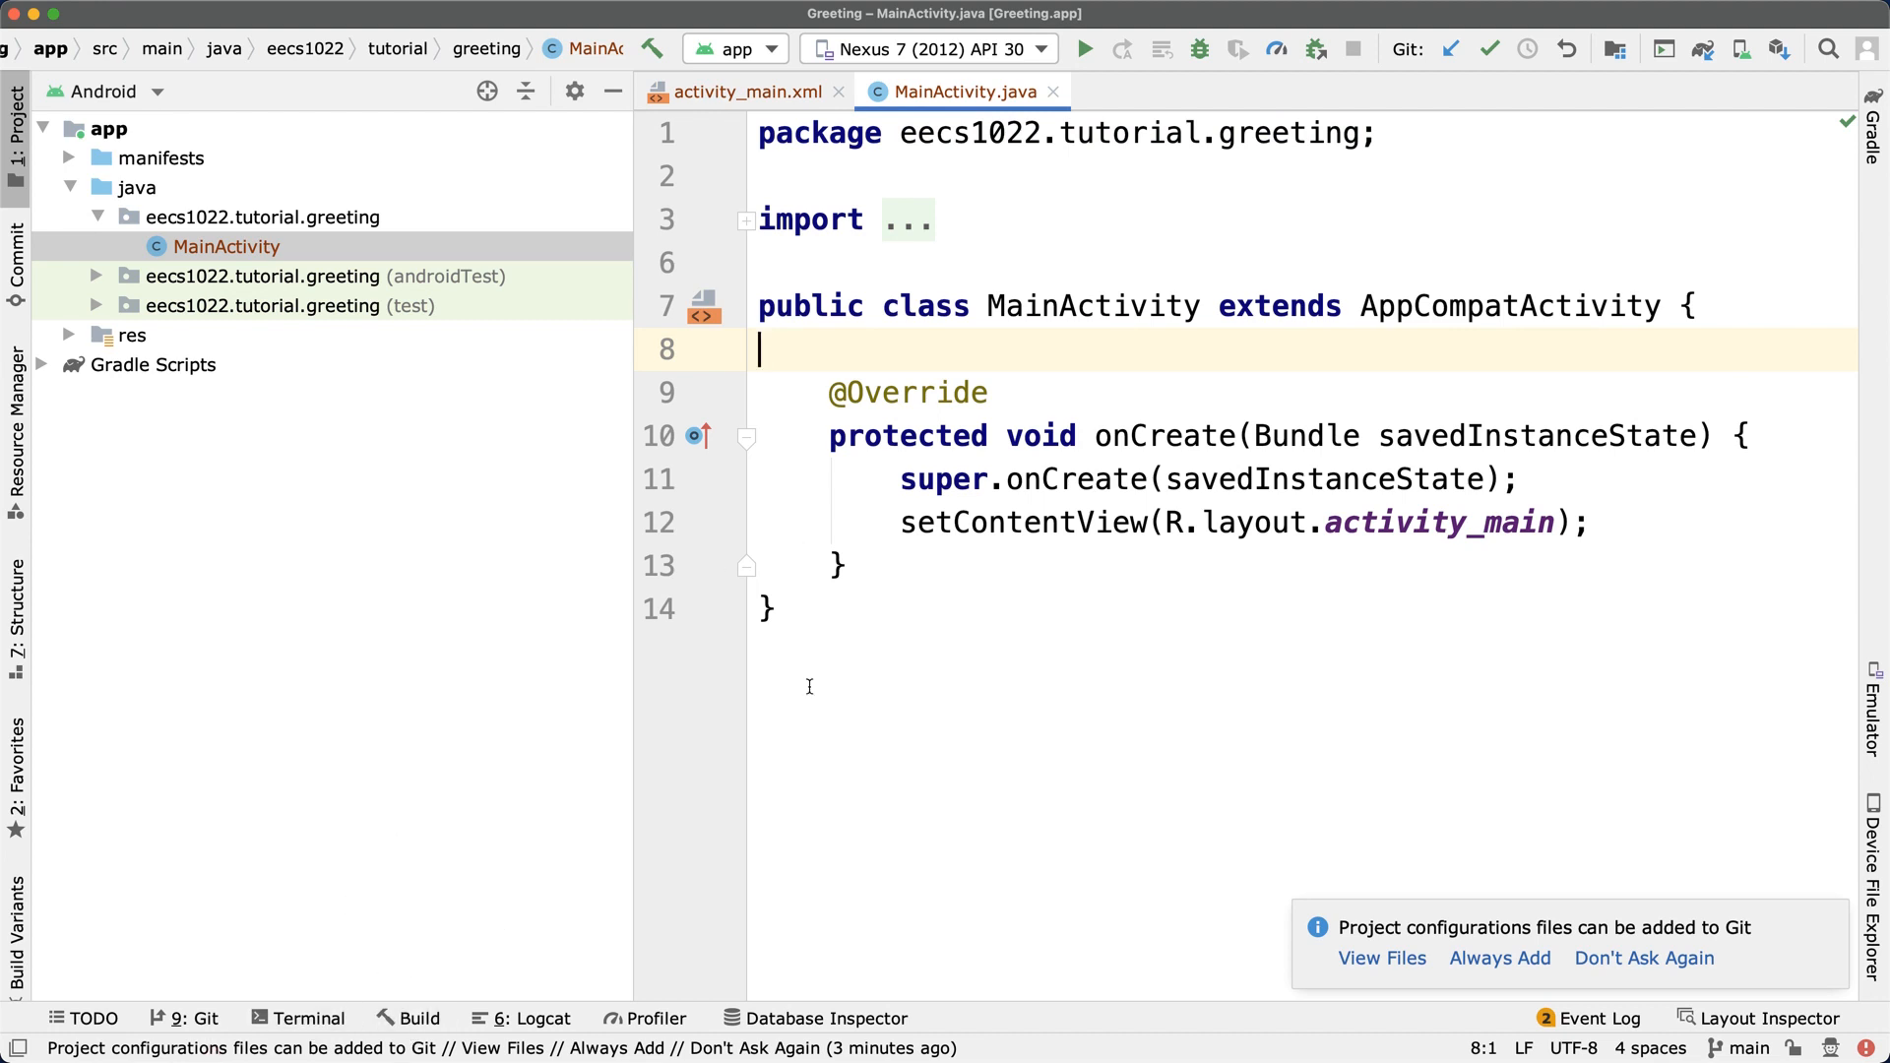
mouse_move(1154, 1042)
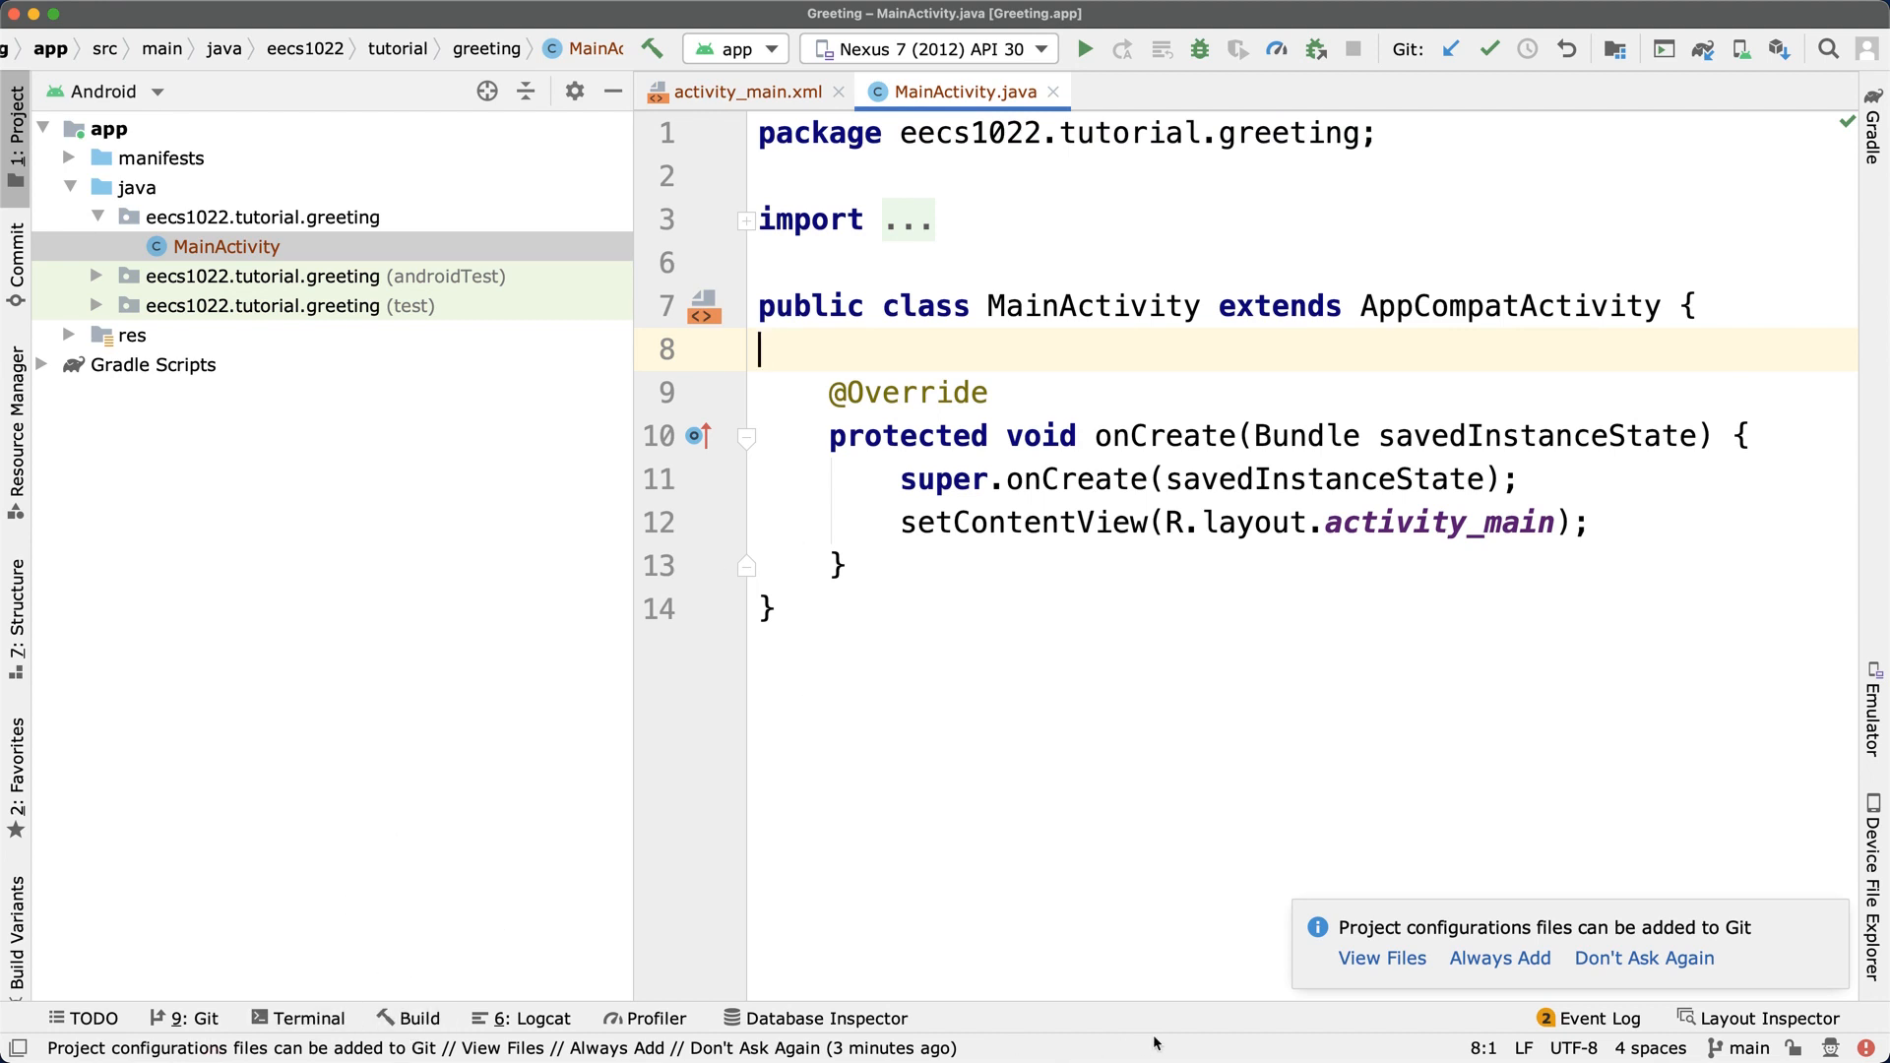
mouse_move(1131, 1052)
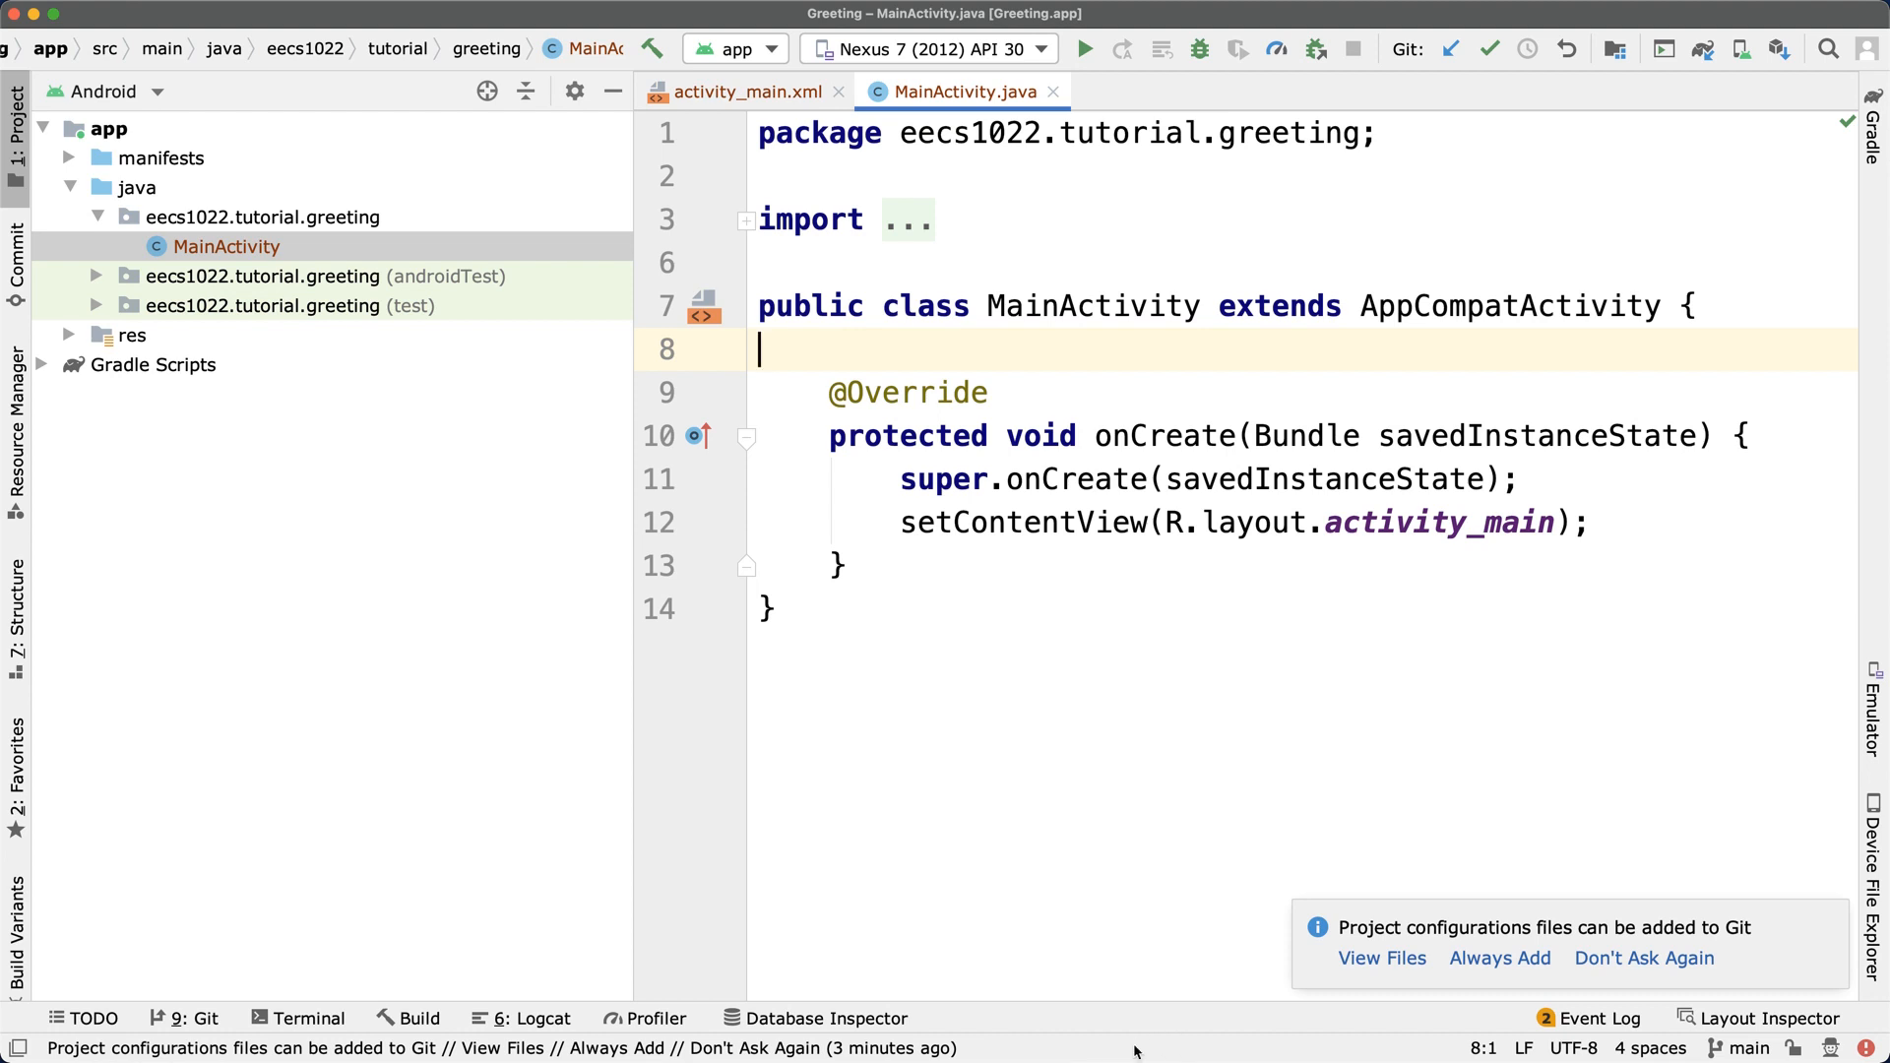
mouse_move(1161, 1047)
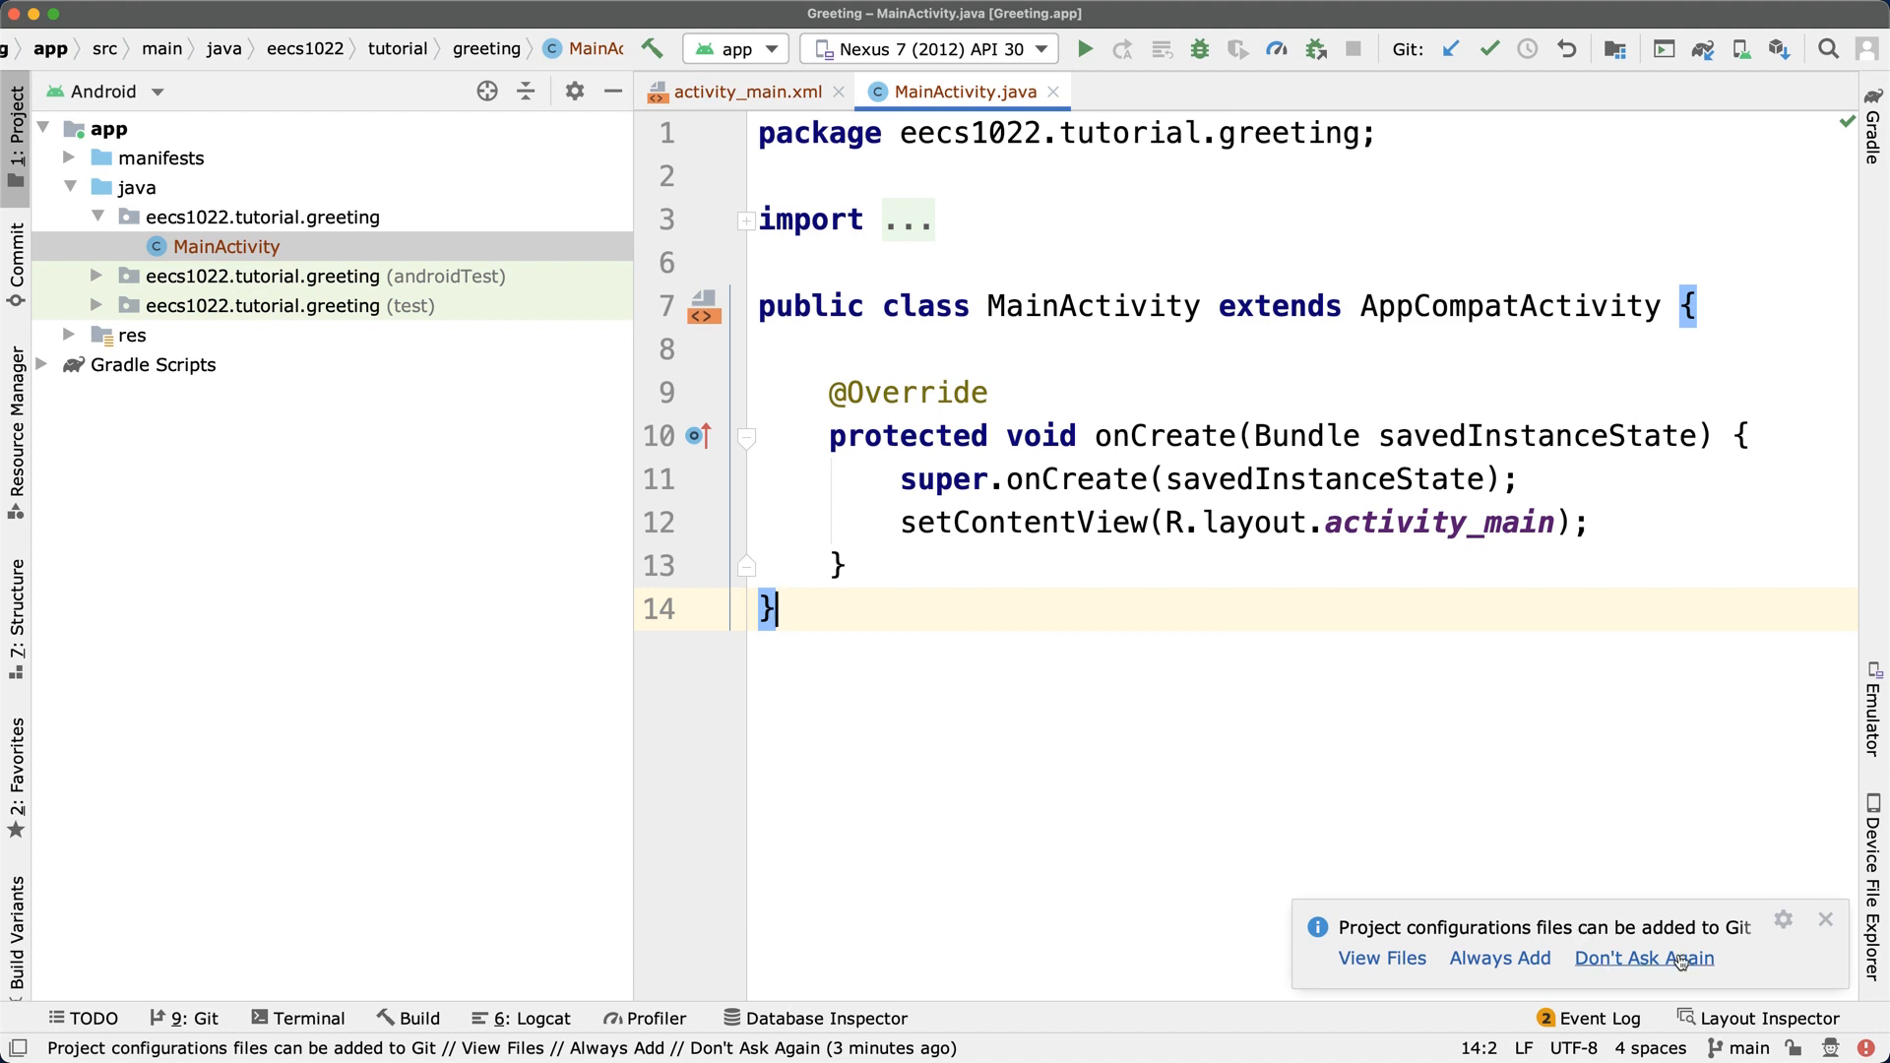
Choose Don't Ask Again on the Git configuration files notification
click(1642, 957)
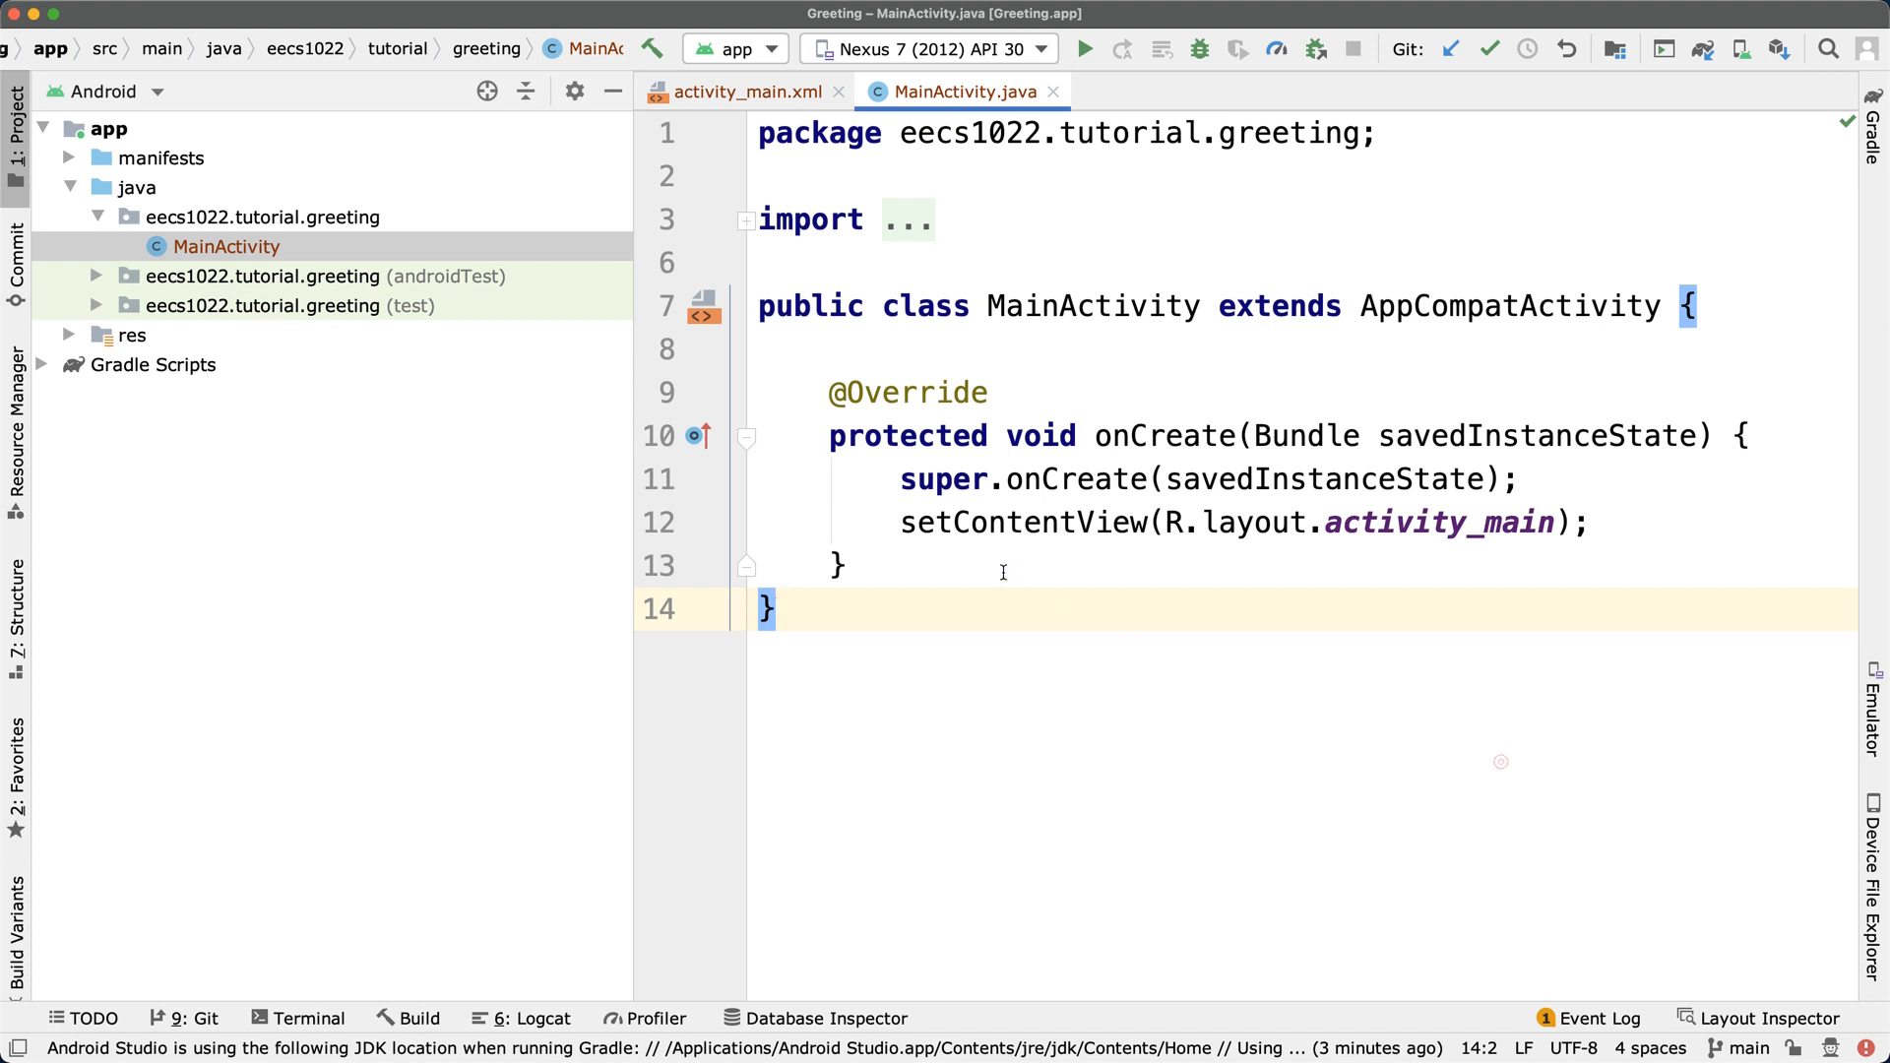
mouse_move(1014, 336)
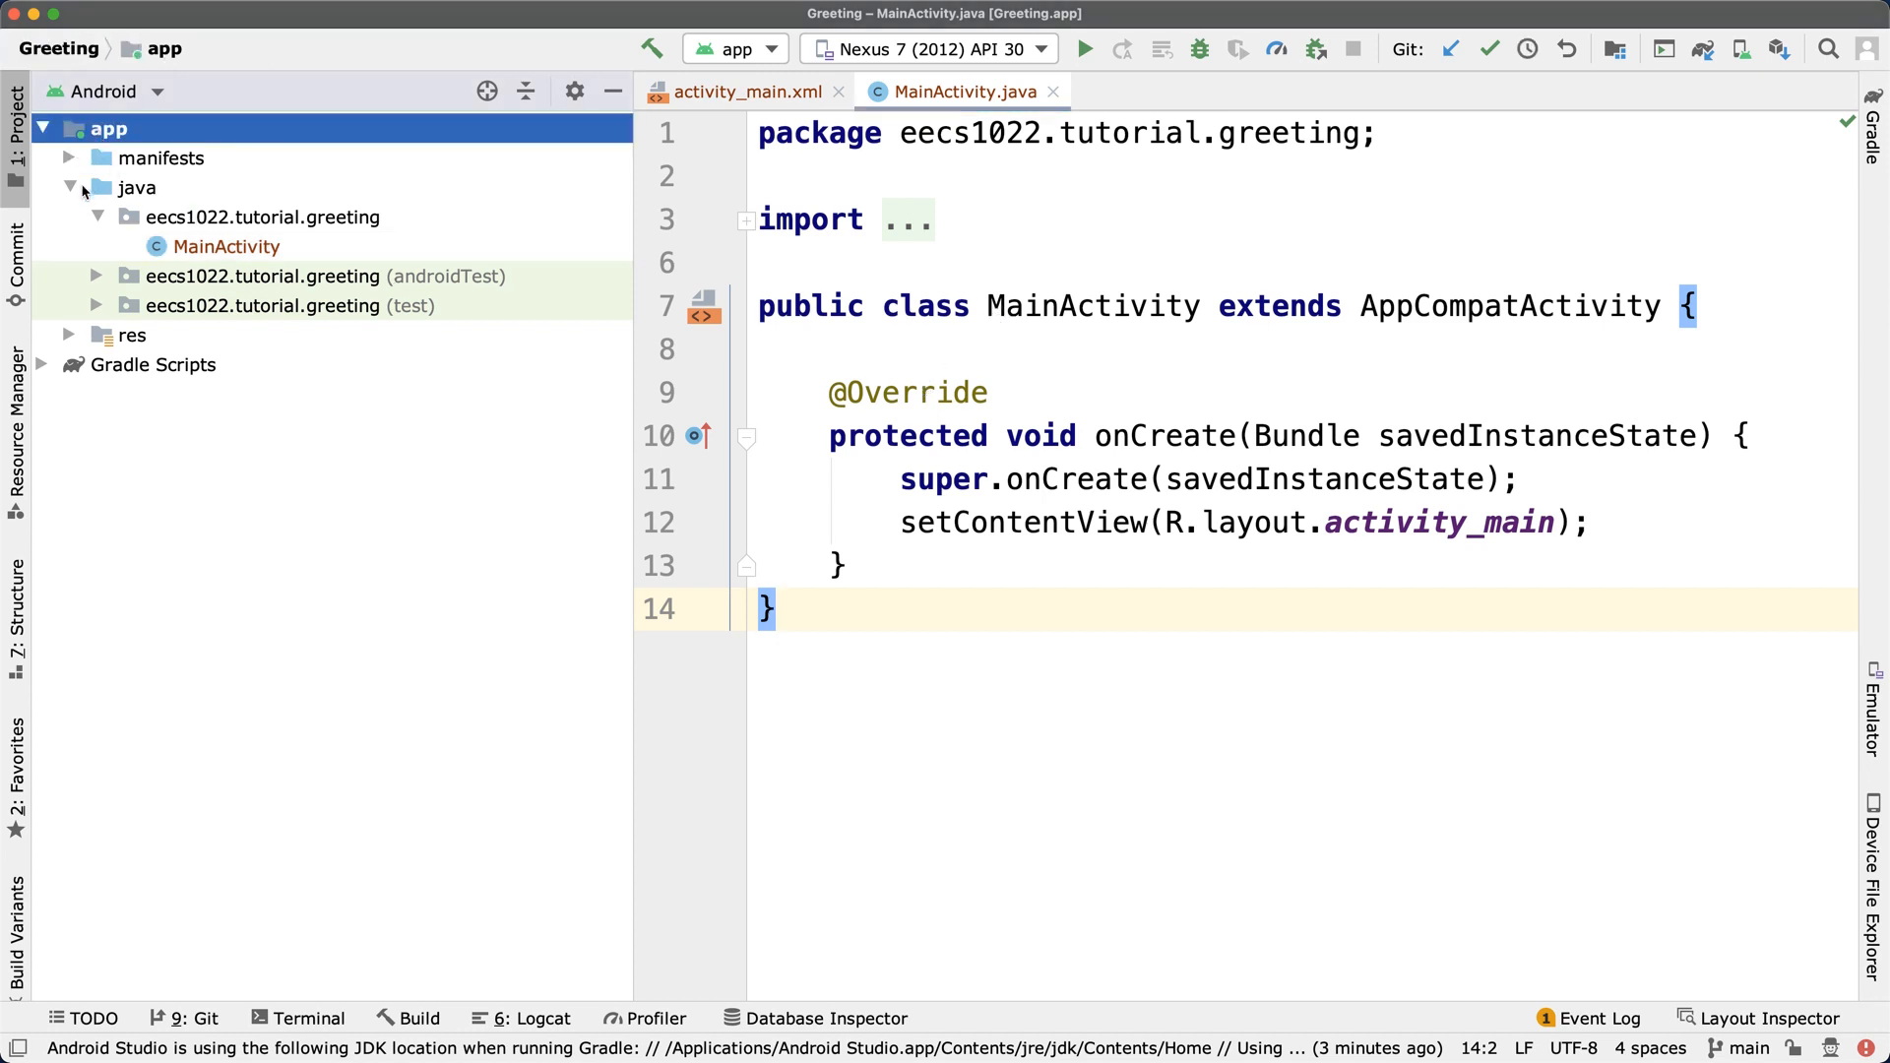
Re-expand the eecs1022.tutorial.greeting package, select MainActivity, then expand the test package and select ExampleUnitTest
click(98, 217)
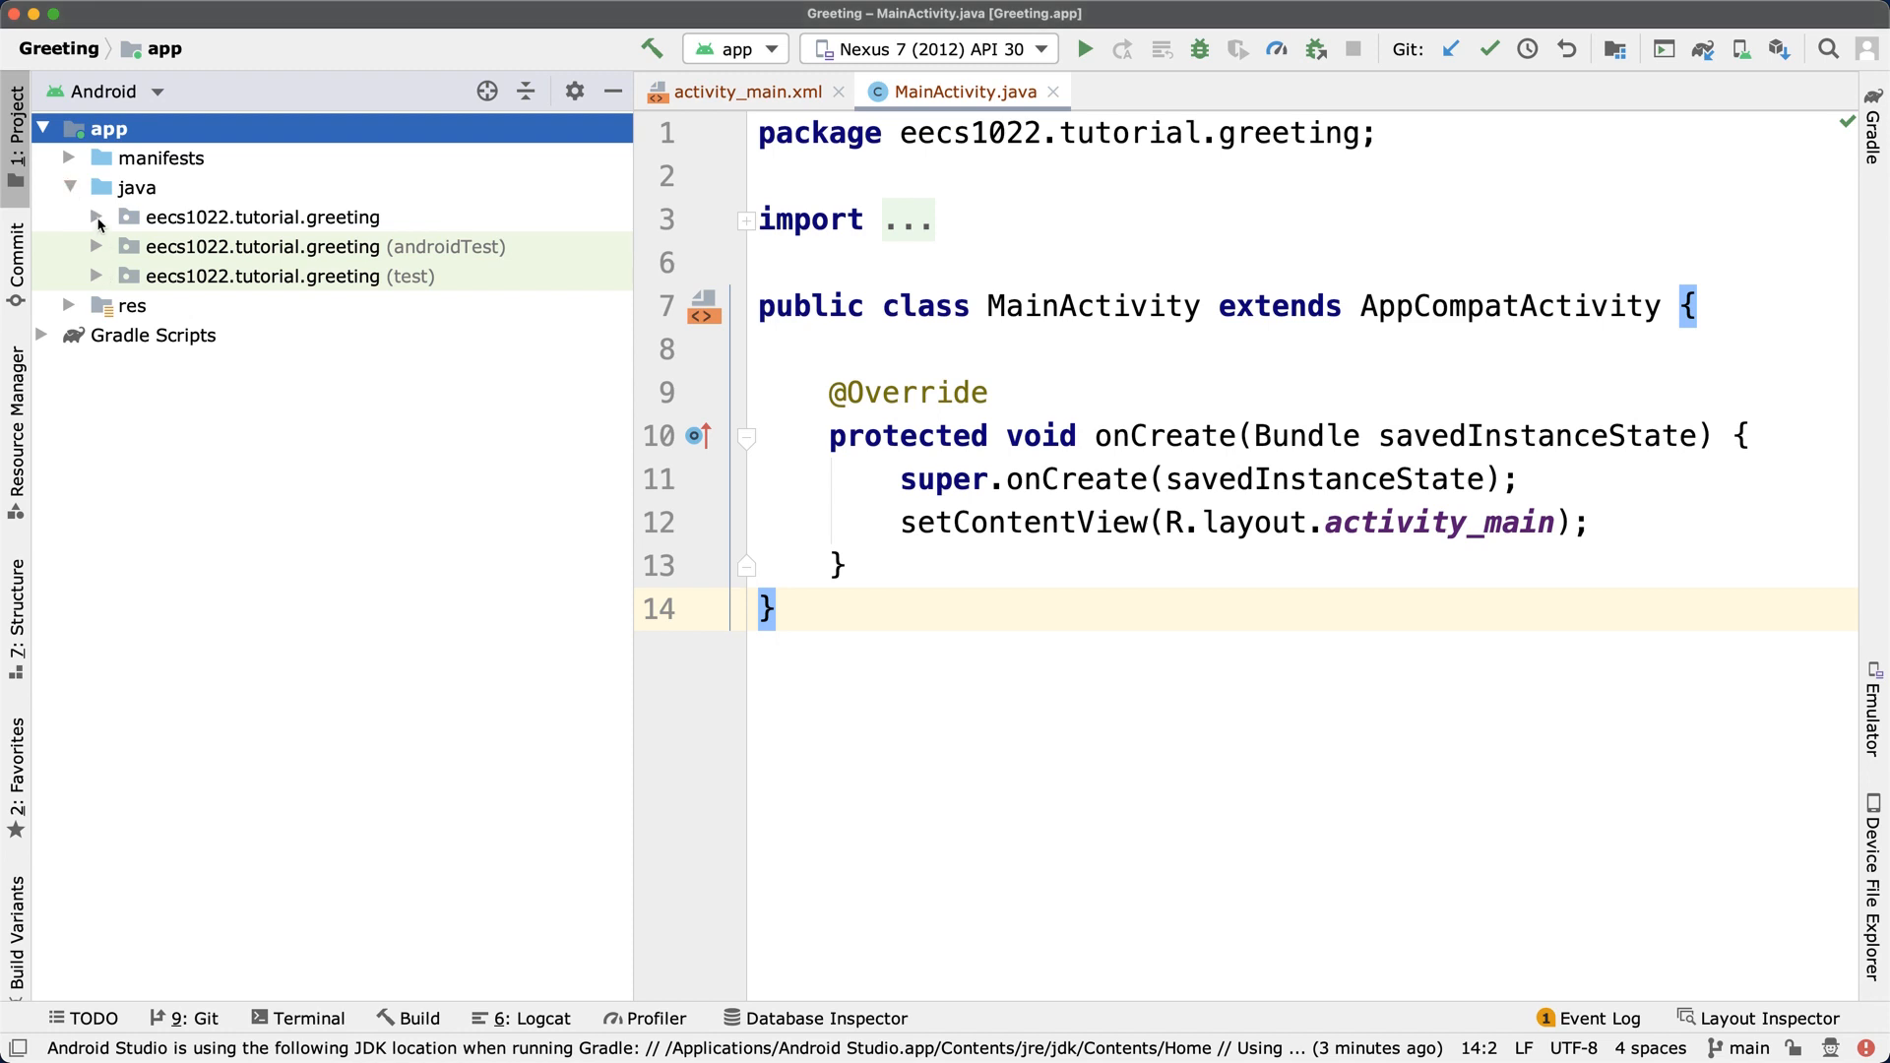
click(96, 219)
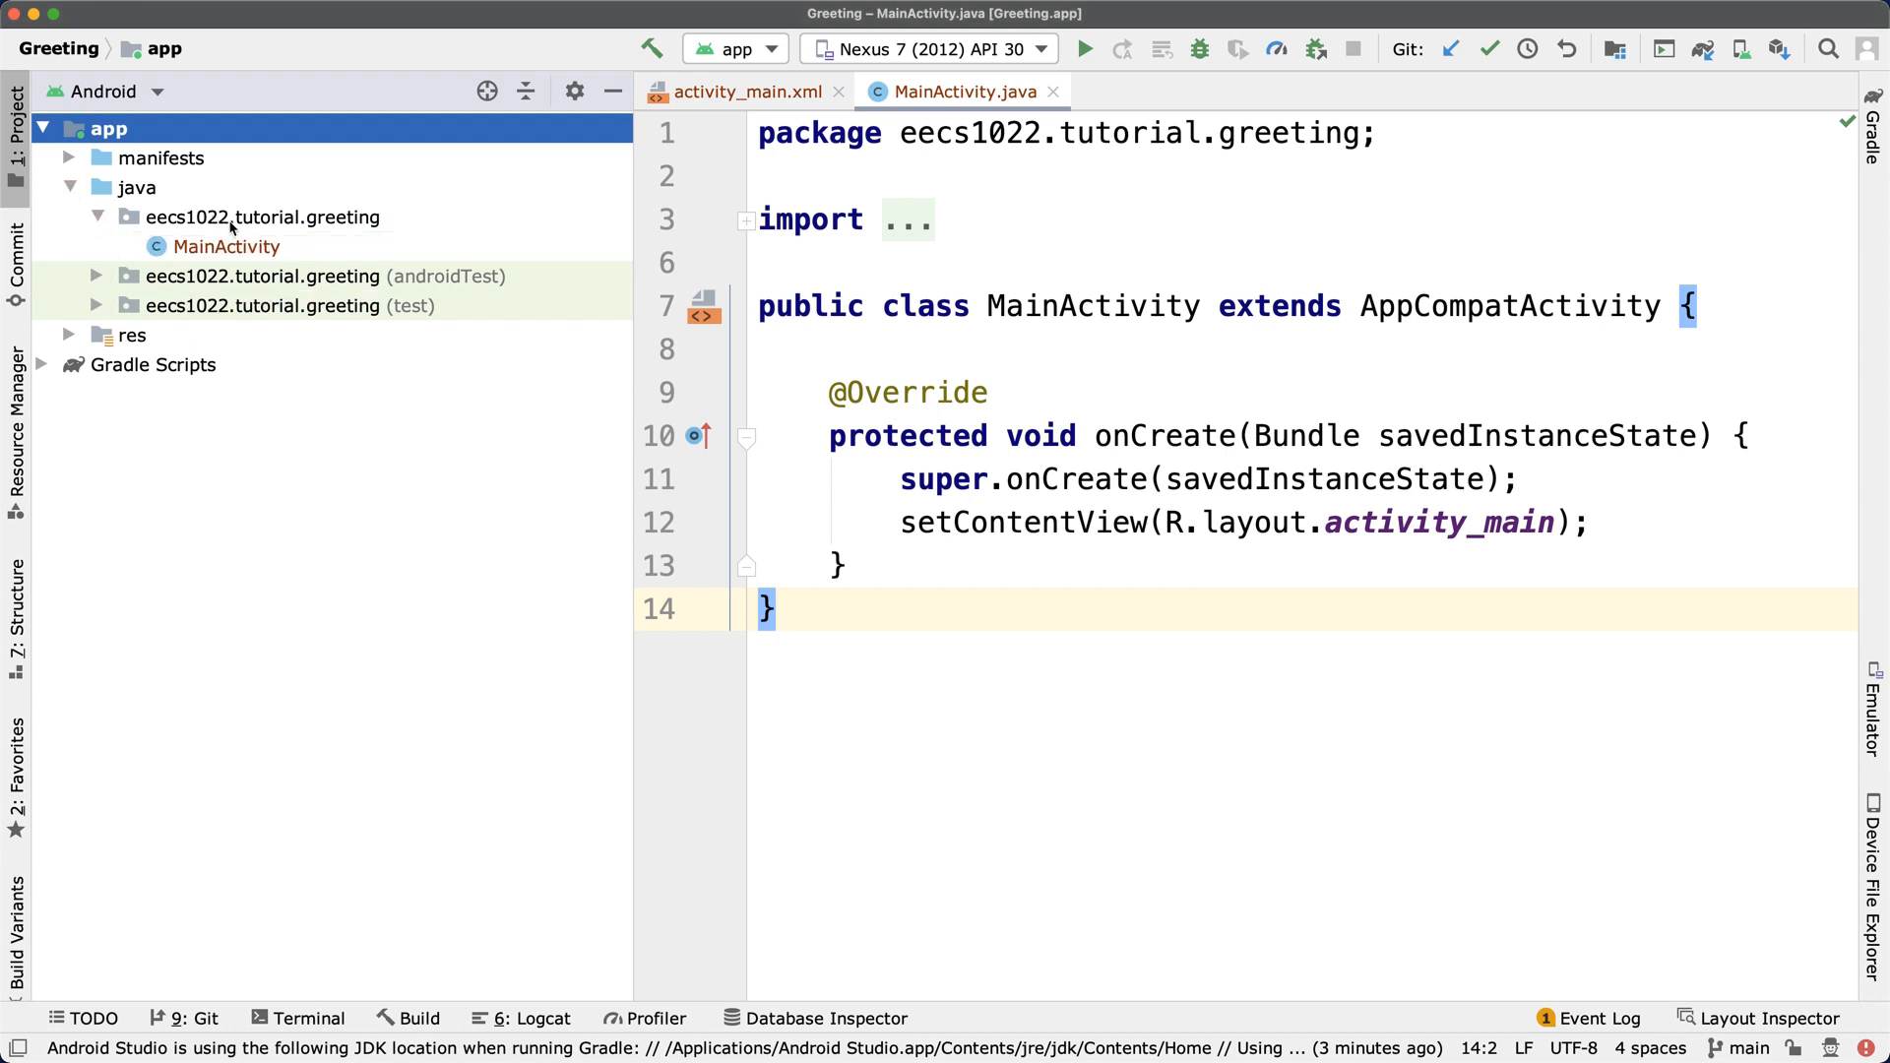
click(225, 246)
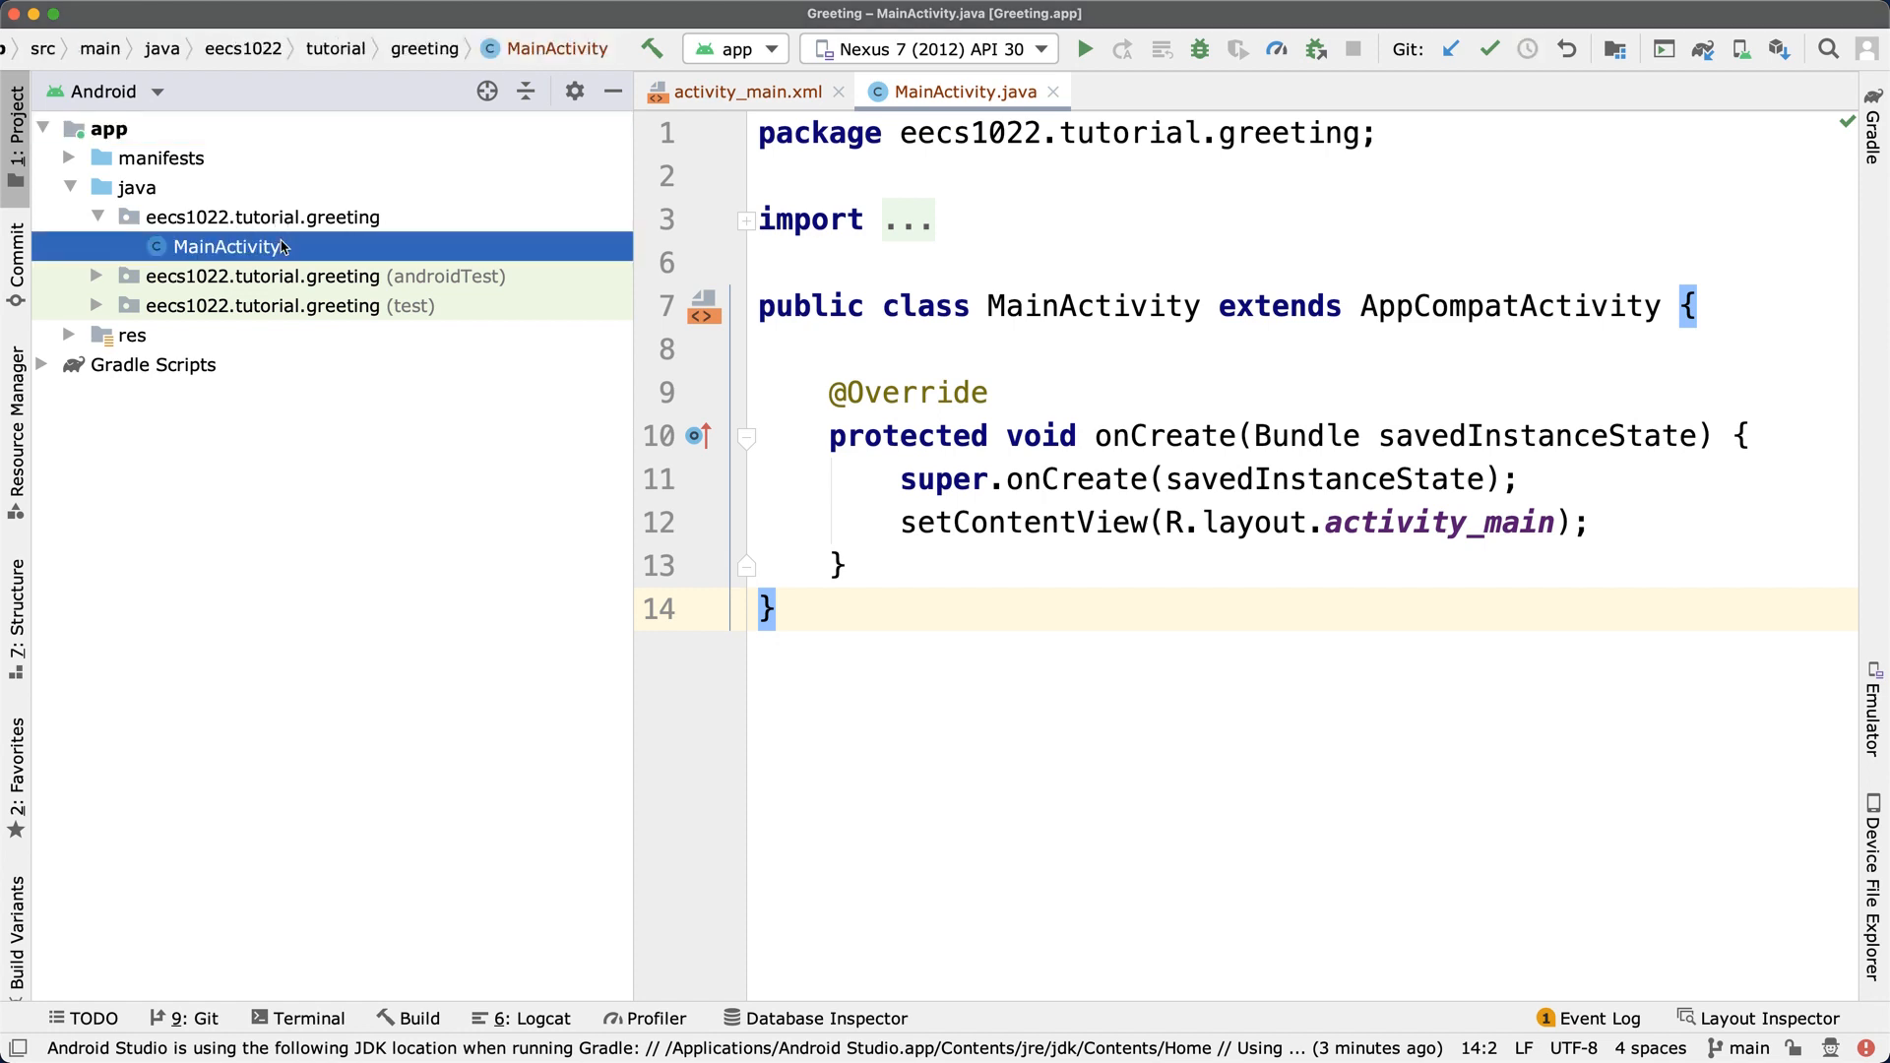
click(95, 305)
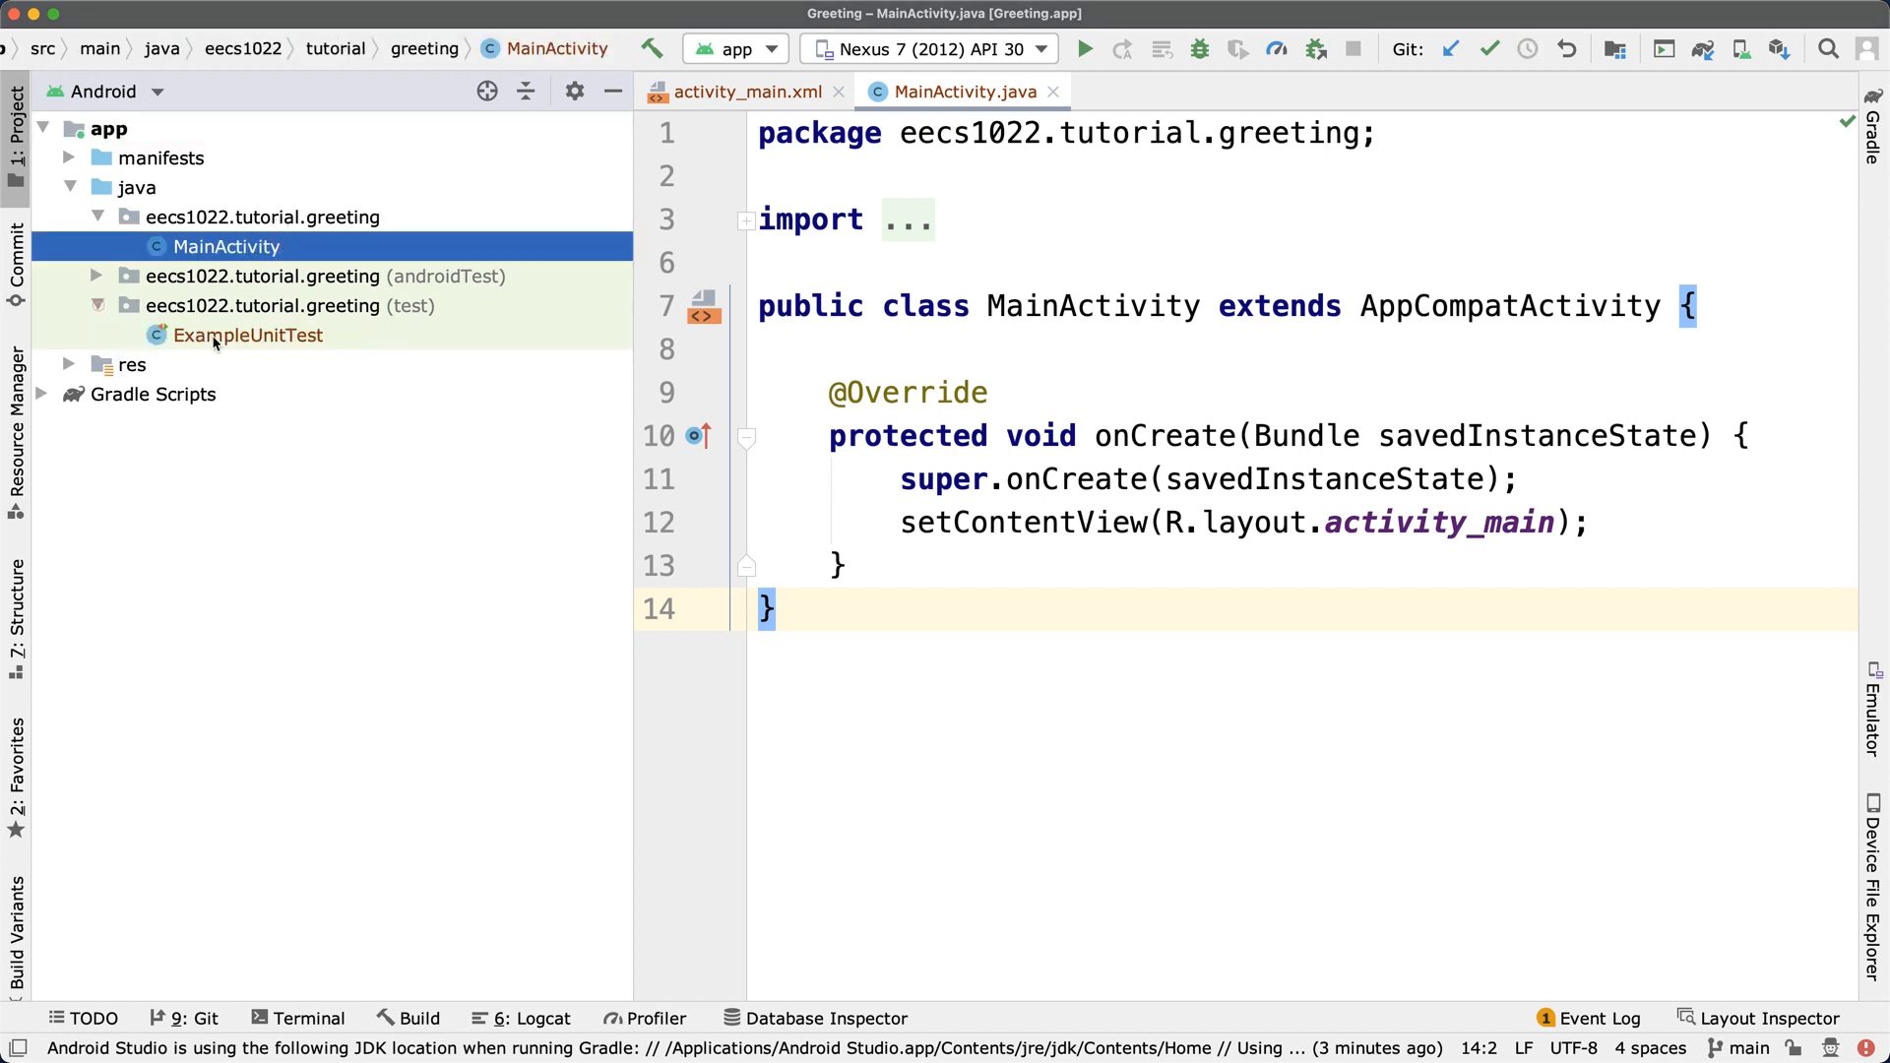
click(248, 335)
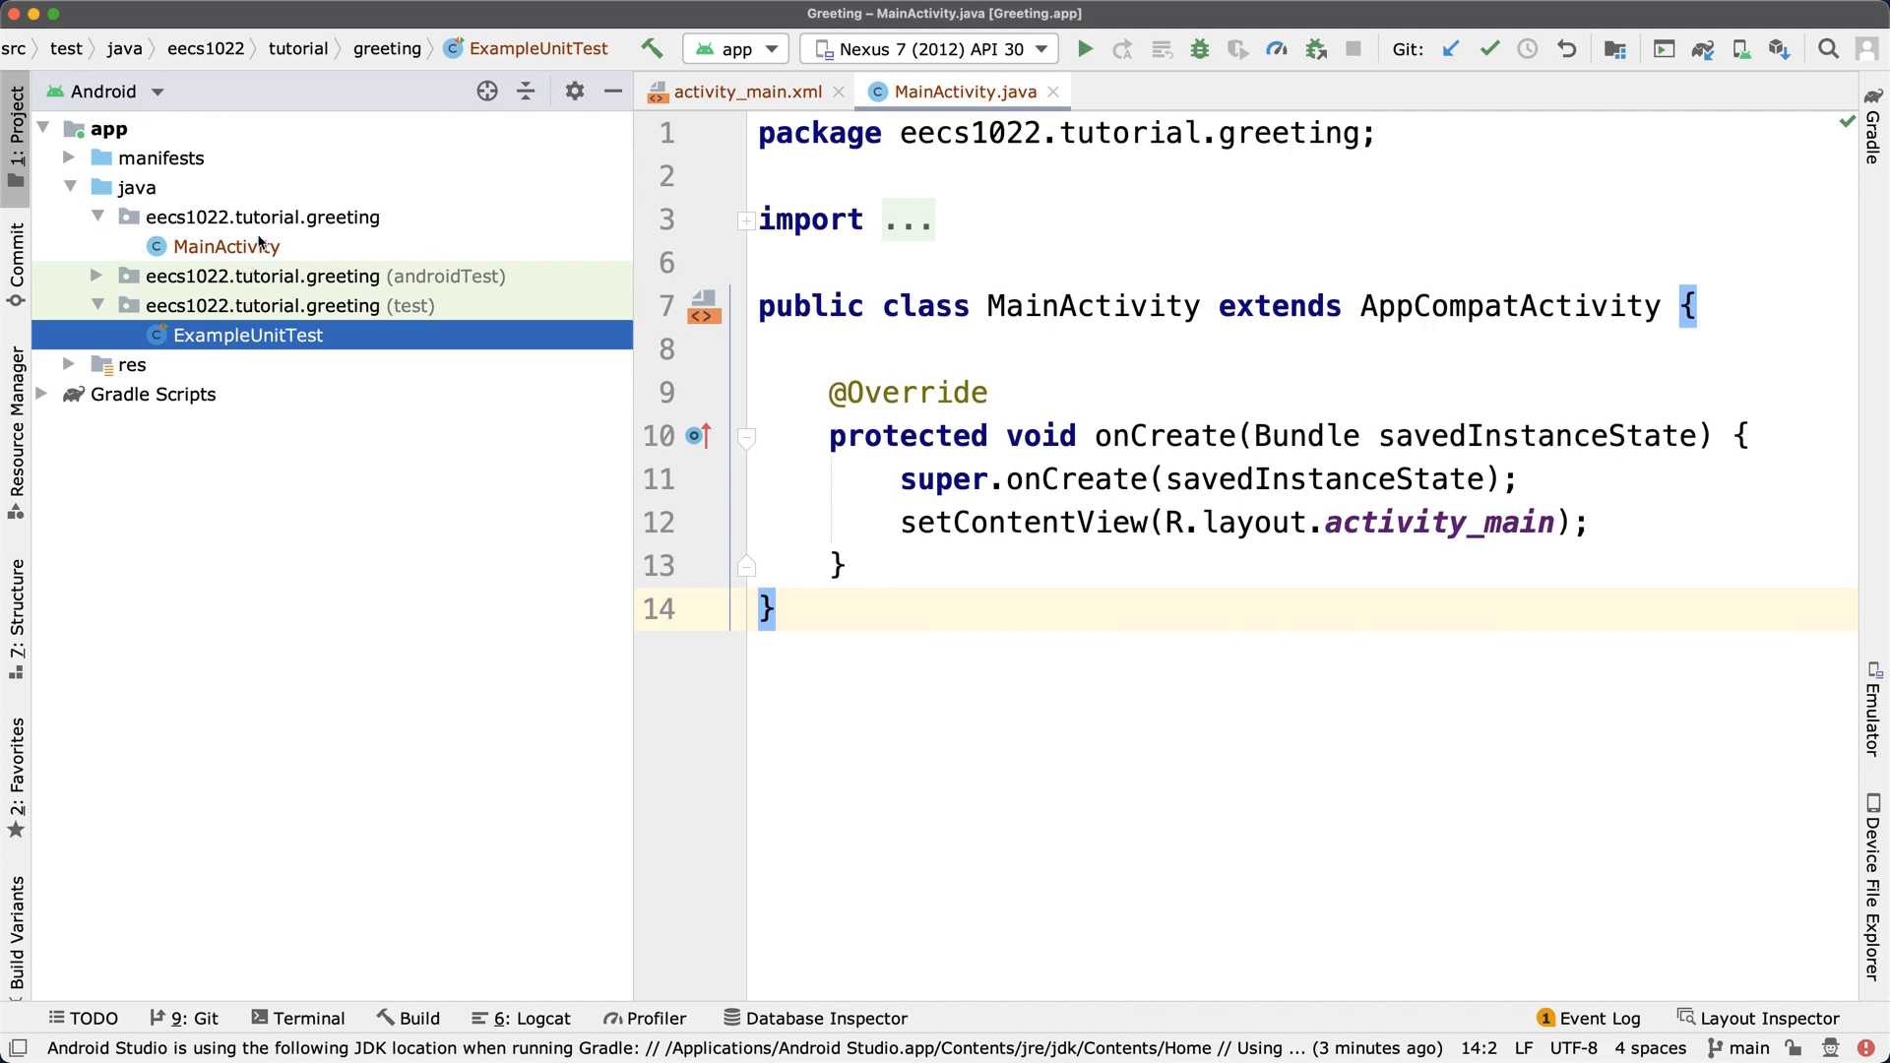